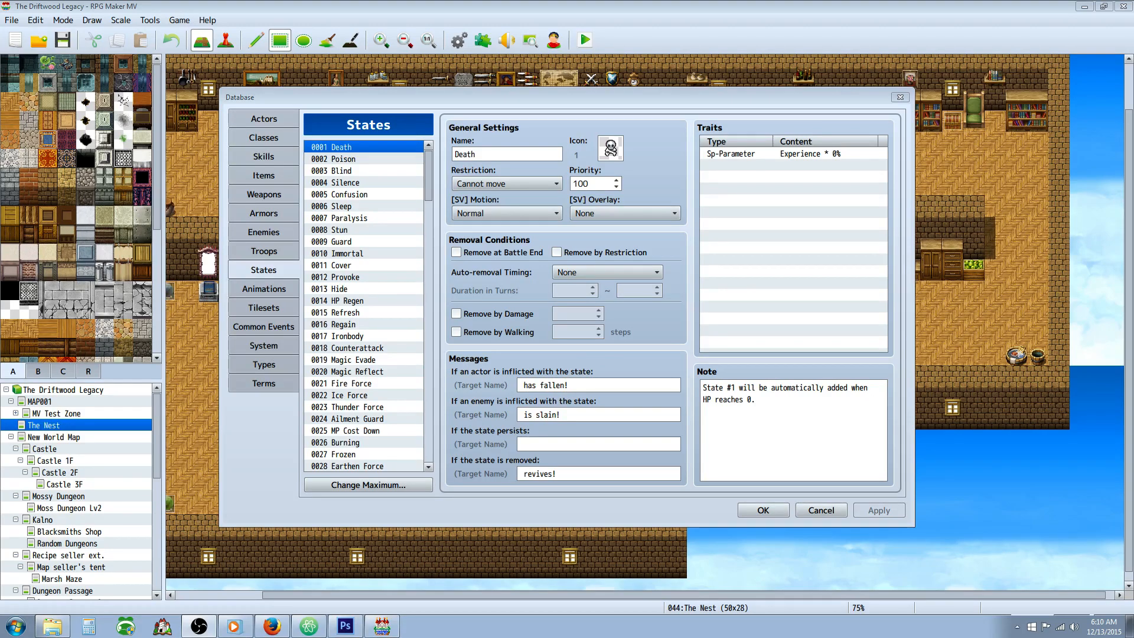
mouse_move(541, 264)
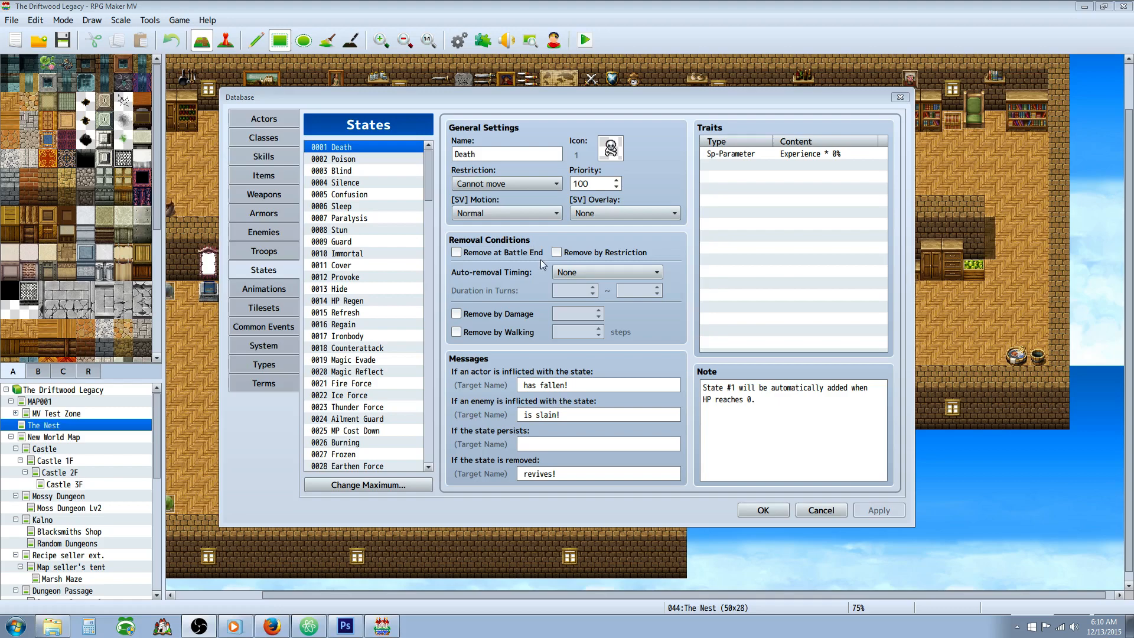
- Browse Paralysis, Sleep, Cover, Confusion, HP Regen, Regain and Counterattack, ending on Burning
left_click(345, 218)
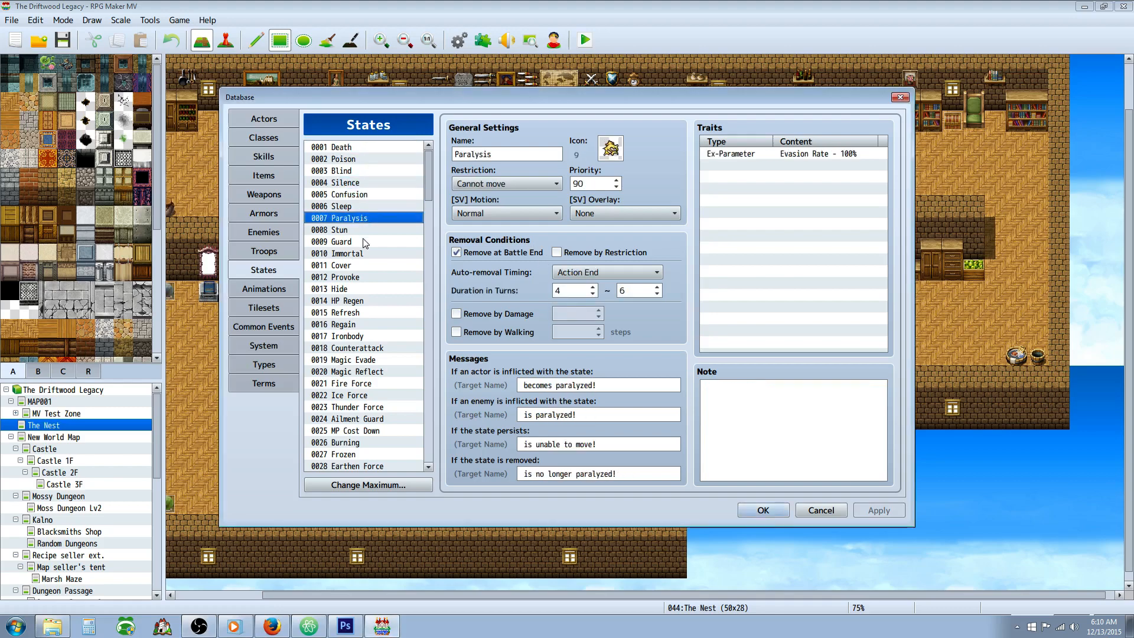
left_click(342, 206)
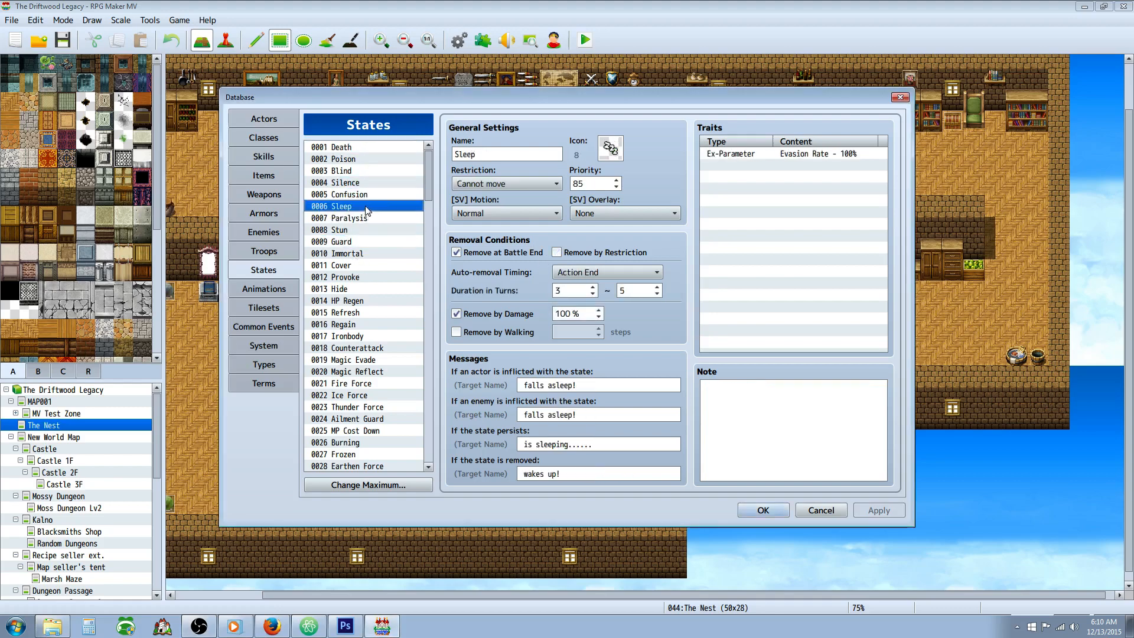
left_click(332, 265)
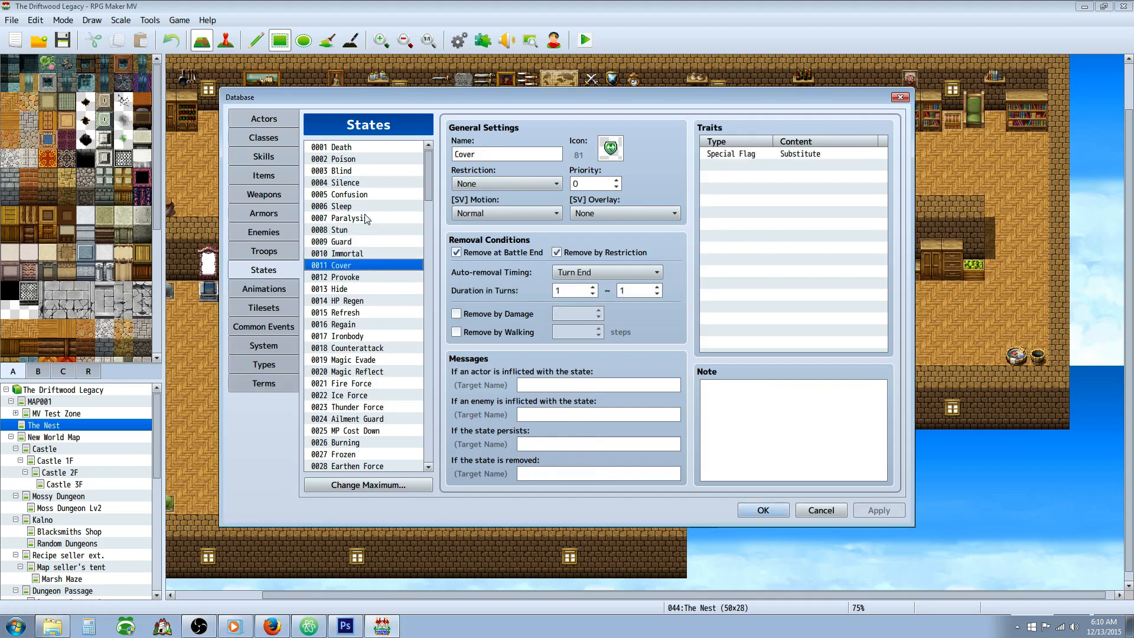
left_click(346, 194)
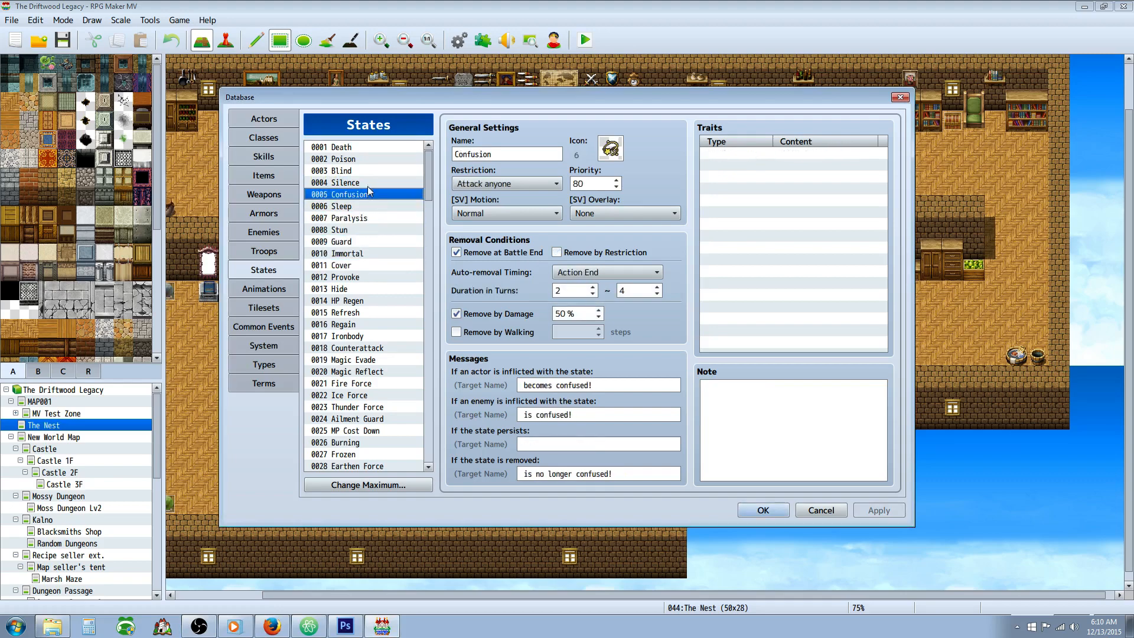
left_click(344, 183)
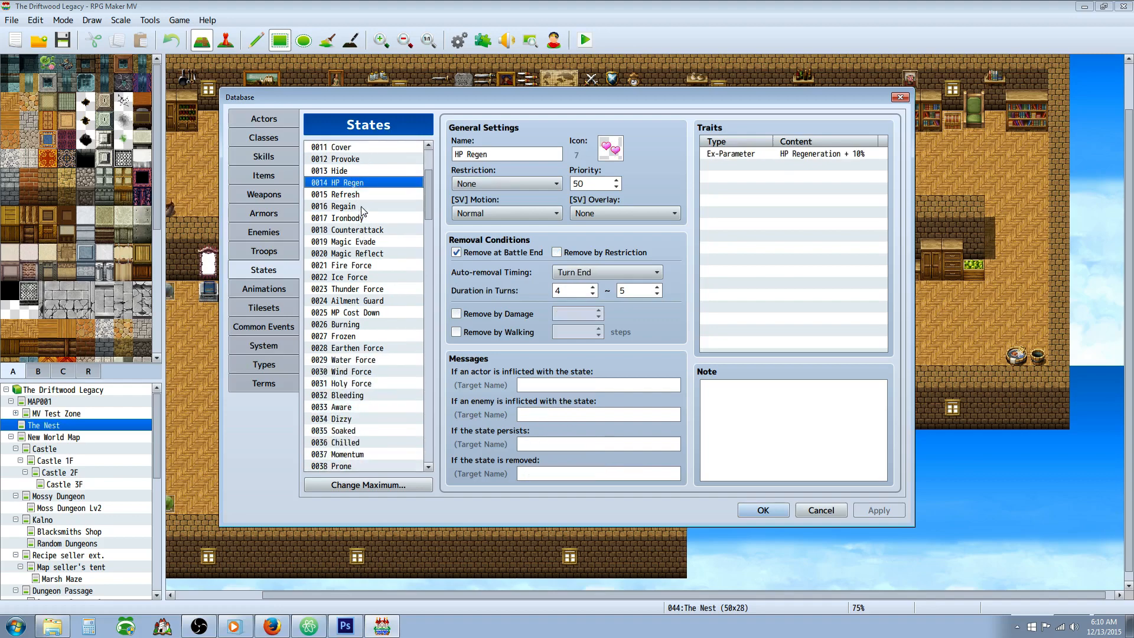
left_click(341, 206)
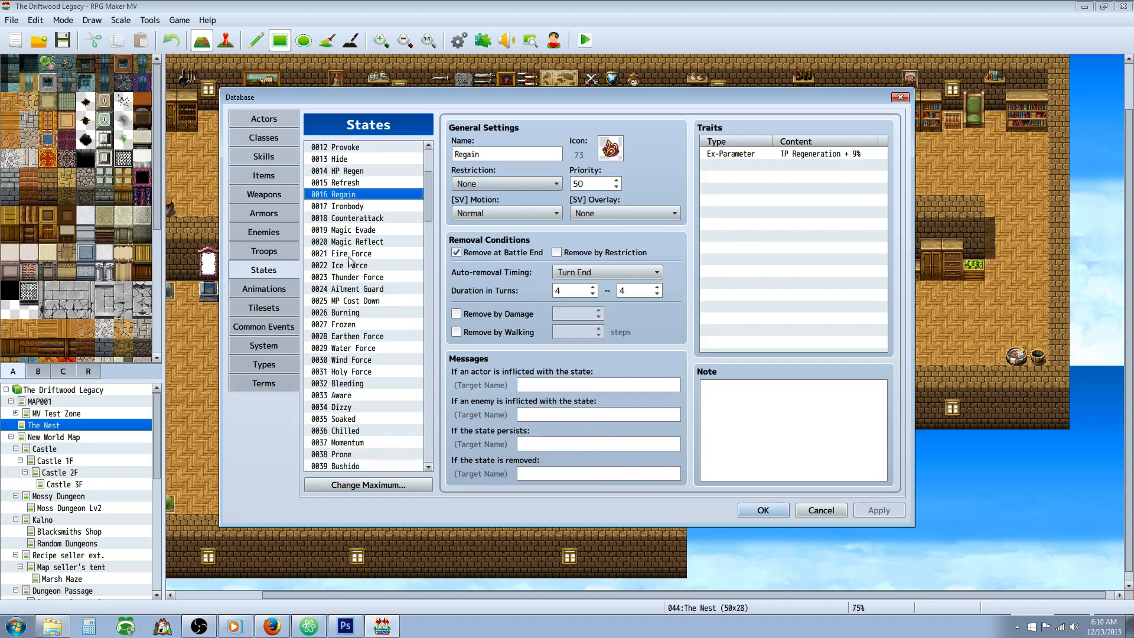
left_click(351, 170)
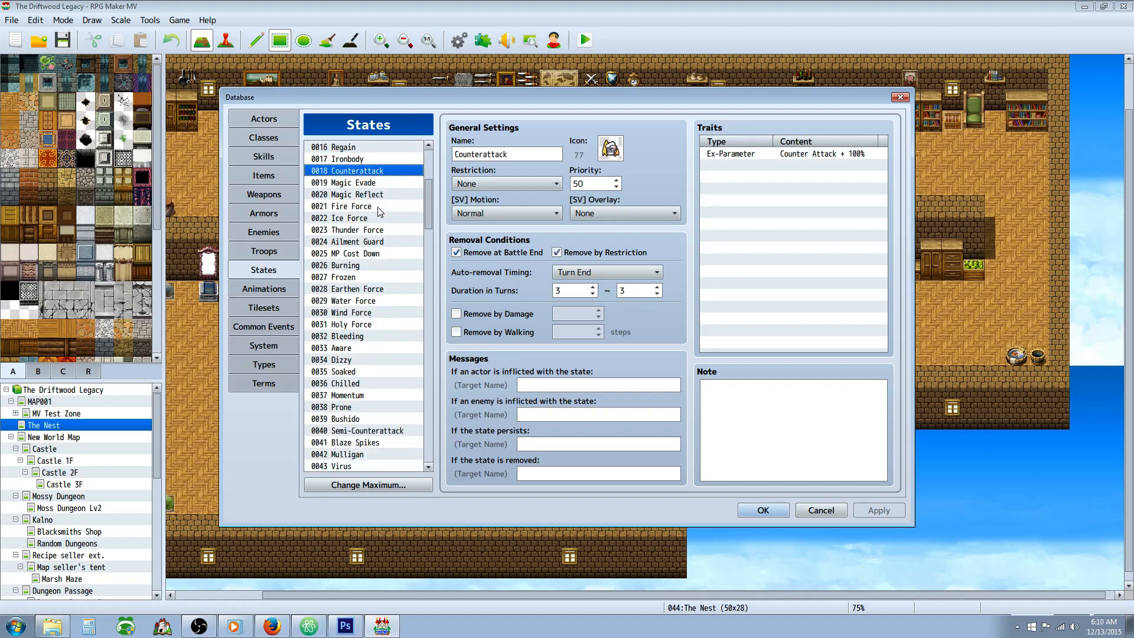
left_click(349, 241)
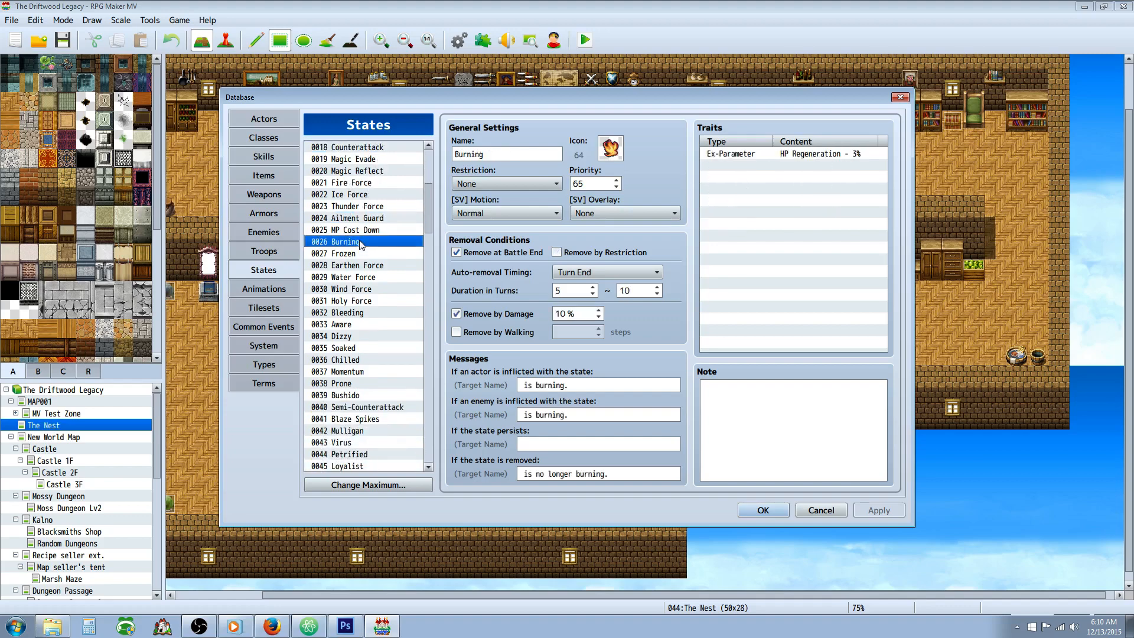
mouse_move(342, 262)
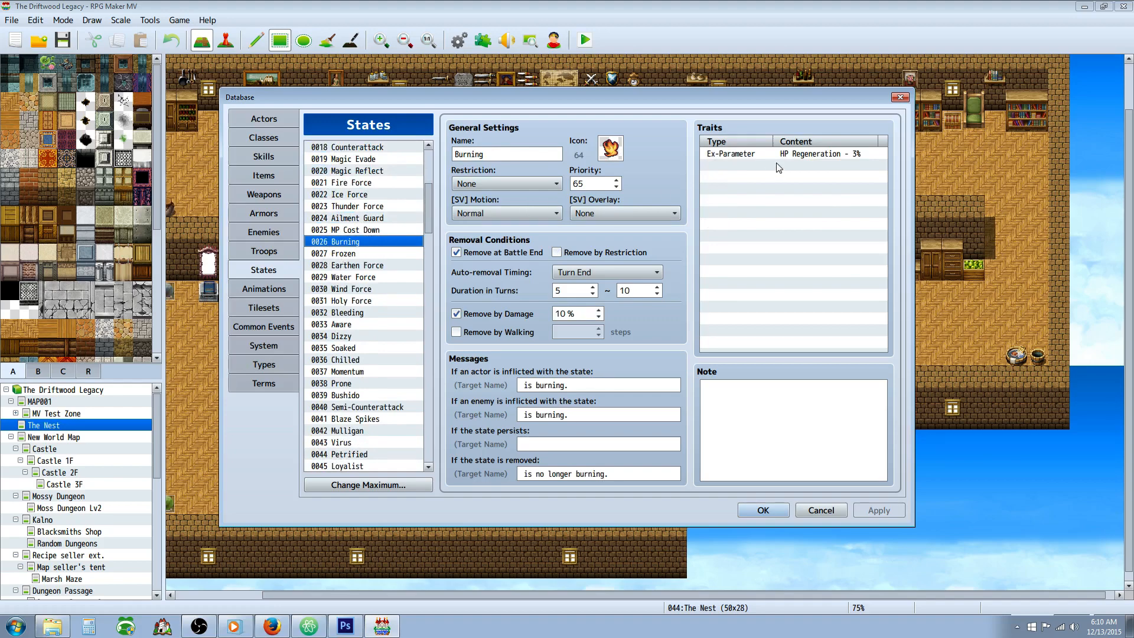
mouse_move(765, 162)
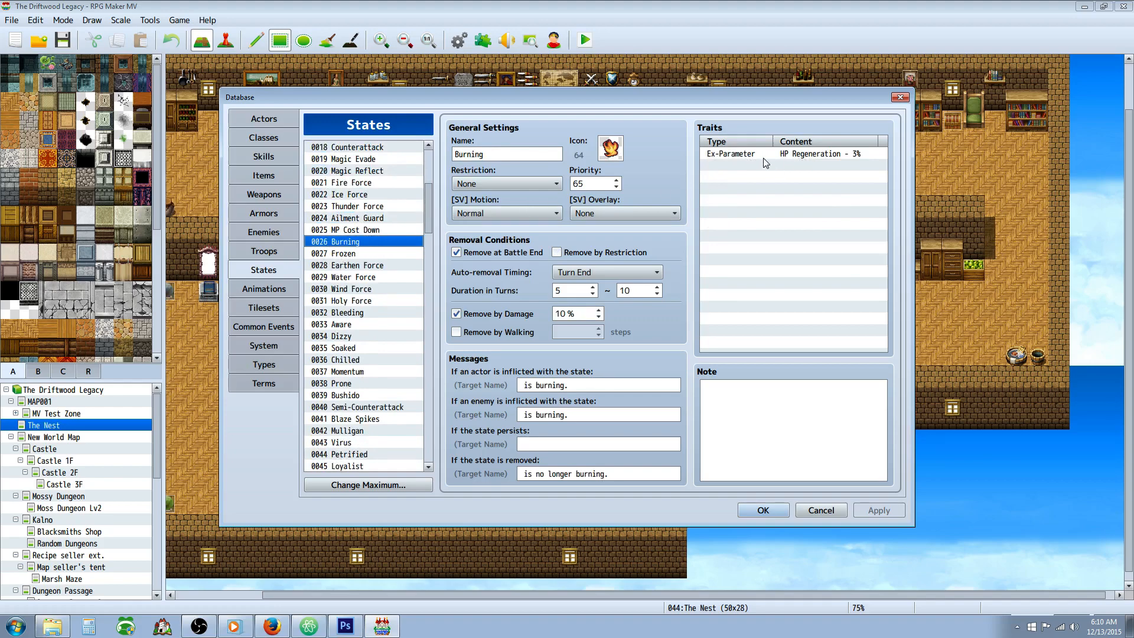
mouse_move(360, 258)
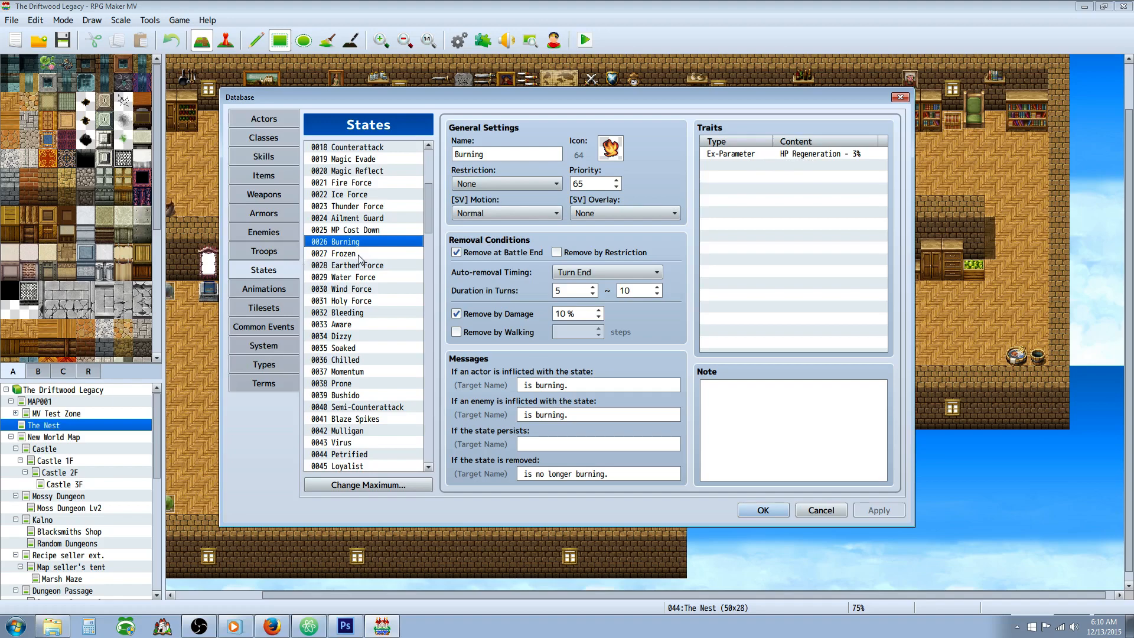
- Inspect Frozen's Evasion Rate -10% and Magic Evasion -10% traits, then show Holy Force
left_click(342, 253)
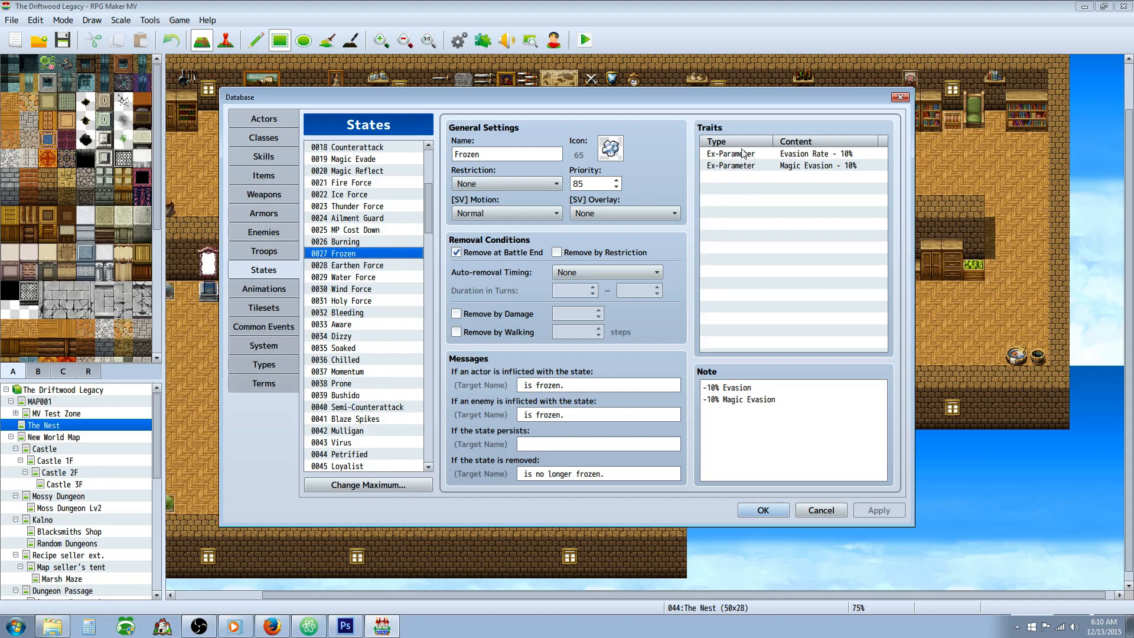
mouse_move(803, 160)
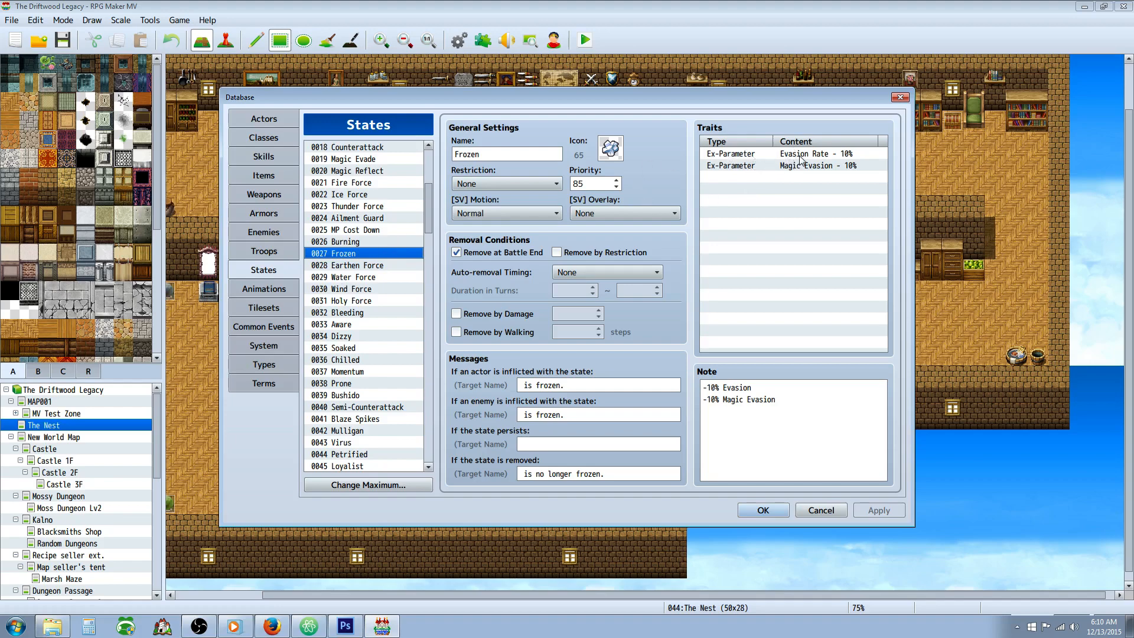
left_click(815, 153)
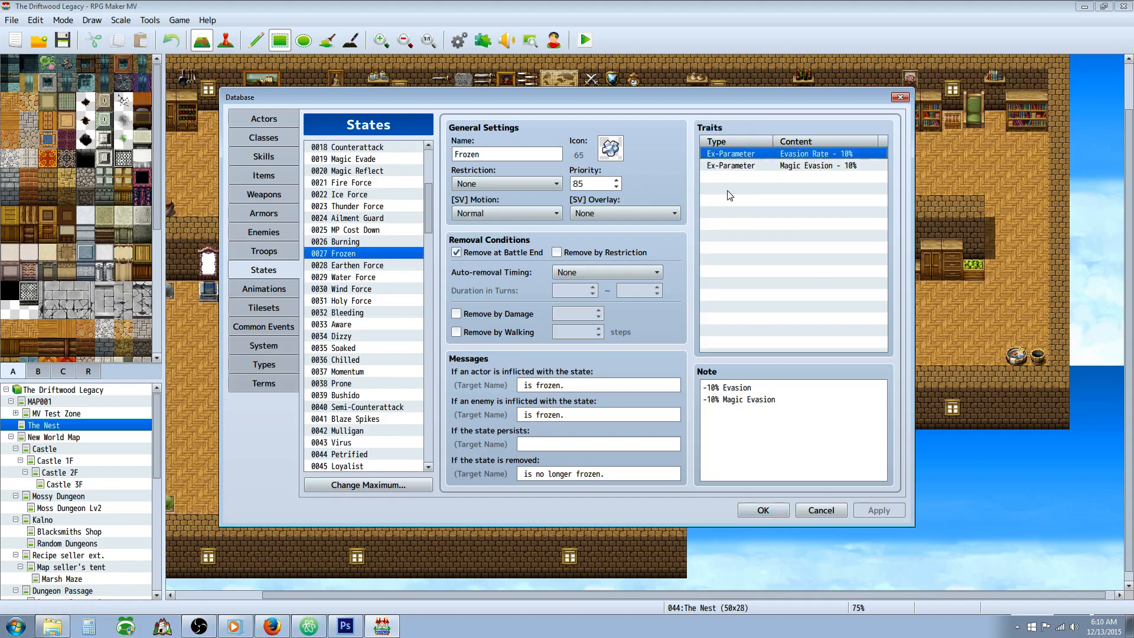
left_click(817, 165)
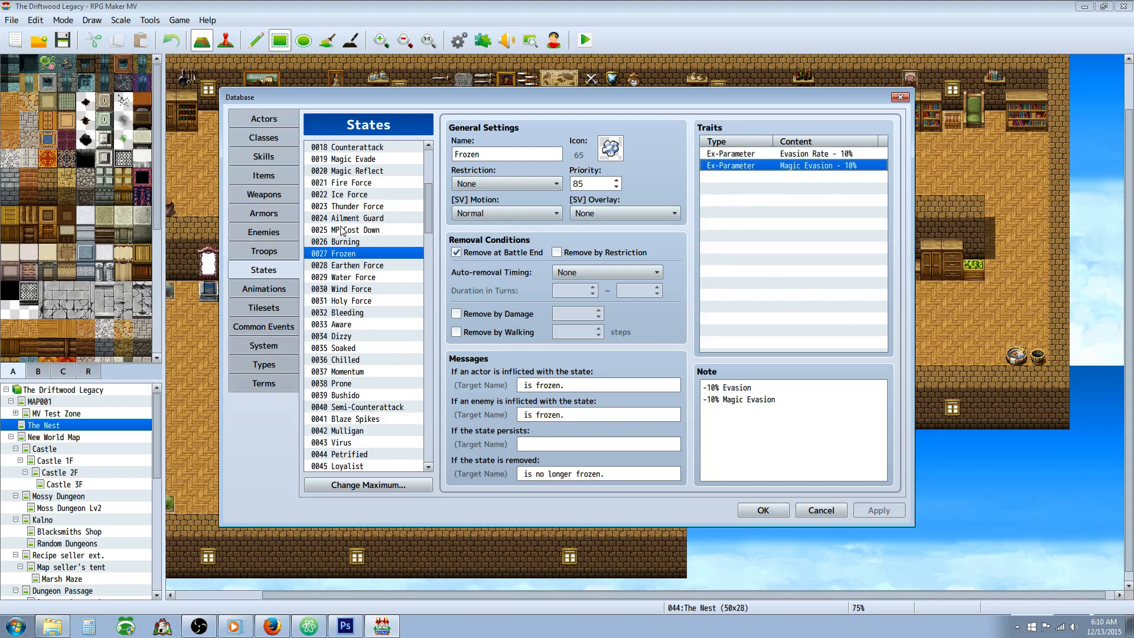
mouse_move(750, 192)
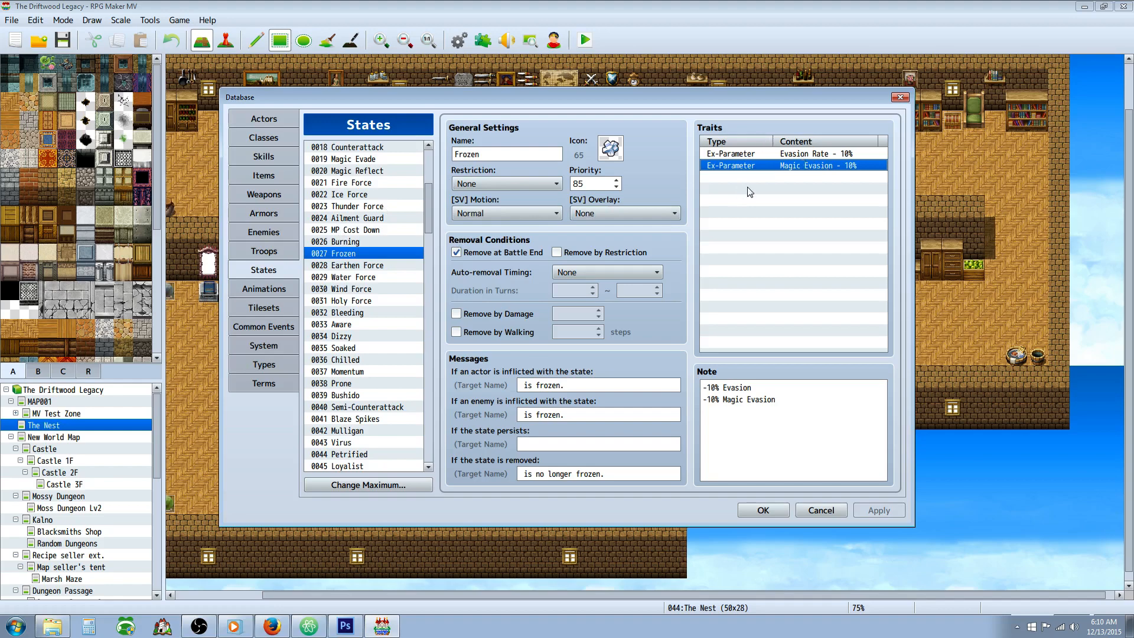
mouse_move(316, 227)
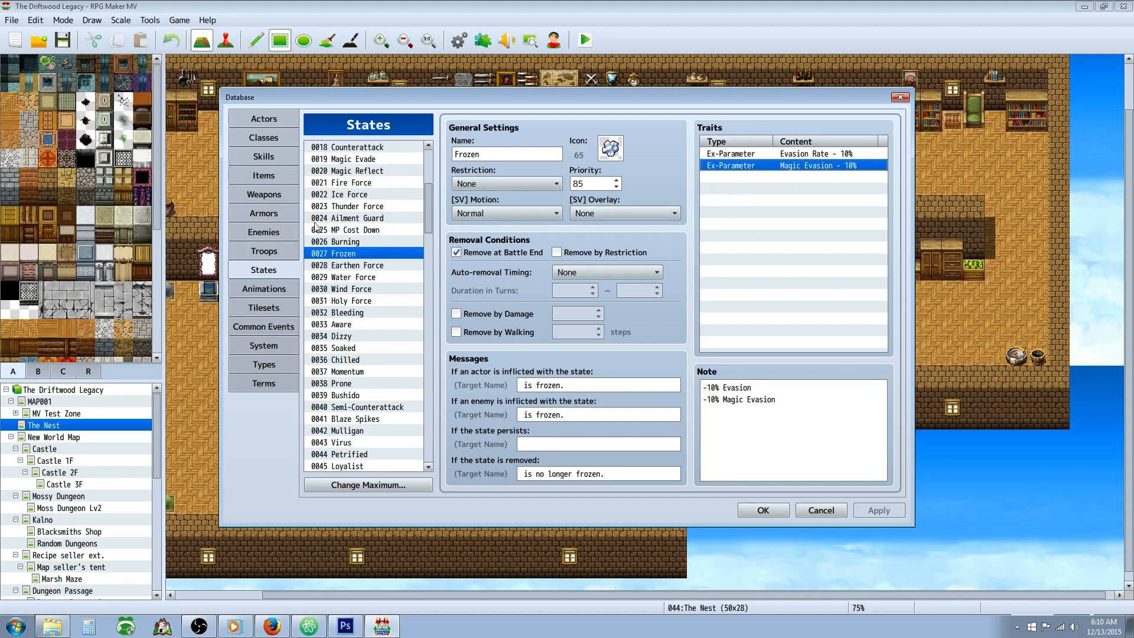
mouse_move(400, 212)
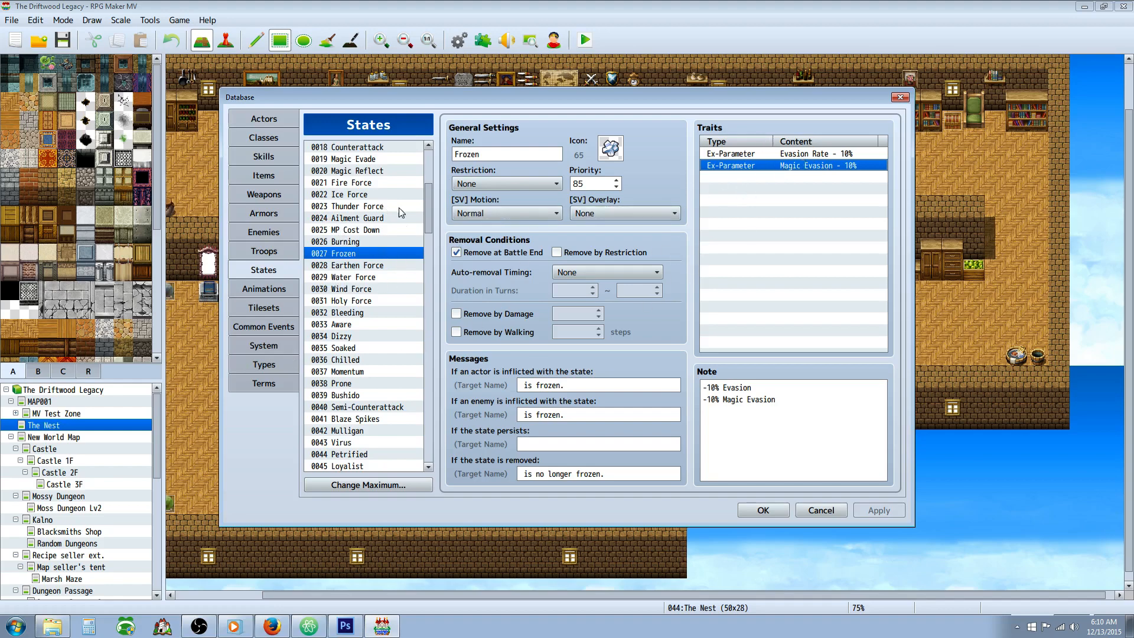
mouse_move(309, 309)
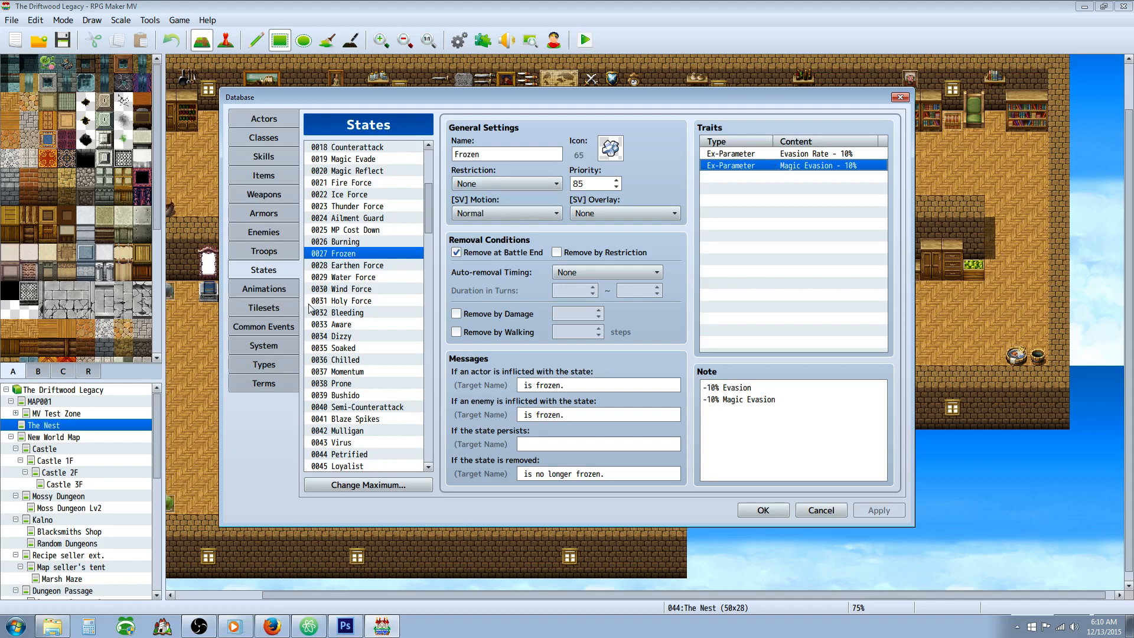
left_click(355, 218)
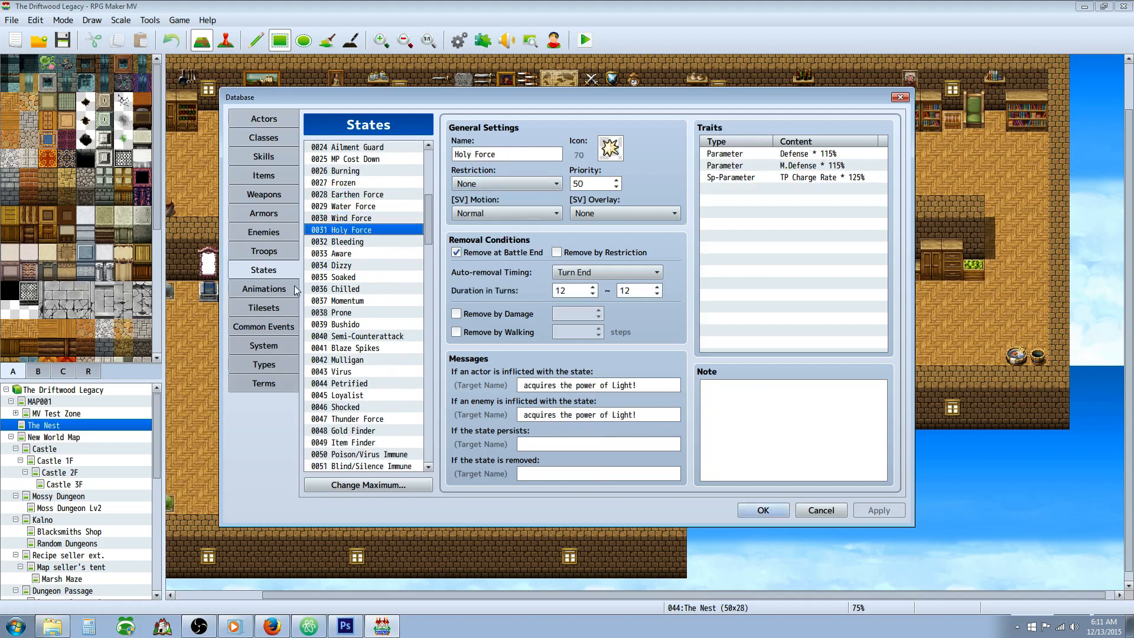
- View Bleeding, then inspect Aware's Attack Speed, Agility 110% and Sleep/Petrified resistance traits
left_click(348, 241)
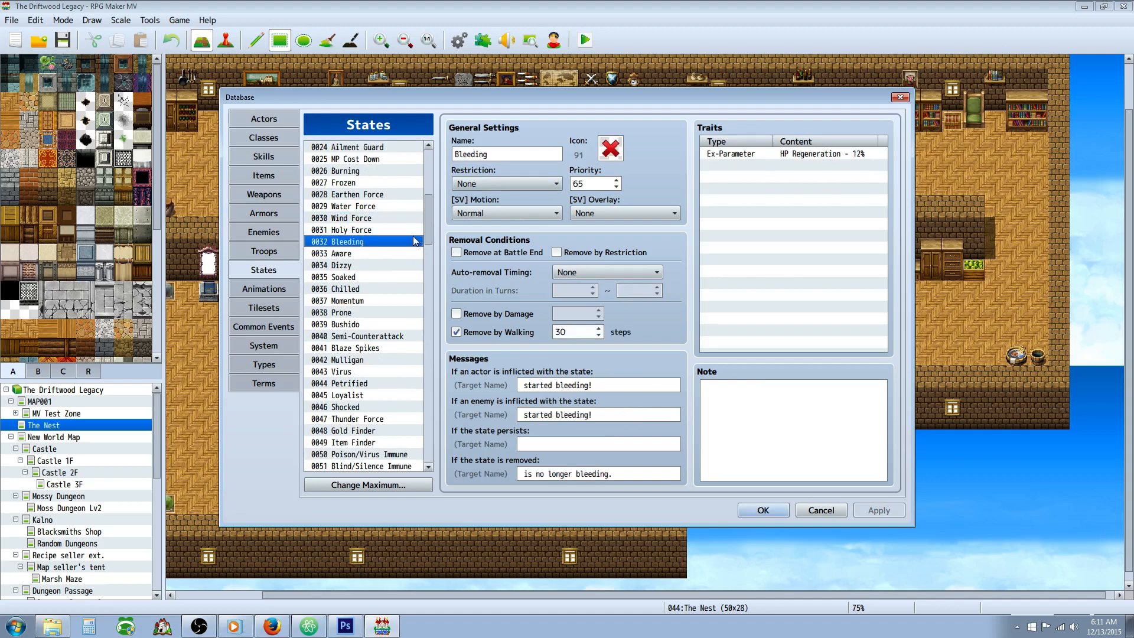
mouse_move(693, 181)
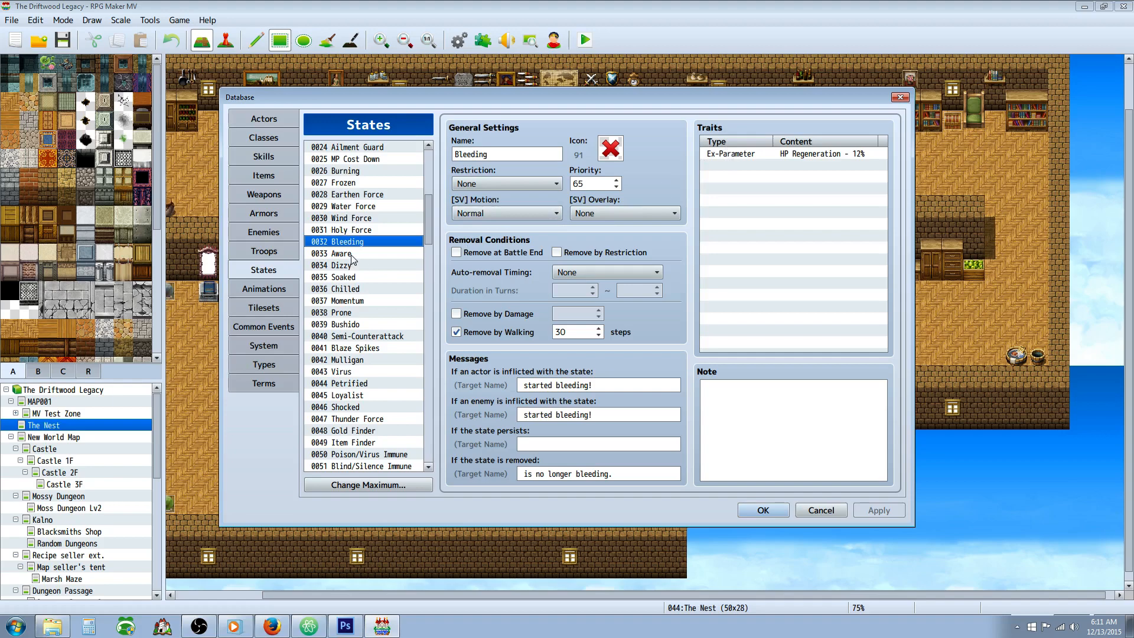
left_click(341, 253)
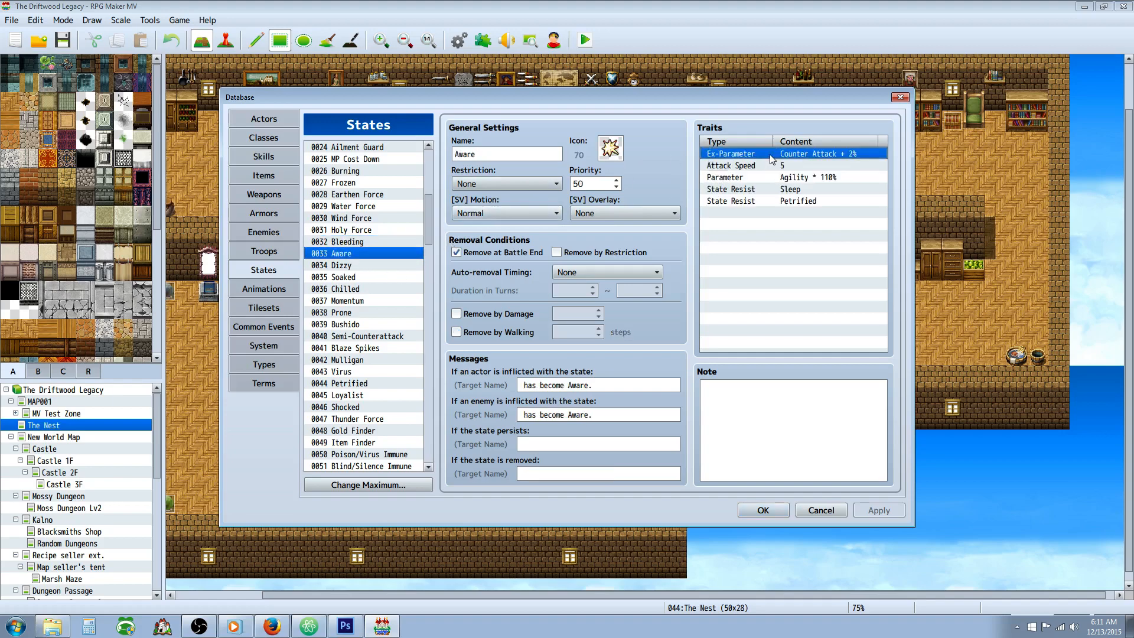
left_click(731, 165)
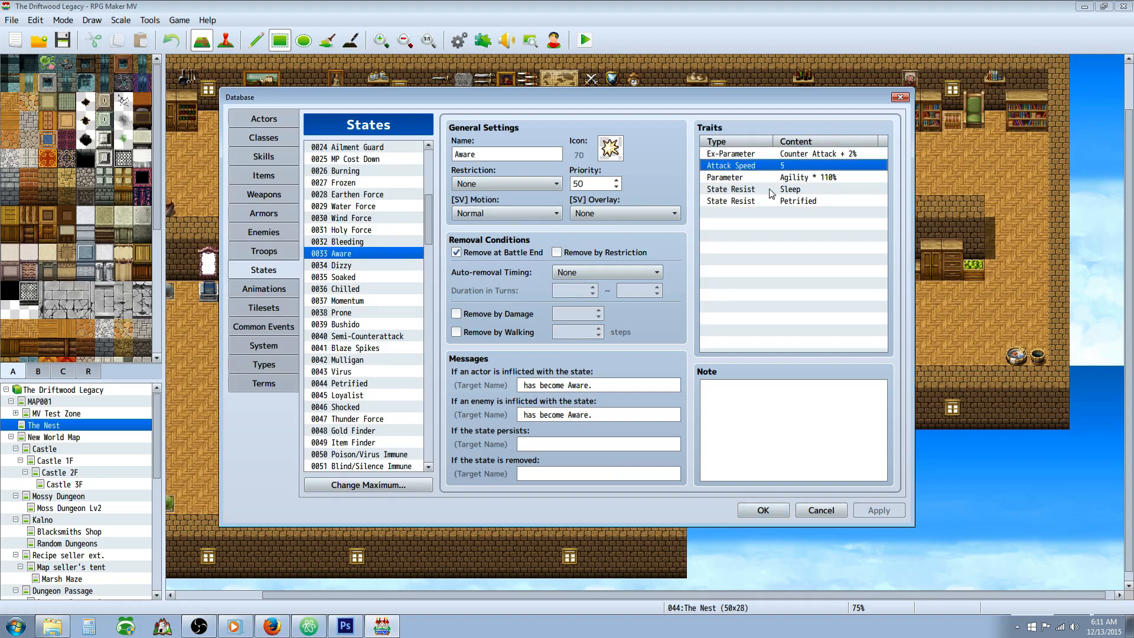
left_click(796, 177)
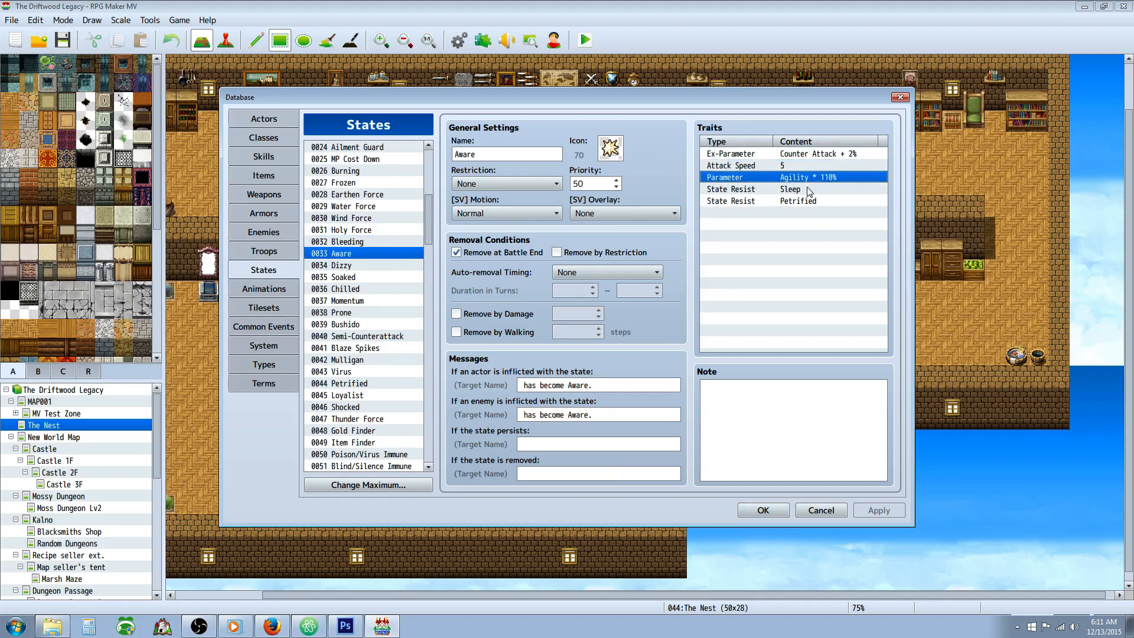
left_click(789, 189)
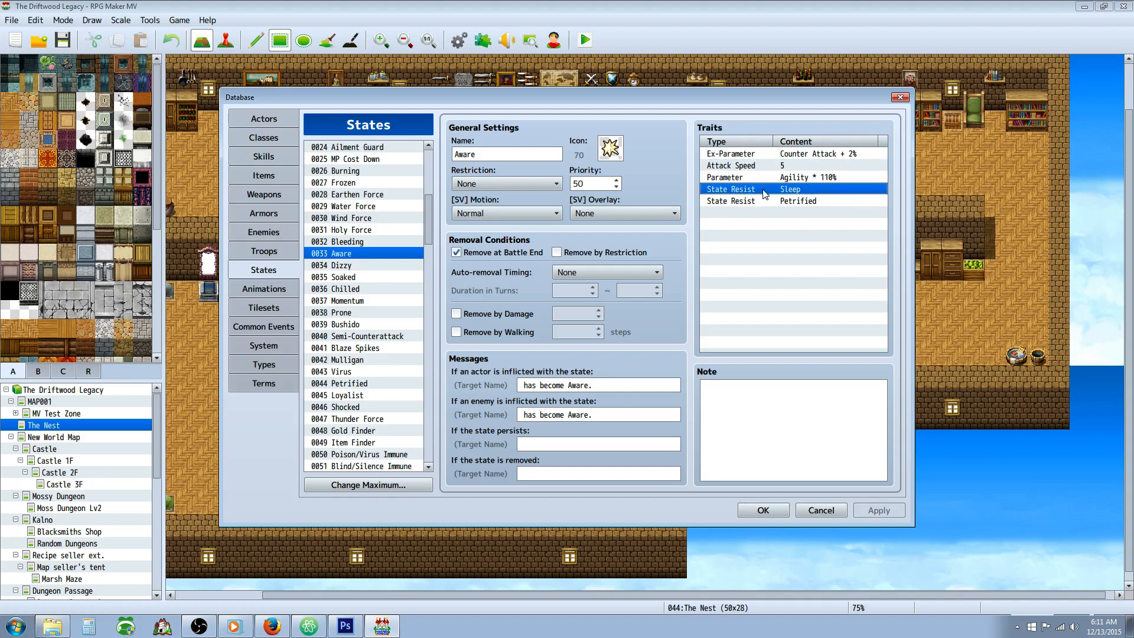
left_click(795, 200)
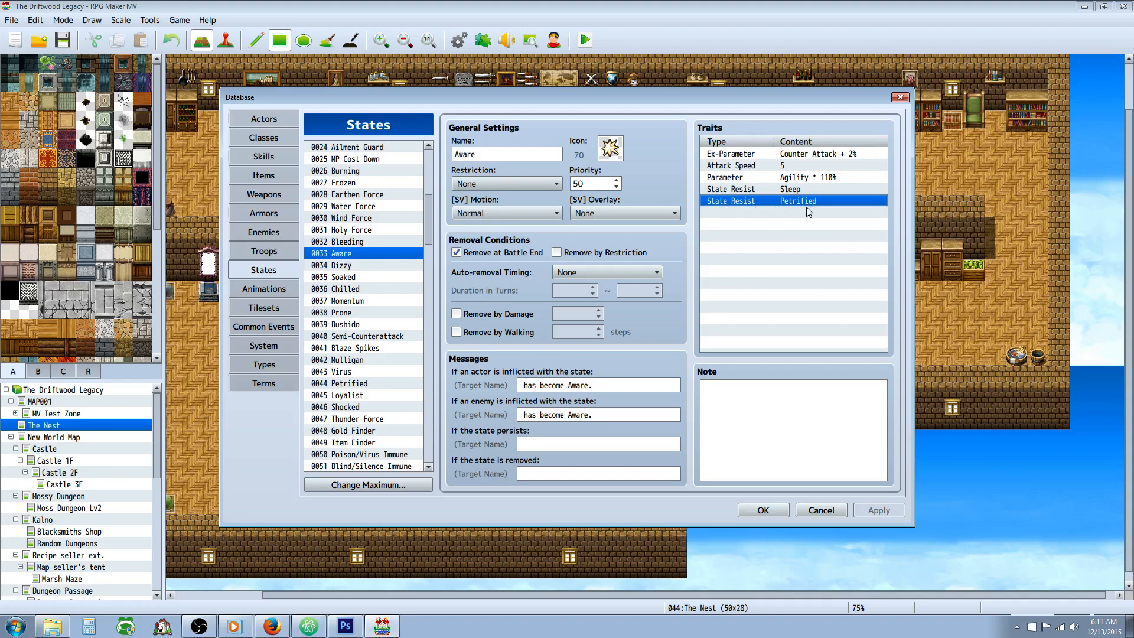
mouse_move(787, 206)
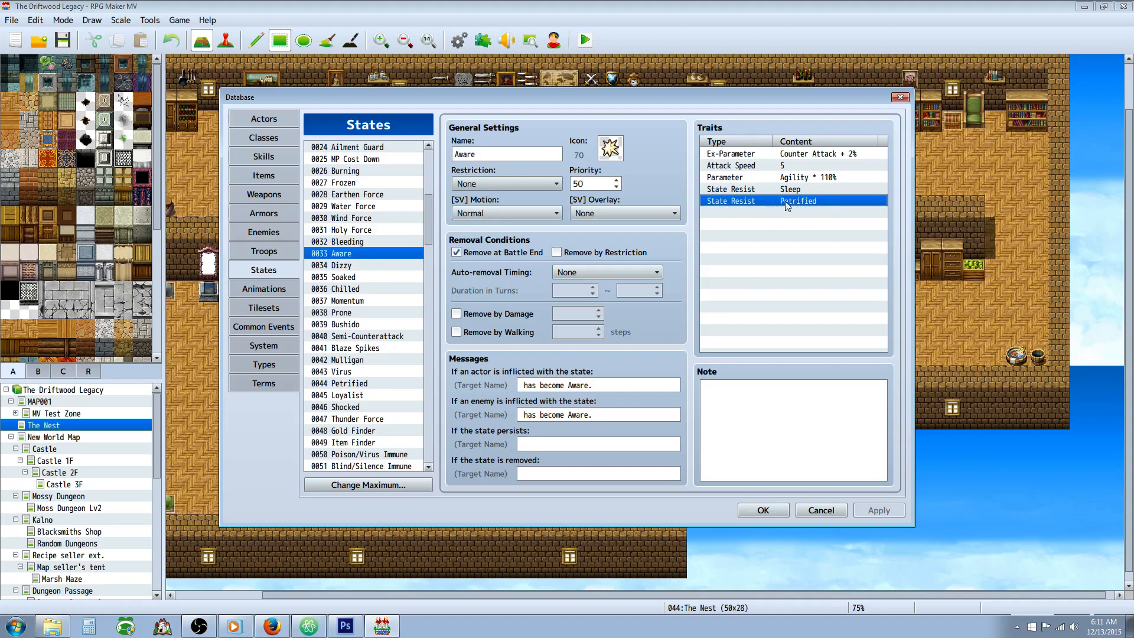
mouse_move(782, 227)
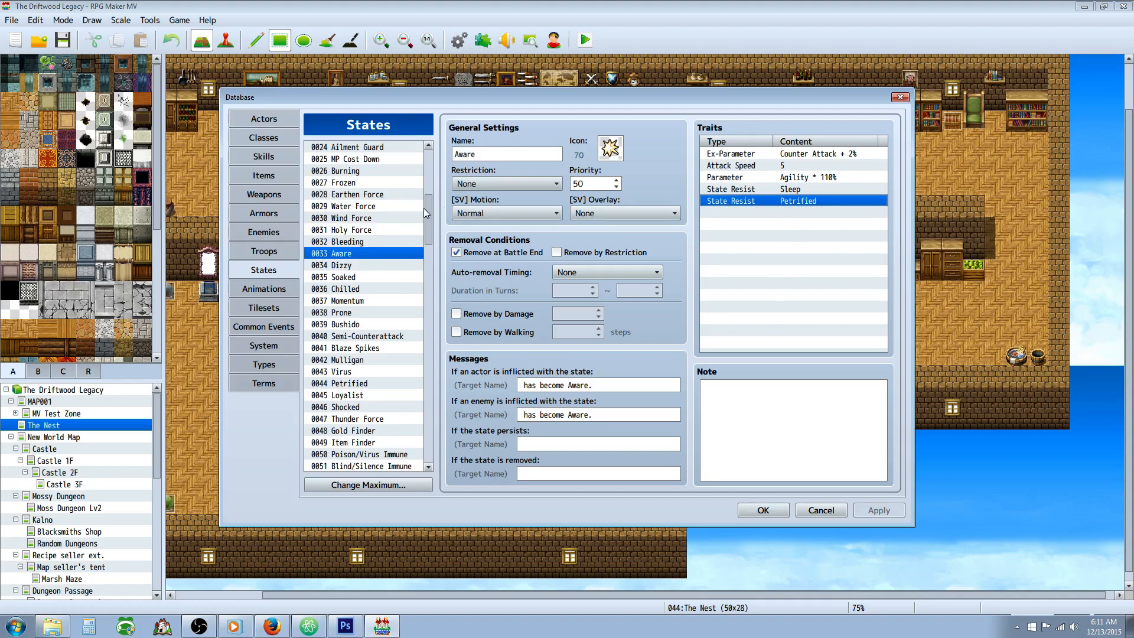
- Review Dizzy, Soaked's Magic Evasion trait and Chilled's Attack trait
scroll("down", 3)
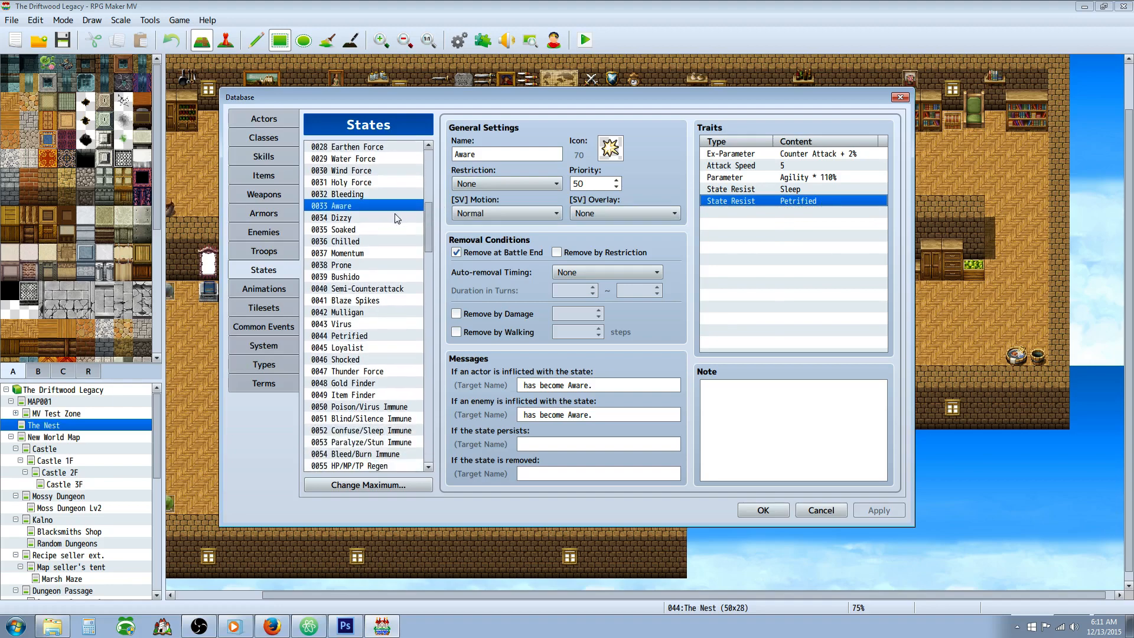
left_click(341, 217)
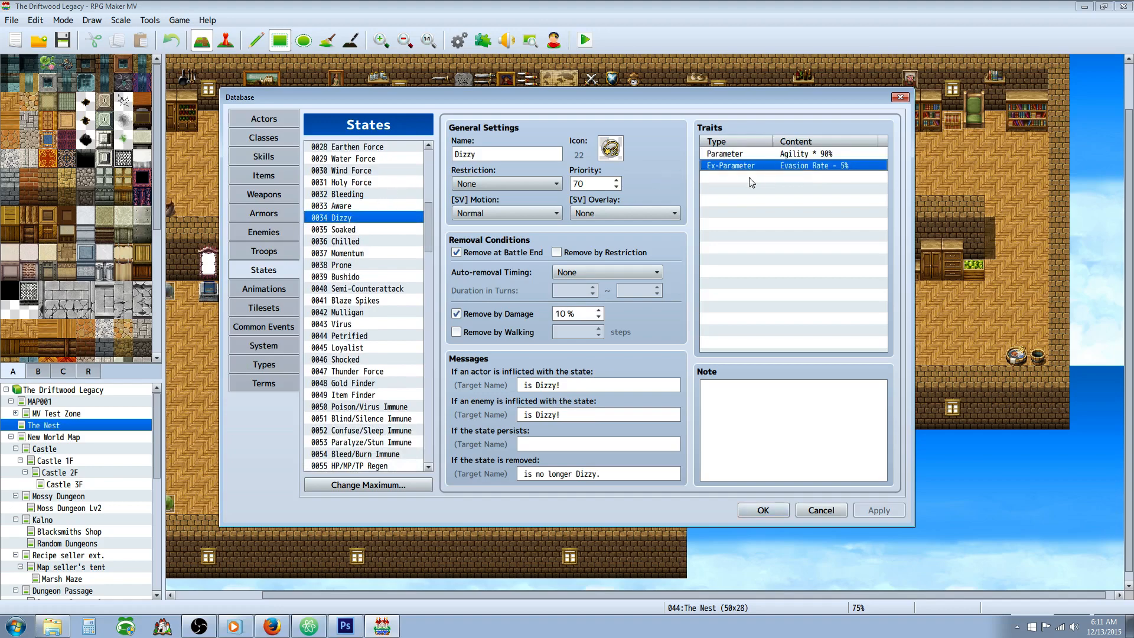
mouse_move(368, 236)
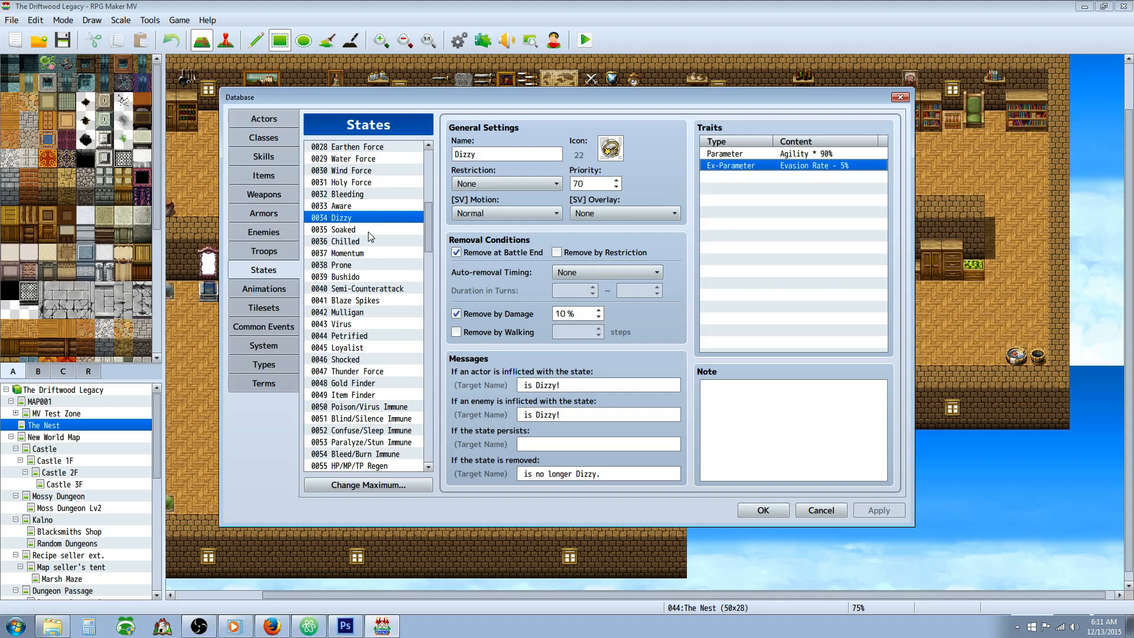
left_click(342, 230)
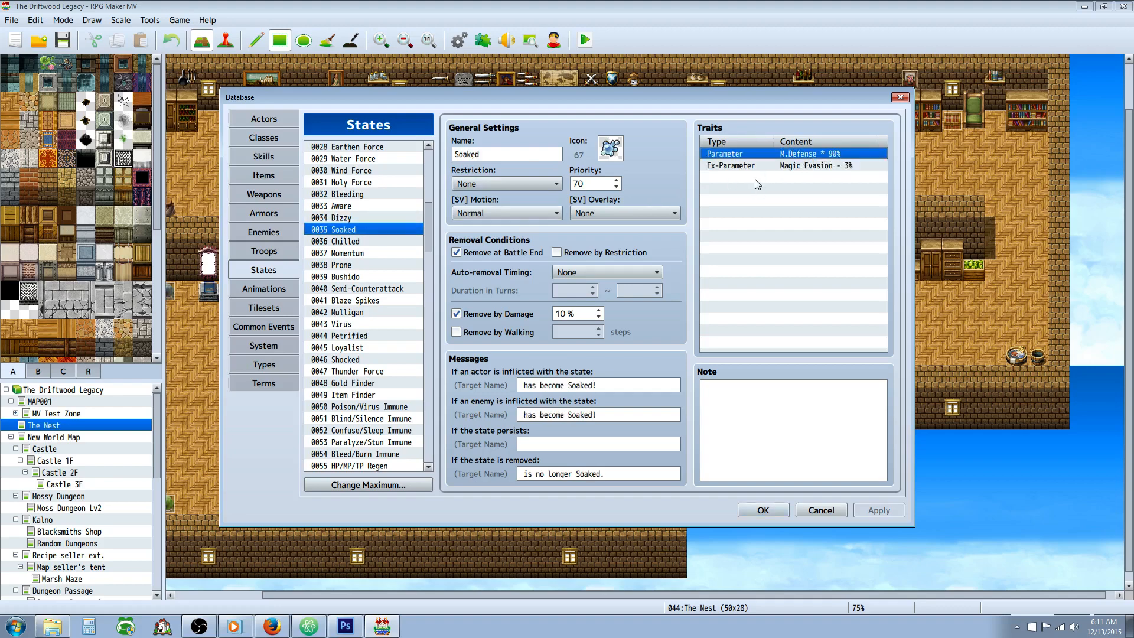
left_click(815, 165)
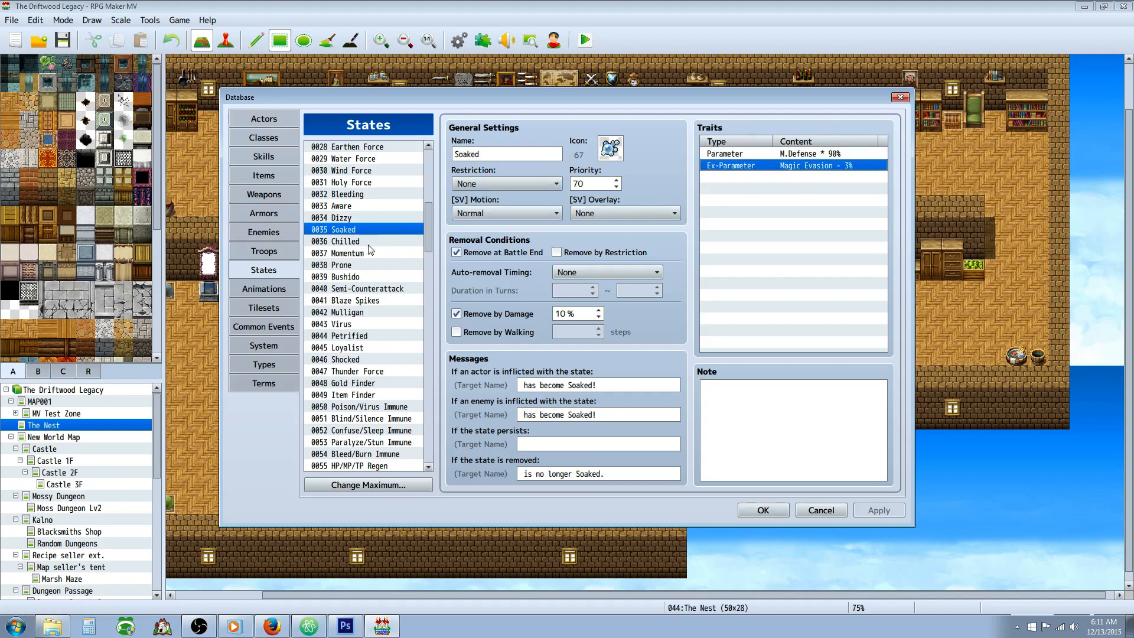
left_click(346, 241)
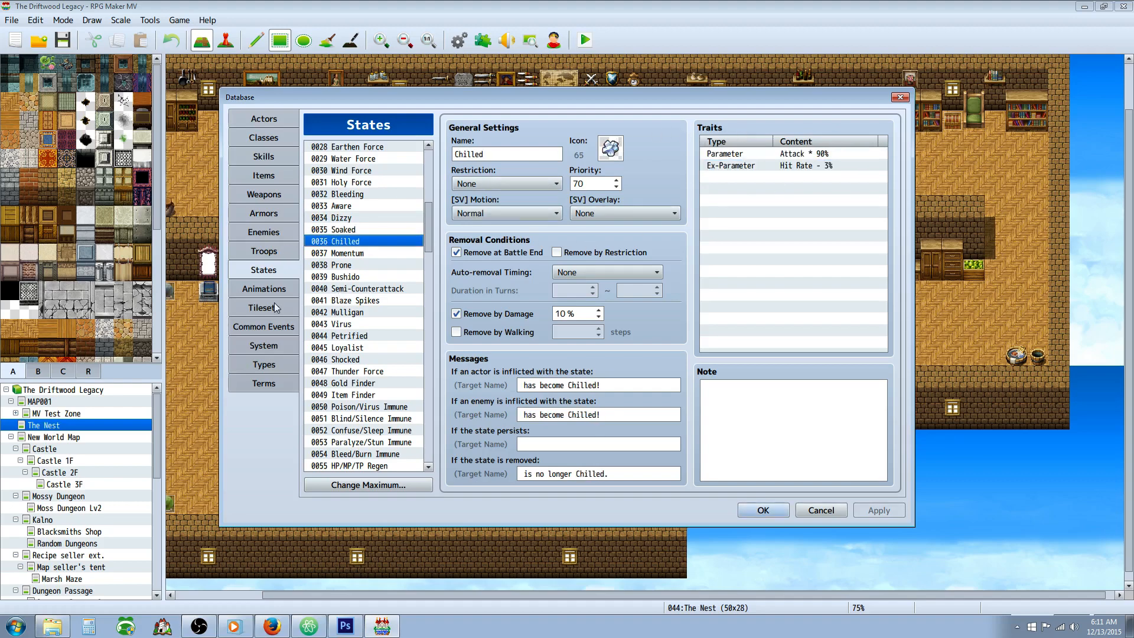
left_click(792, 153)
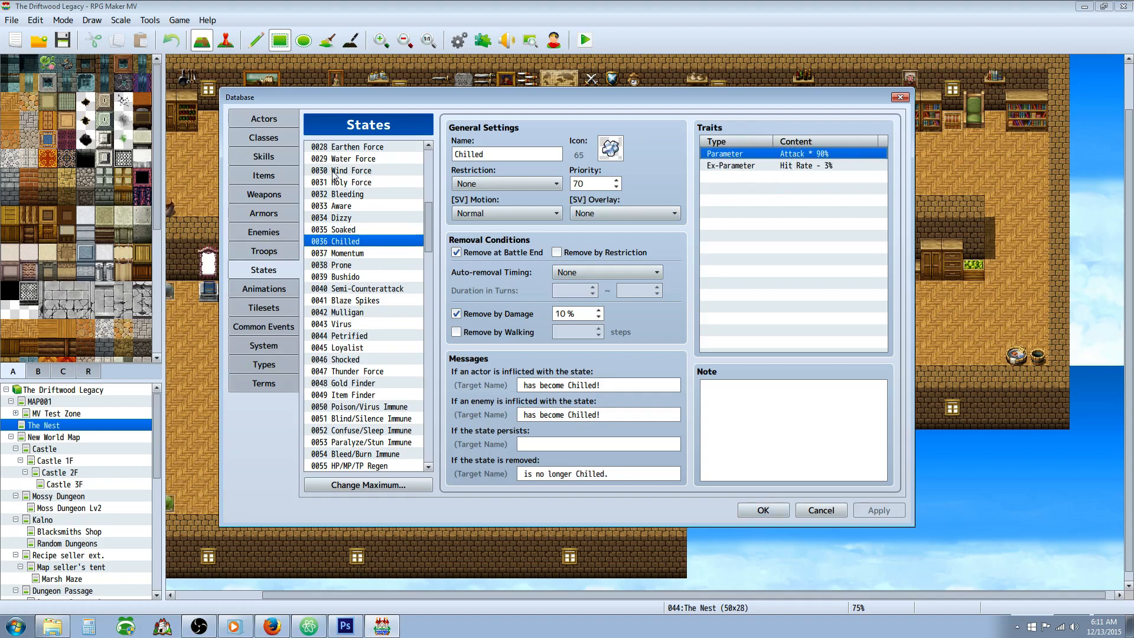
mouse_move(444, 193)
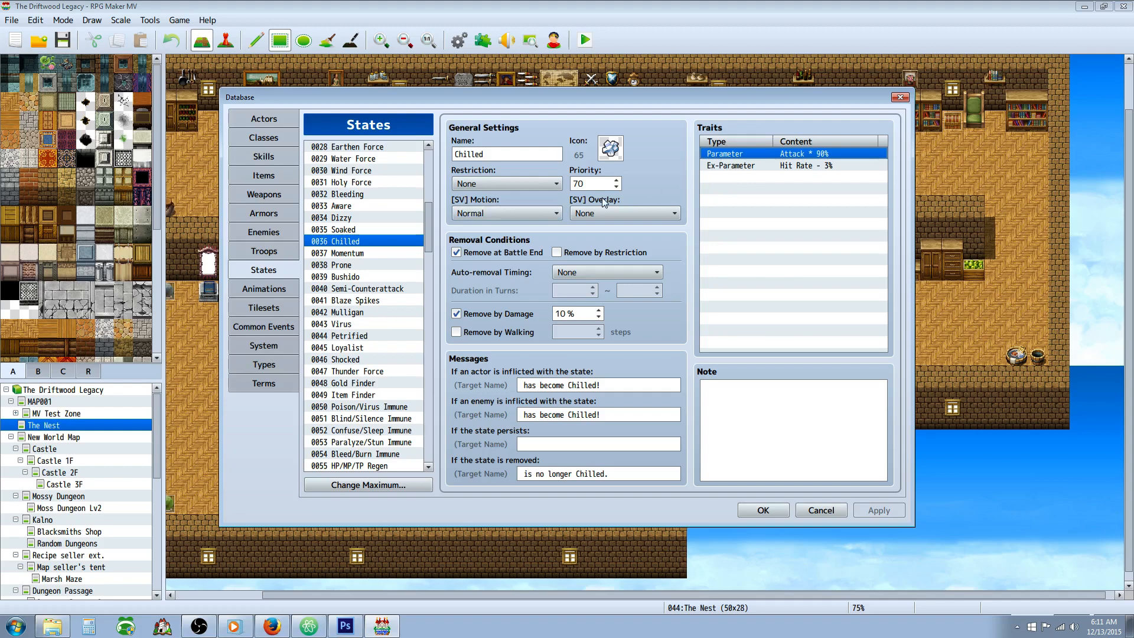
mouse_move(719, 181)
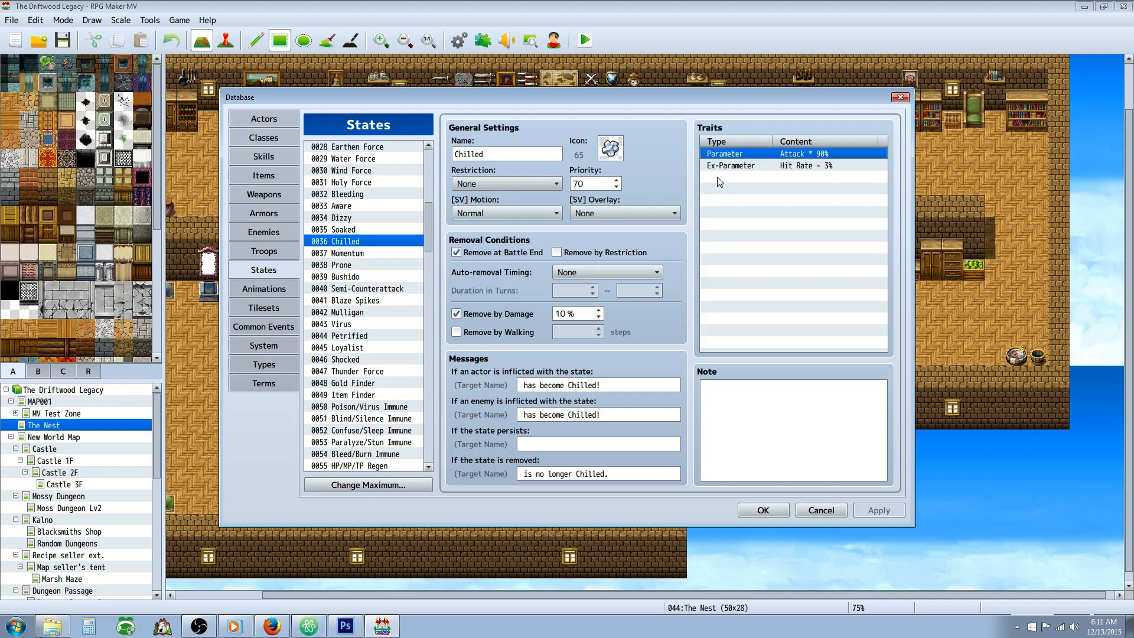
mouse_move(524, 259)
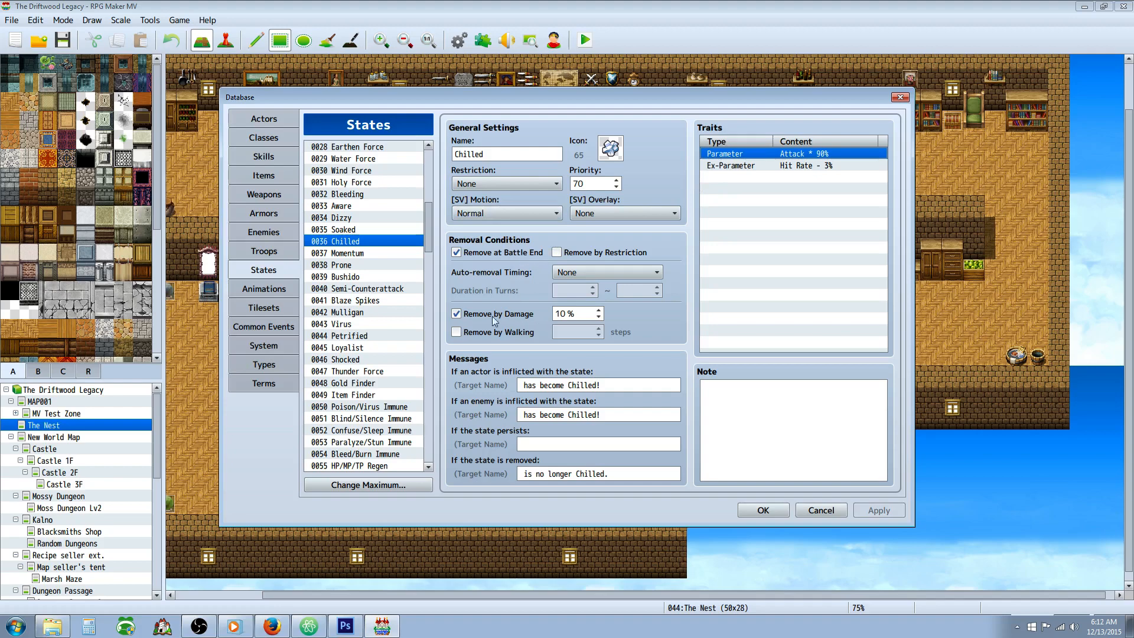
- Set Momentum's duration to 8 turns and bring up the Prone state
left_click(572, 313)
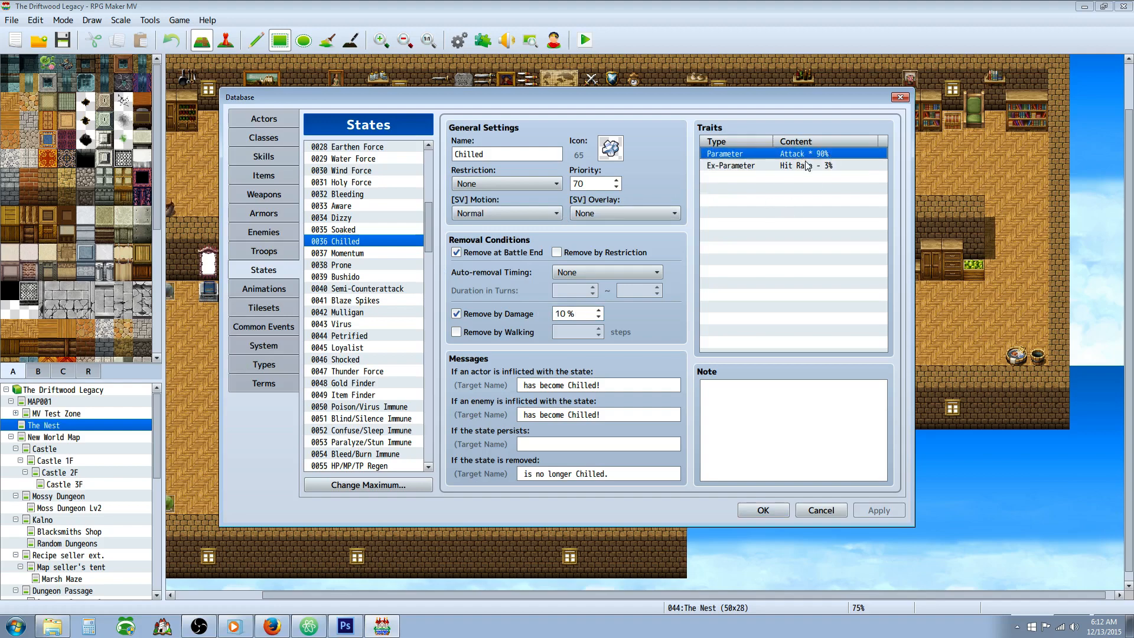
left_click(347, 253)
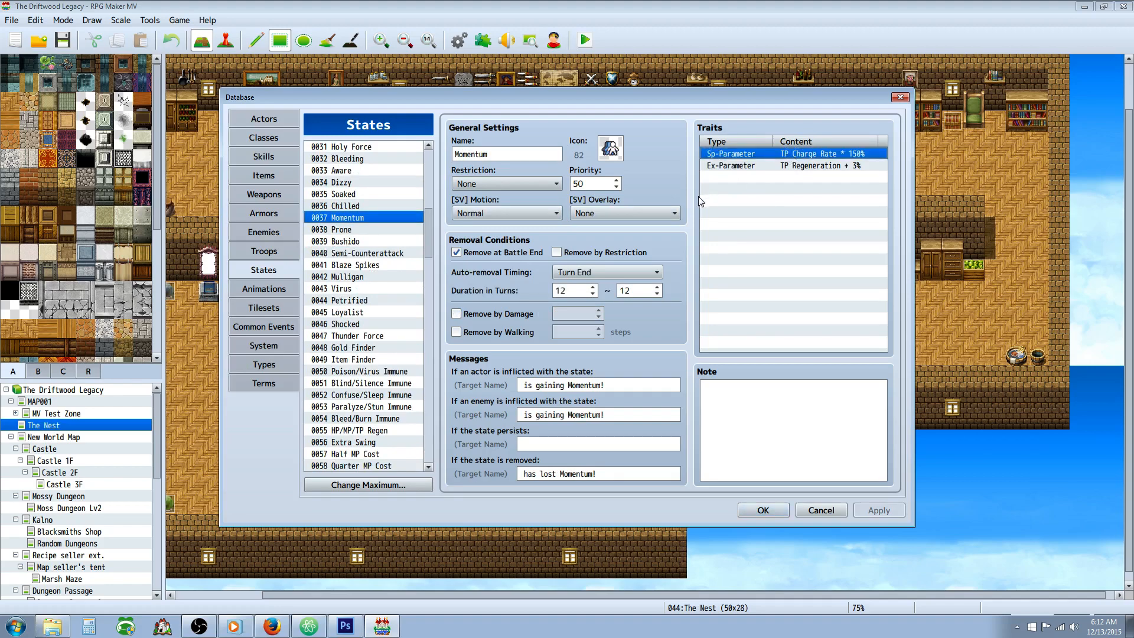
mouse_move(850, 157)
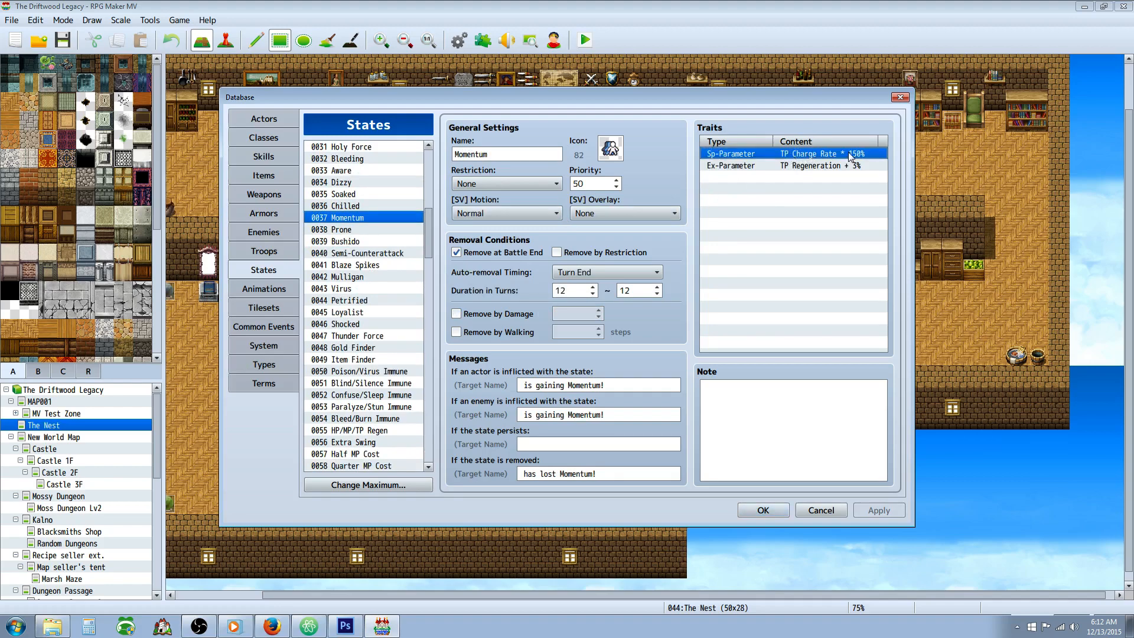
left_click(796, 164)
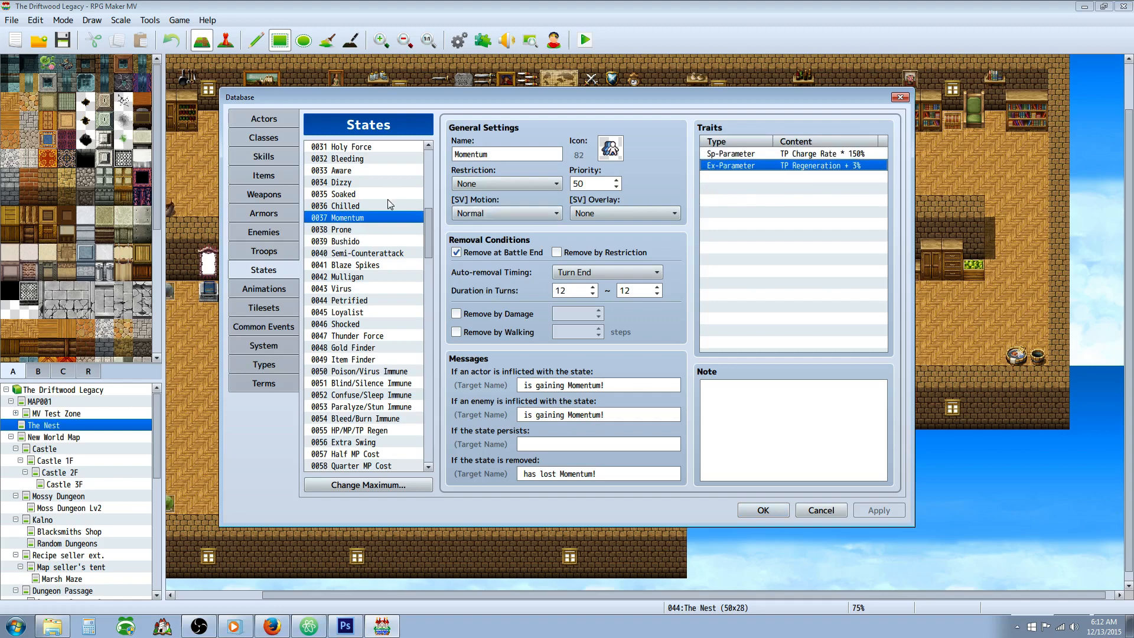
mouse_move(415, 231)
type("8")
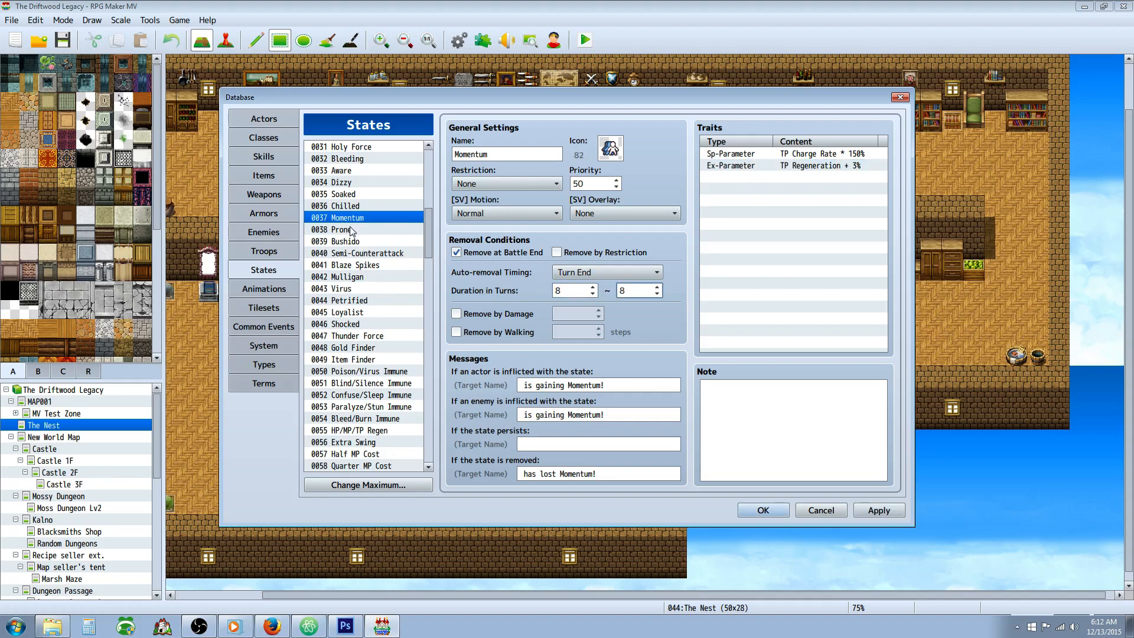
left_click(345, 229)
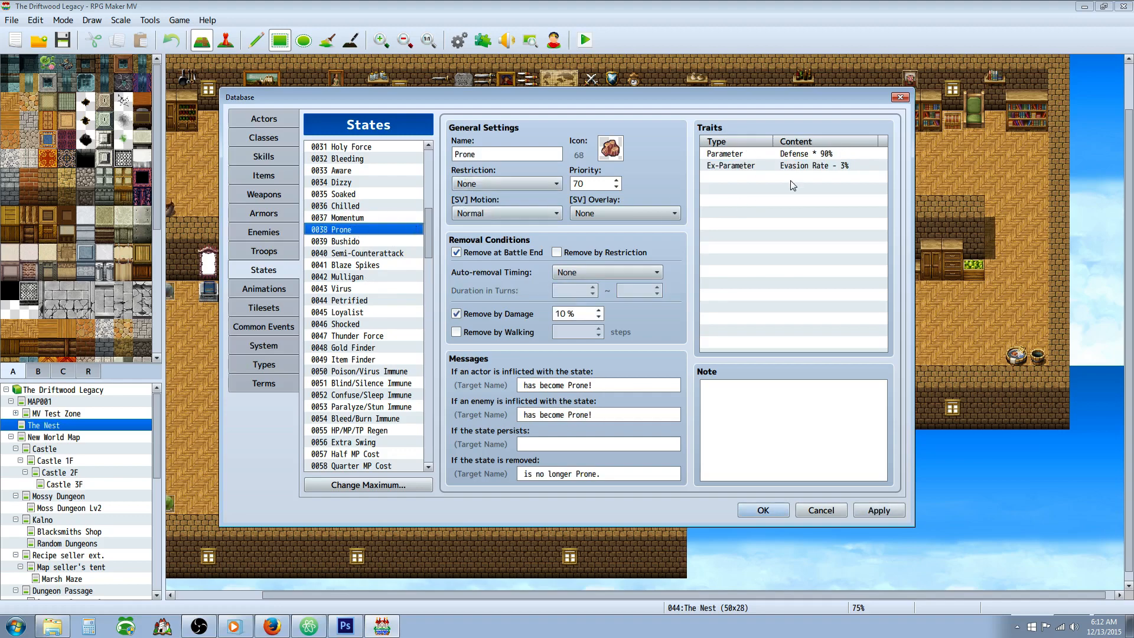
mouse_move(802, 158)
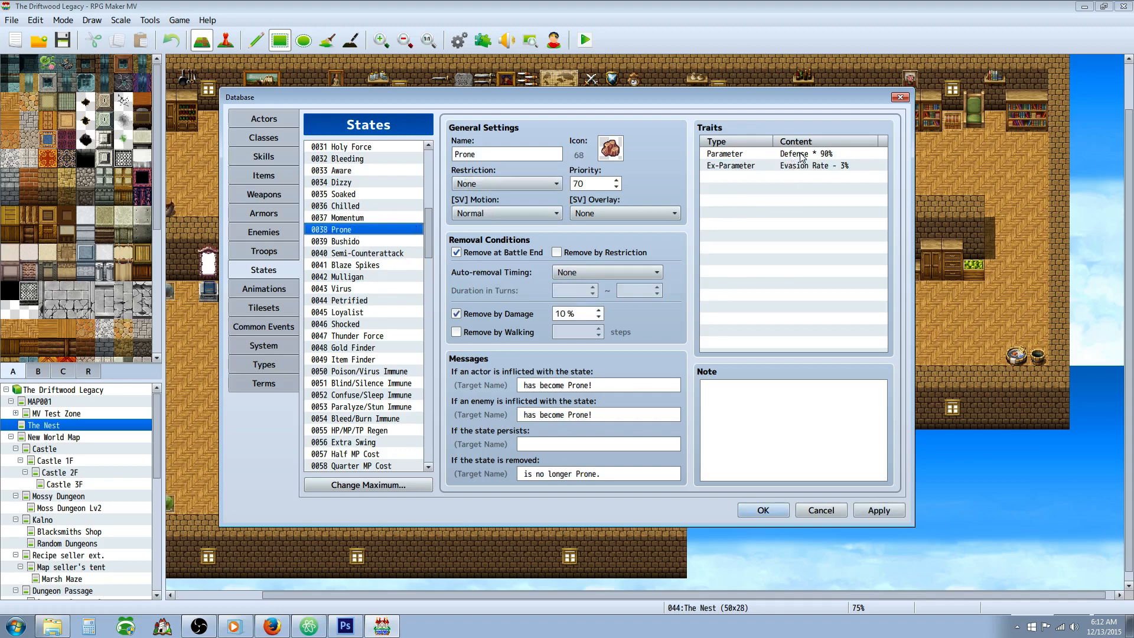
- Inspect Bushido's Counter Attack trait, then show 0040 Semi-Counterattack
left_click(345, 241)
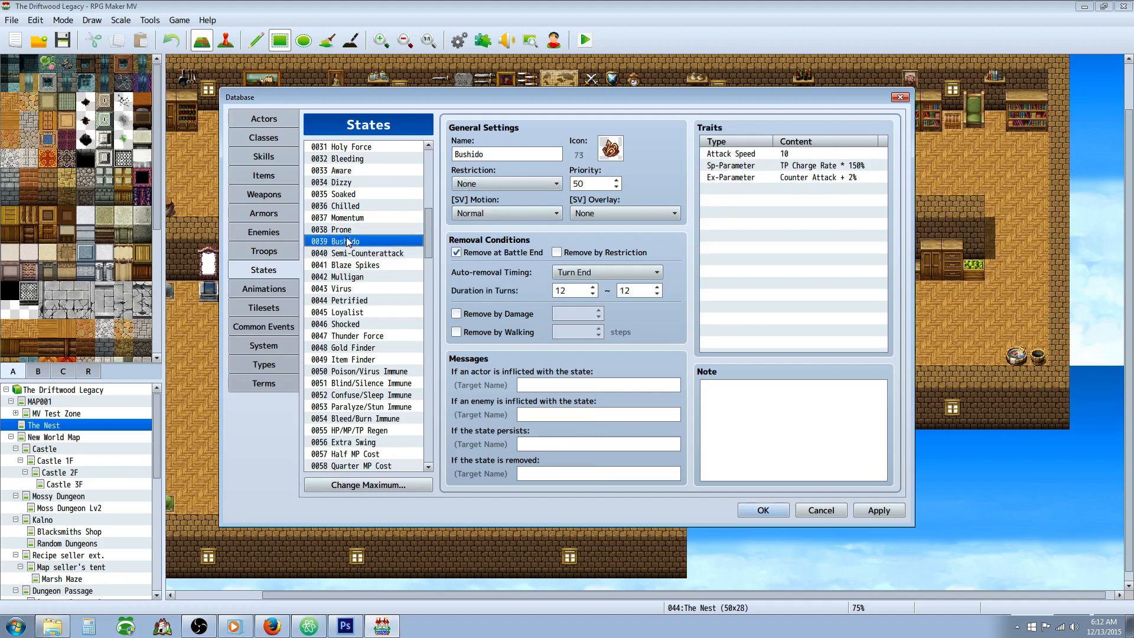
mouse_move(678, 193)
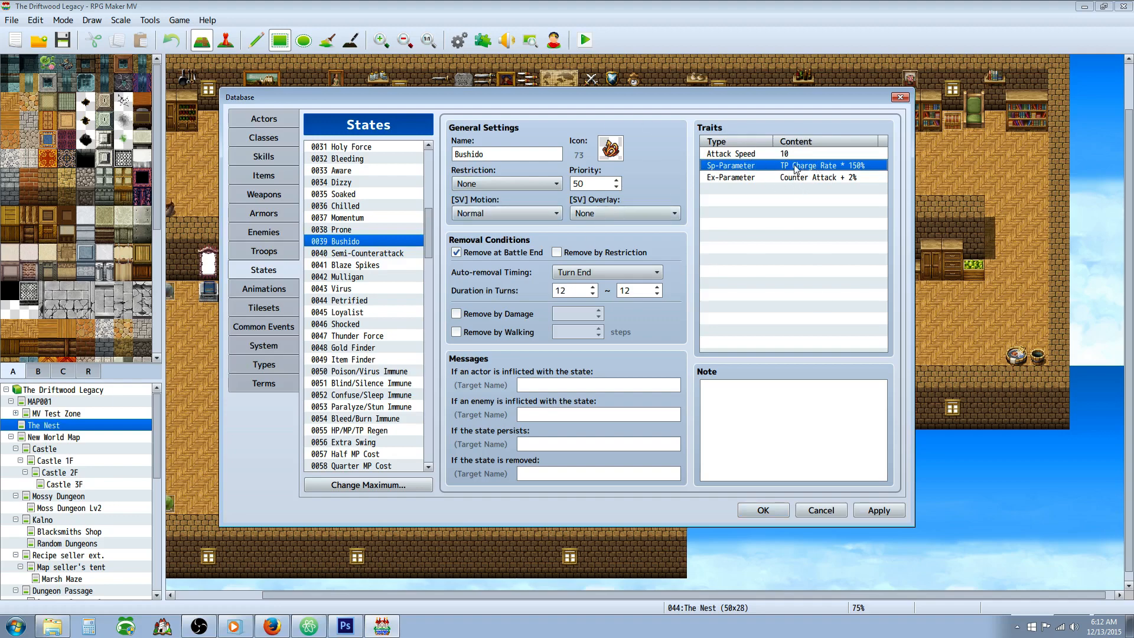
mouse_move(807, 168)
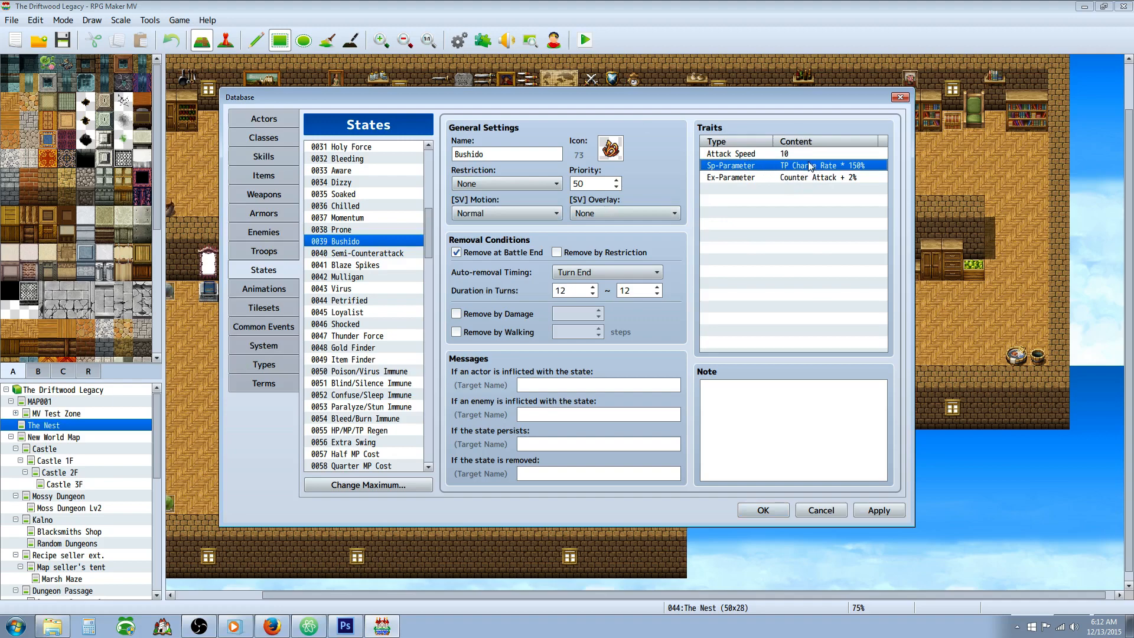
left_click(818, 177)
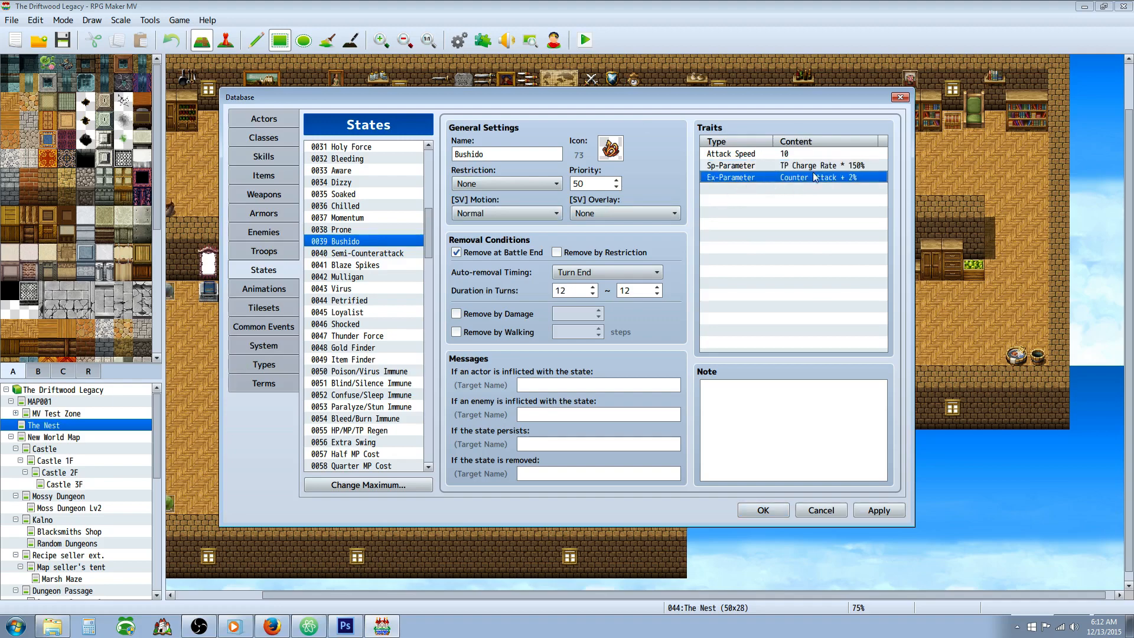
mouse_move(777, 175)
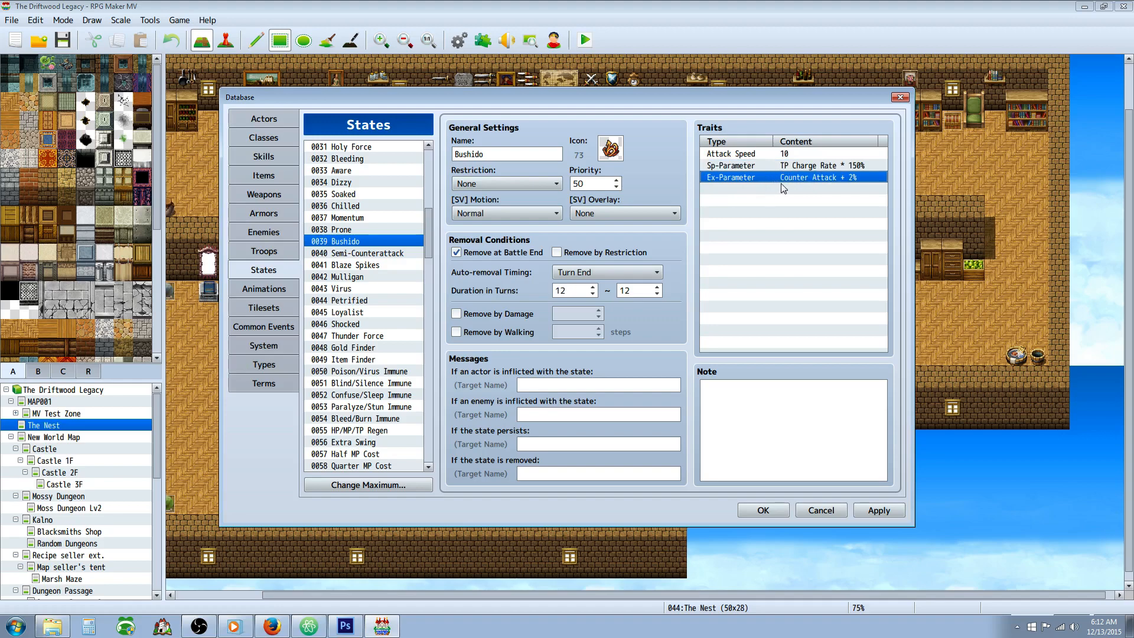
mouse_move(783, 187)
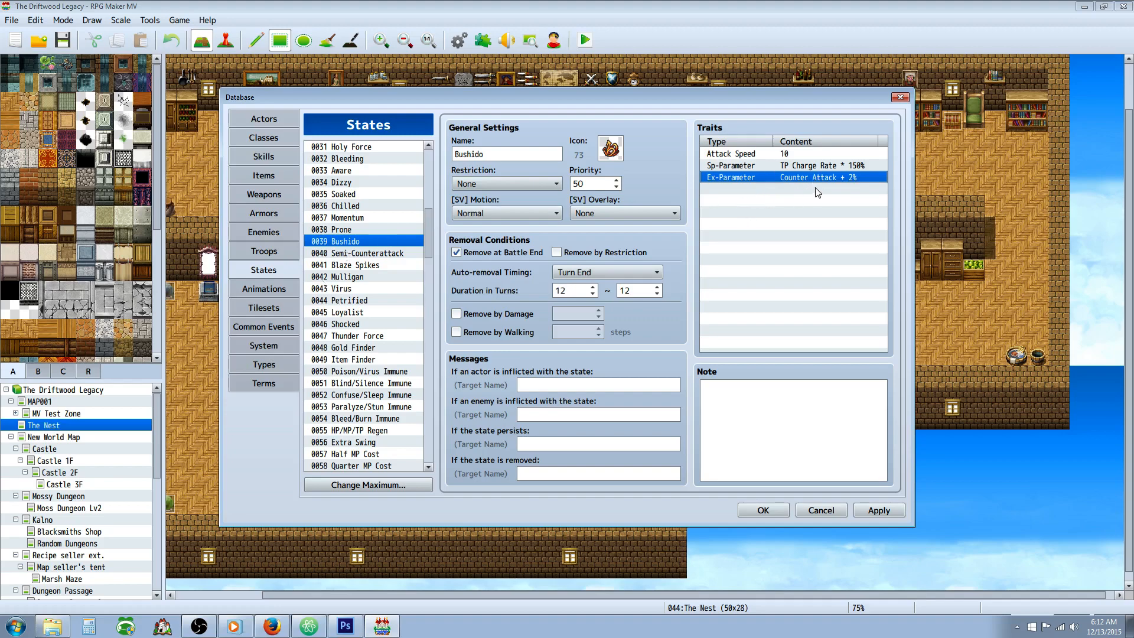
mouse_move(682, 244)
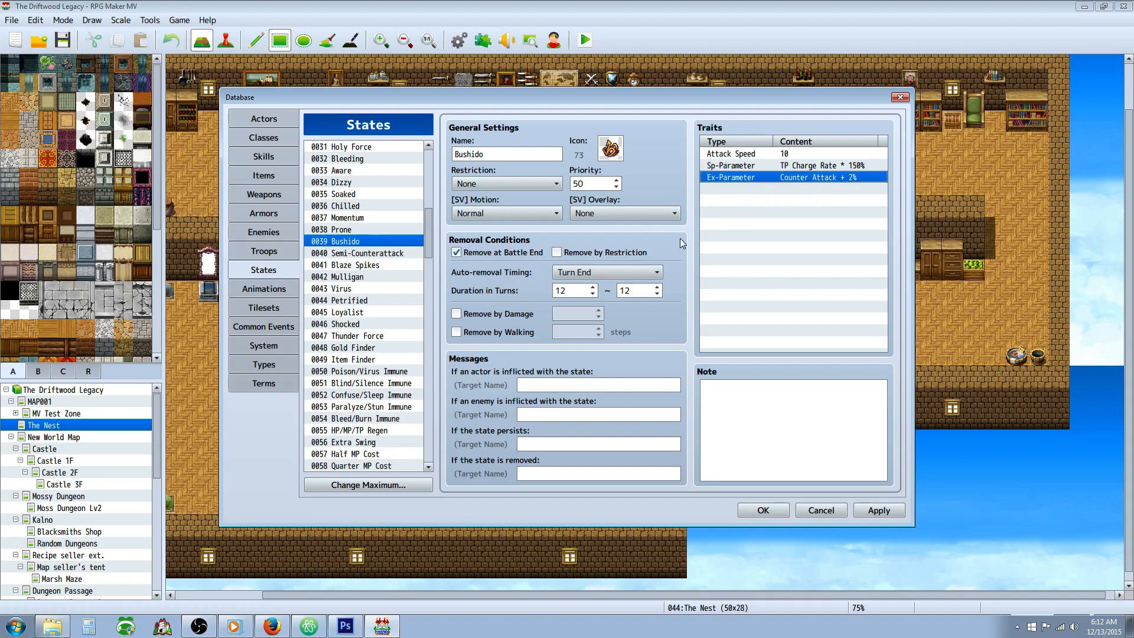
left_click(357, 254)
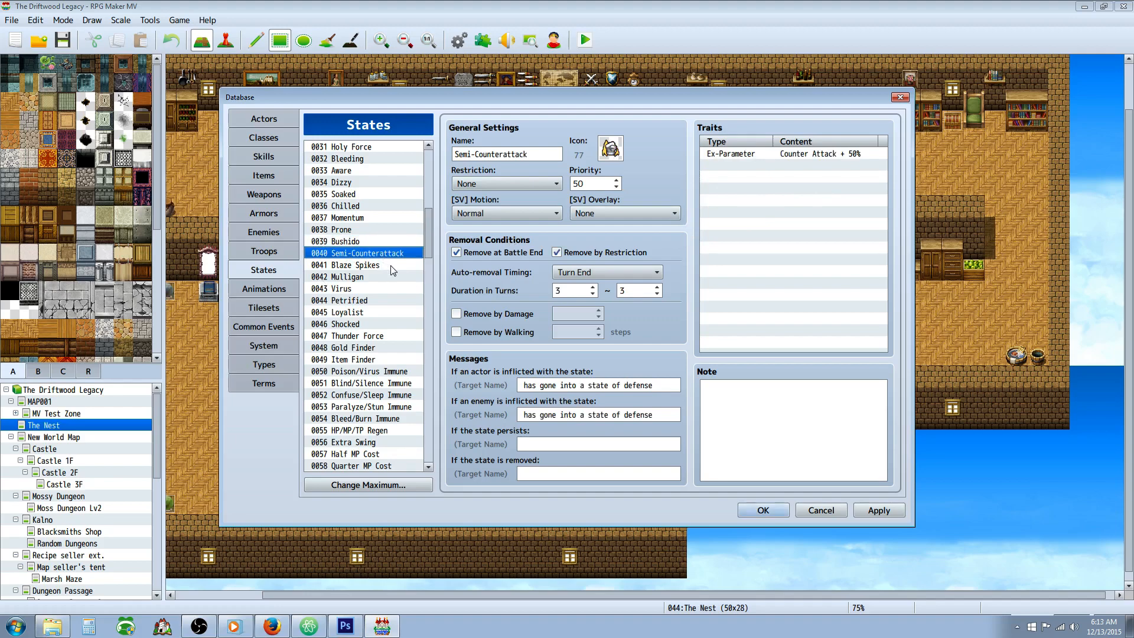
mouse_move(389, 266)
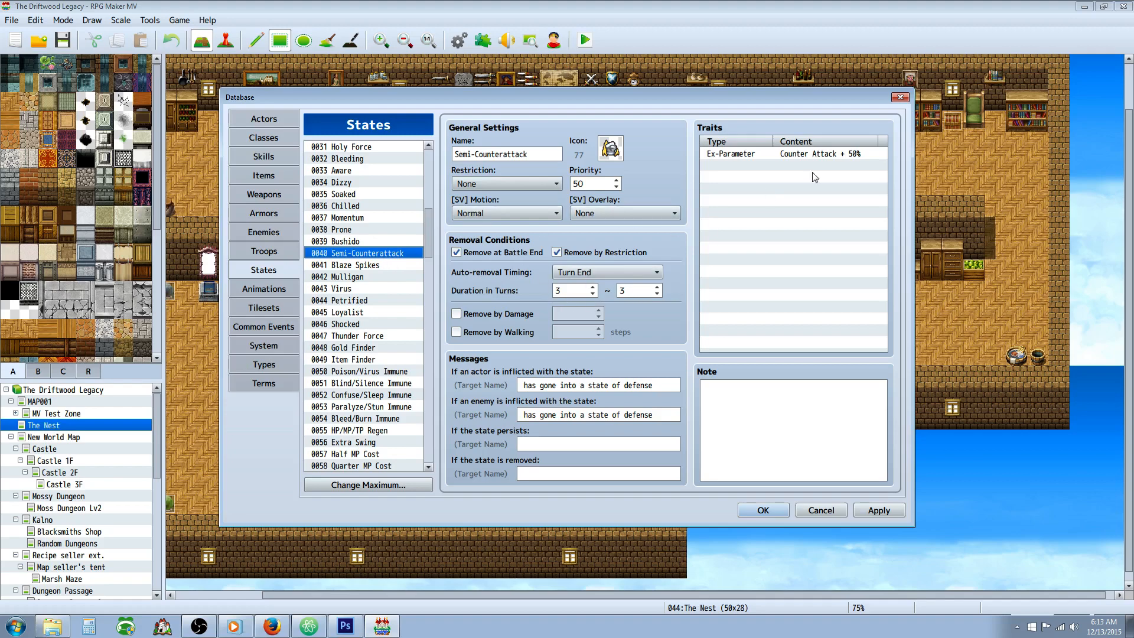
- Inspect Semi-Counterattack's Counter Attack trait, view Blaze Spikes, then show 0042 Mulligan
left_click(792, 153)
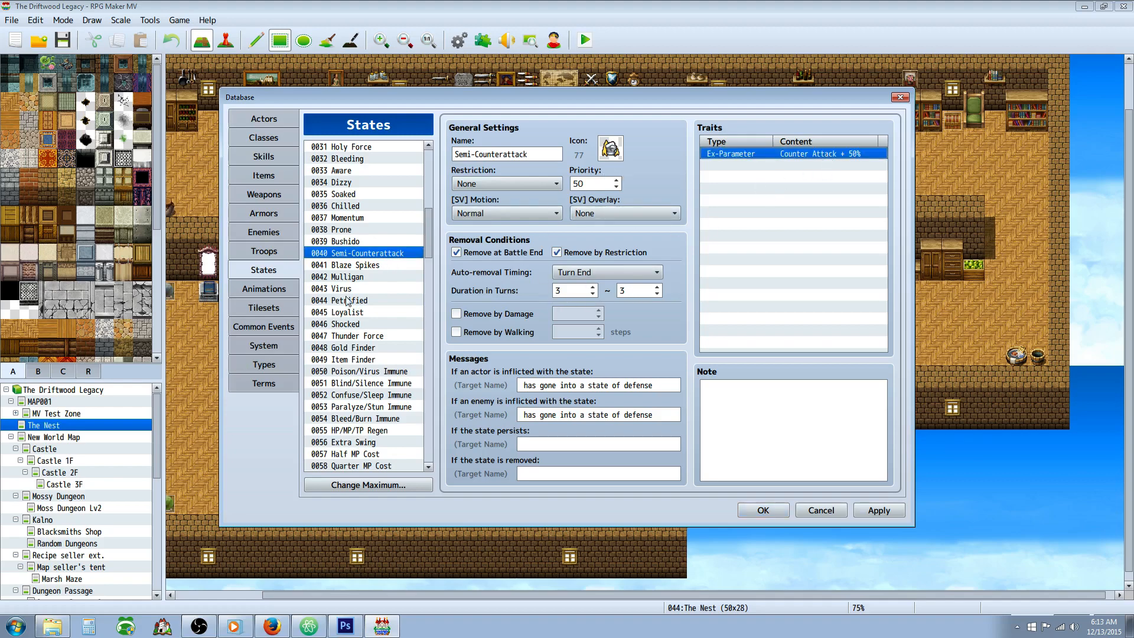
left_click(353, 264)
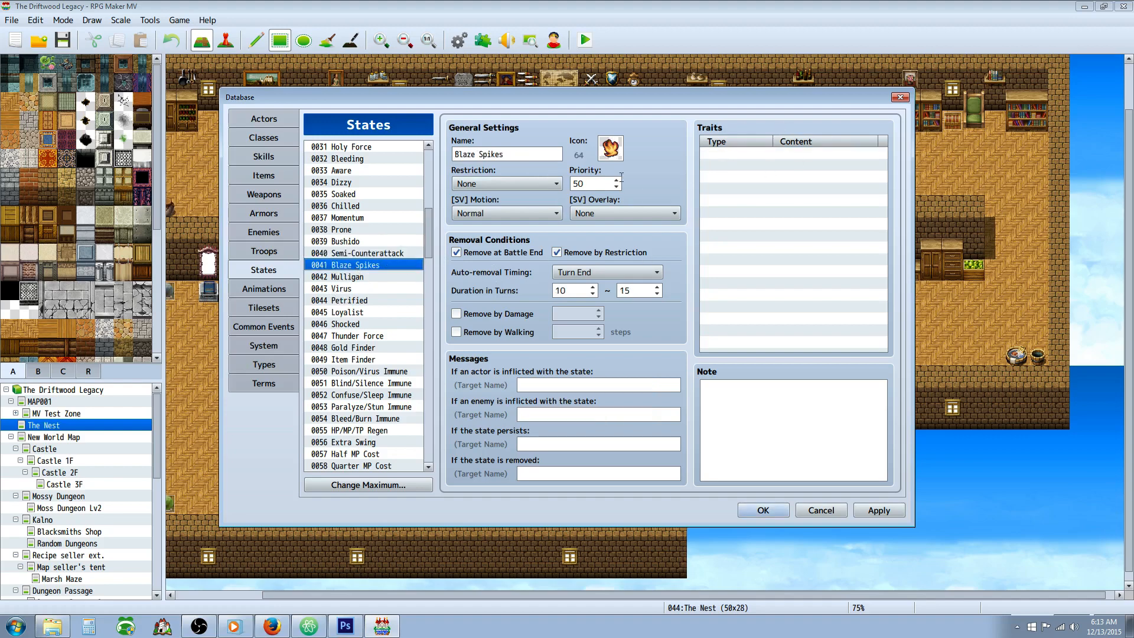
mouse_move(325, 292)
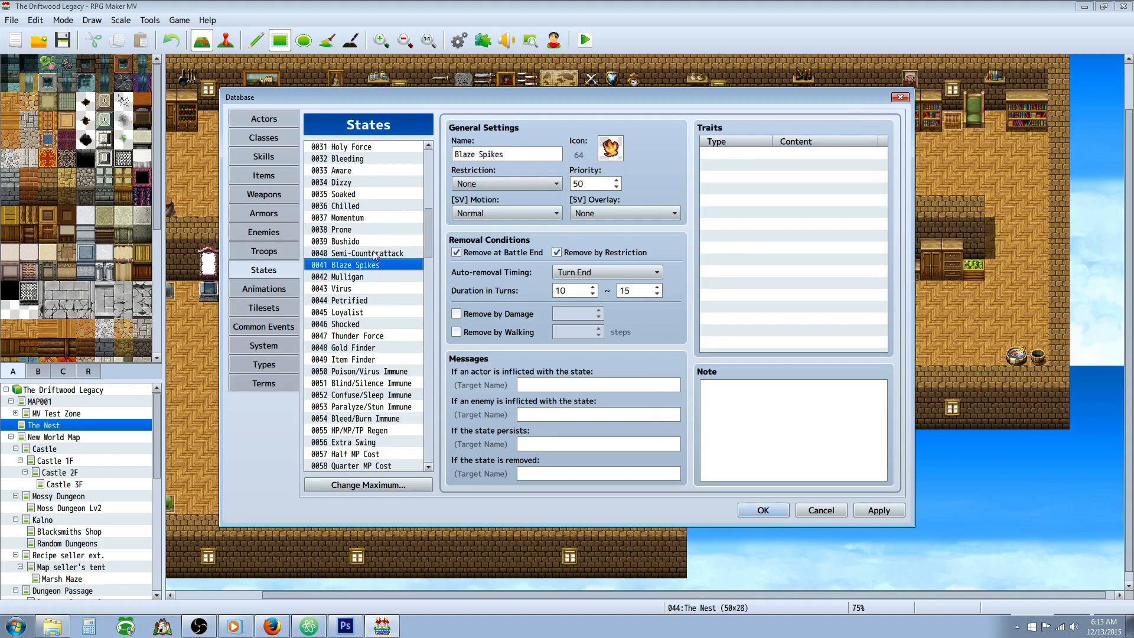
mouse_move(393, 260)
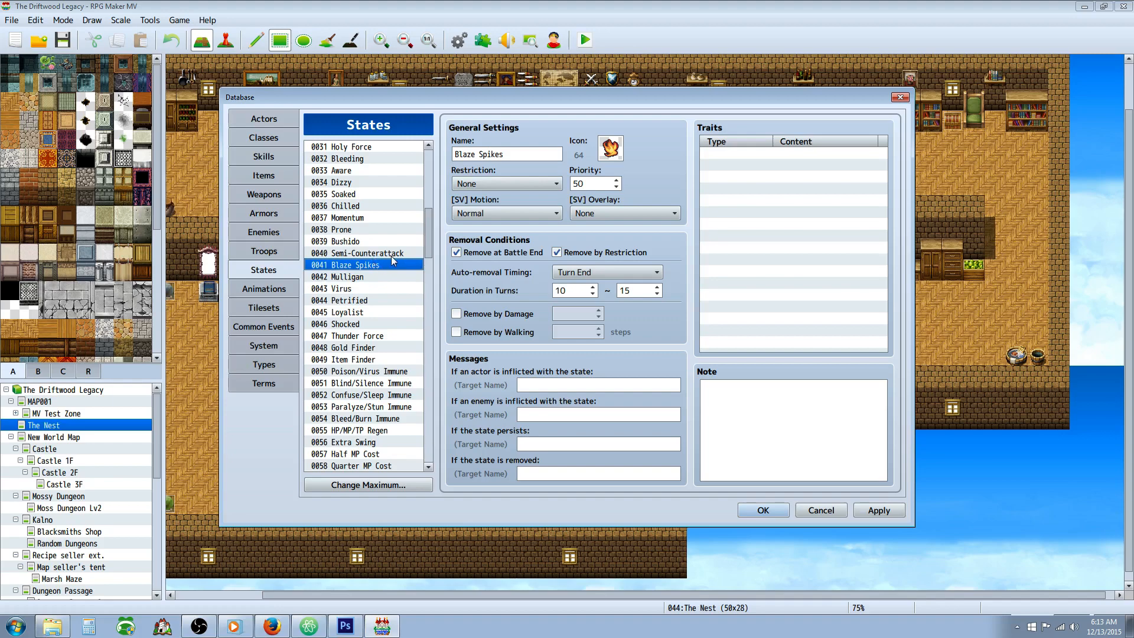
mouse_move(387, 264)
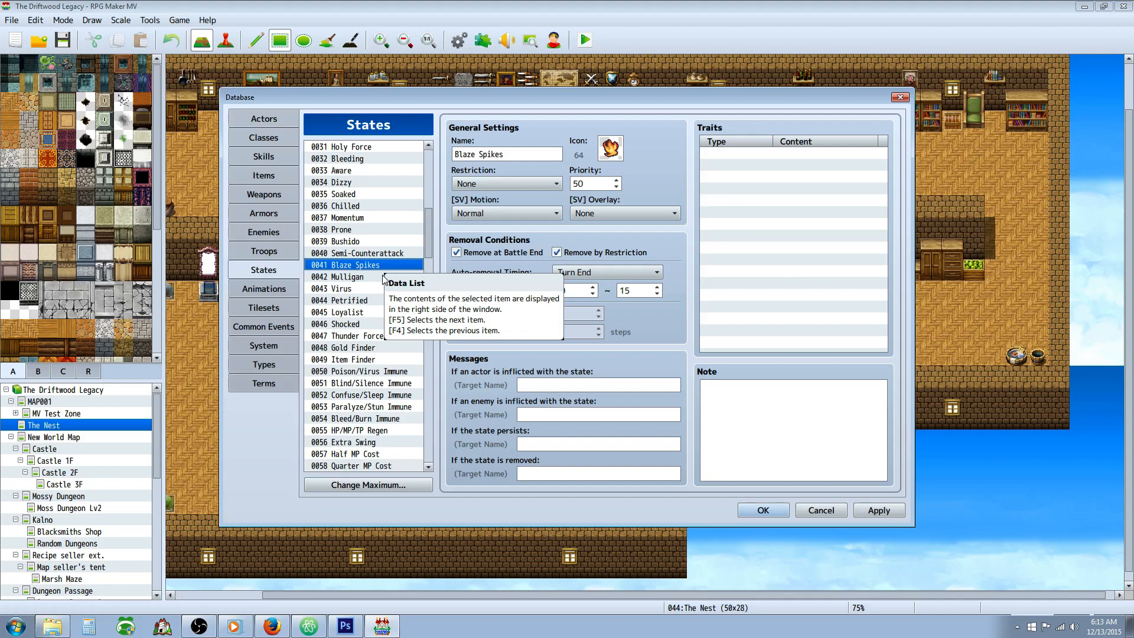
mouse_move(369, 290)
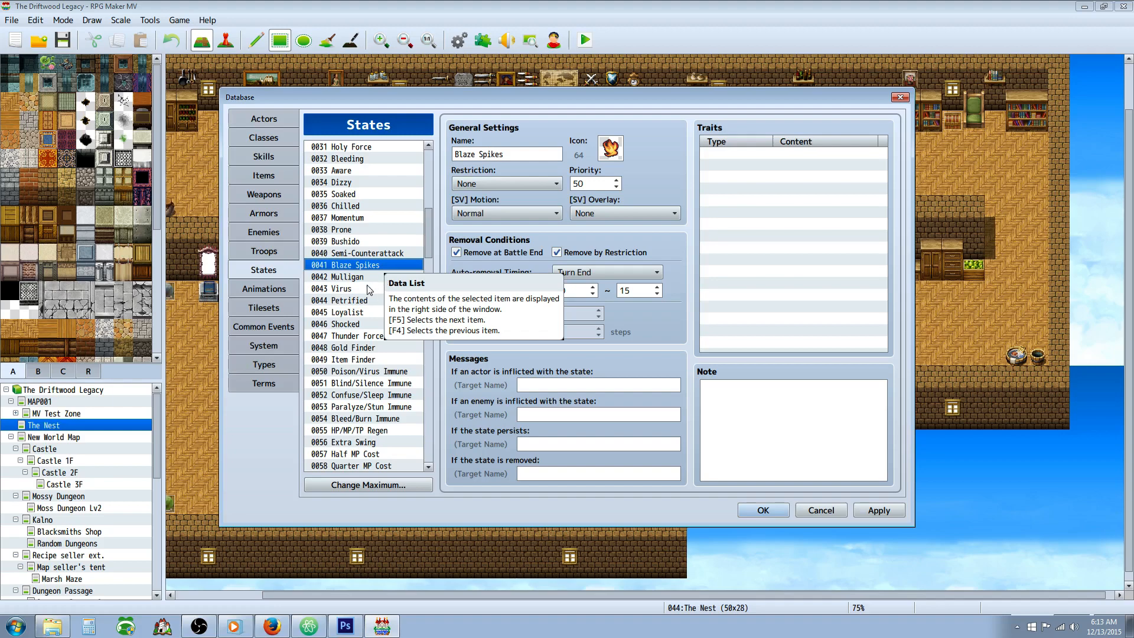
left_click(348, 276)
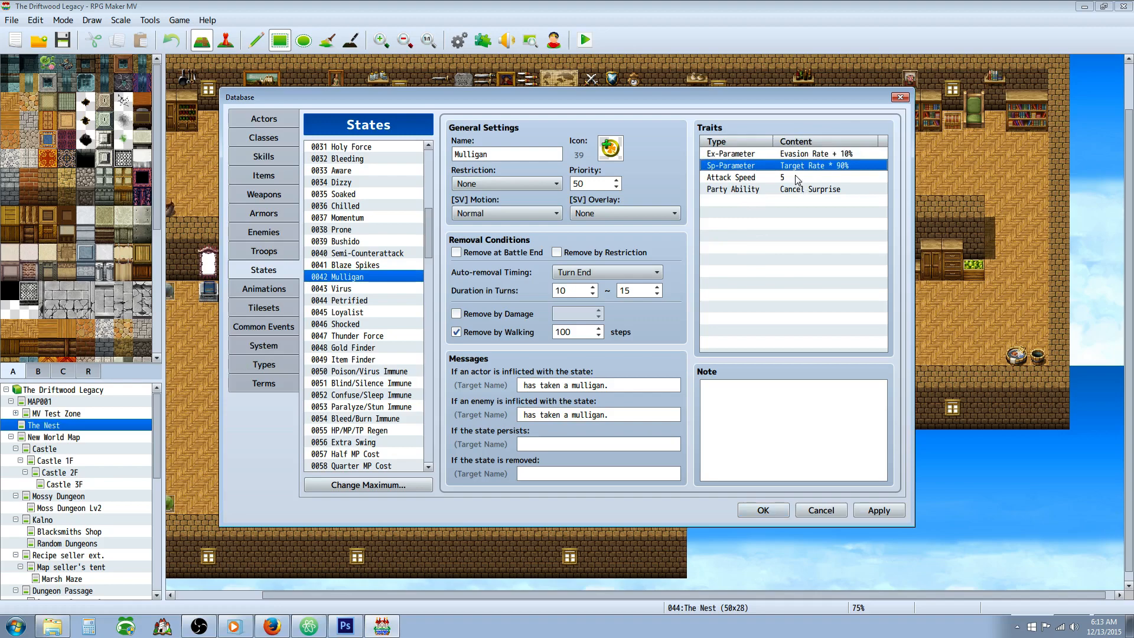
- Inspect Mulligan's Attack Speed trait, then open Virus and its HP Regeneration -14% trait
left_click(731, 177)
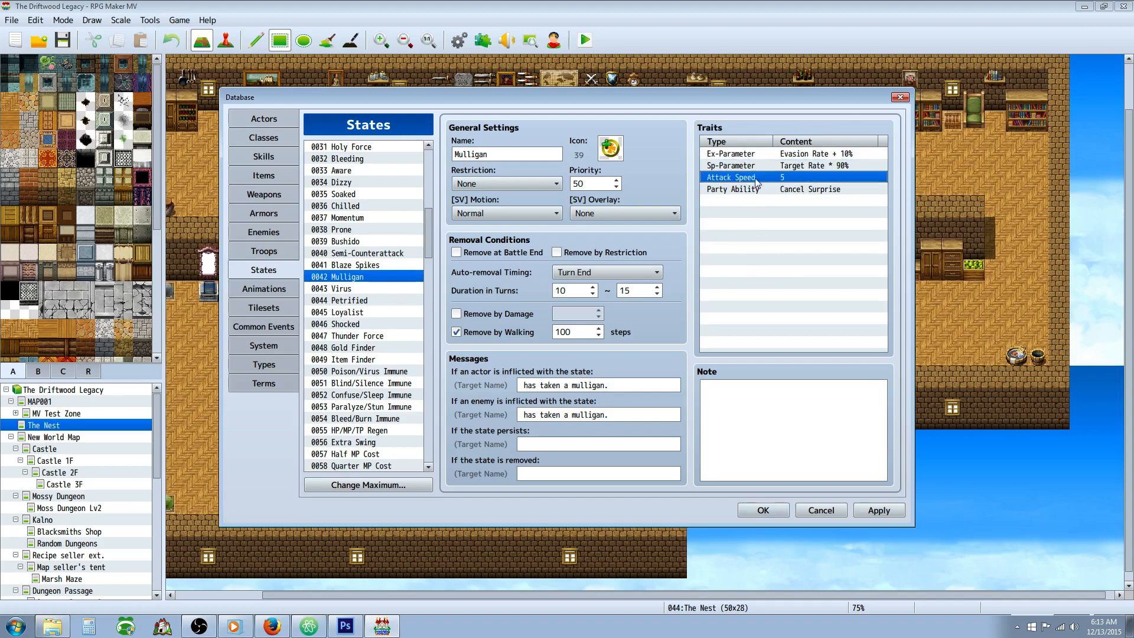
mouse_move(800, 186)
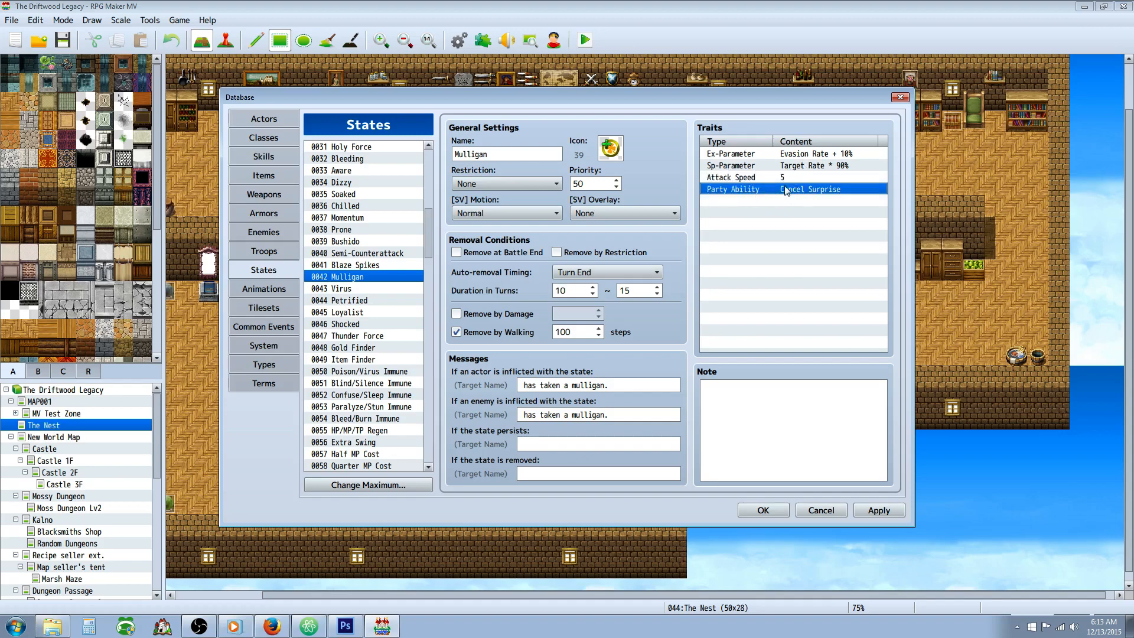
mouse_move(398, 302)
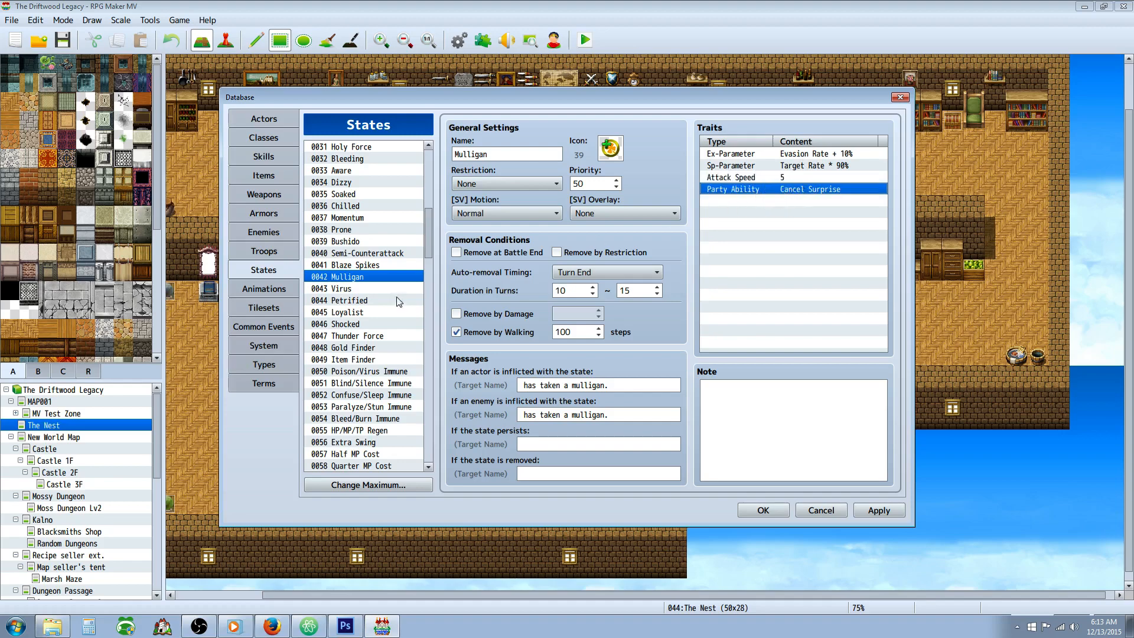
mouse_move(229, 280)
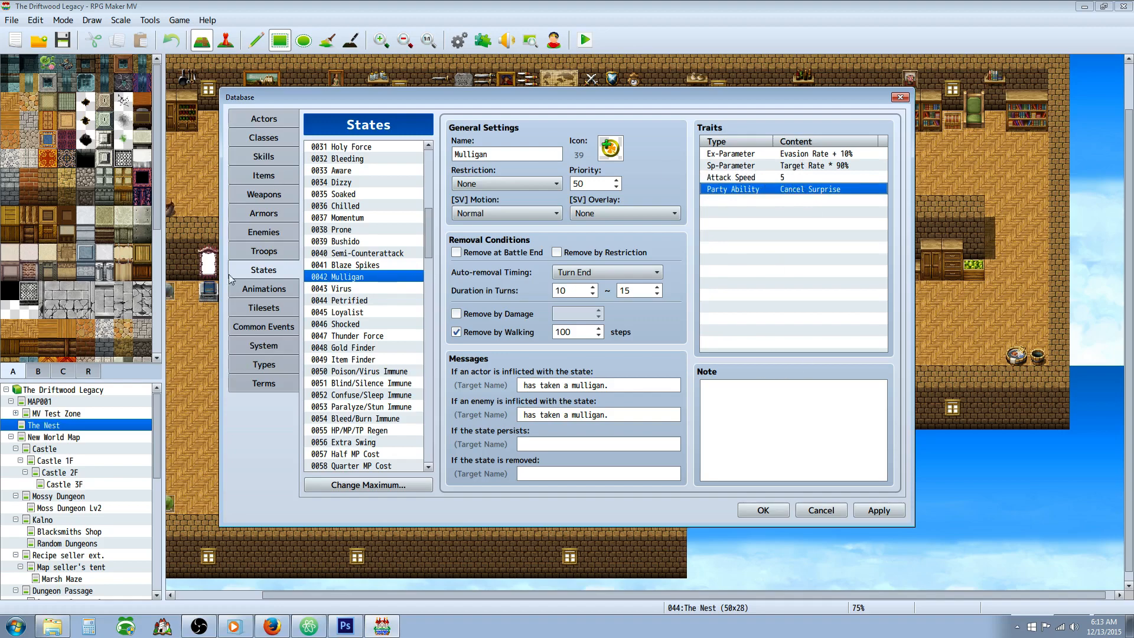
left_click(343, 287)
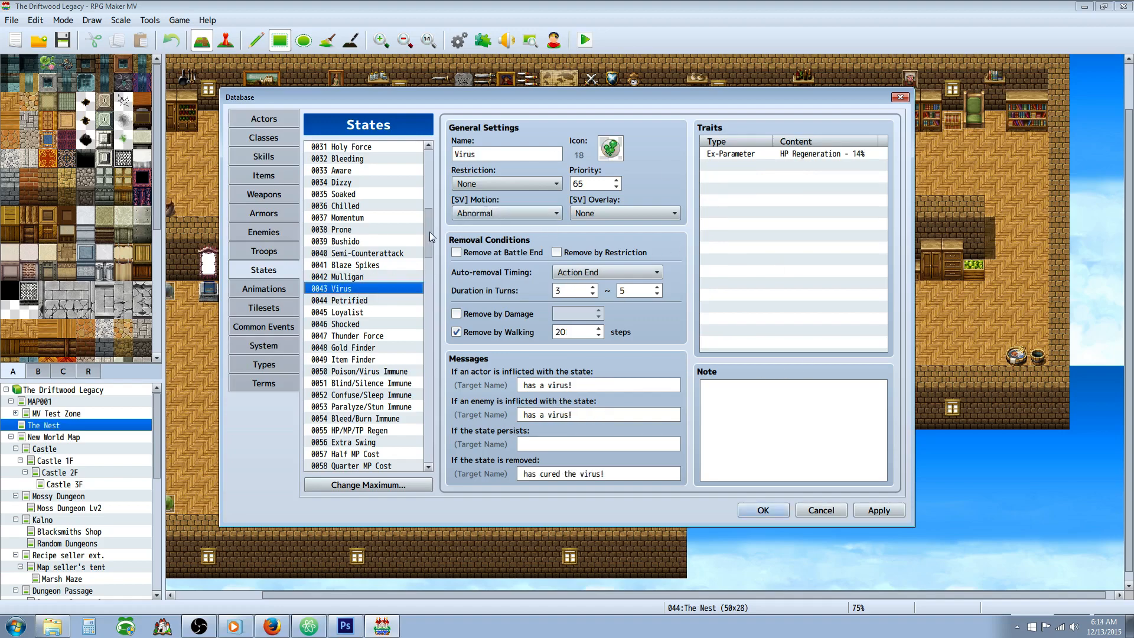
scroll("down", 3)
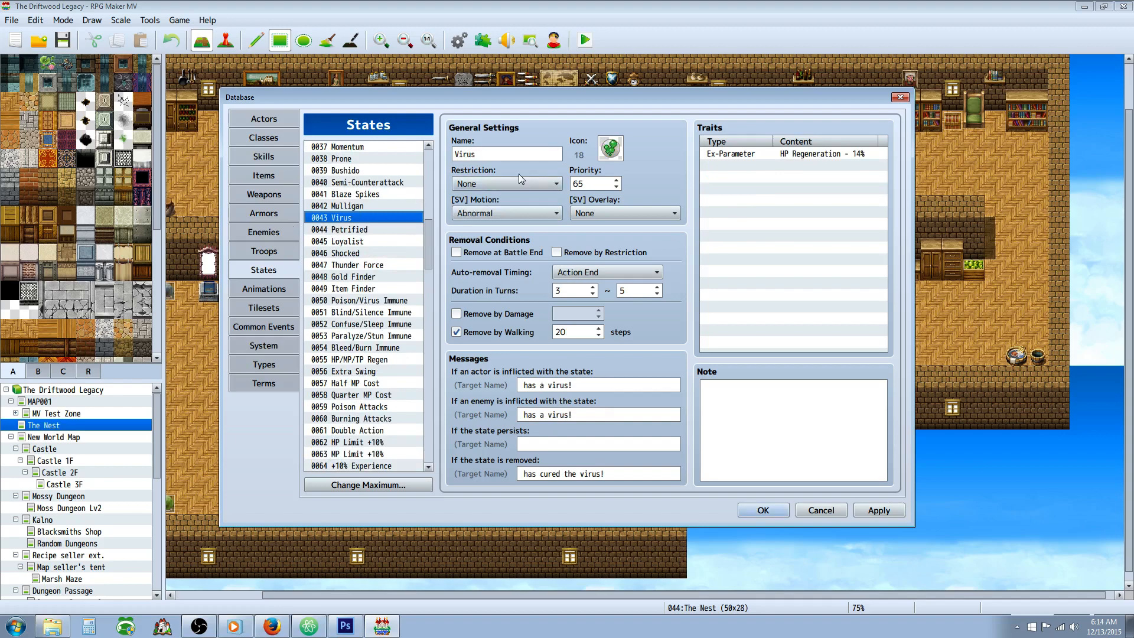
left_click(793, 153)
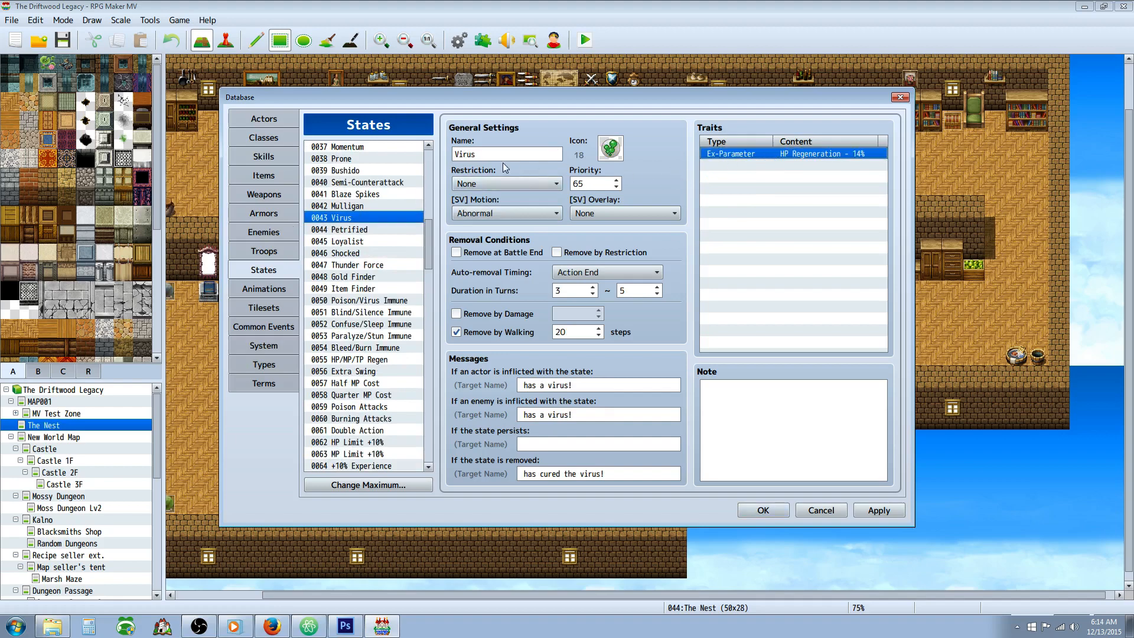
left_click(570, 290)
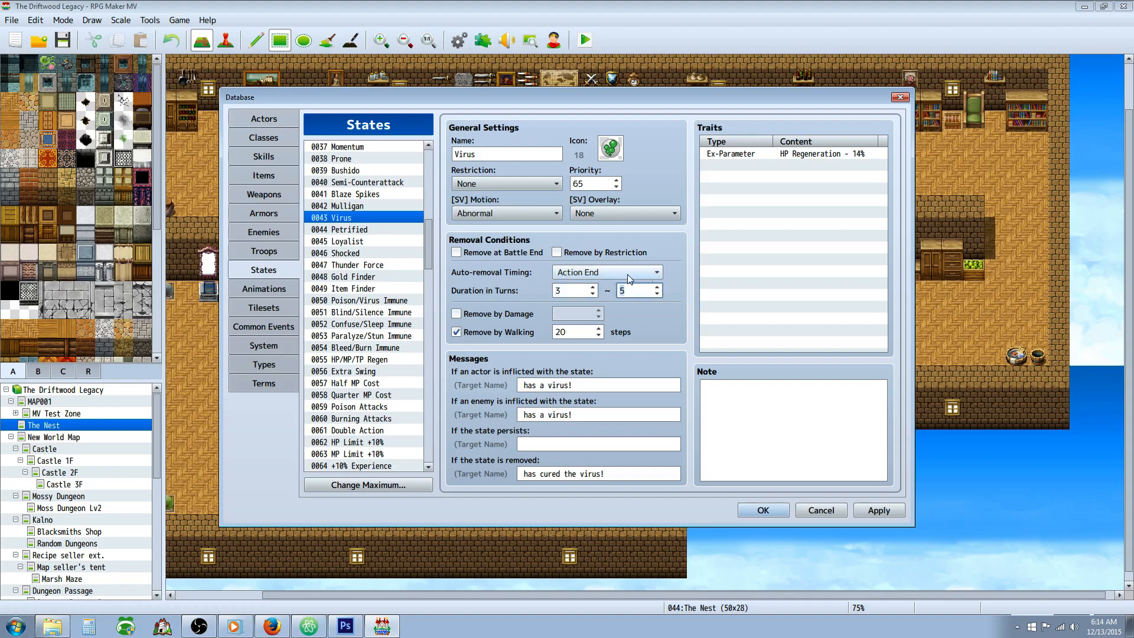
- Select 0044 Petrified to show its Cannot move and Defense/M.Defense 150% traits
left_click(346, 230)
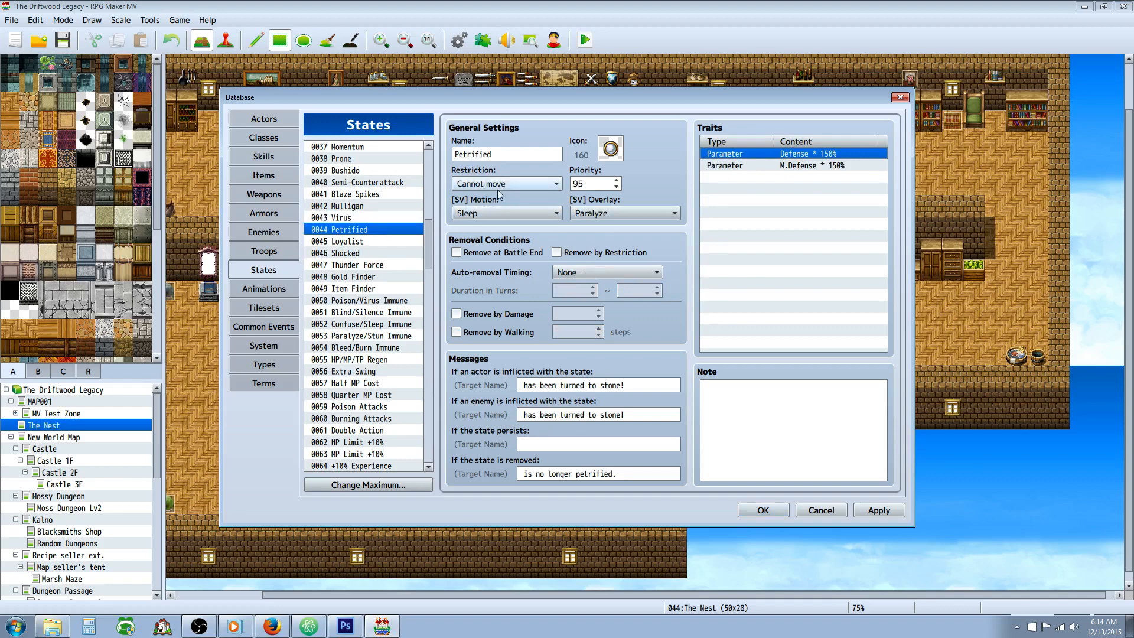
mouse_move(480, 189)
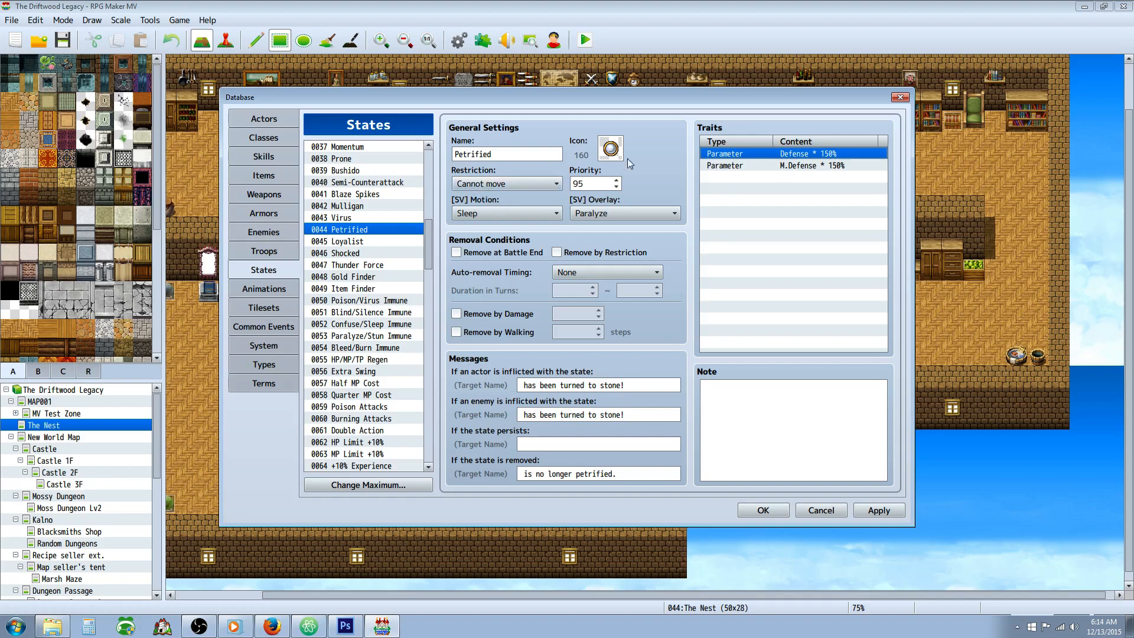
mouse_move(792, 165)
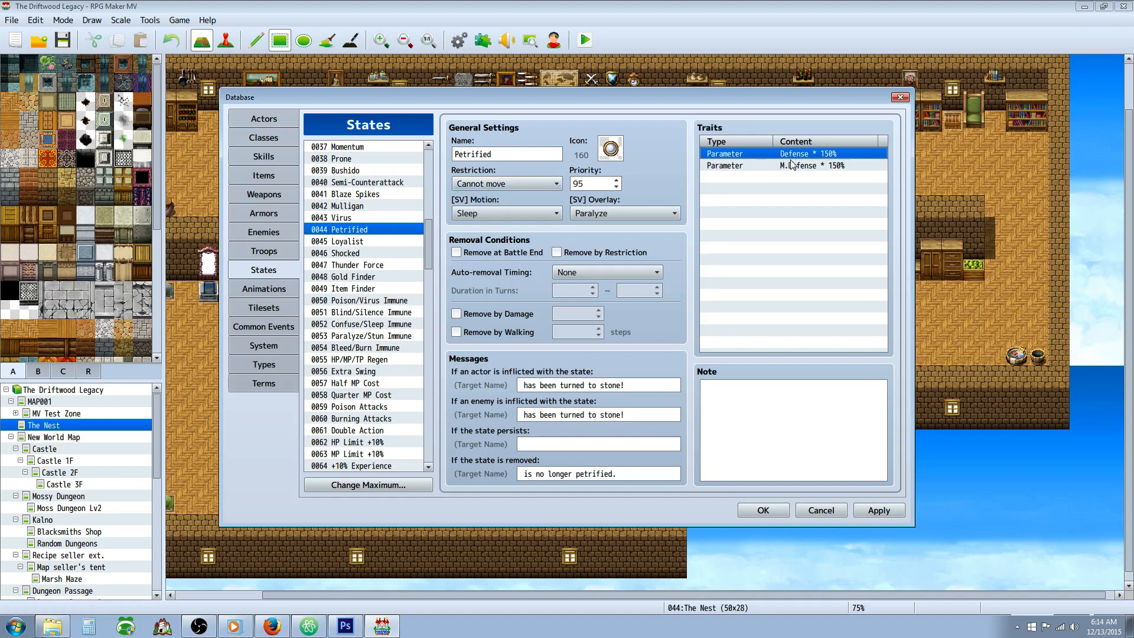
mouse_move(792, 165)
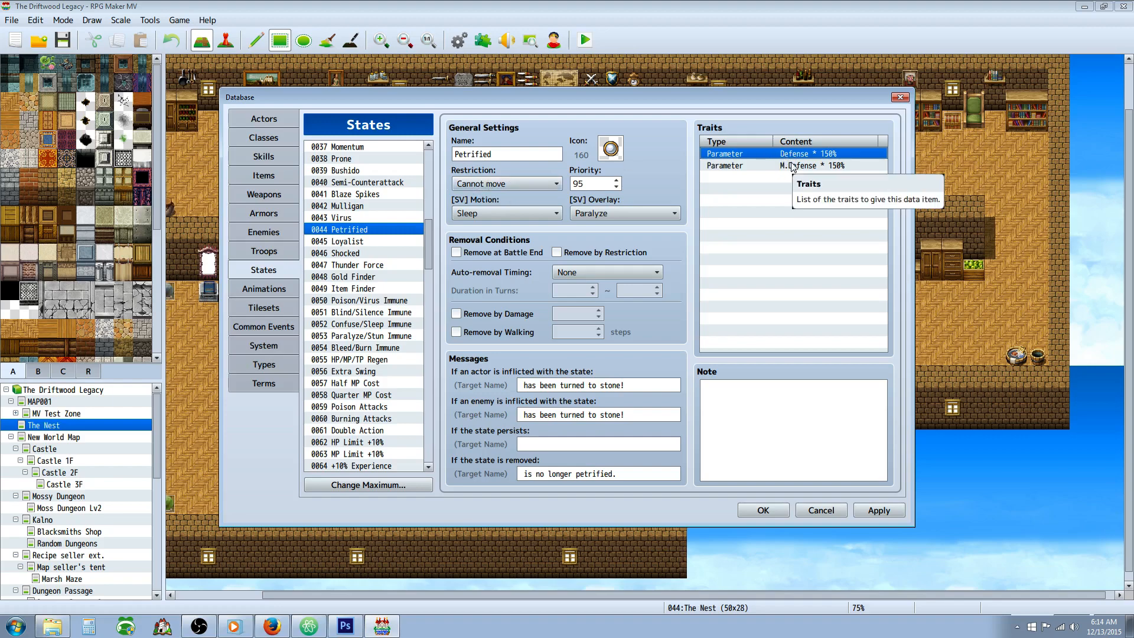
mouse_move(749, 171)
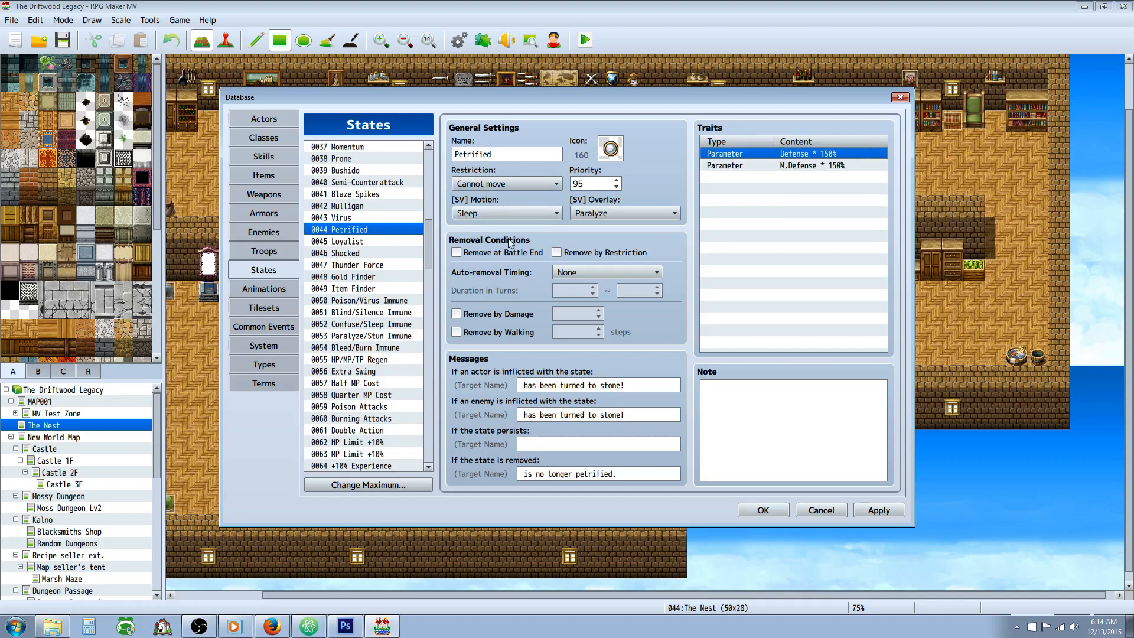
mouse_move(489, 274)
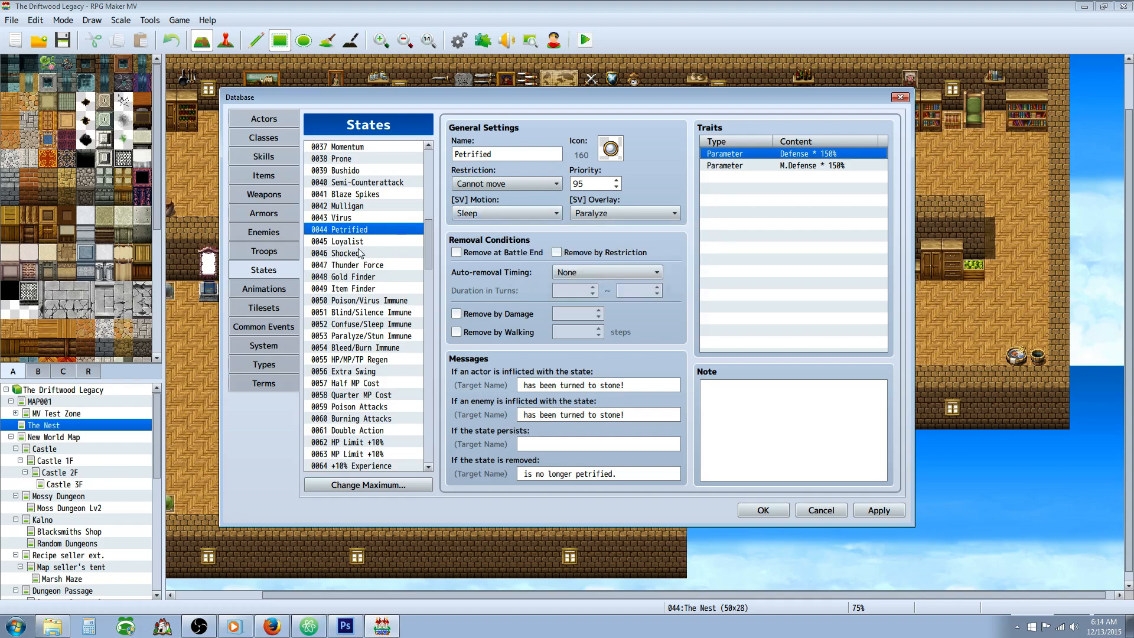
mouse_move(629, 145)
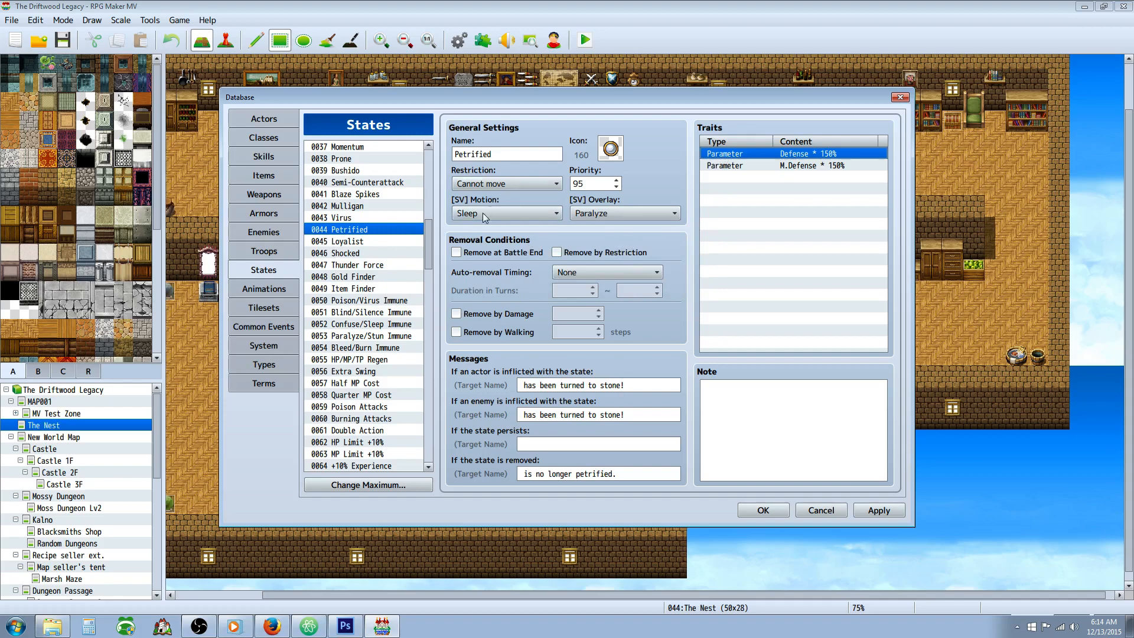
- Open 0045 Loyalist and inspect its Guard Effect * 150% trait
left_click(347, 241)
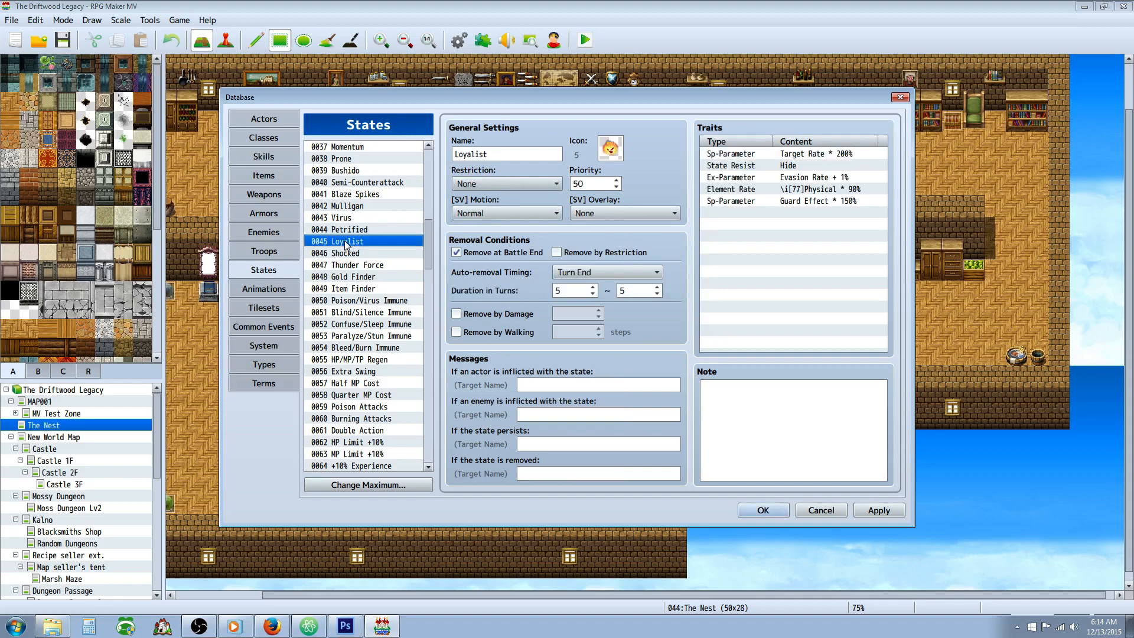
mouse_move(397, 242)
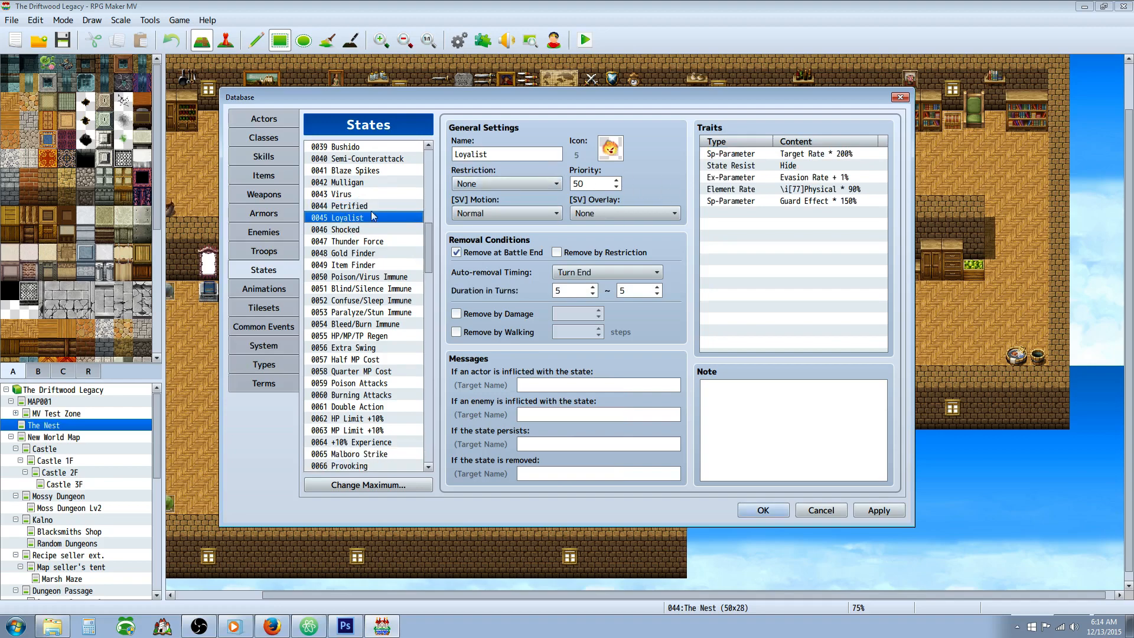
mouse_move(756, 147)
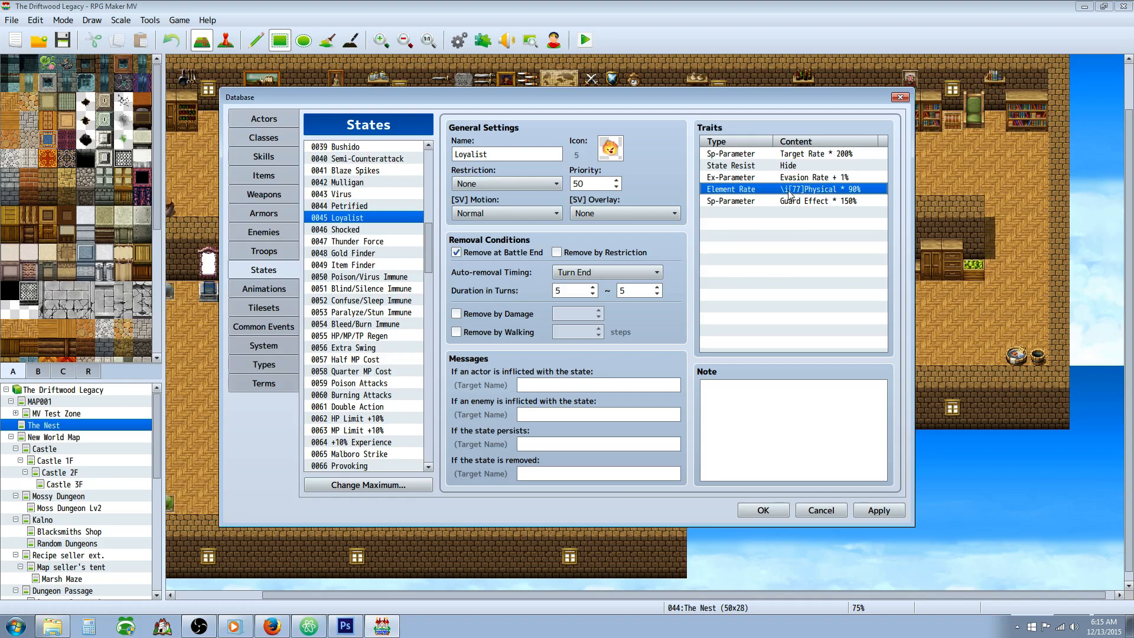
left_click(796, 201)
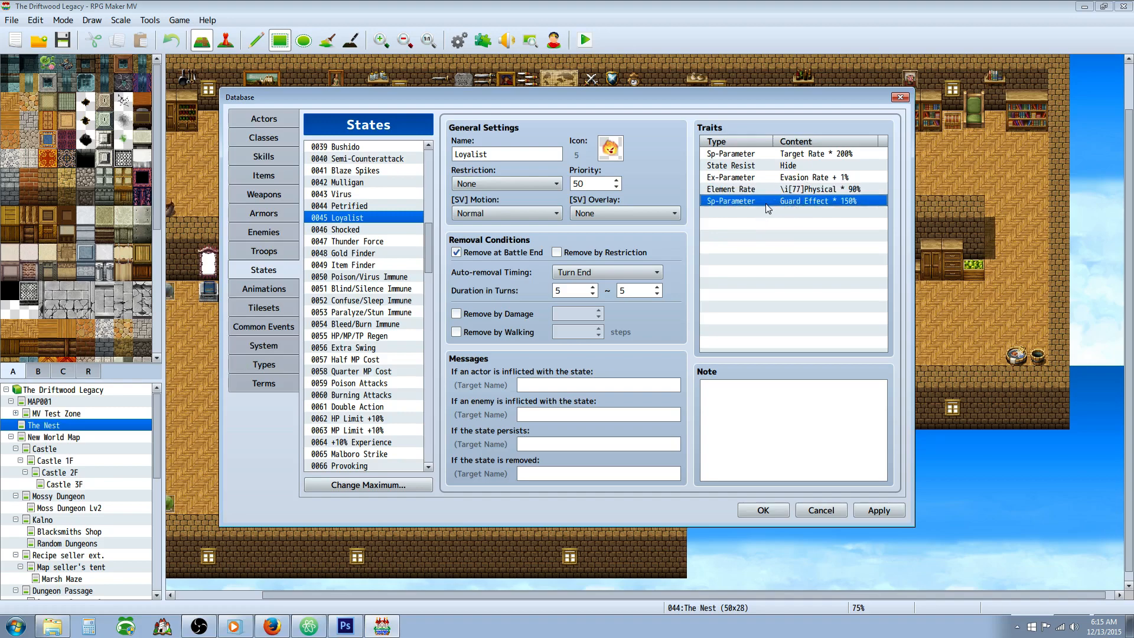
mouse_move(800, 154)
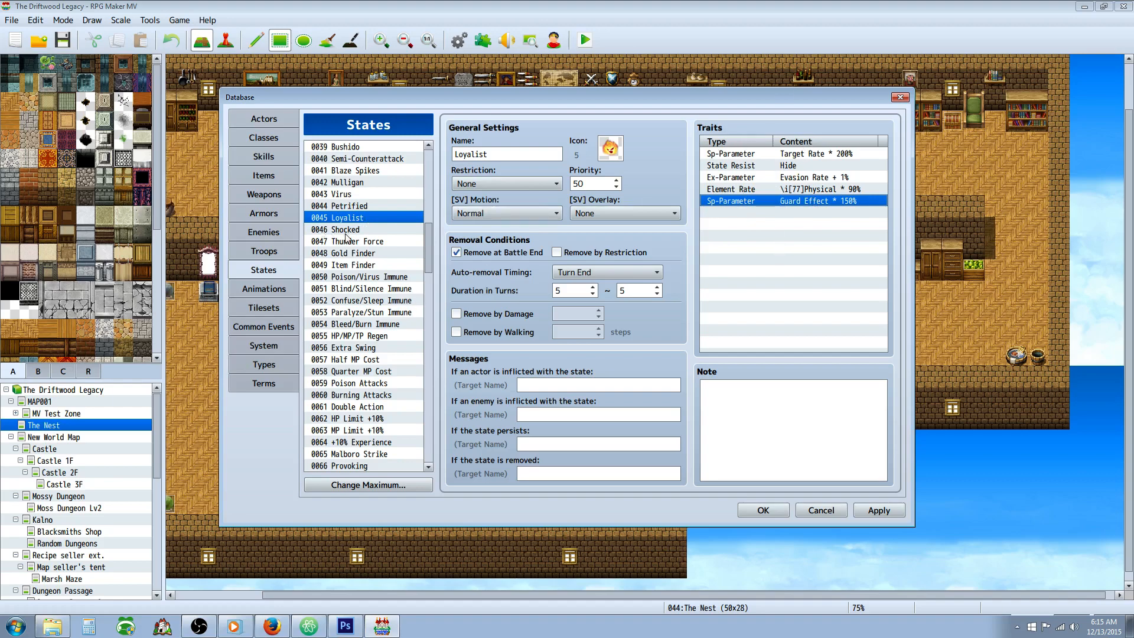
- View Shocked's TP Regeneration trait and Gold Finder, then select 0049 Item Finder
left_click(345, 229)
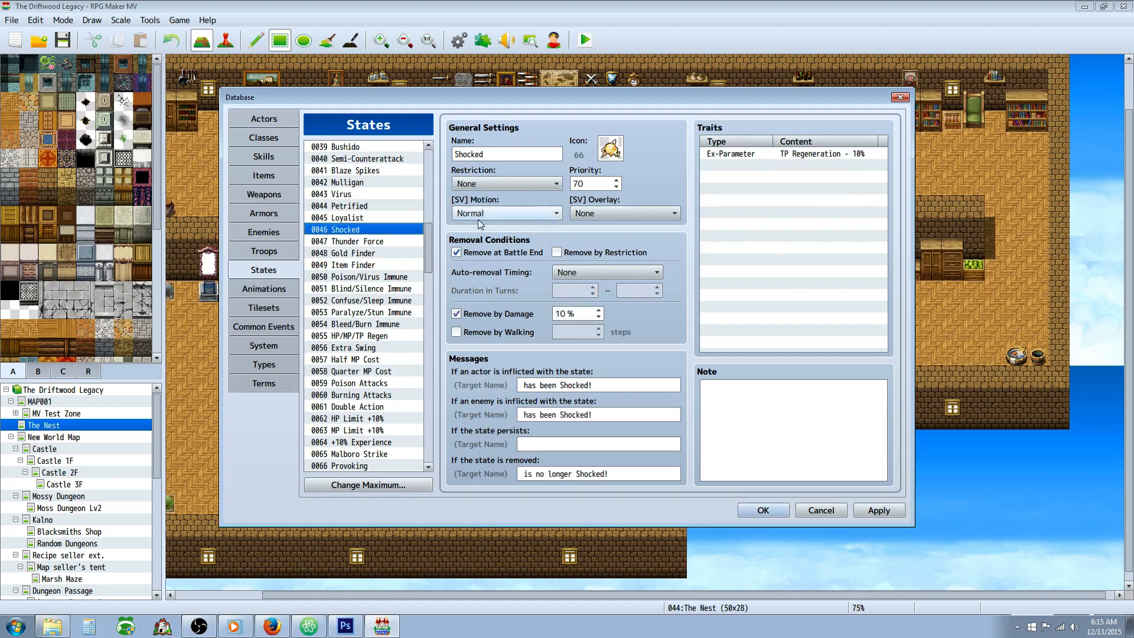
left_click(792, 153)
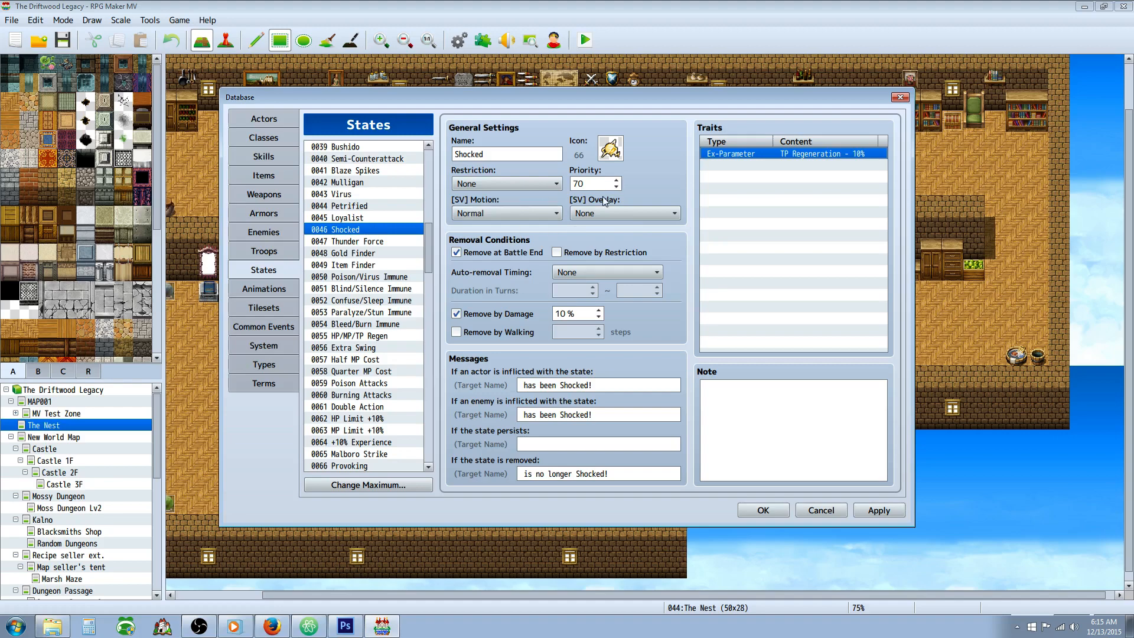
mouse_move(664, 135)
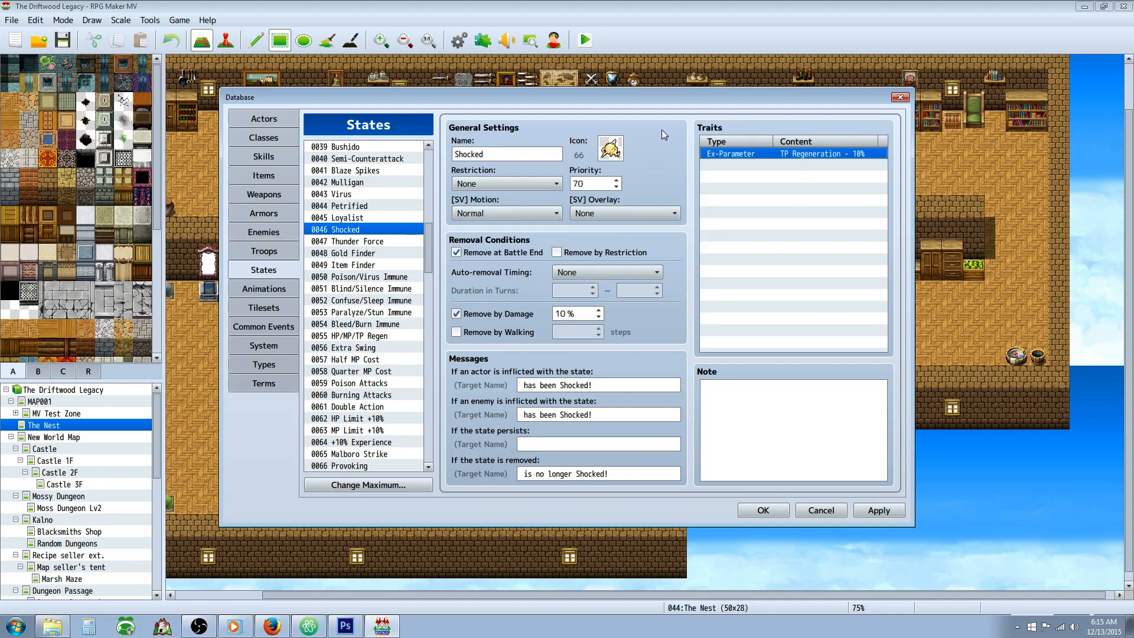
left_click(346, 252)
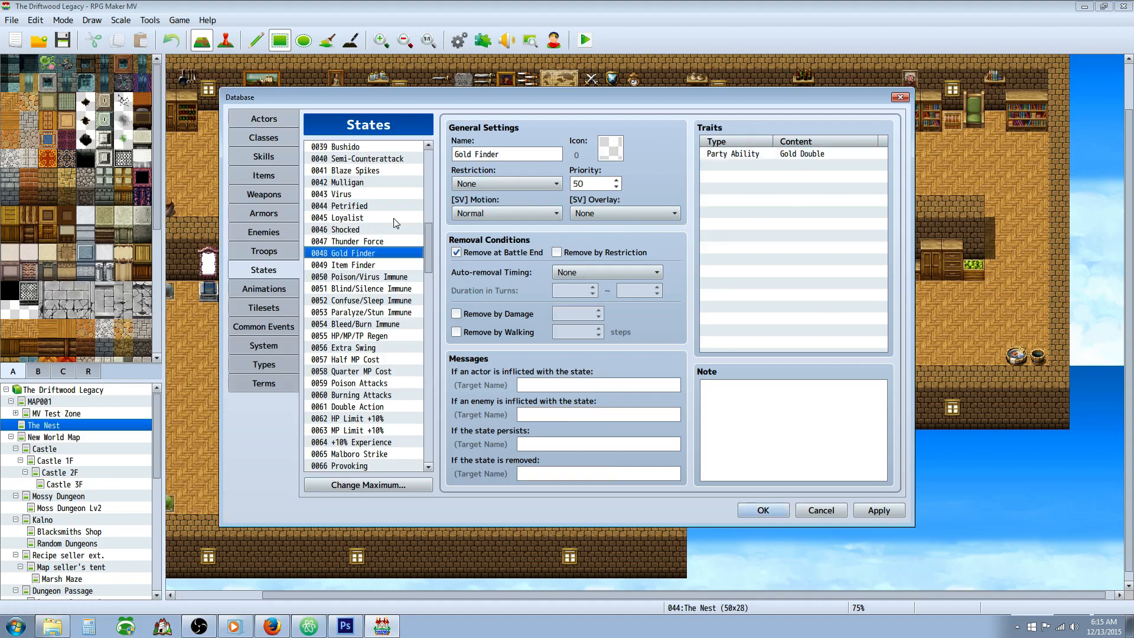
scroll("down", 3)
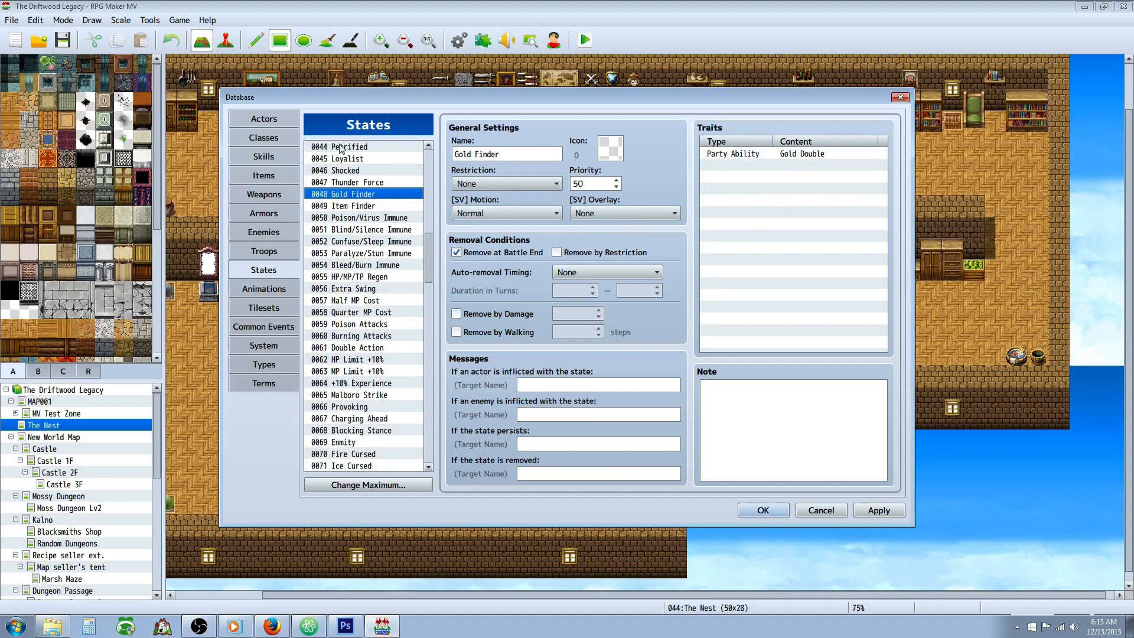
mouse_move(364, 223)
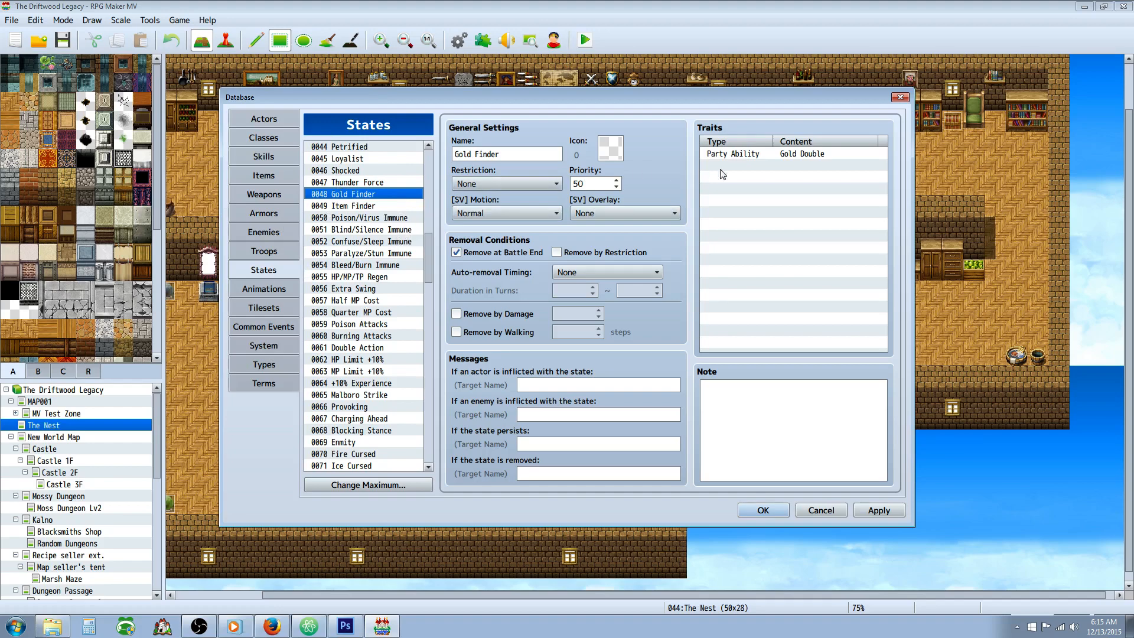
left_click(350, 205)
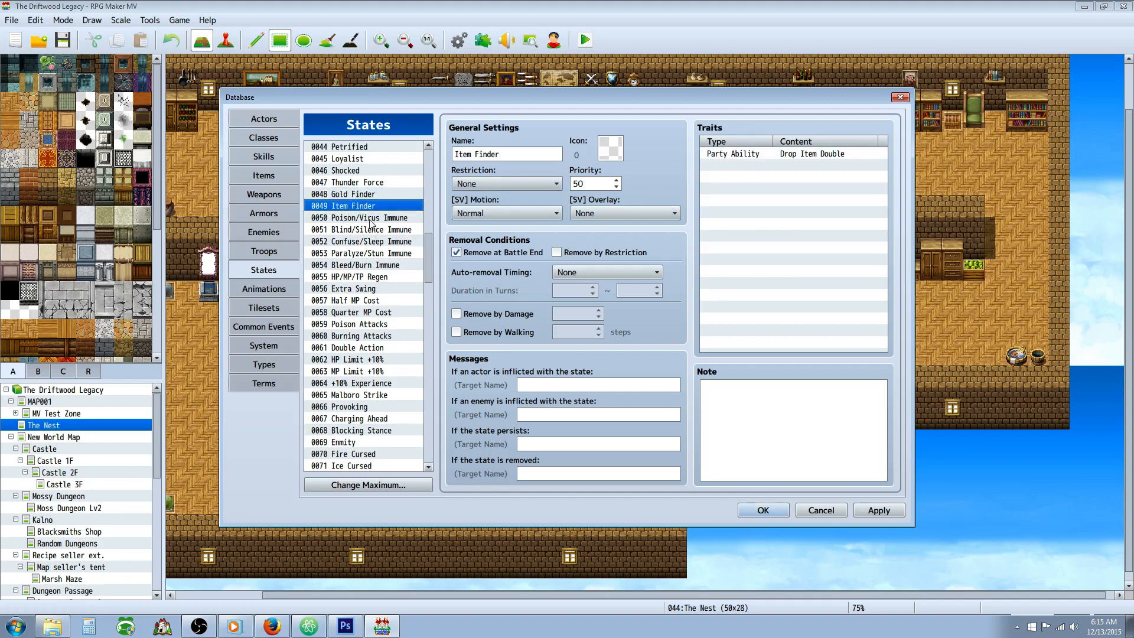
- View the Poison/Virus, Confuse/Sleep and Paralyze/Stun Immune states, ending on HP/MP/TP Regen's 5% traits
left_click(360, 217)
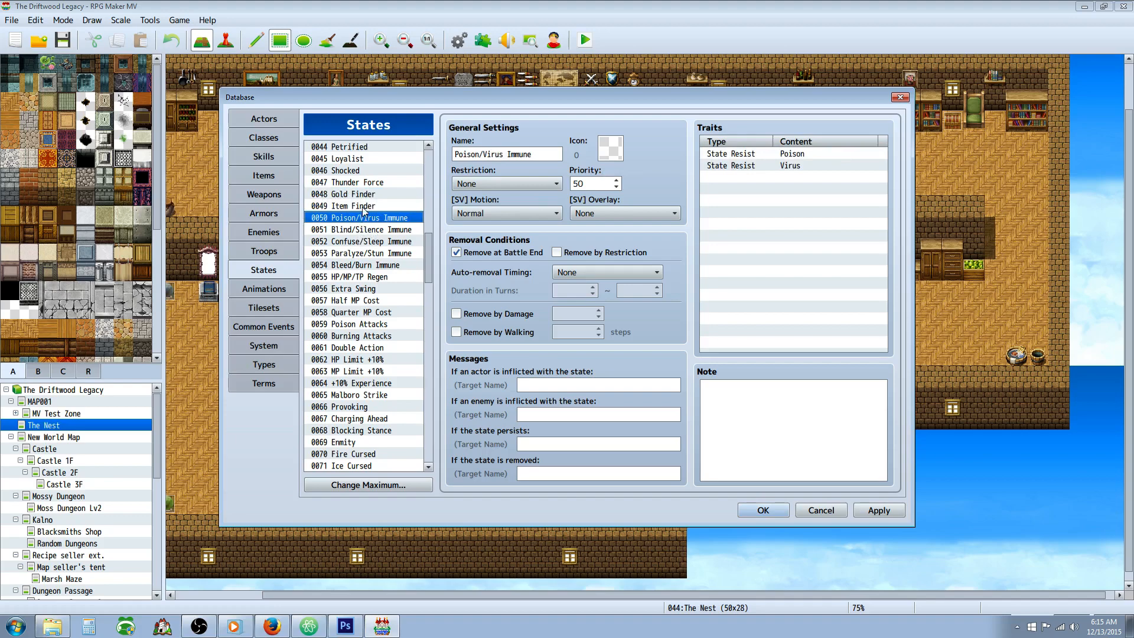
mouse_move(385, 224)
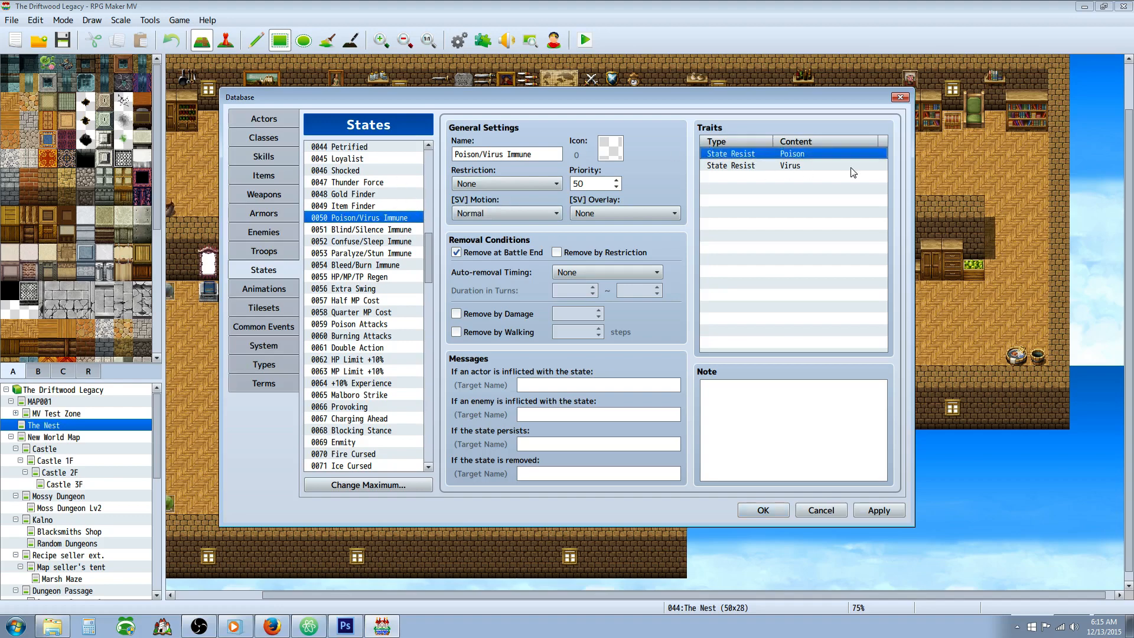
left_click(361, 241)
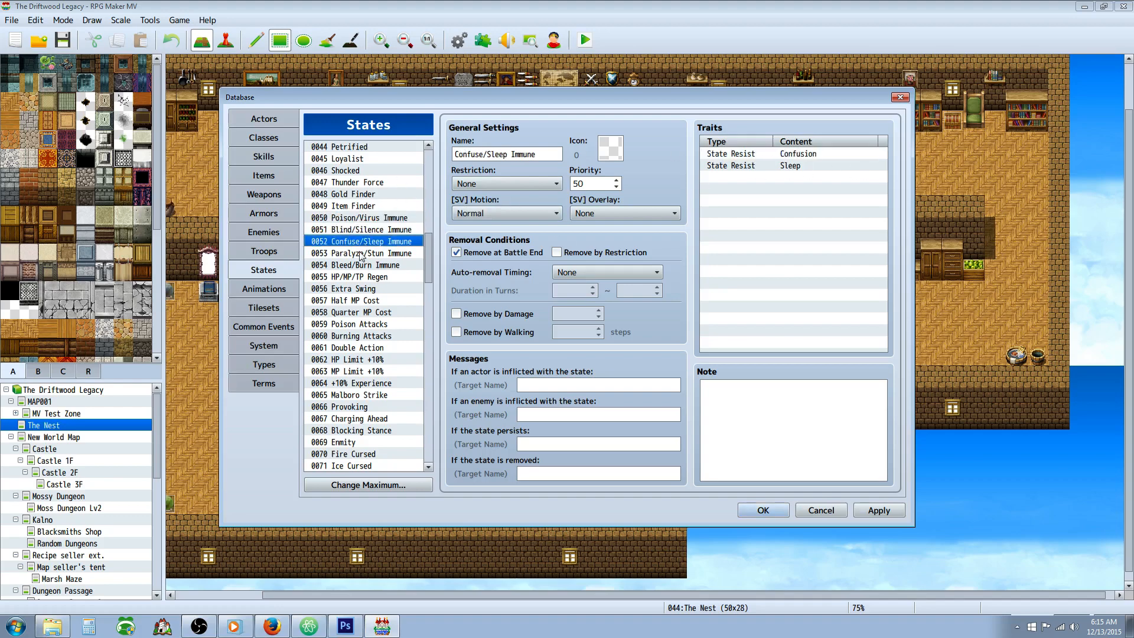
left_click(364, 252)
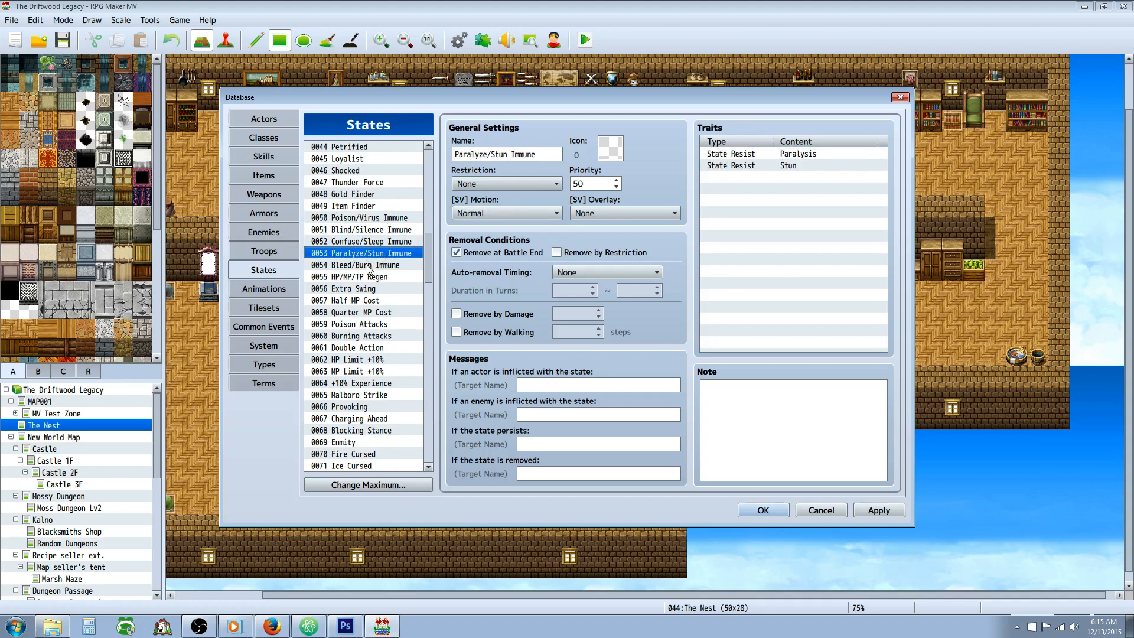
left_click(355, 276)
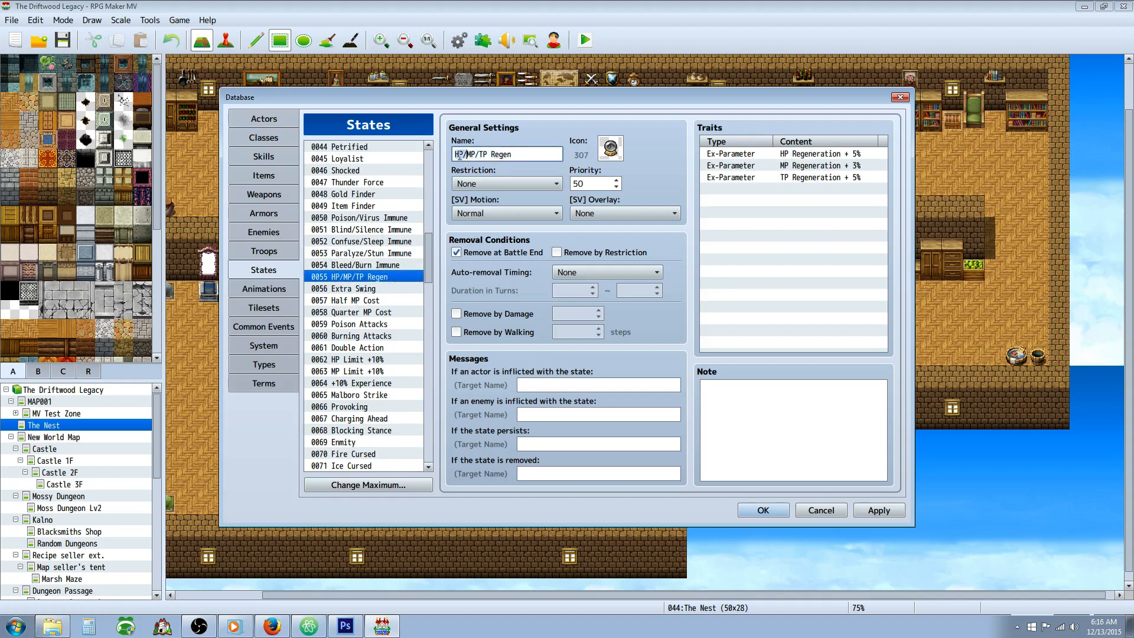
left_click(819, 165)
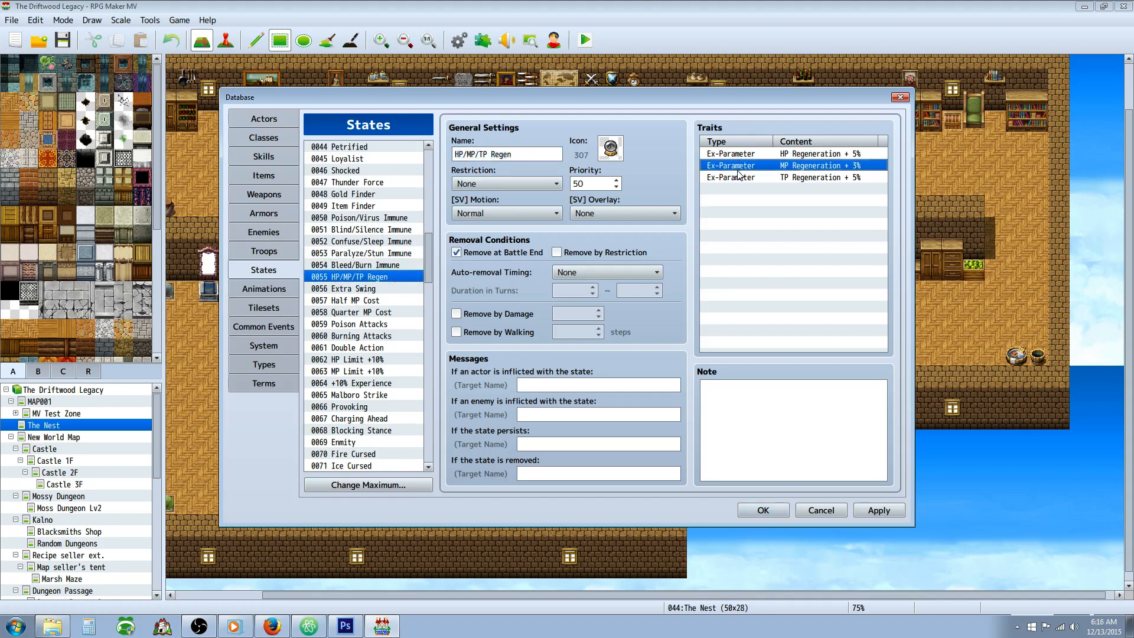
left_click(818, 177)
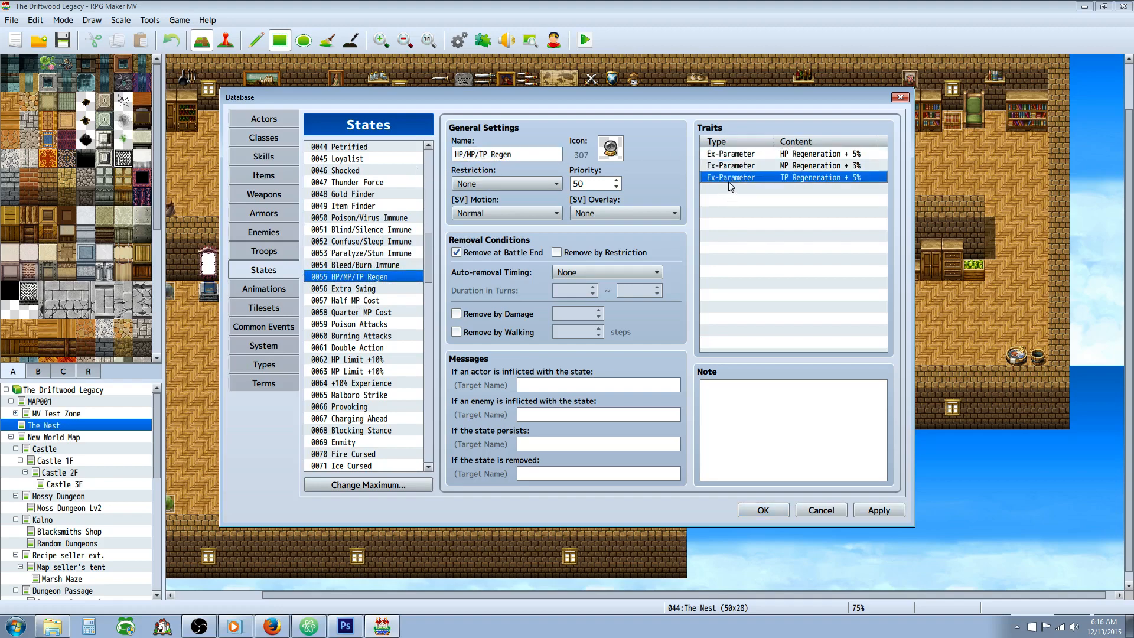
left_click(795, 165)
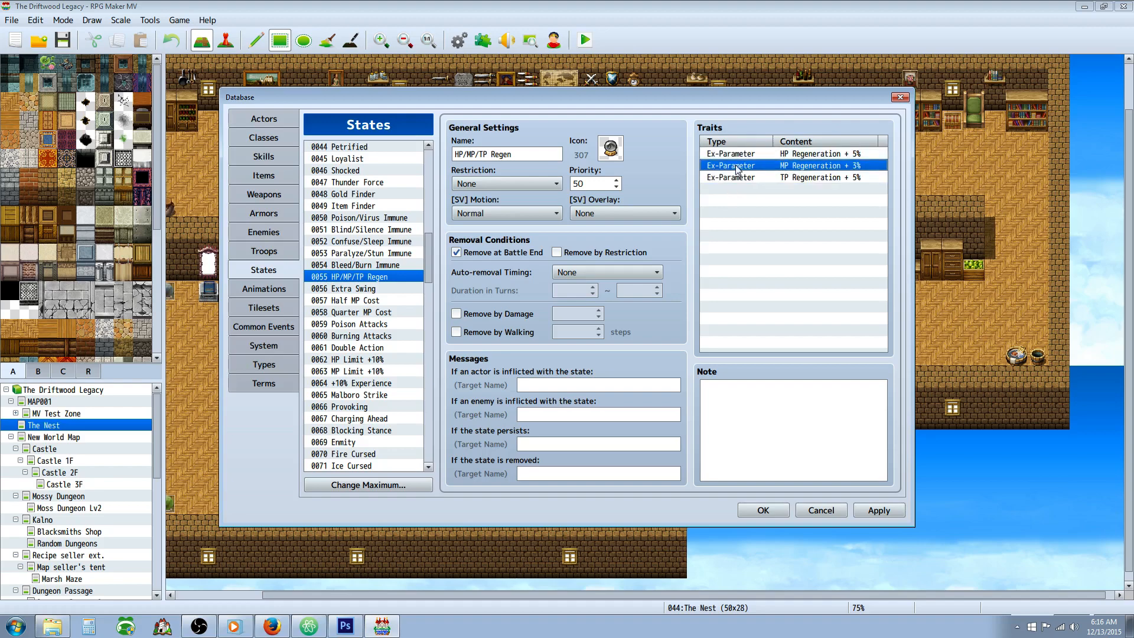
left_click(817, 177)
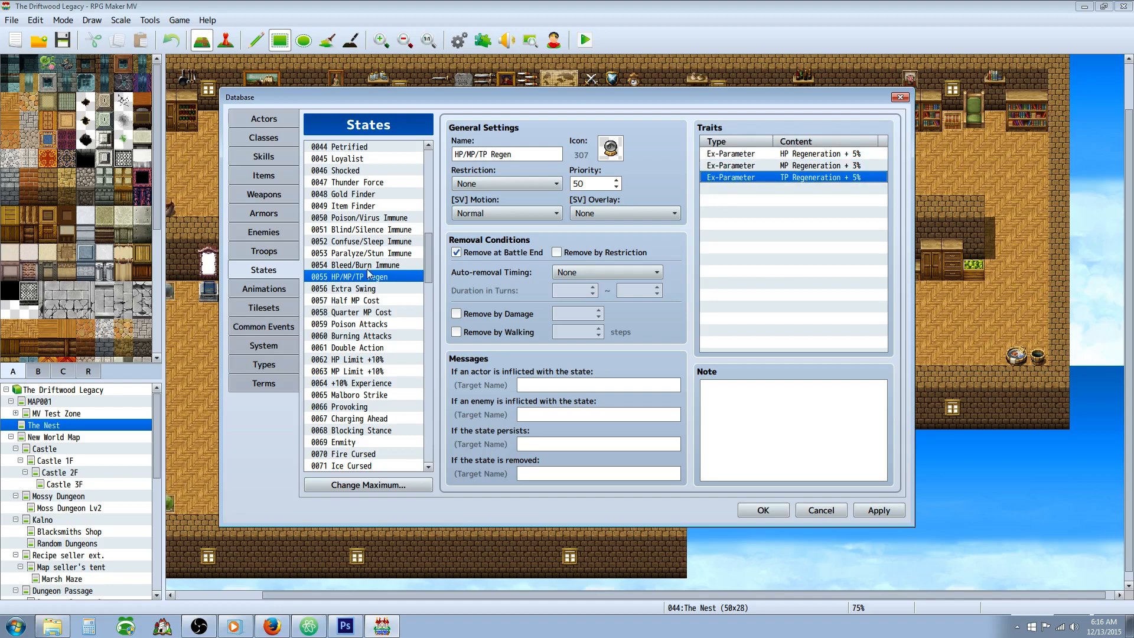
mouse_move(776, 265)
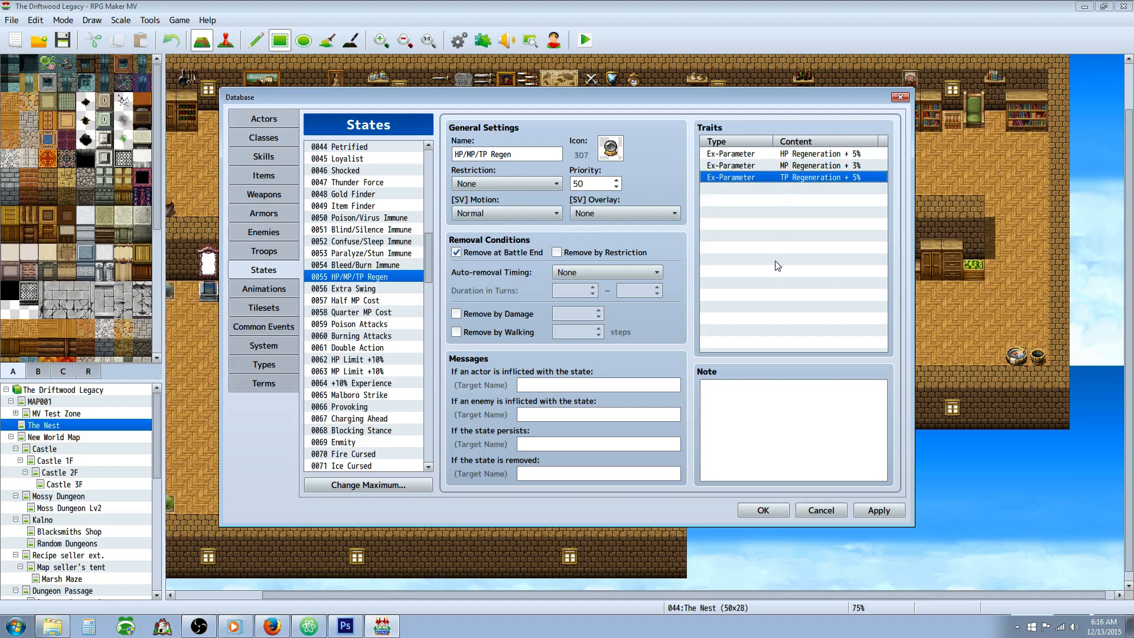
mouse_move(548, 271)
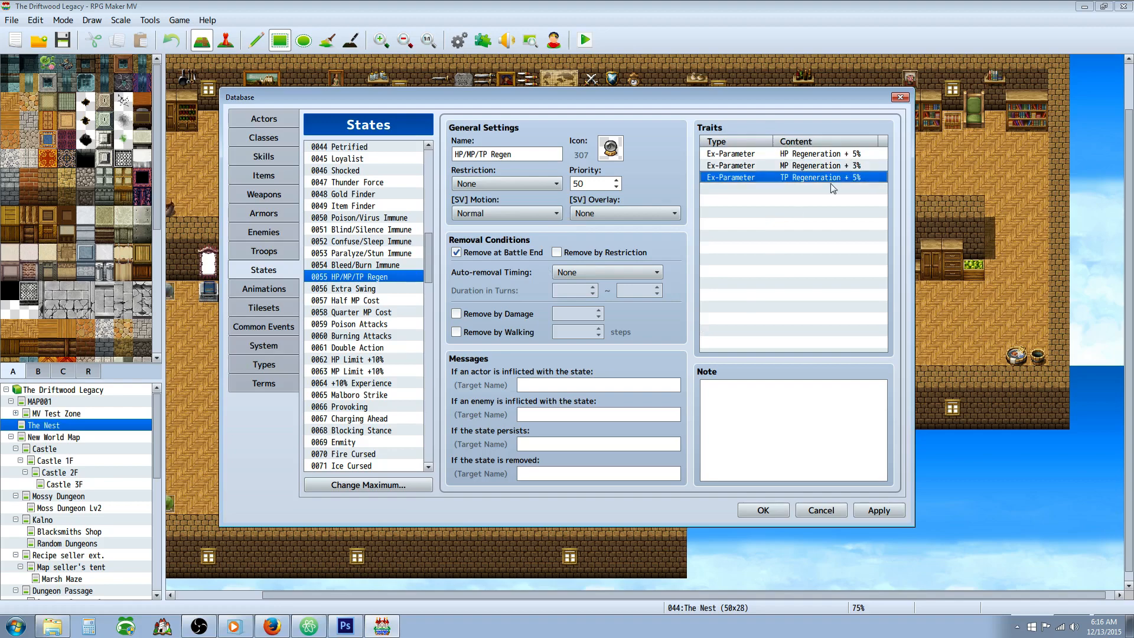
- View Extra Swing, check X-Attack further down, then return to Extra Swing's Attack Times + 1
left_click(354, 287)
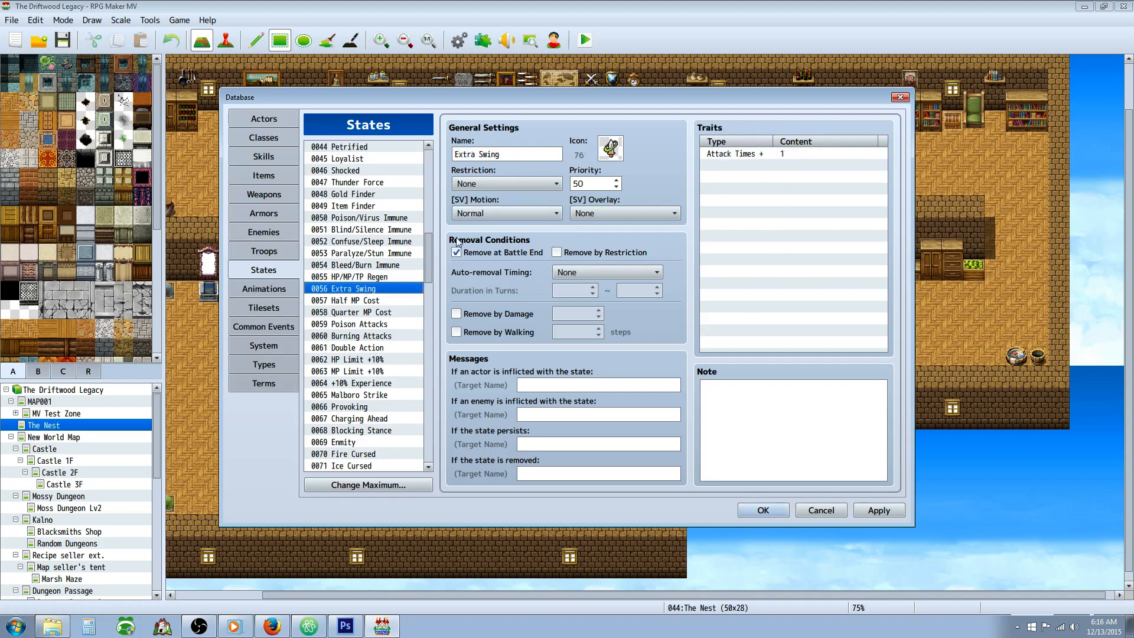
mouse_move(431, 258)
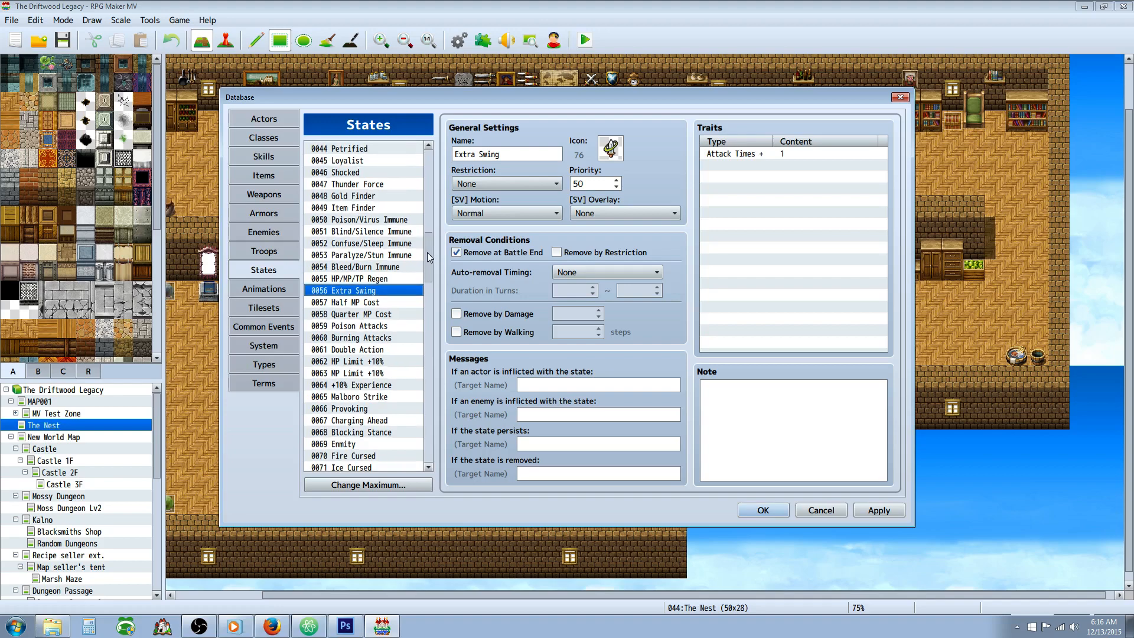
scroll("down", 3)
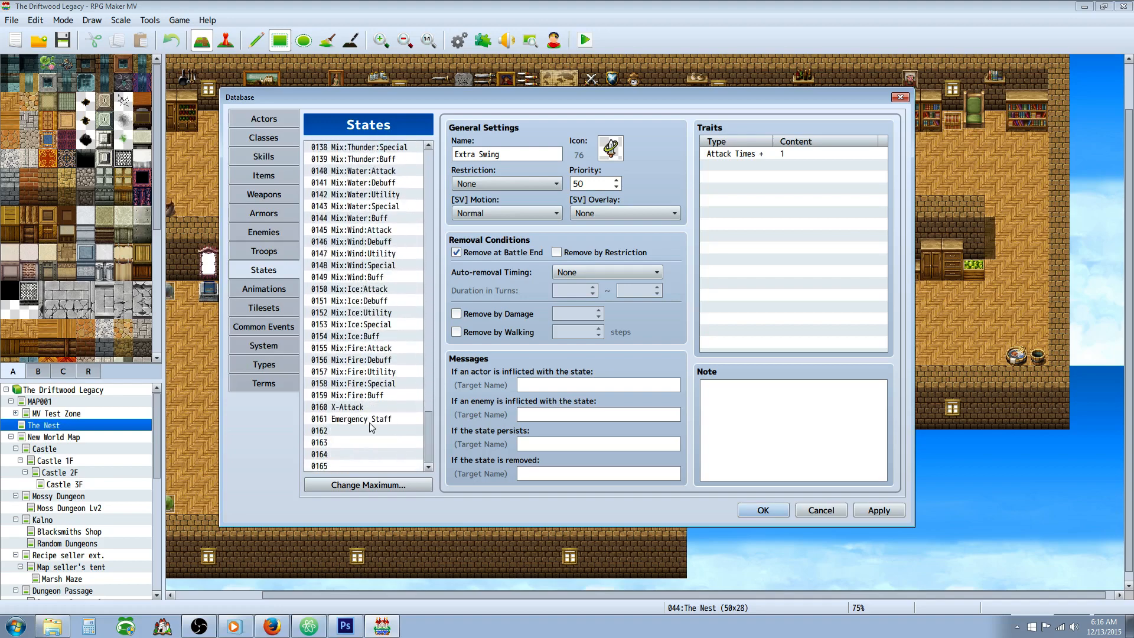
left_click(360, 407)
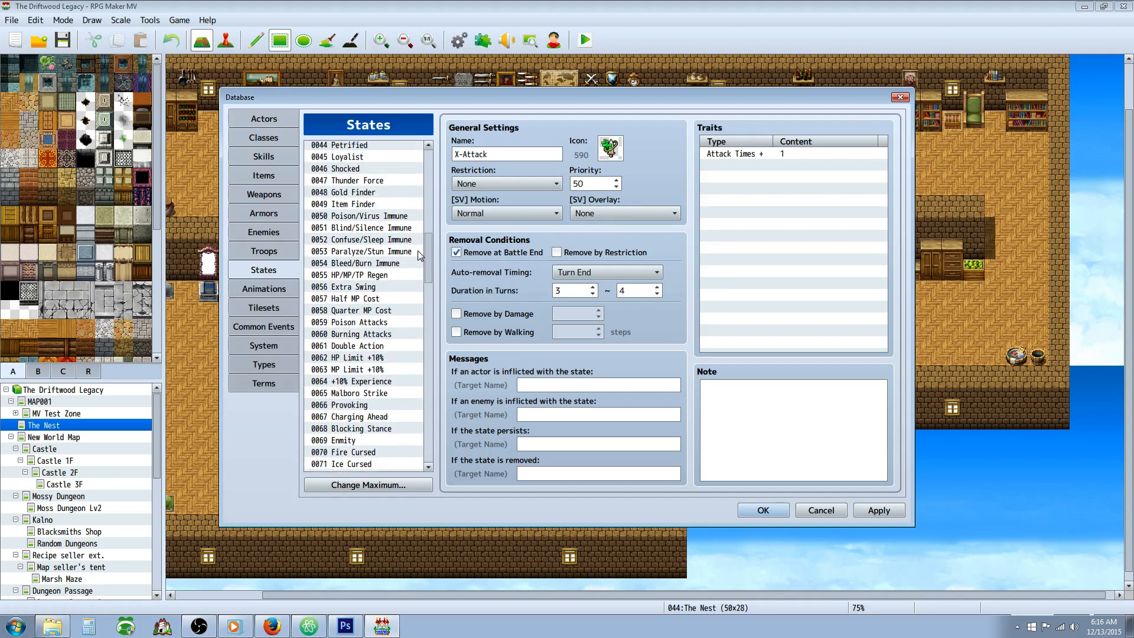
left_click(354, 287)
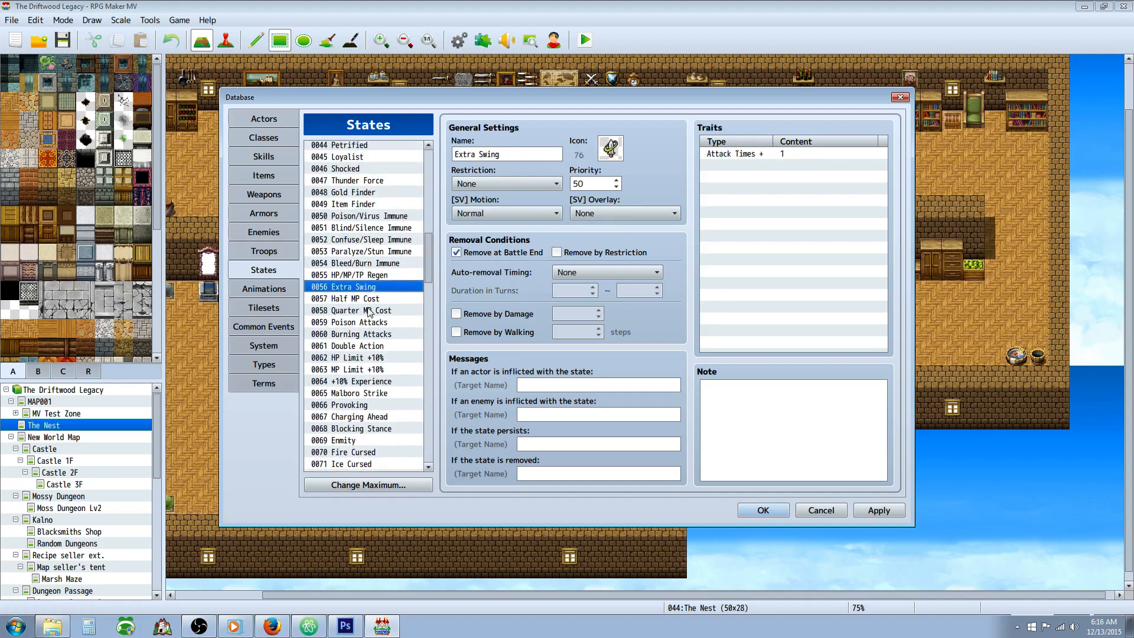
- Review Half MP Cost's MP Cost Rate trait and Quarter MP Cost, then show Poison Attacks
left_click(355, 297)
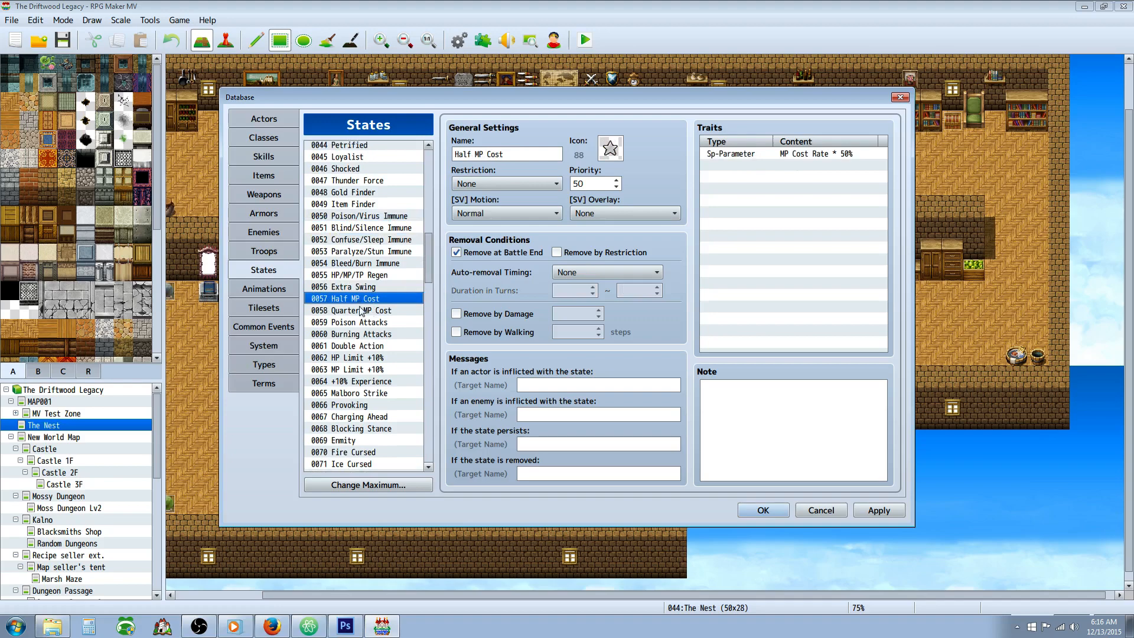
left_click(792, 153)
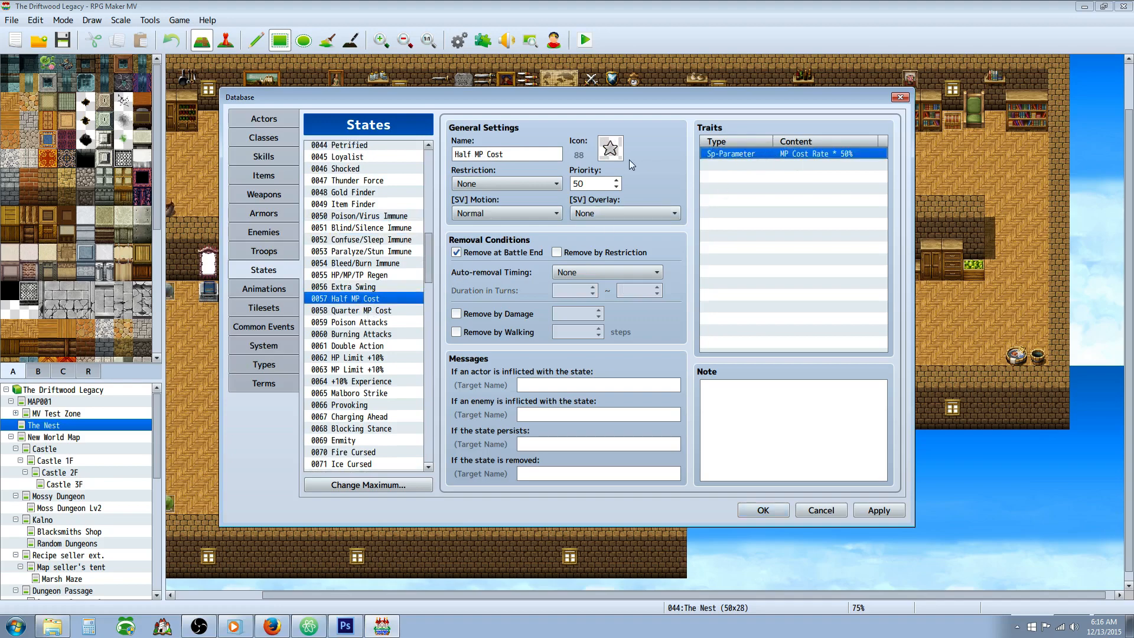
mouse_move(361, 330)
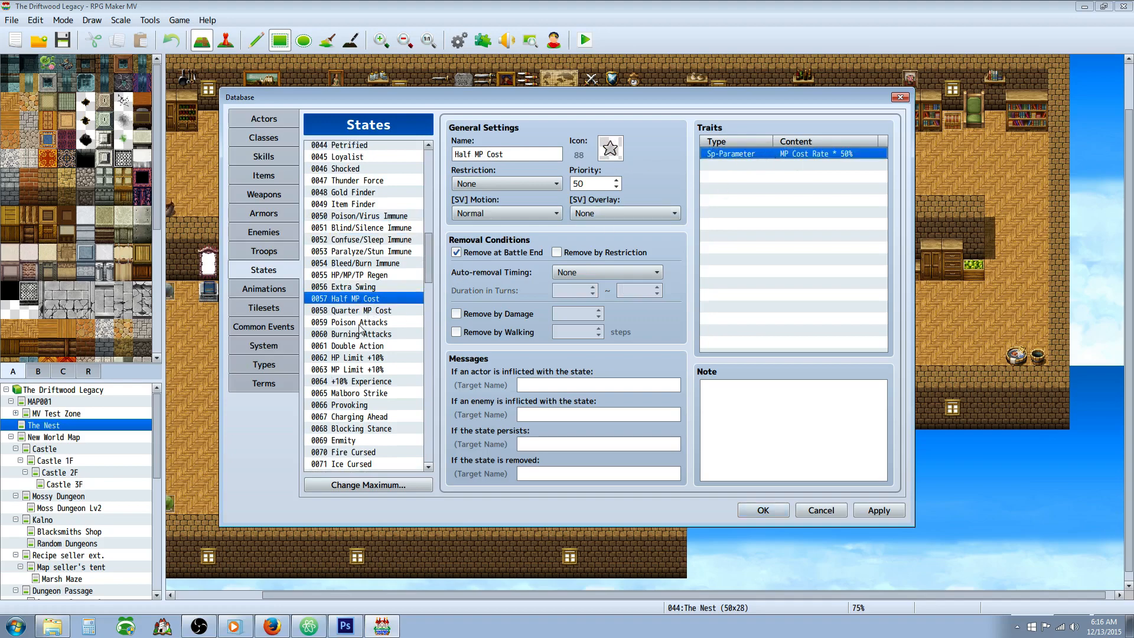
left_click(358, 310)
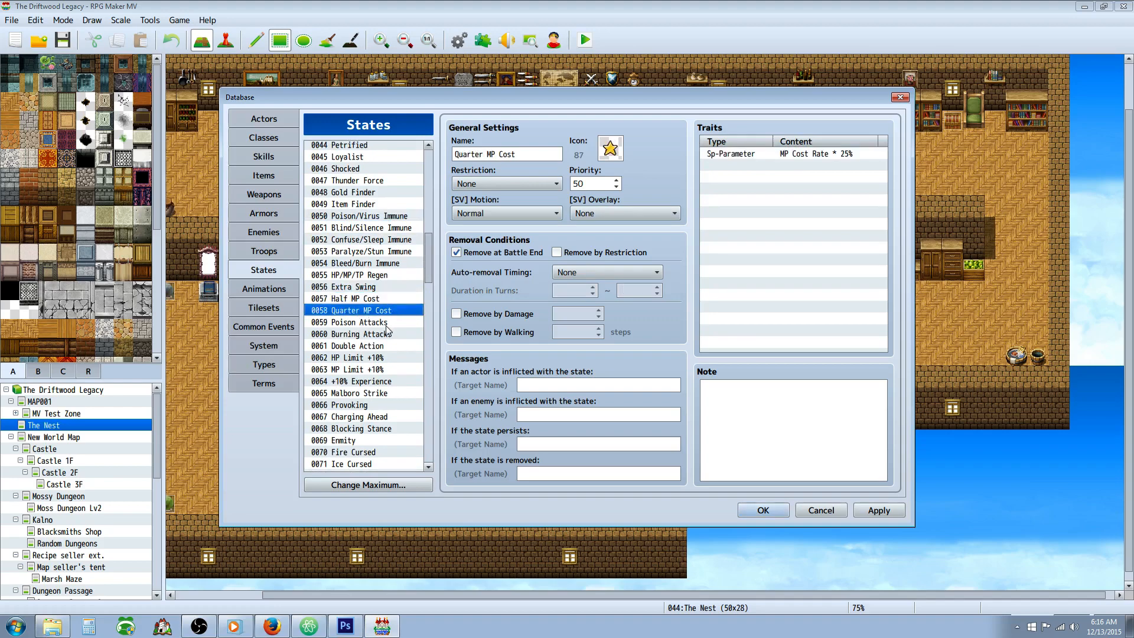
left_click(351, 322)
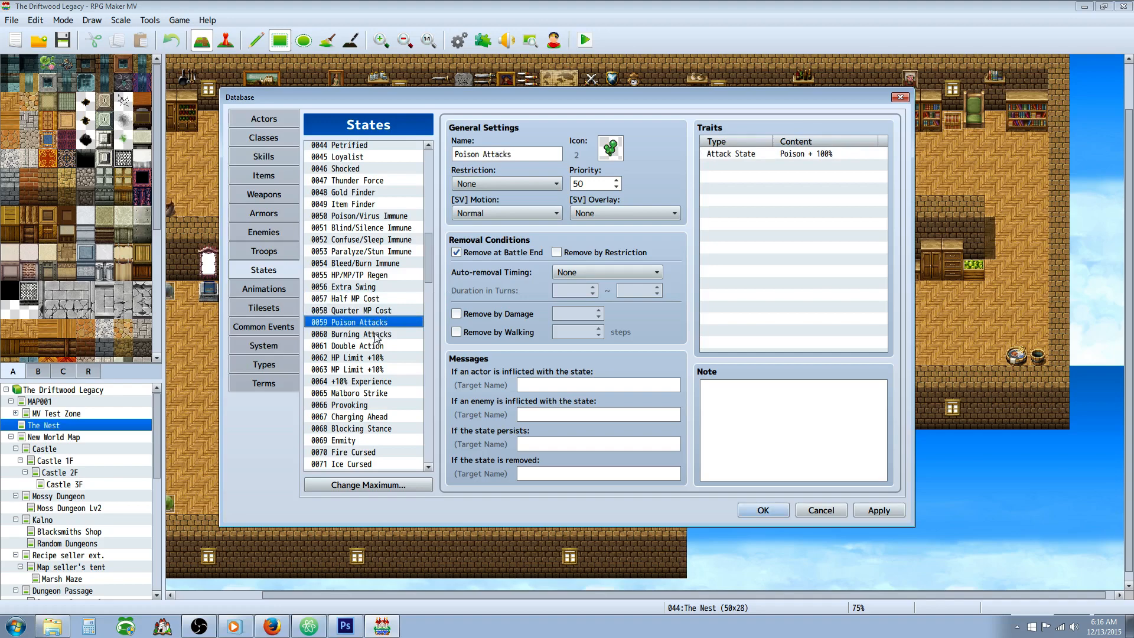
mouse_move(376, 381)
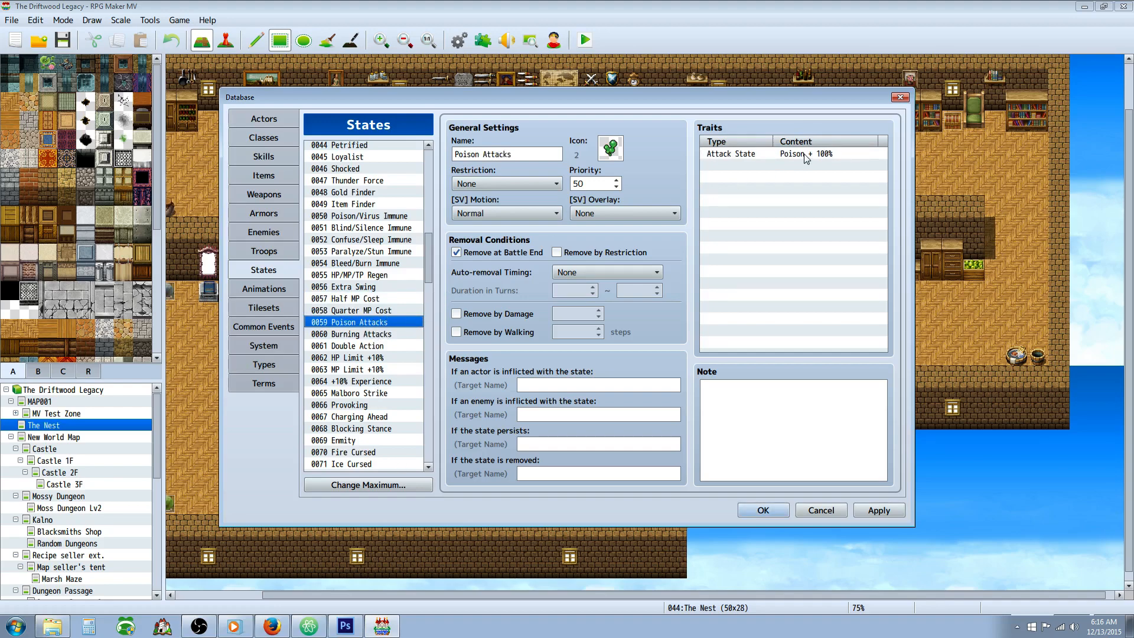
mouse_move(707, 155)
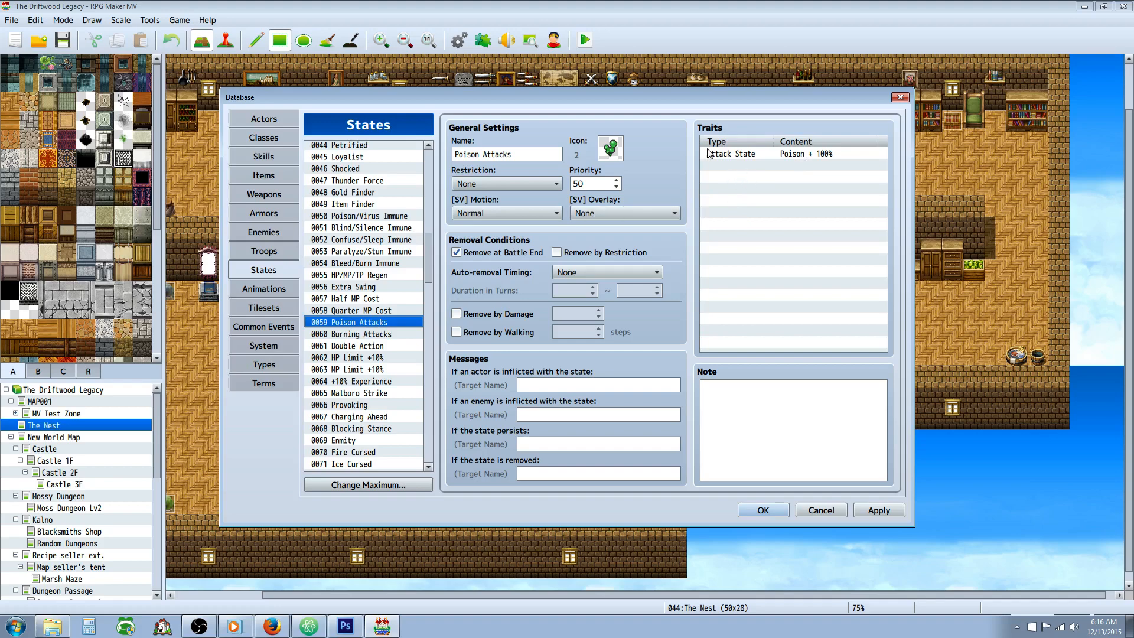
mouse_move(624, 312)
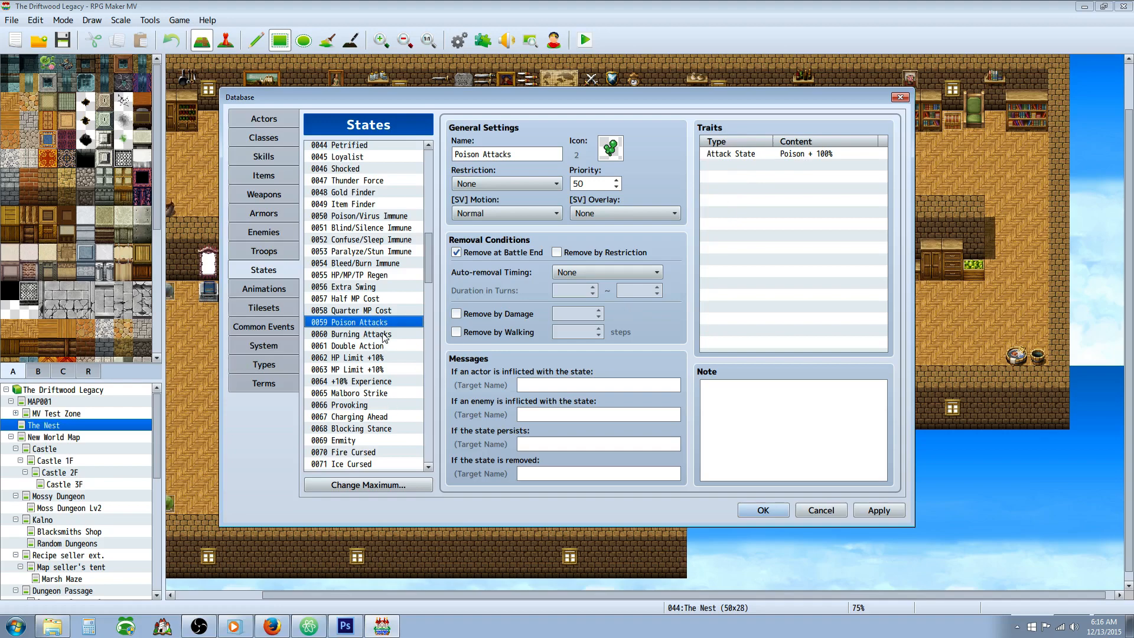
- Review Double Action, HP Limit +10% and MP Limit +10%, ending on +10% Experience (Experience * 110%)
left_click(355, 346)
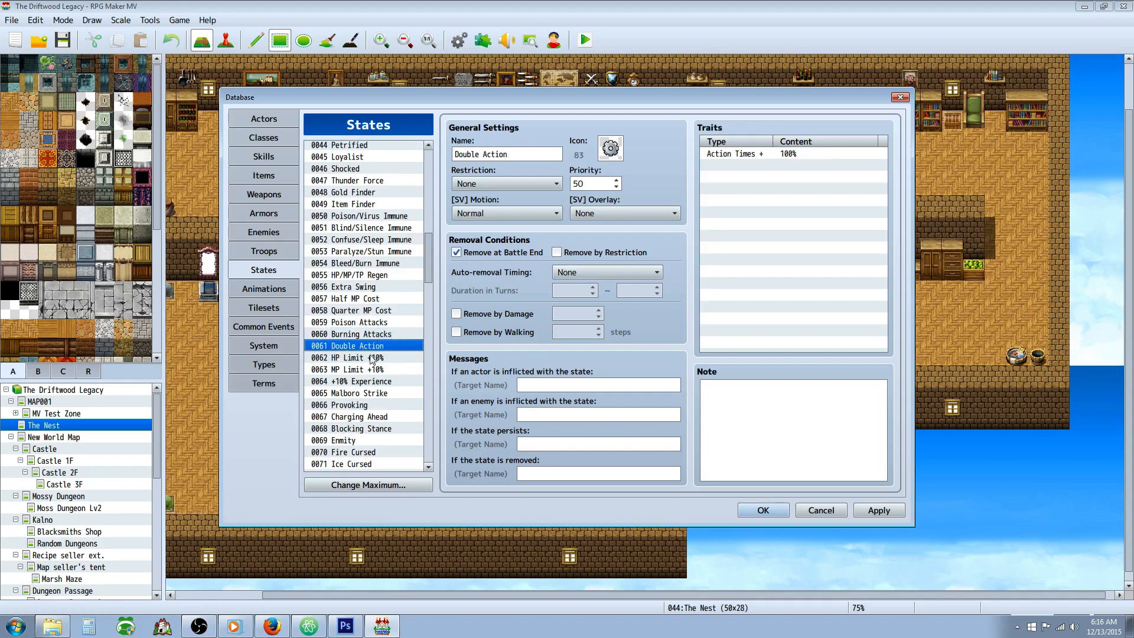
mouse_move(358, 354)
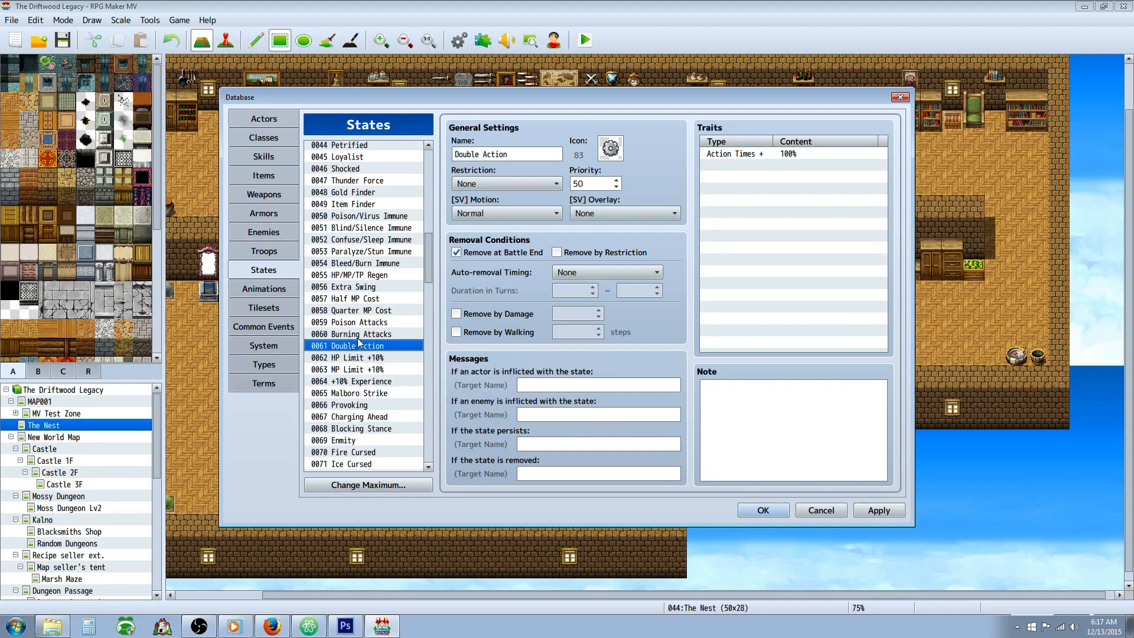
left_click(734, 153)
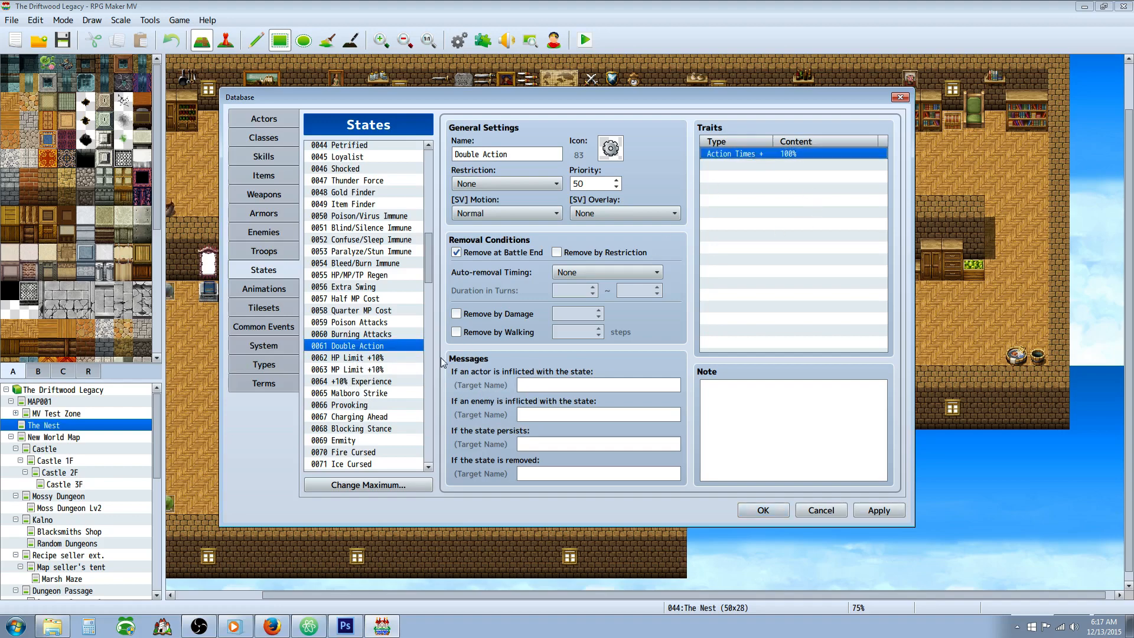
left_click(348, 322)
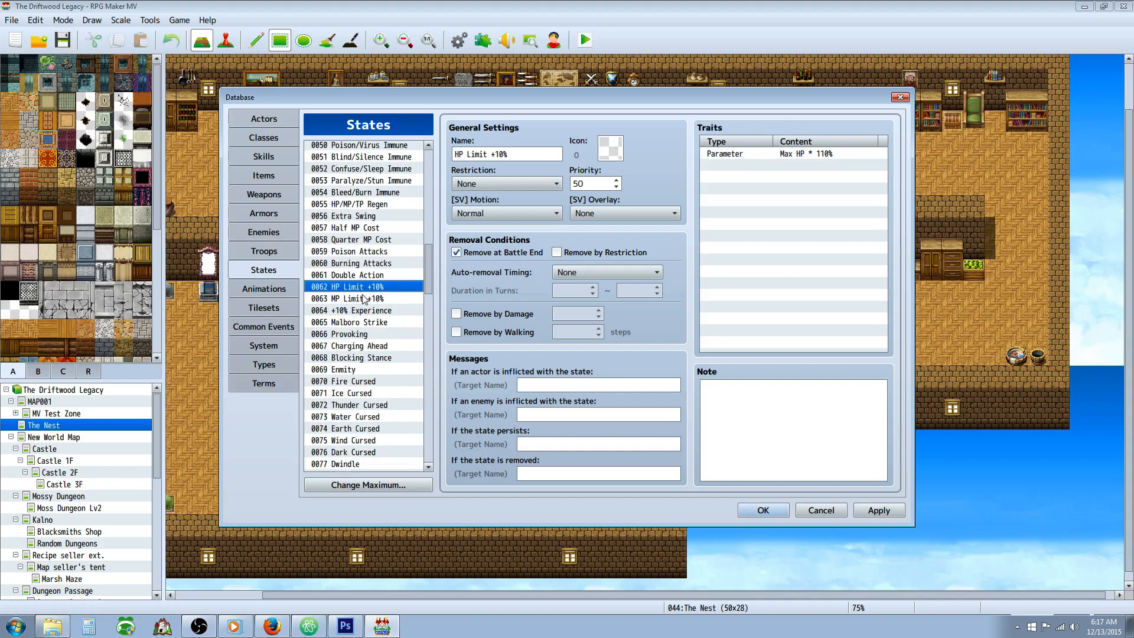
mouse_move(583, 305)
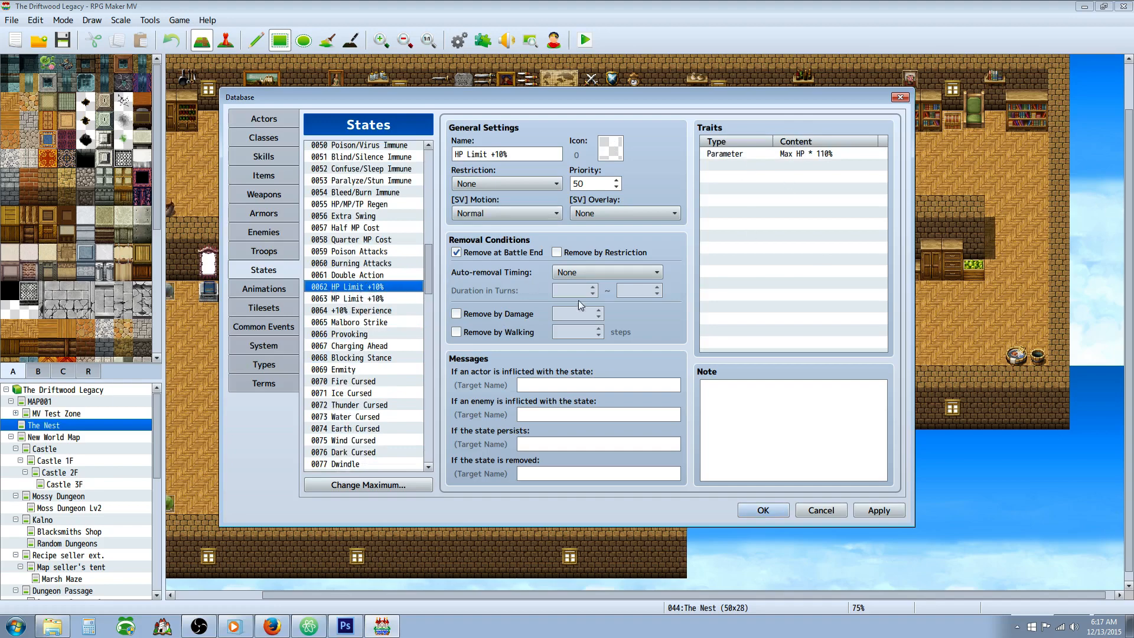
left_click(347, 299)
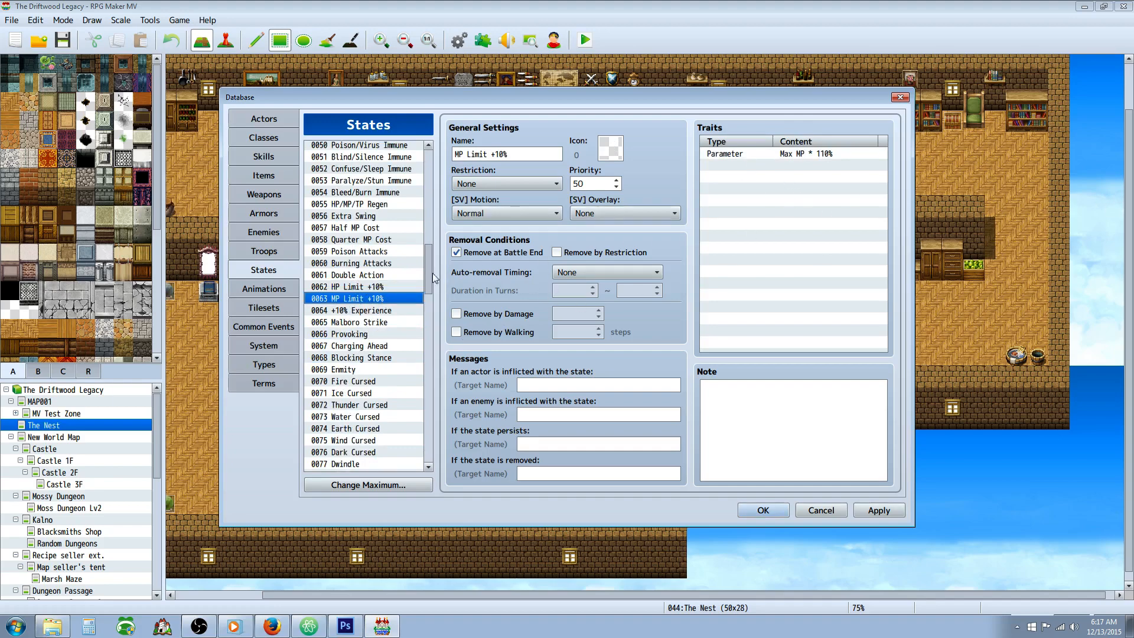
left_click(354, 227)
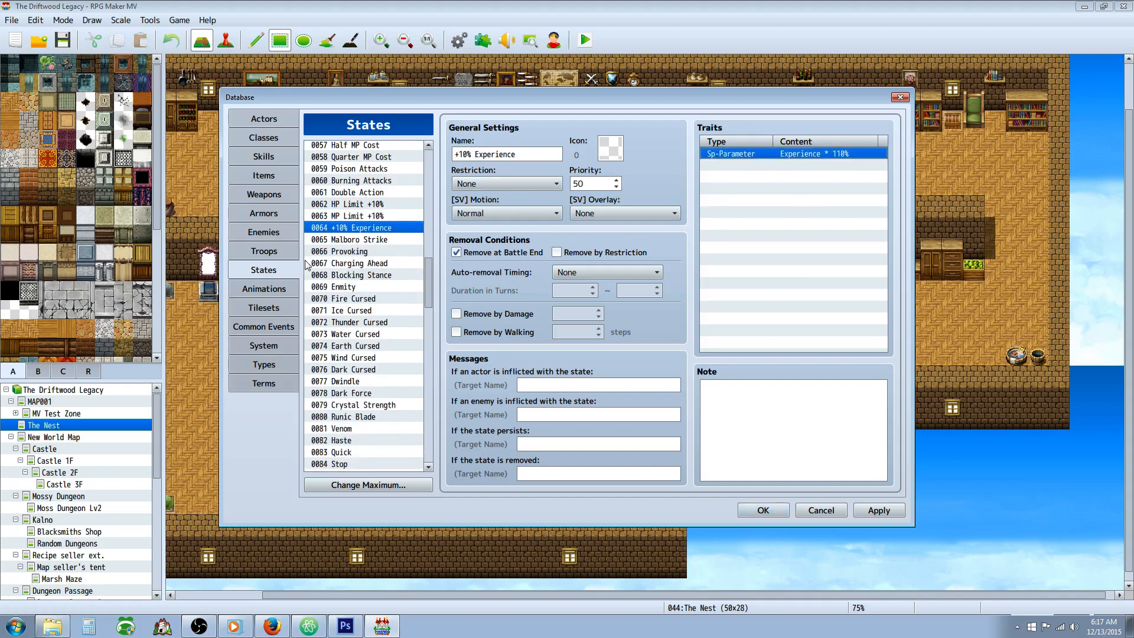
mouse_move(368, 259)
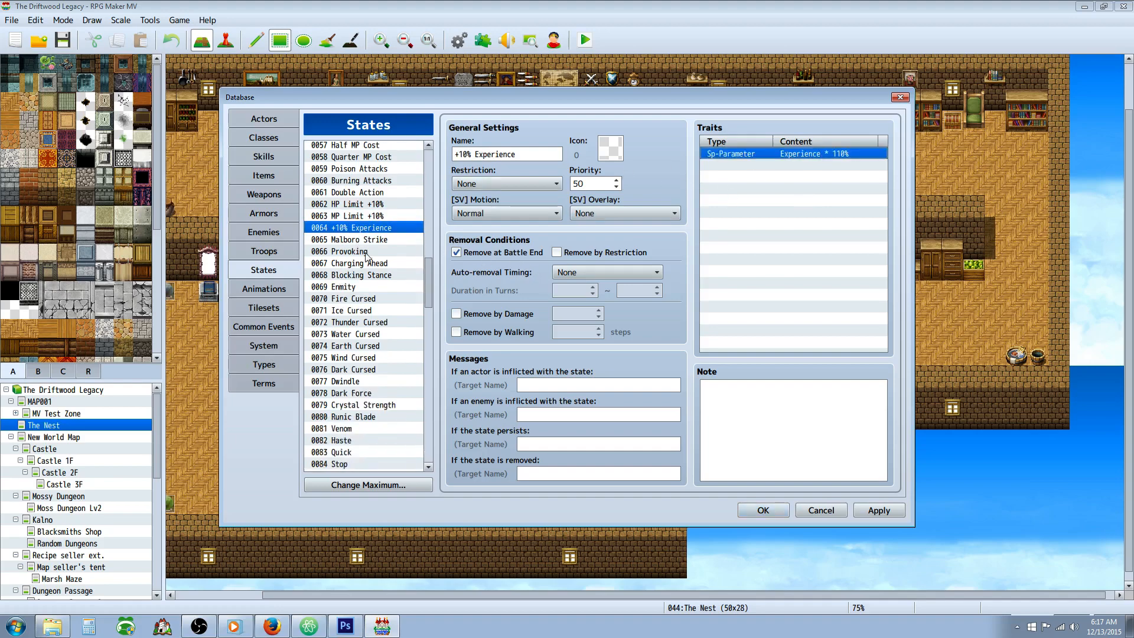
- Inspect Malboro Strike's Poison, Confusion, Prone, Shocked, Burning and Paralysis +5% Attack State traits
left_click(351, 239)
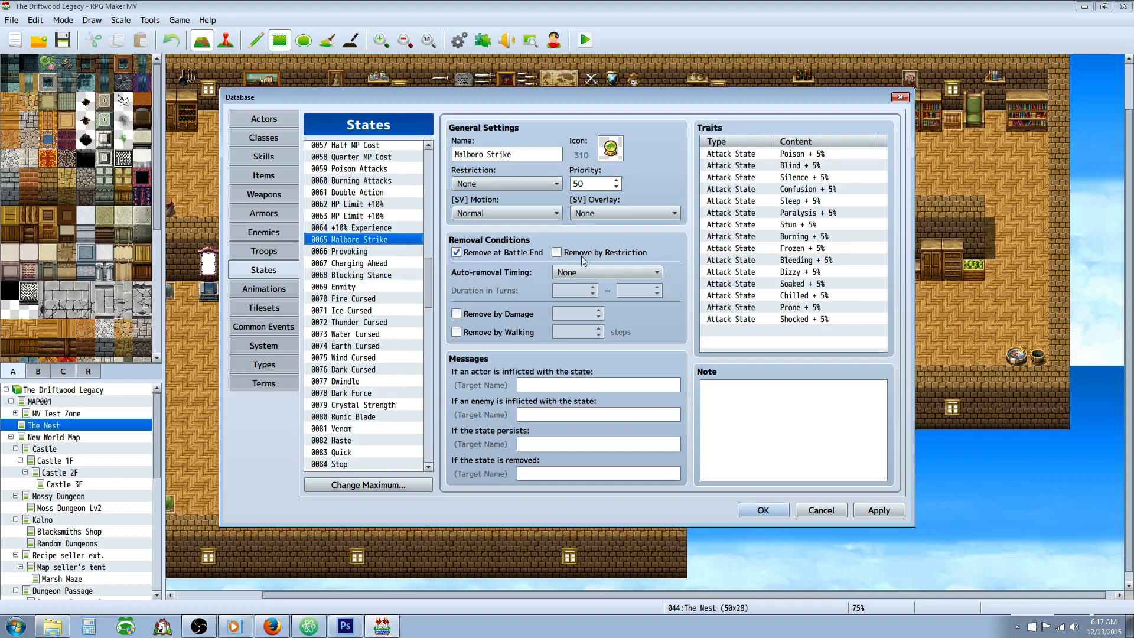
left_click(801, 154)
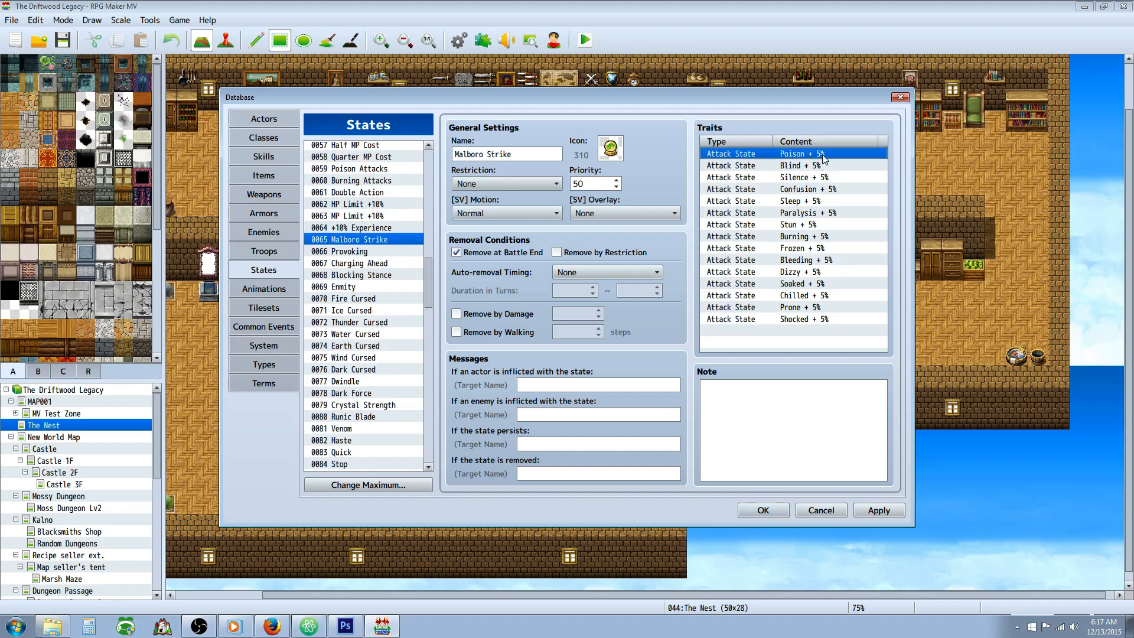
mouse_move(806, 164)
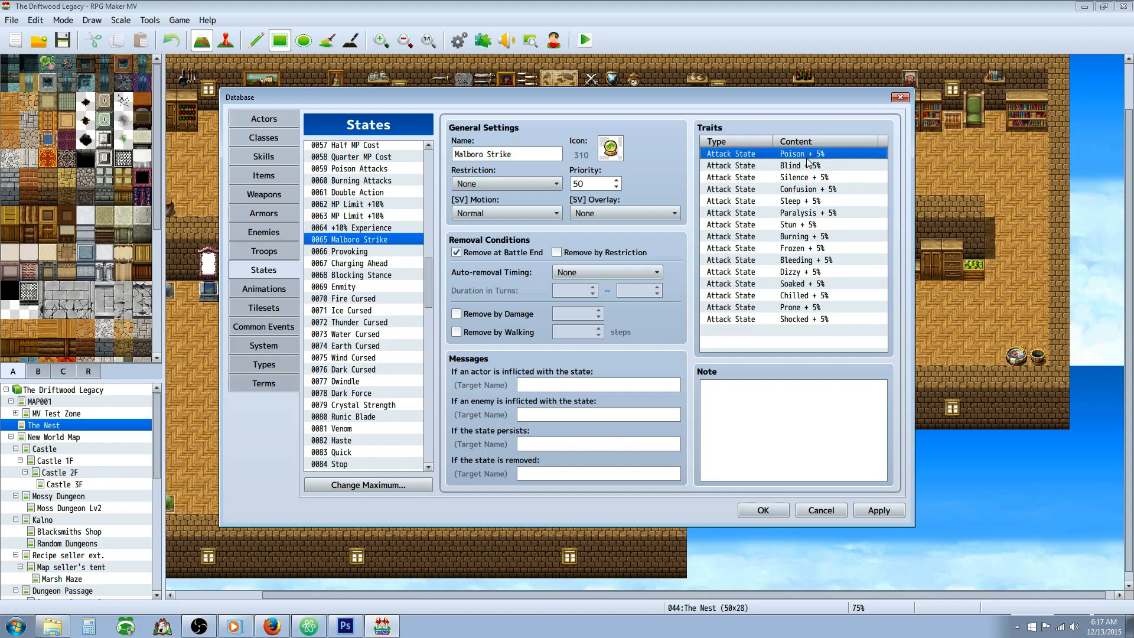
mouse_move(794, 199)
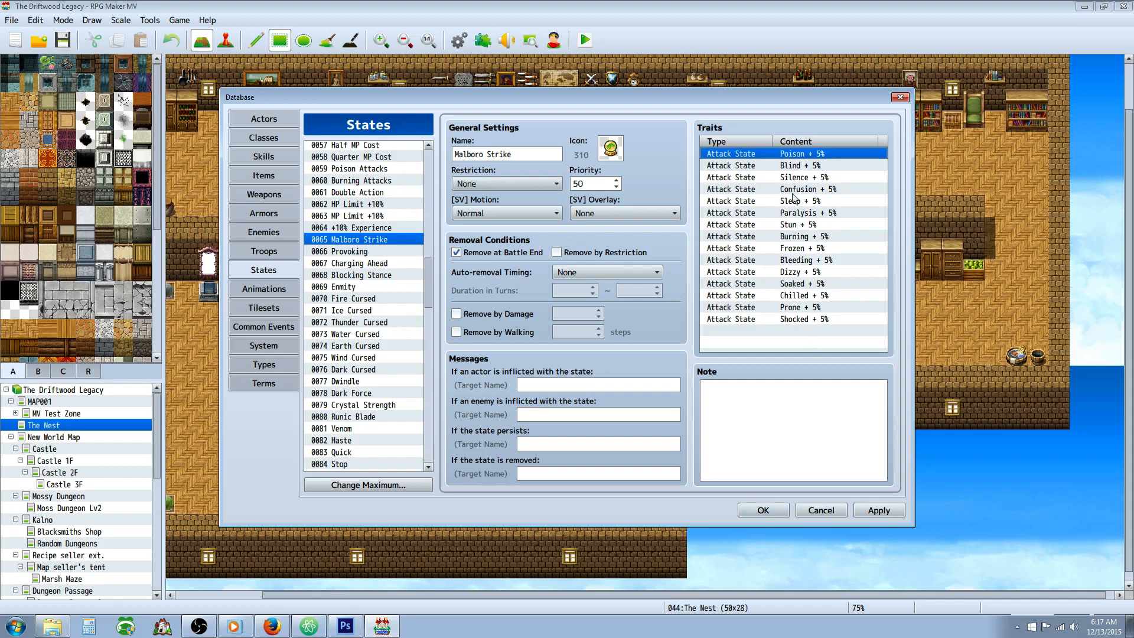
mouse_move(801, 307)
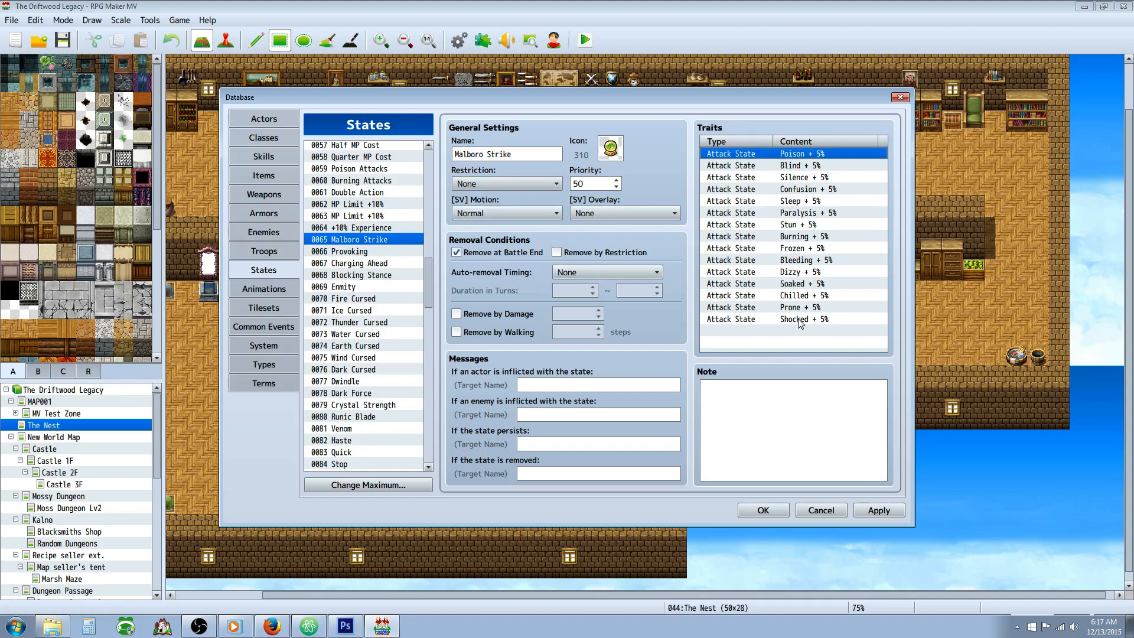
mouse_move(801, 307)
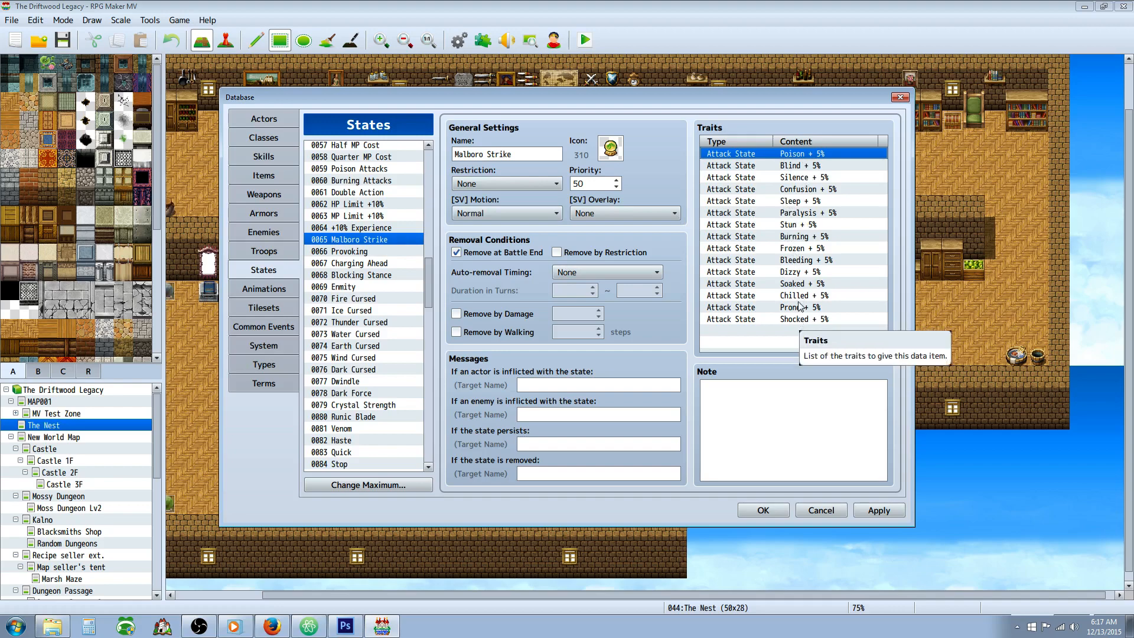
left_click(803, 189)
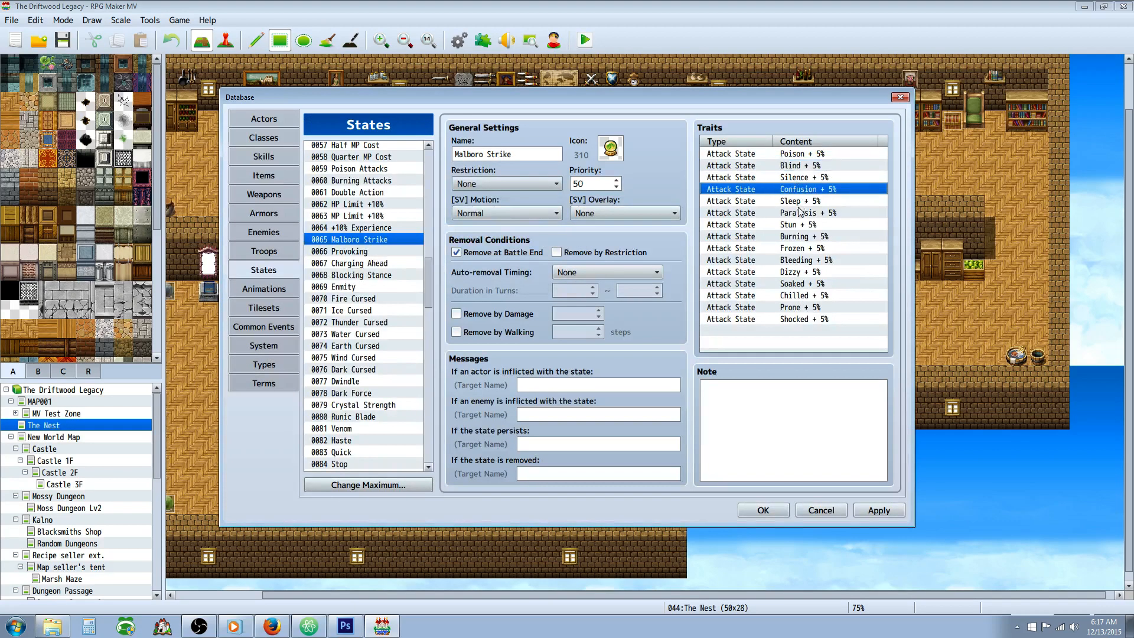
left_click(803, 307)
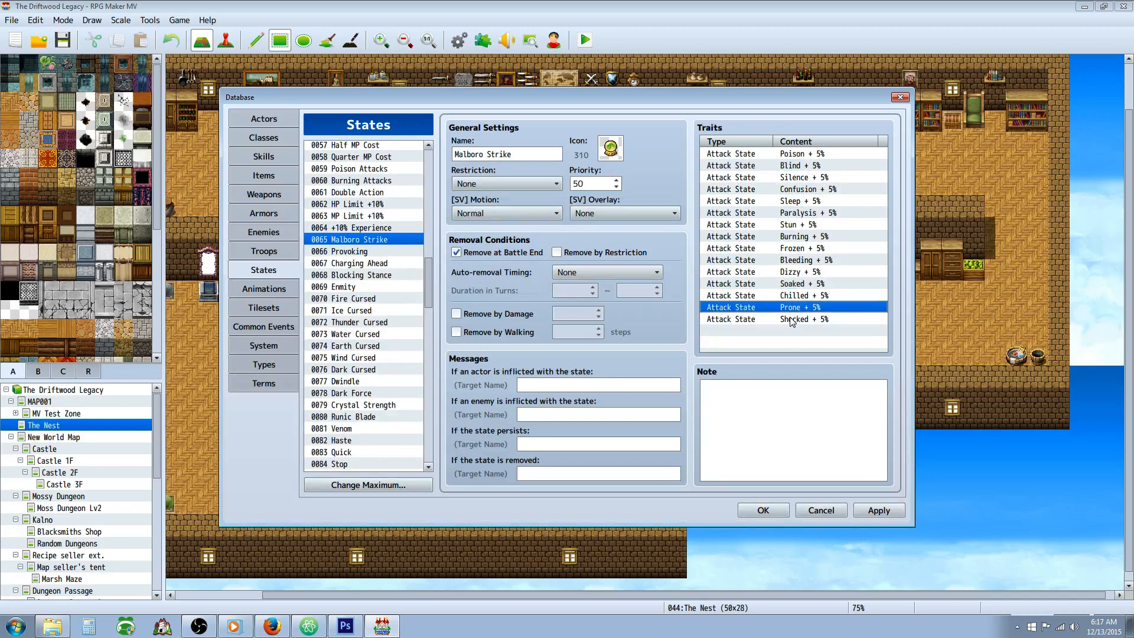
left_click(802, 319)
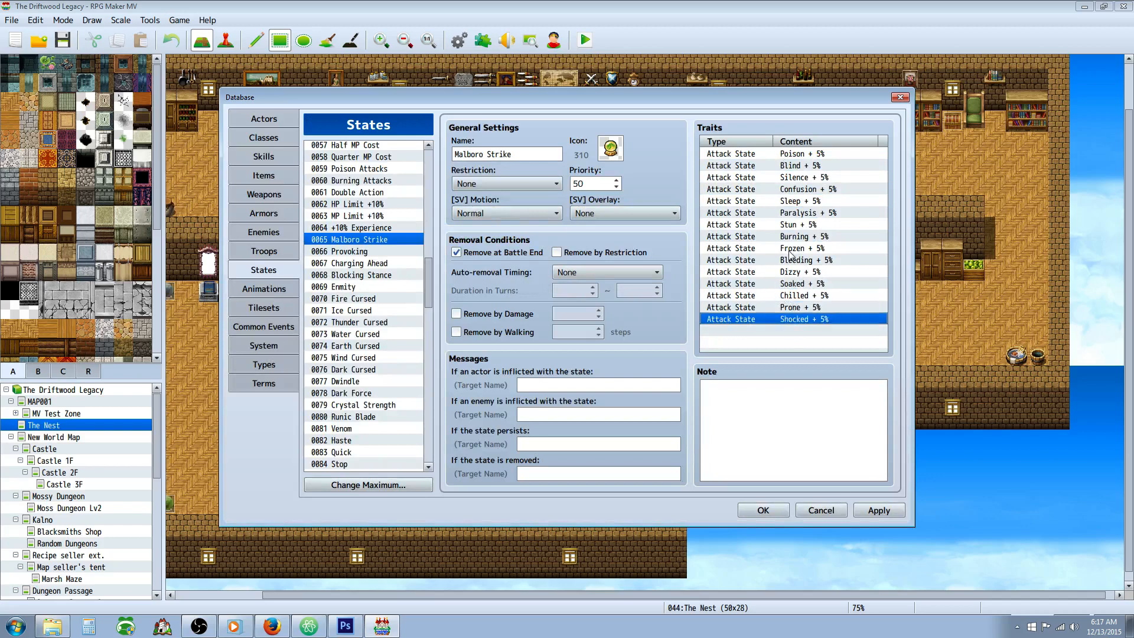
mouse_move(782, 296)
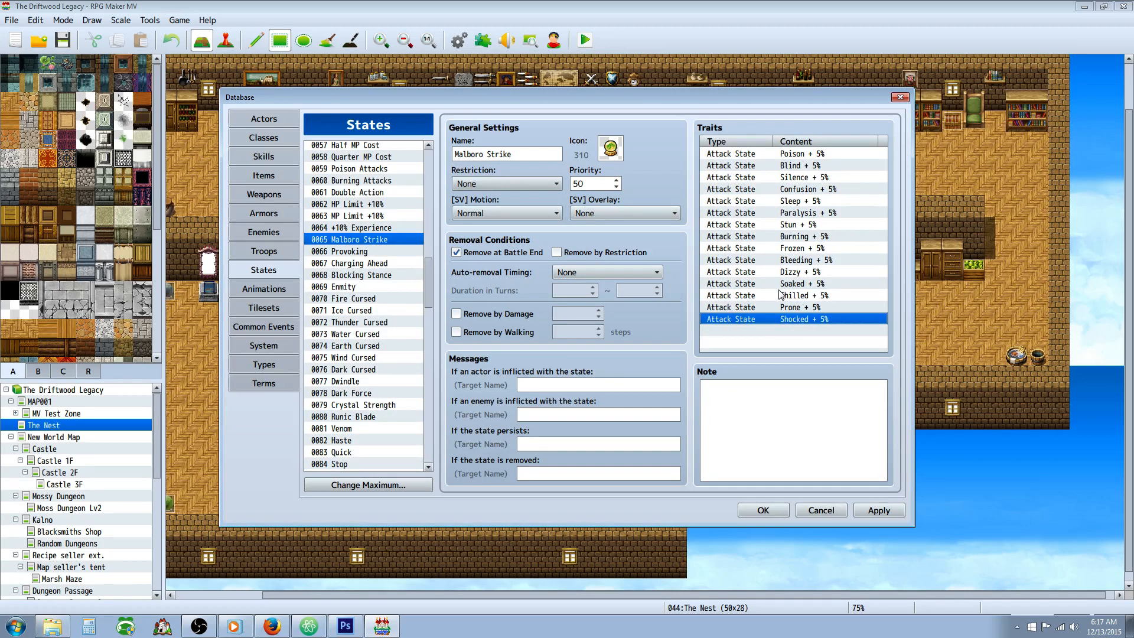
mouse_move(382, 249)
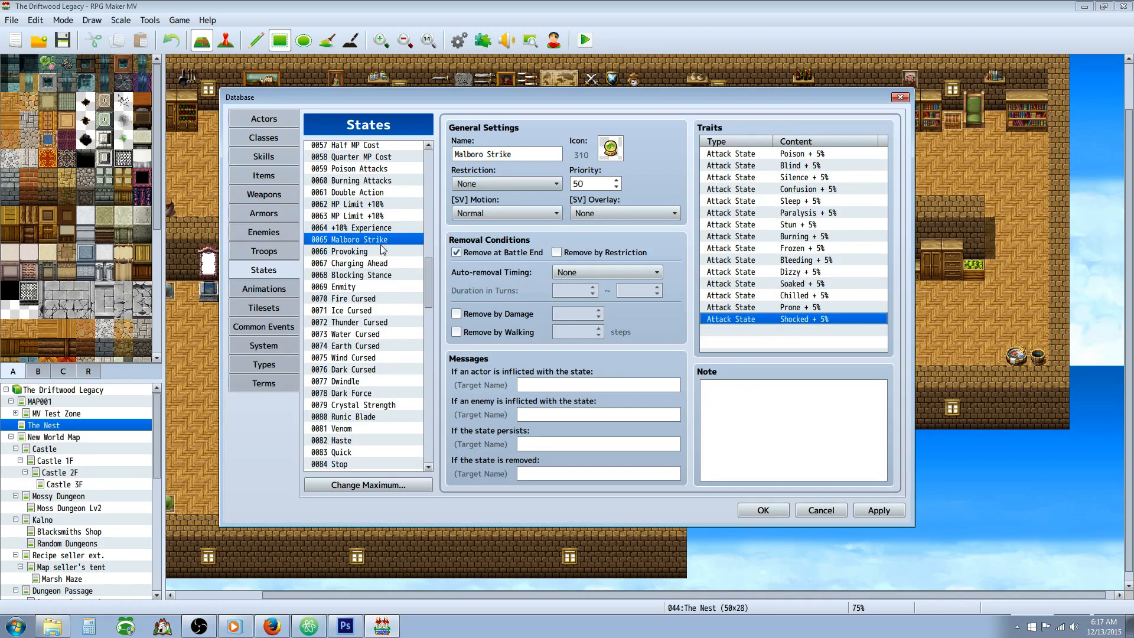
mouse_move(756, 200)
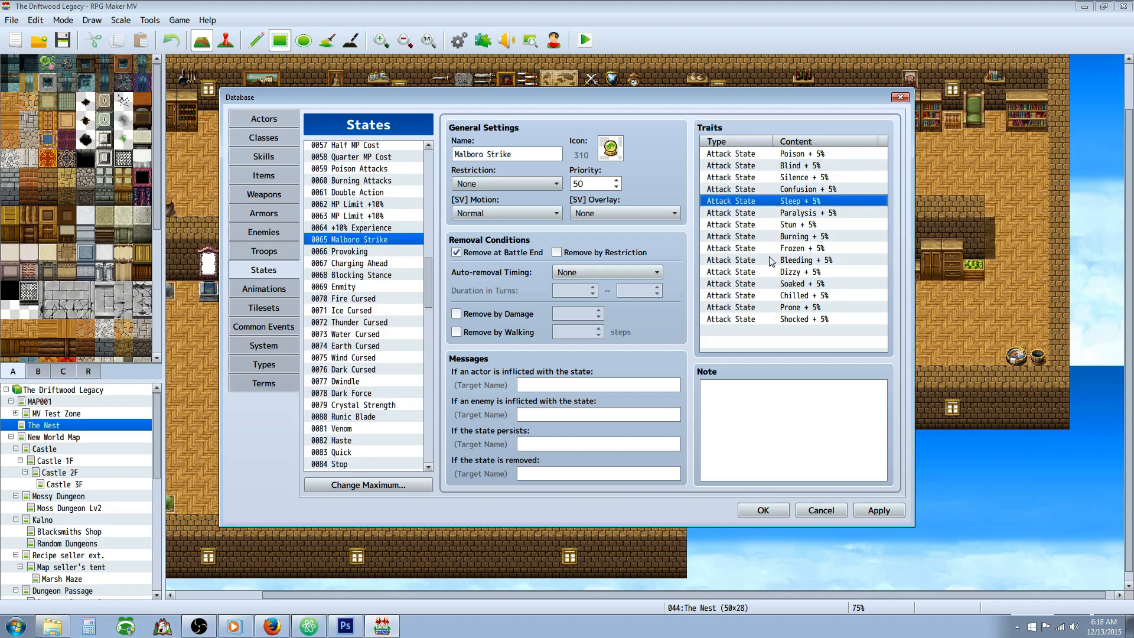
left_click(794, 237)
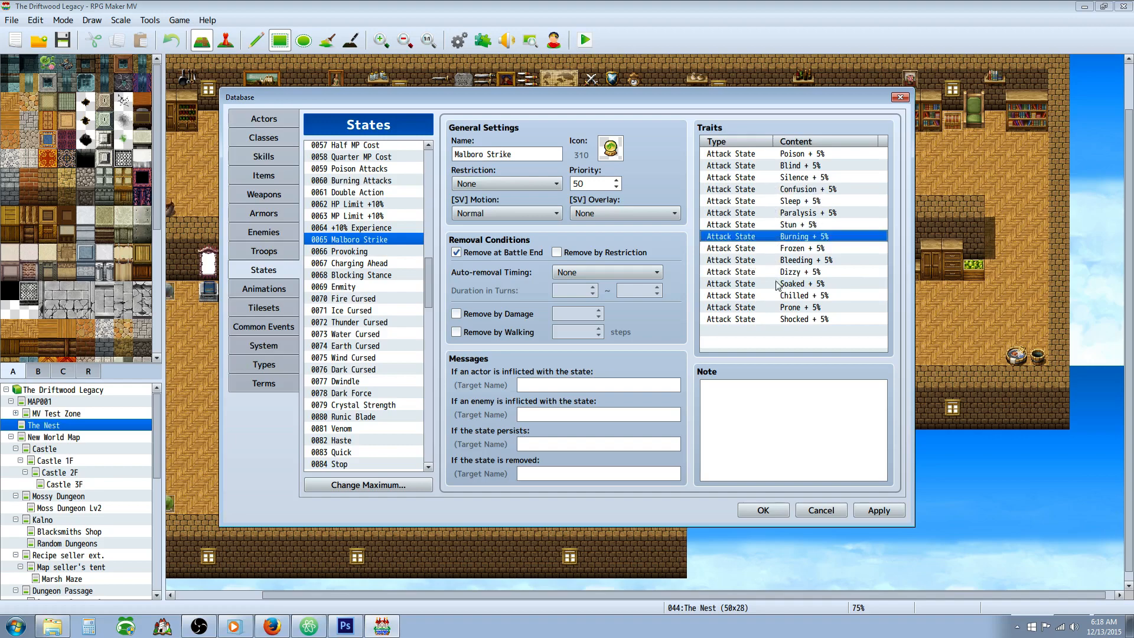
left_click(803, 212)
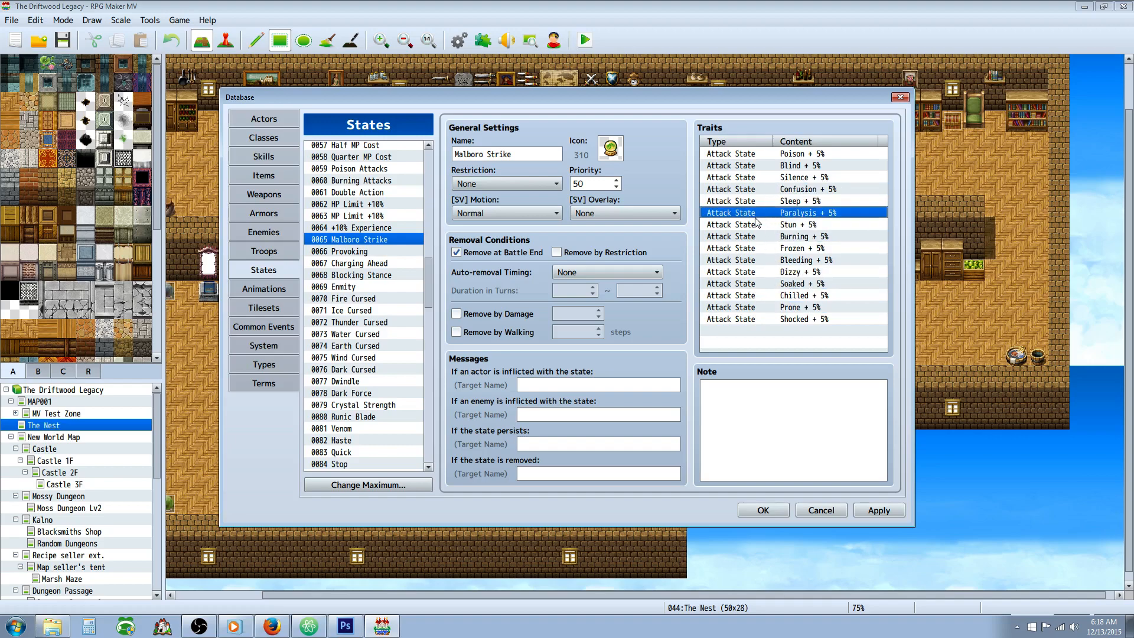
left_click(341, 252)
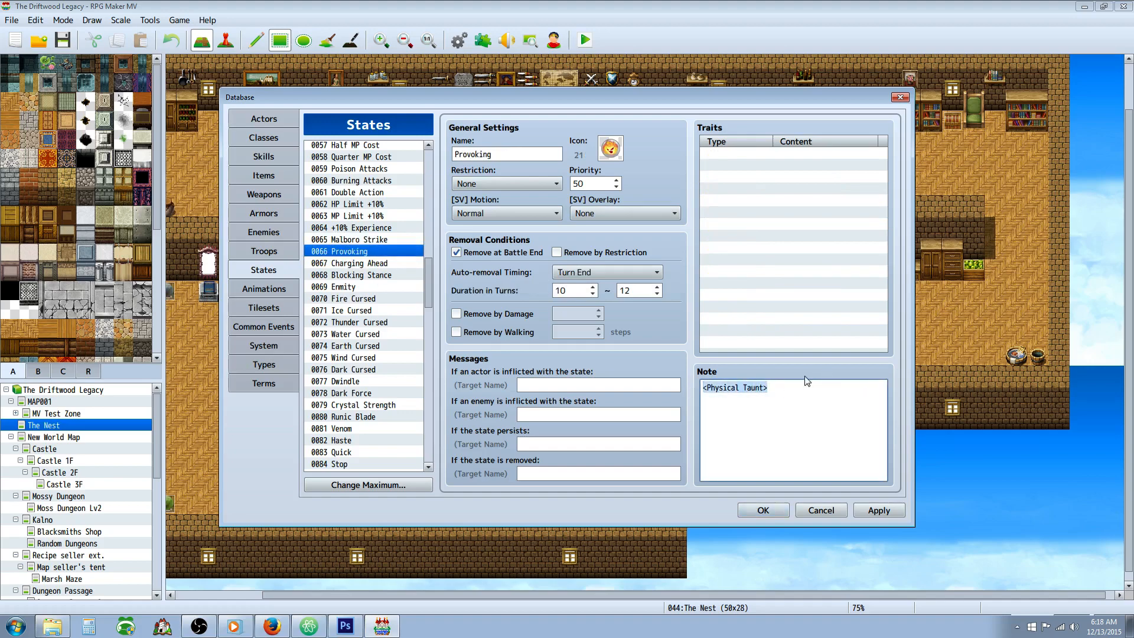
mouse_move(376, 262)
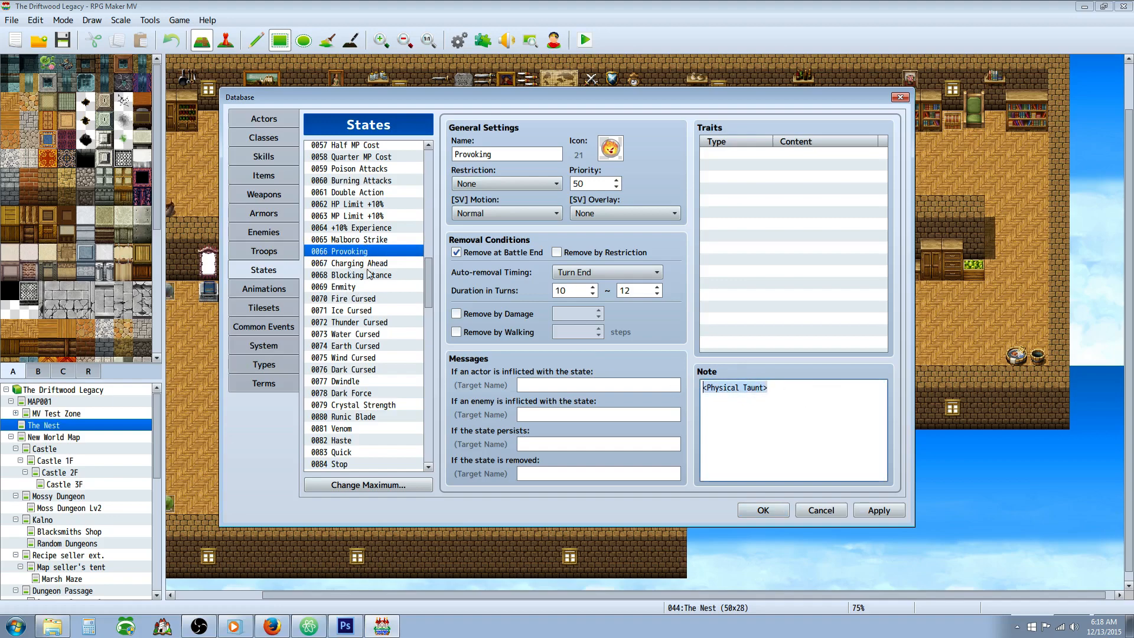
- Read the taunt notes on Blocking Stance and Emmity, then select Fire Cursed
left_click(352, 274)
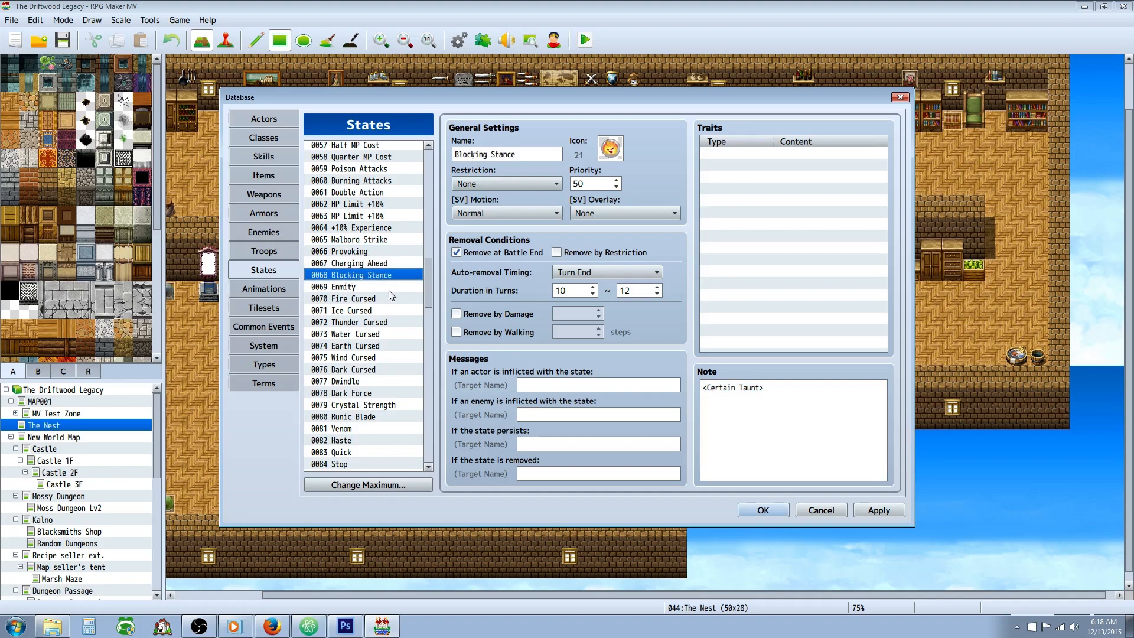
mouse_move(363, 292)
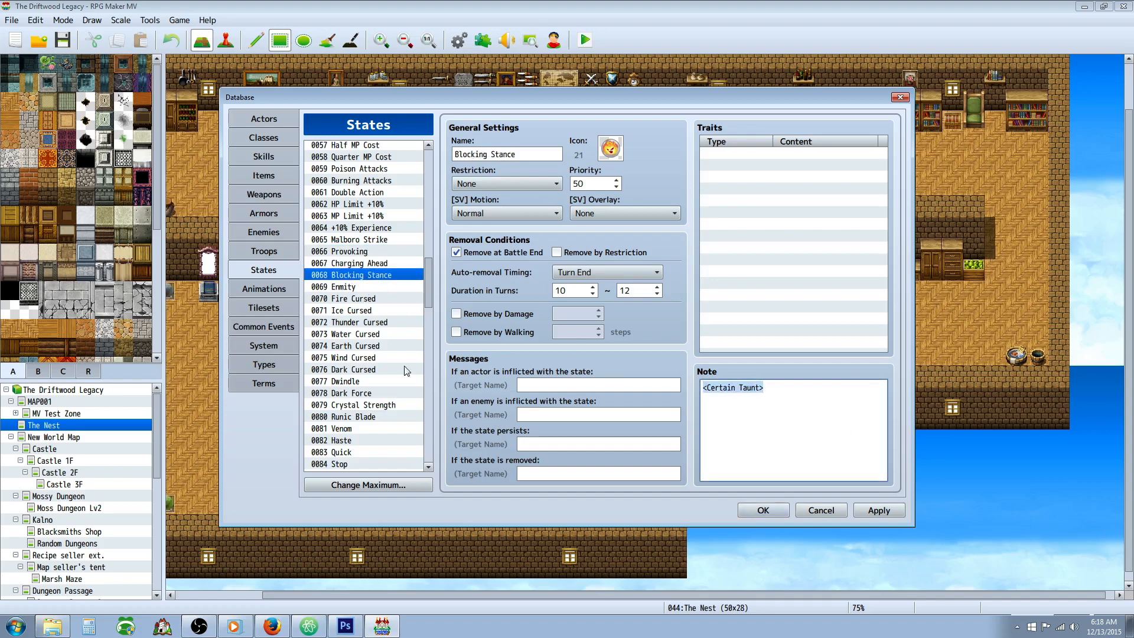
left_click(351, 287)
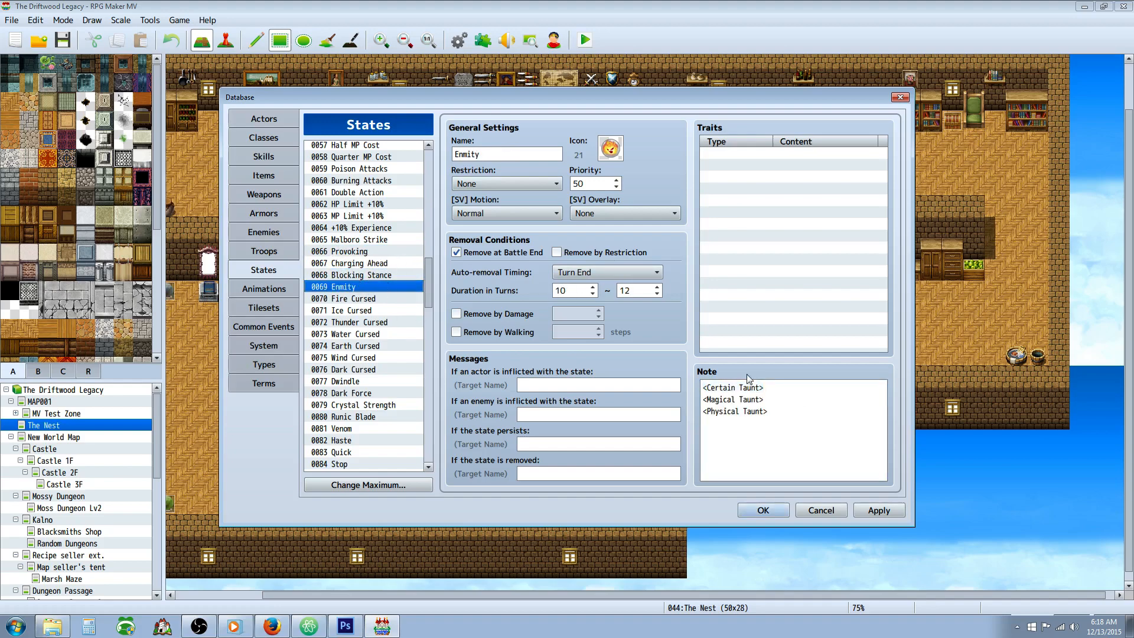
left_click(792, 397)
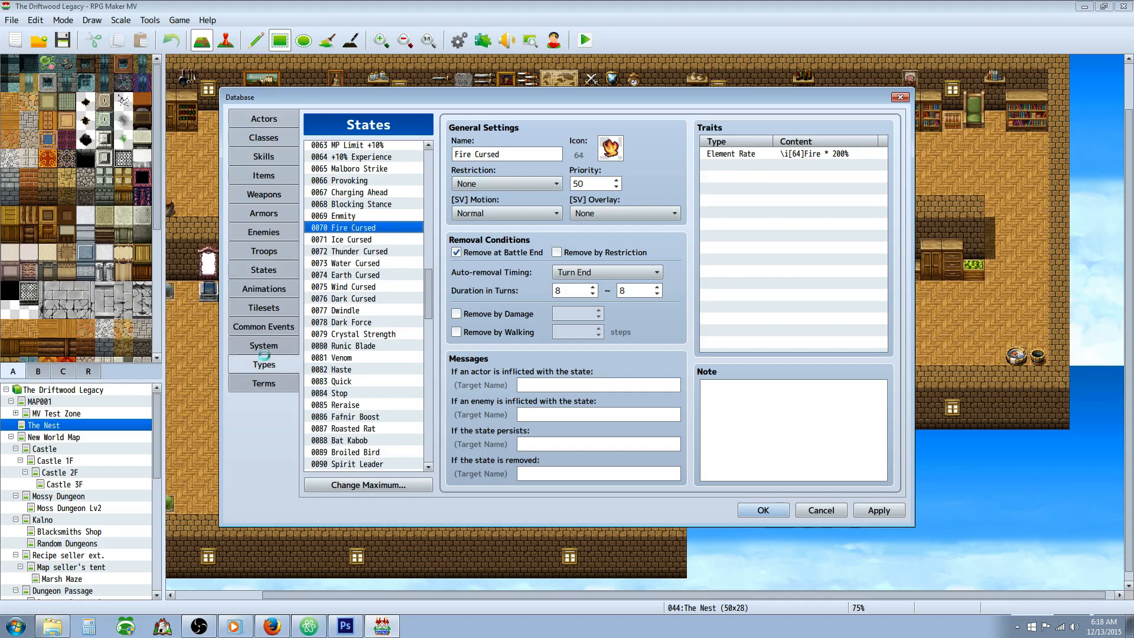
- Check the Types tab elements, inspect Fire Cursed's Element Rate trait, then view Water Cursed
left_click(264, 363)
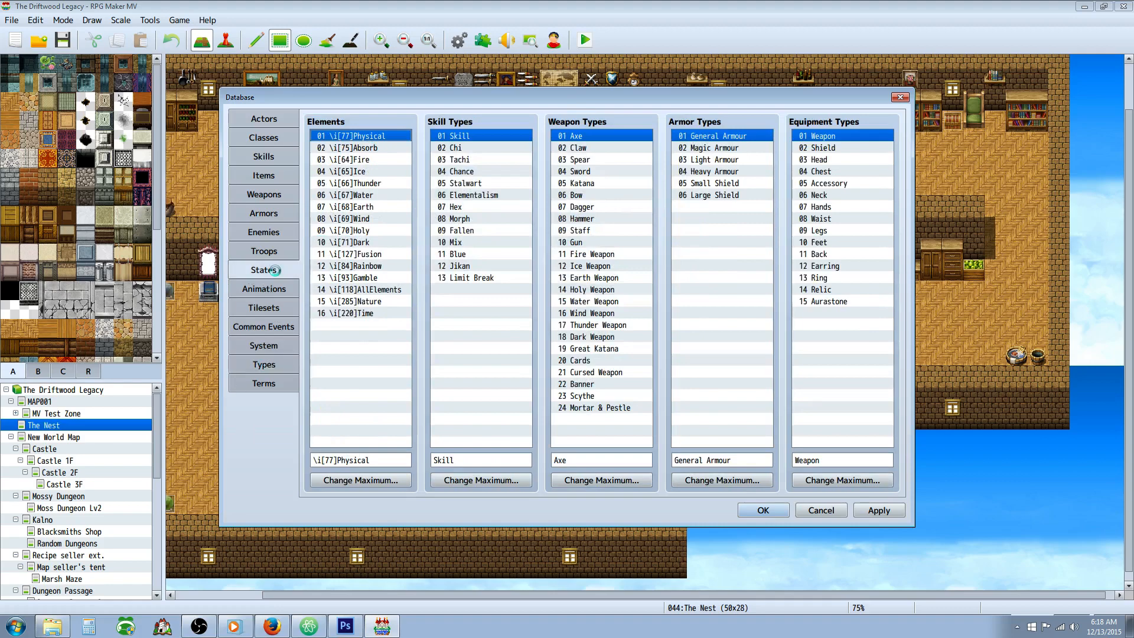
left_click(263, 270)
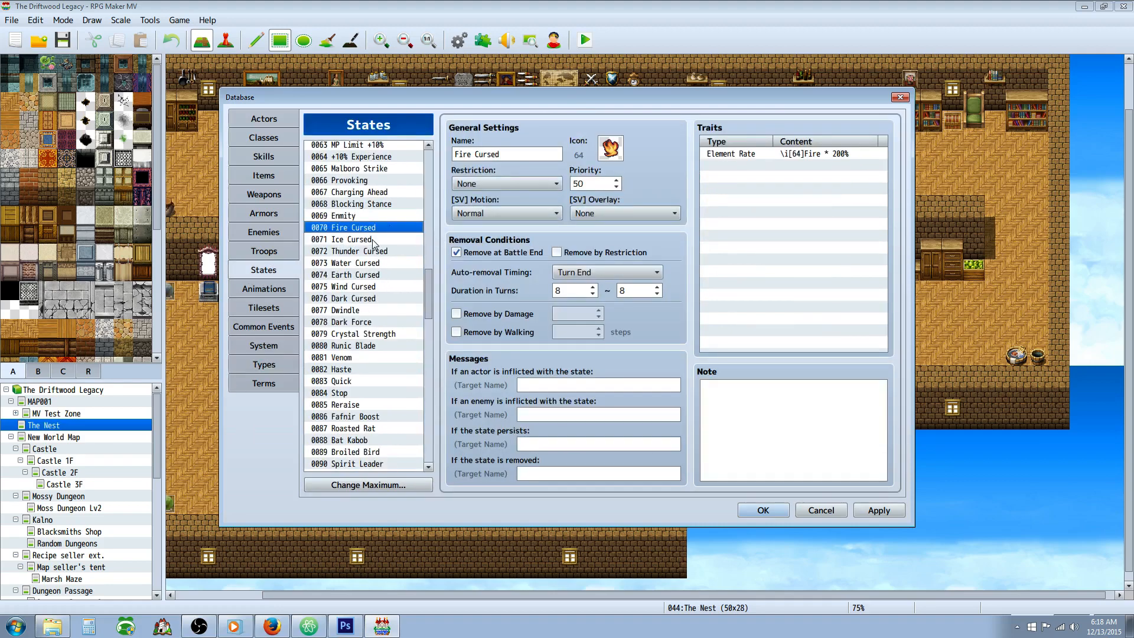
left_click(792, 154)
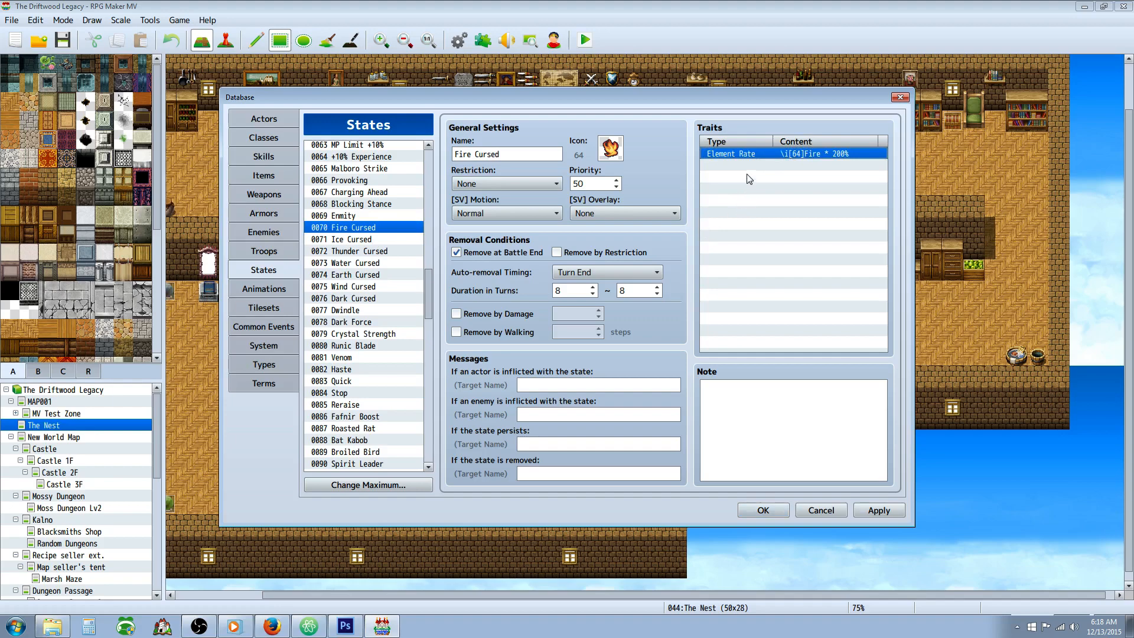
left_click(355, 262)
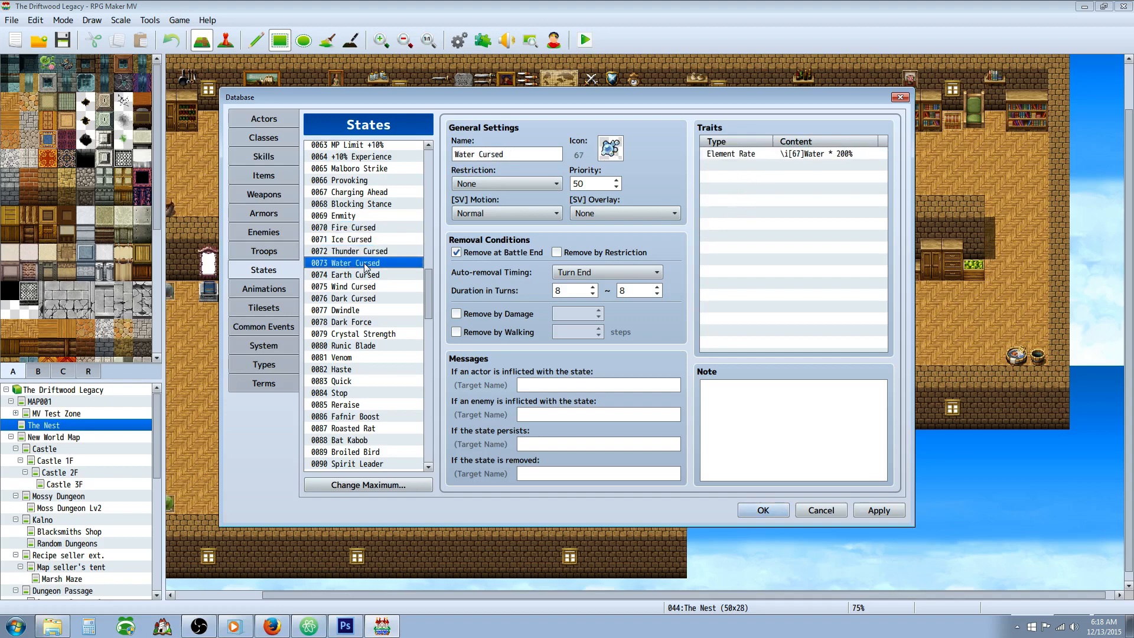
left_click(345, 309)
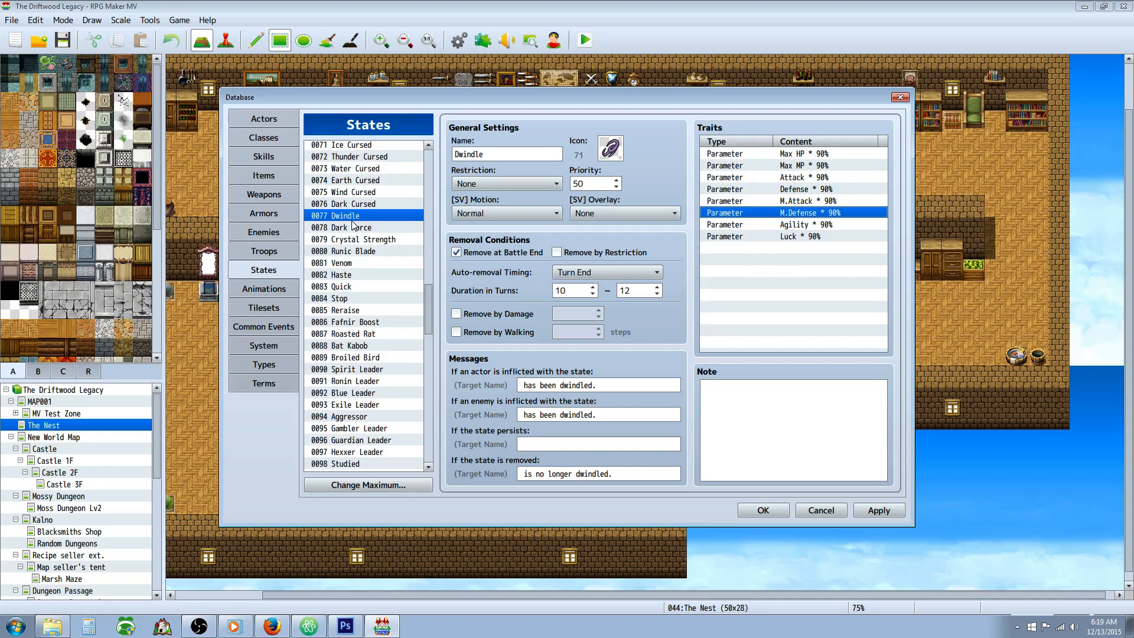
mouse_move(354, 231)
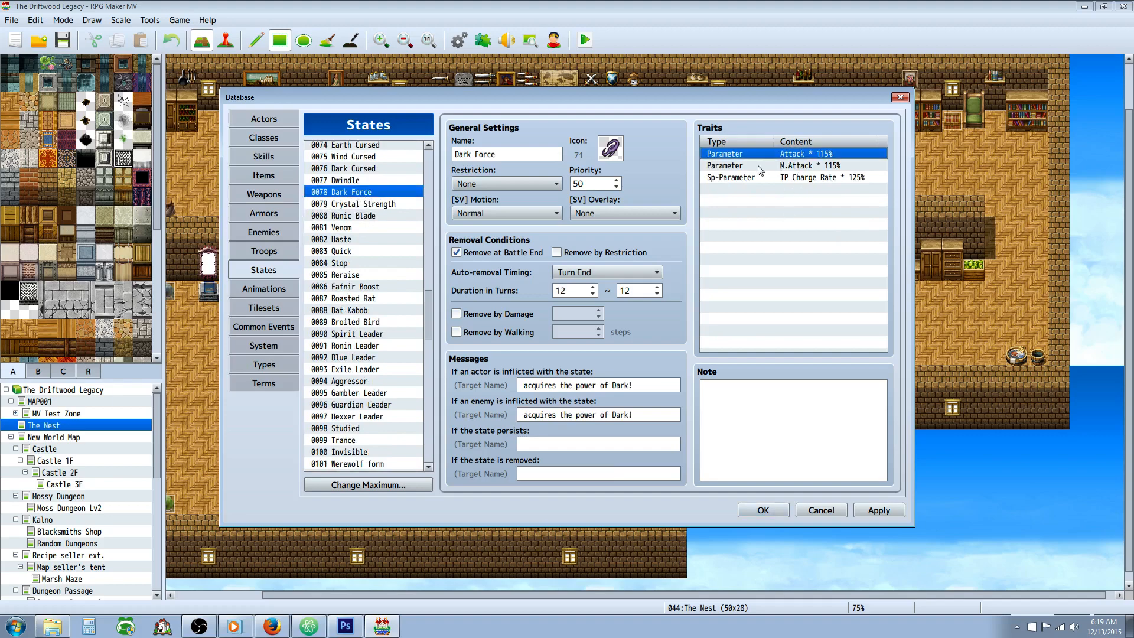
- Select Crystal Strength to see its Attack * 150% trait, then Runic Blade
left_click(355, 204)
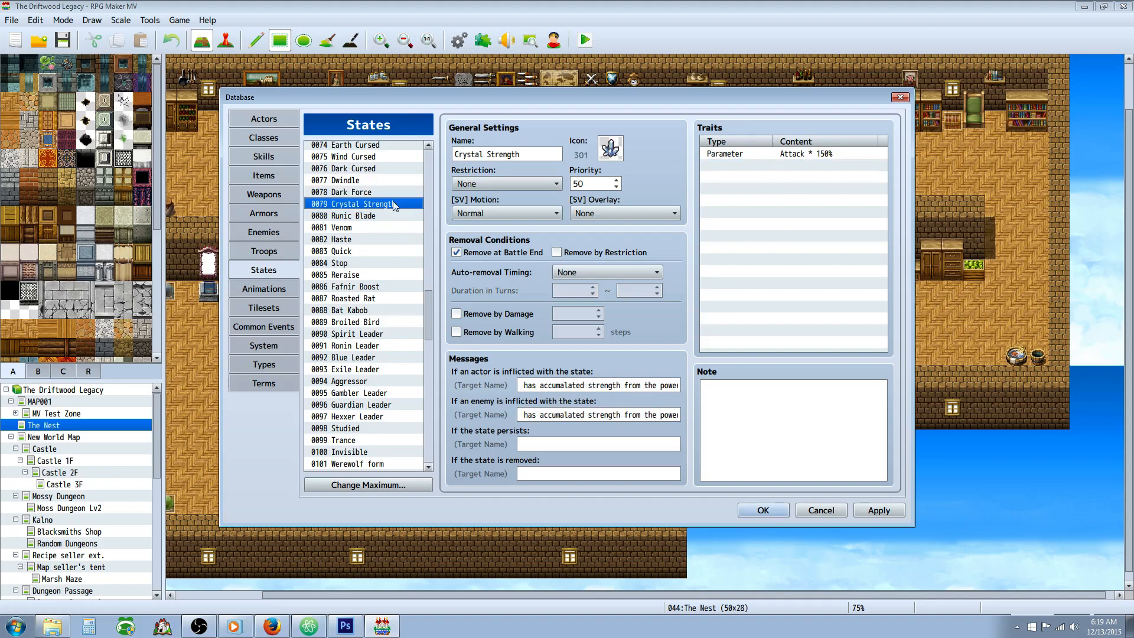
mouse_move(394, 207)
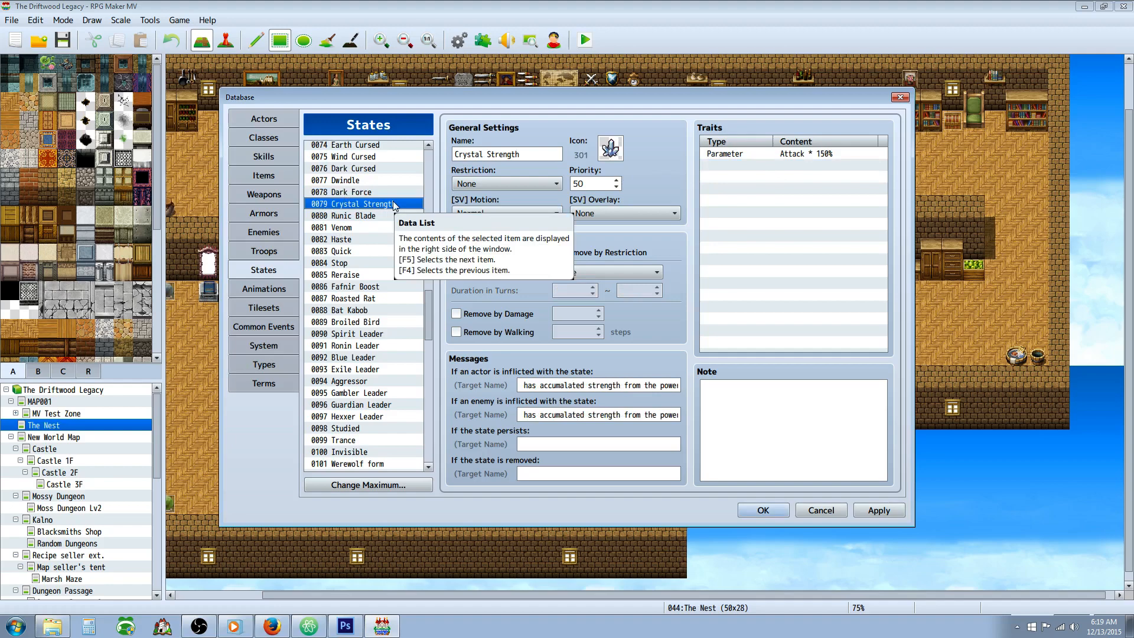
mouse_move(384, 214)
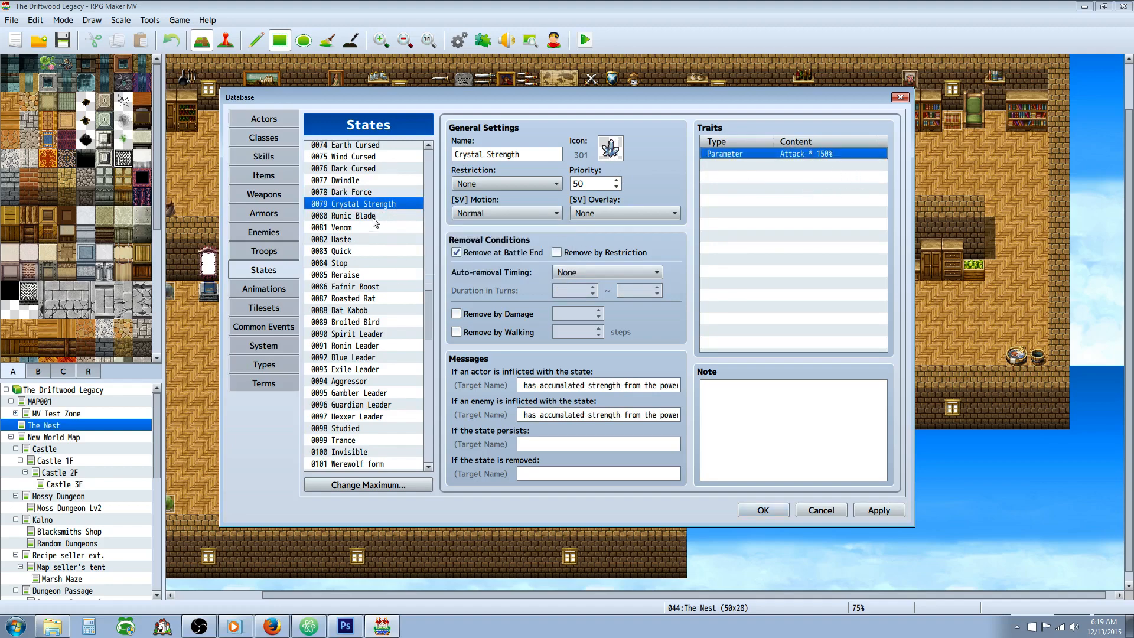
left_click(352, 215)
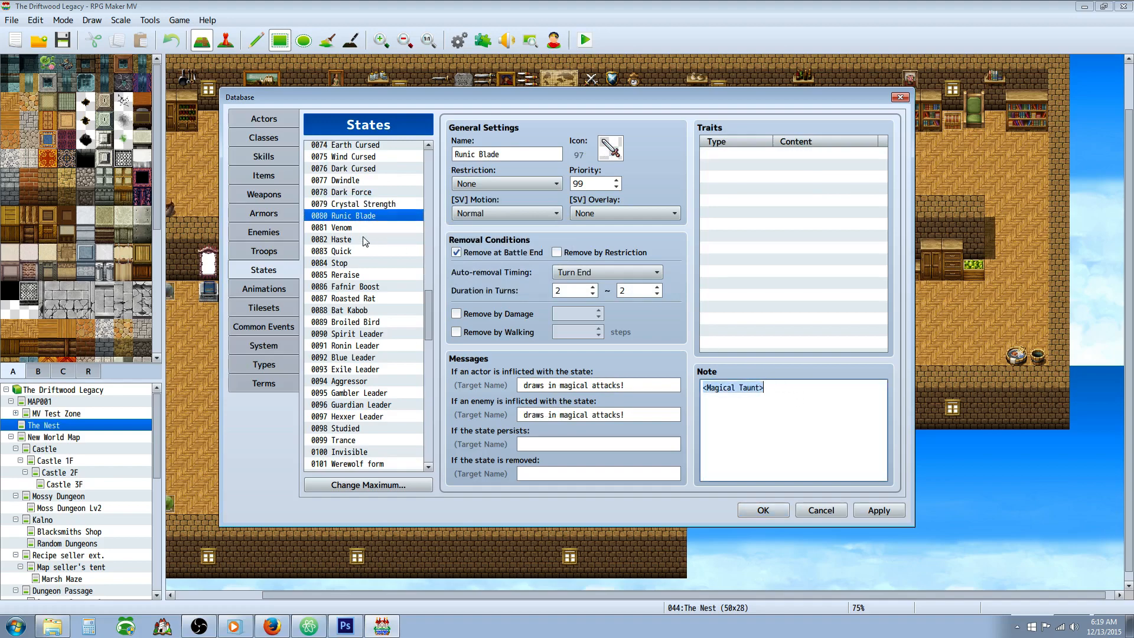
mouse_move(364, 242)
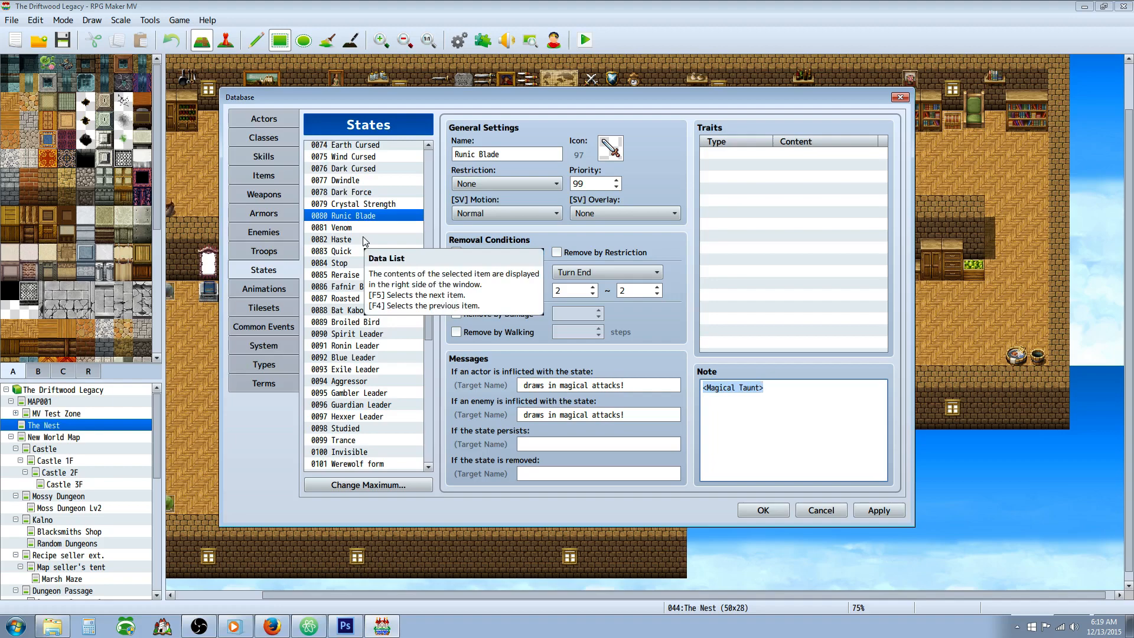
mouse_move(361, 230)
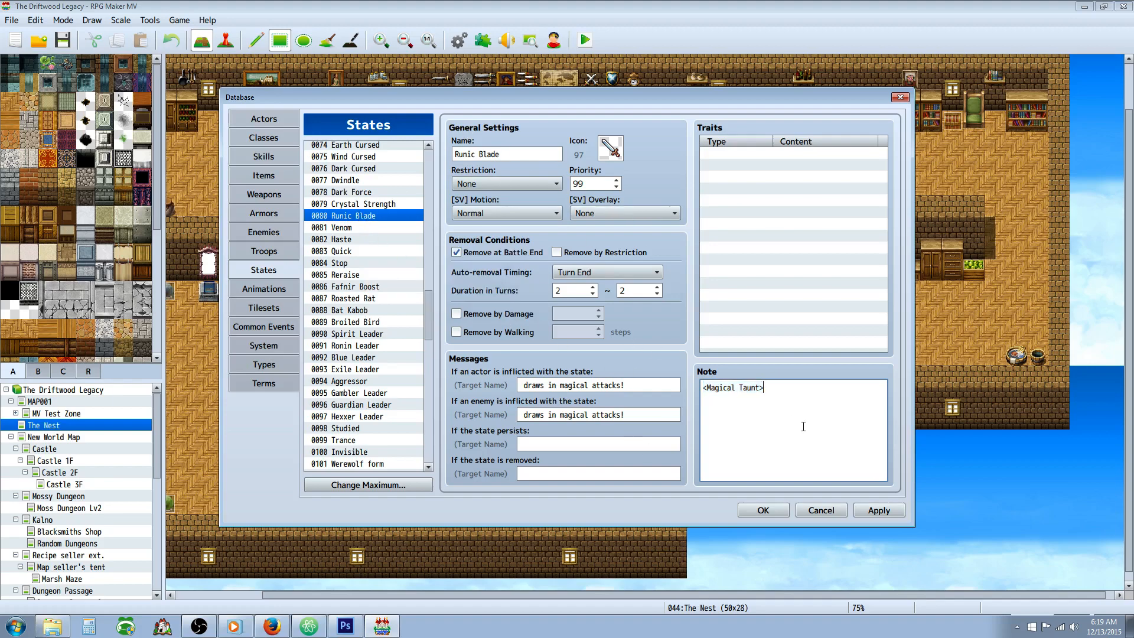
- View Venom's HP Regeneration - 5% trait and infection messages, then select Haste
left_click(342, 227)
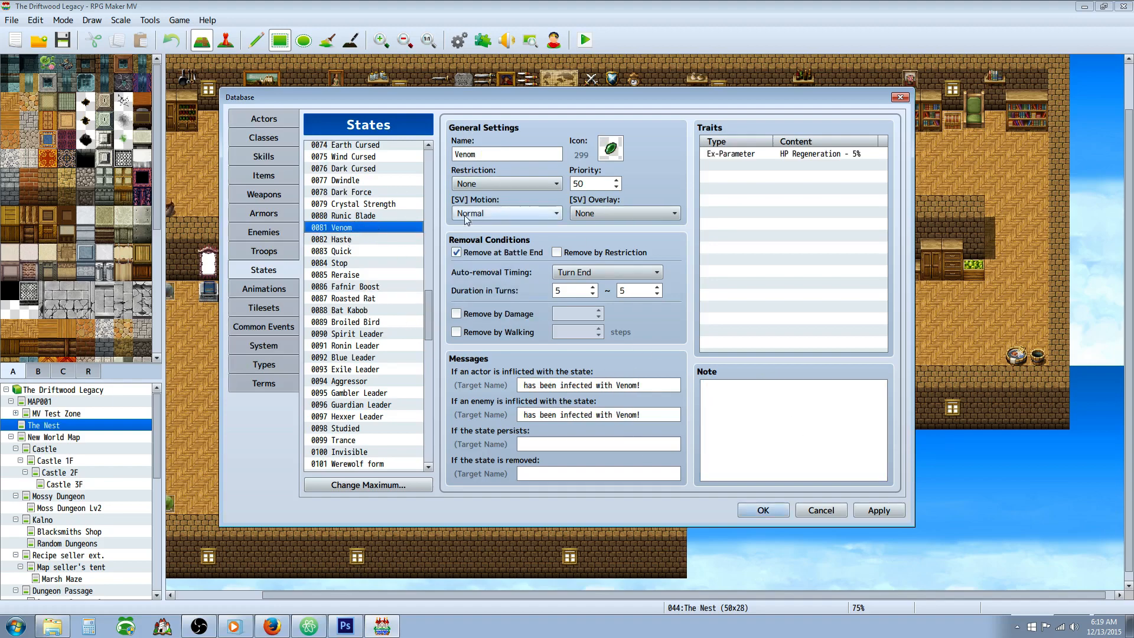
mouse_move(578, 230)
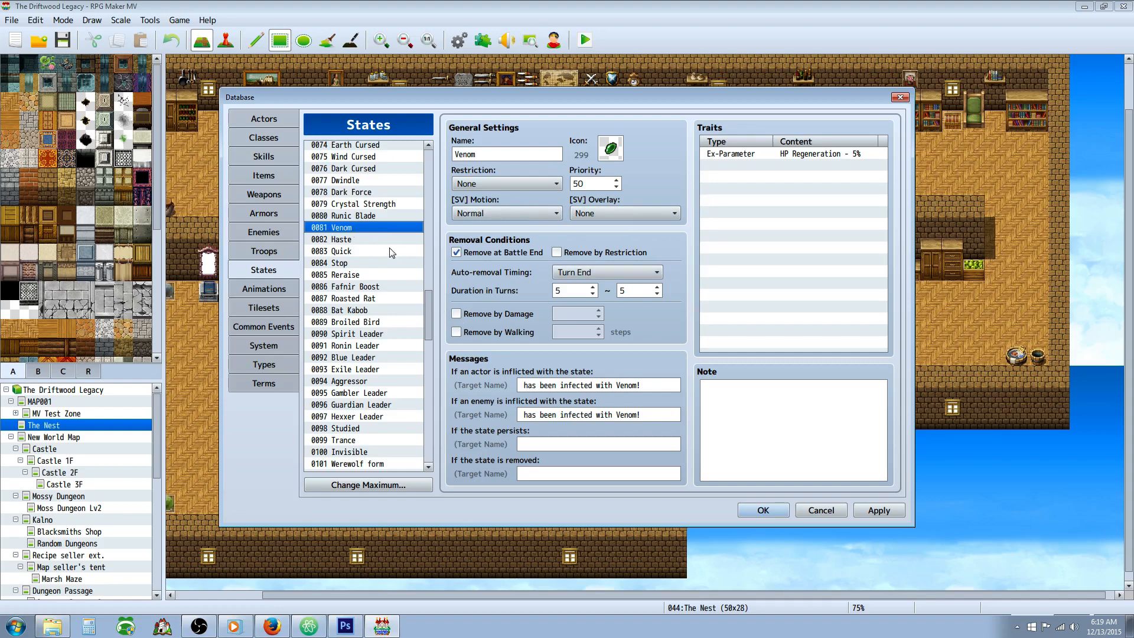
mouse_move(390, 253)
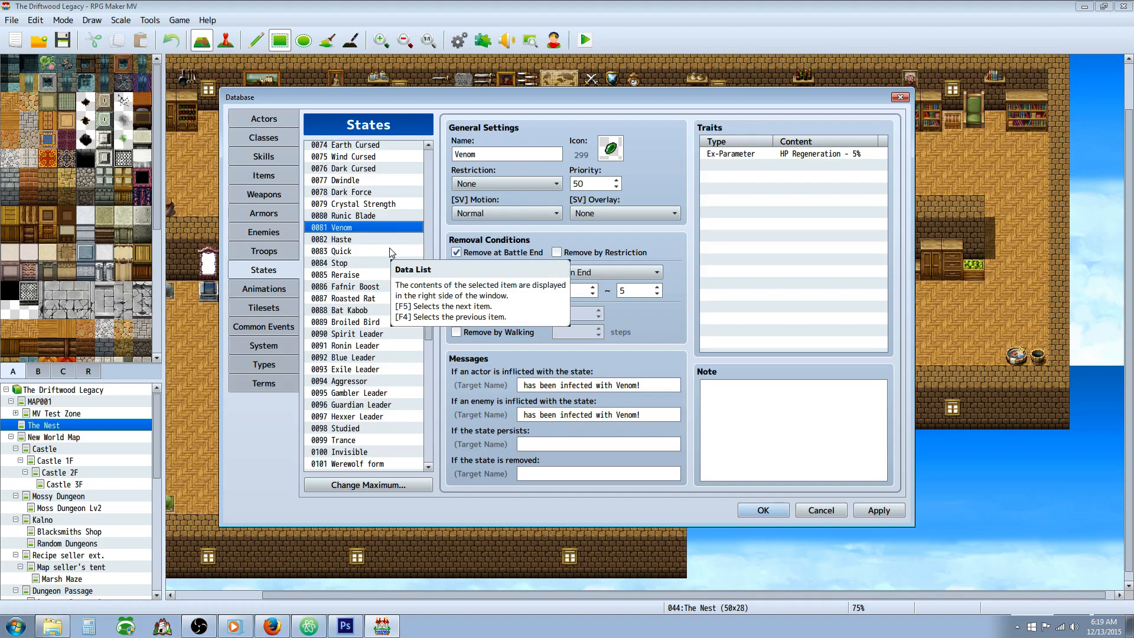
mouse_move(338, 237)
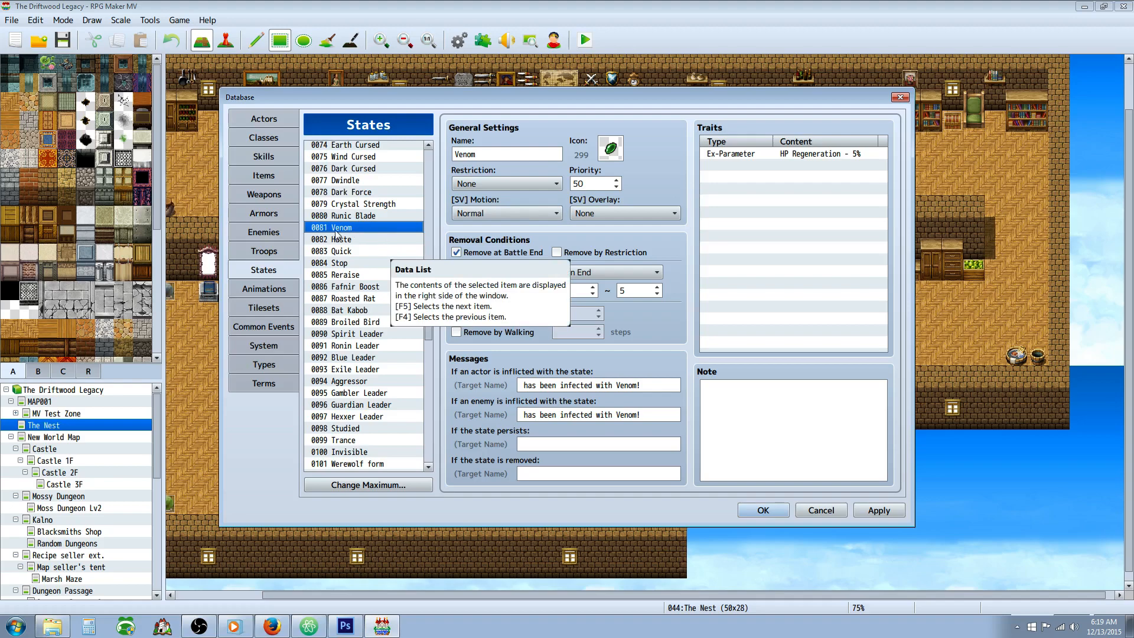
mouse_move(737, 293)
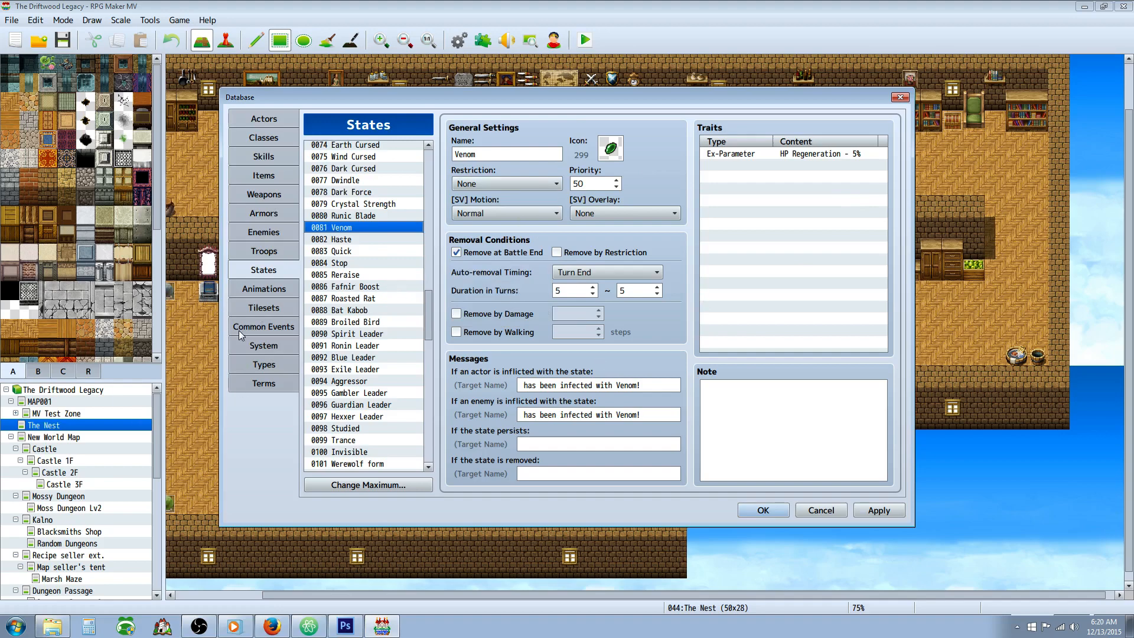
mouse_move(751, 271)
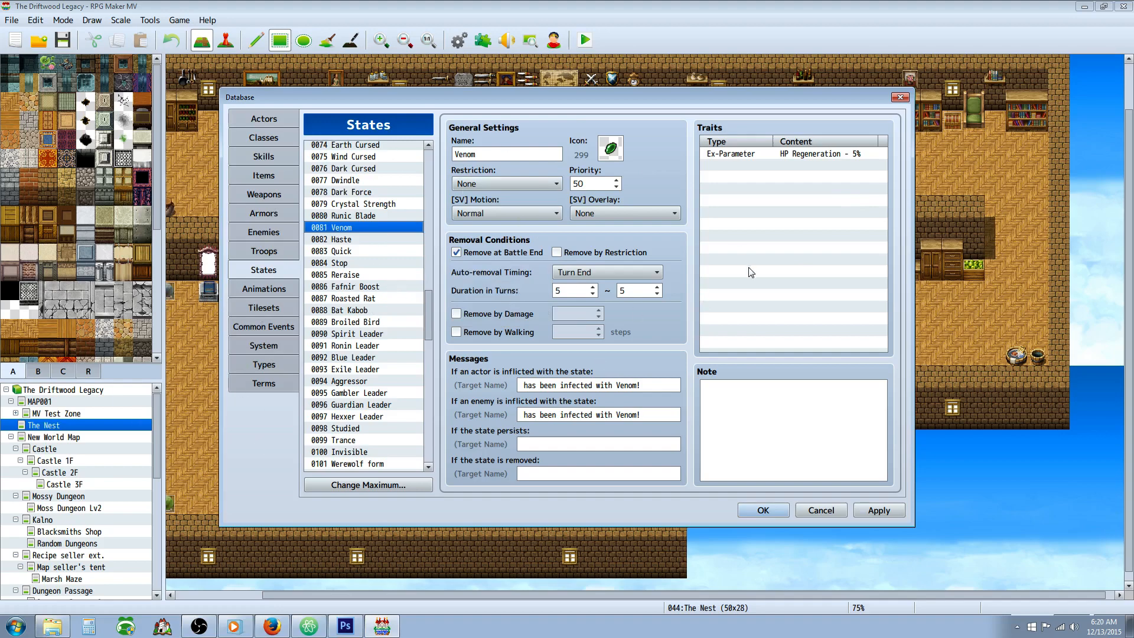
mouse_move(368, 249)
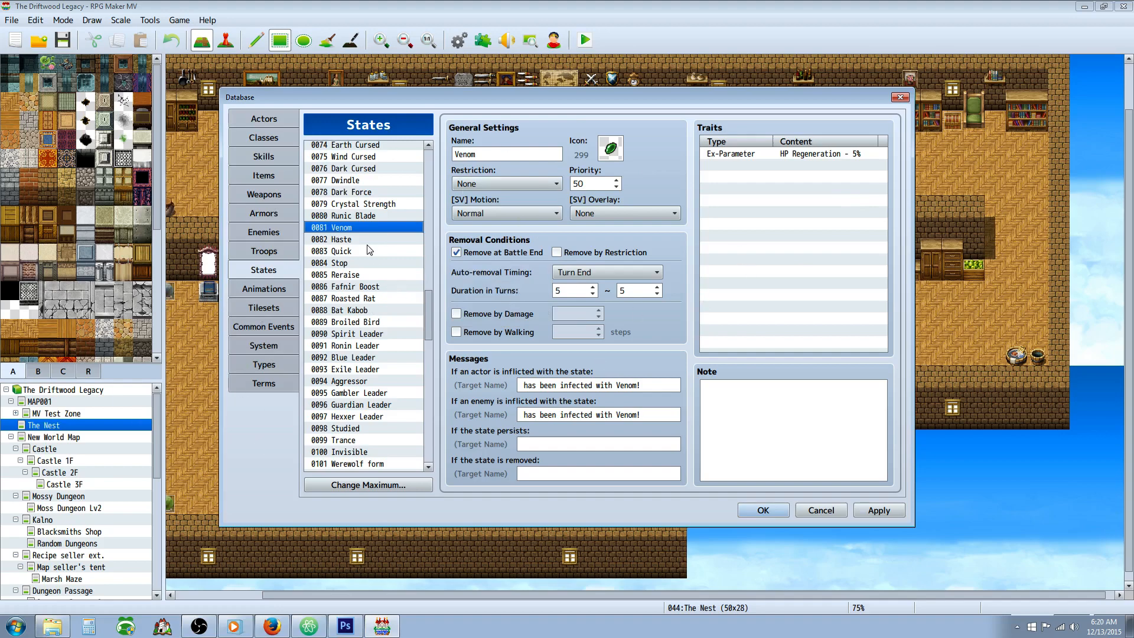
left_click(341, 239)
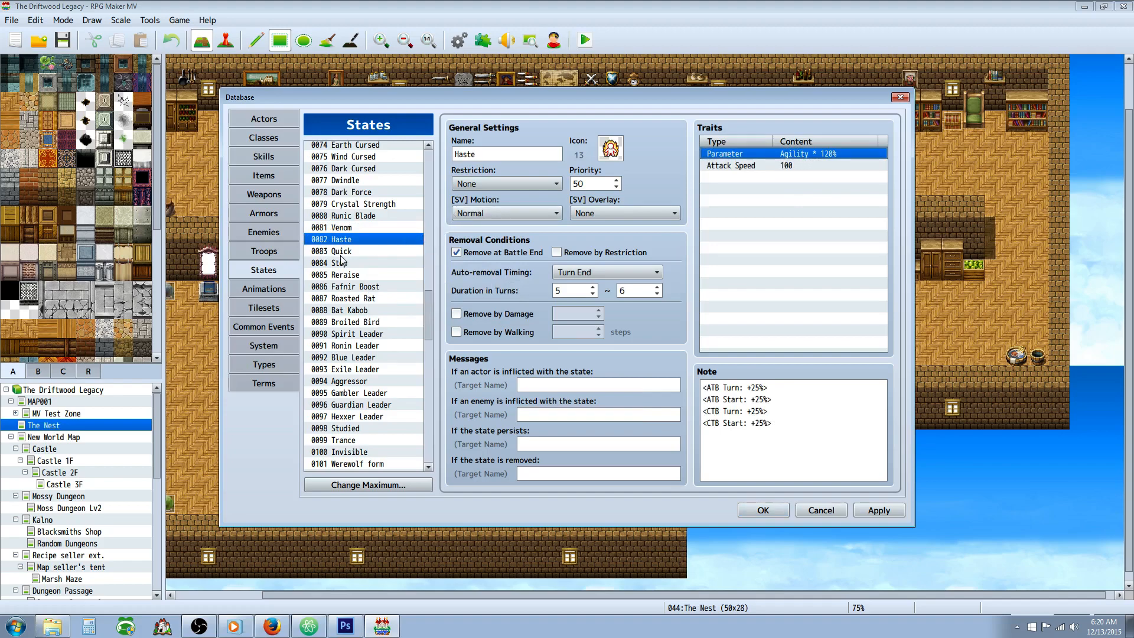
- View Quick (Action Times + 100%) and Stop (cannot move), then Reraise's autolife note
left_click(341, 251)
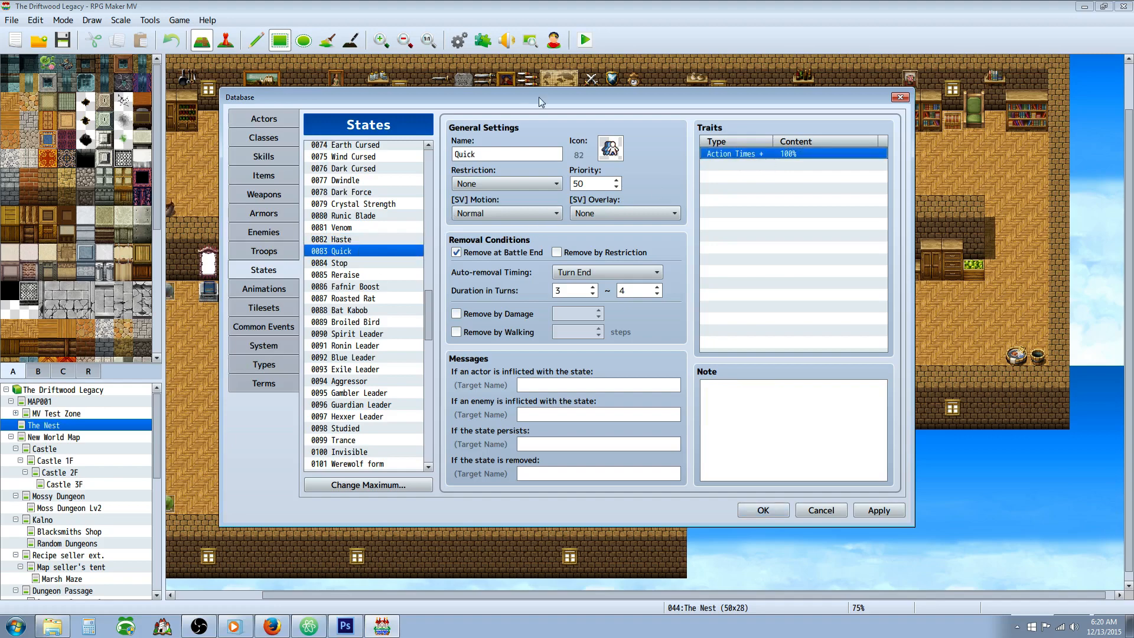
left_click(339, 263)
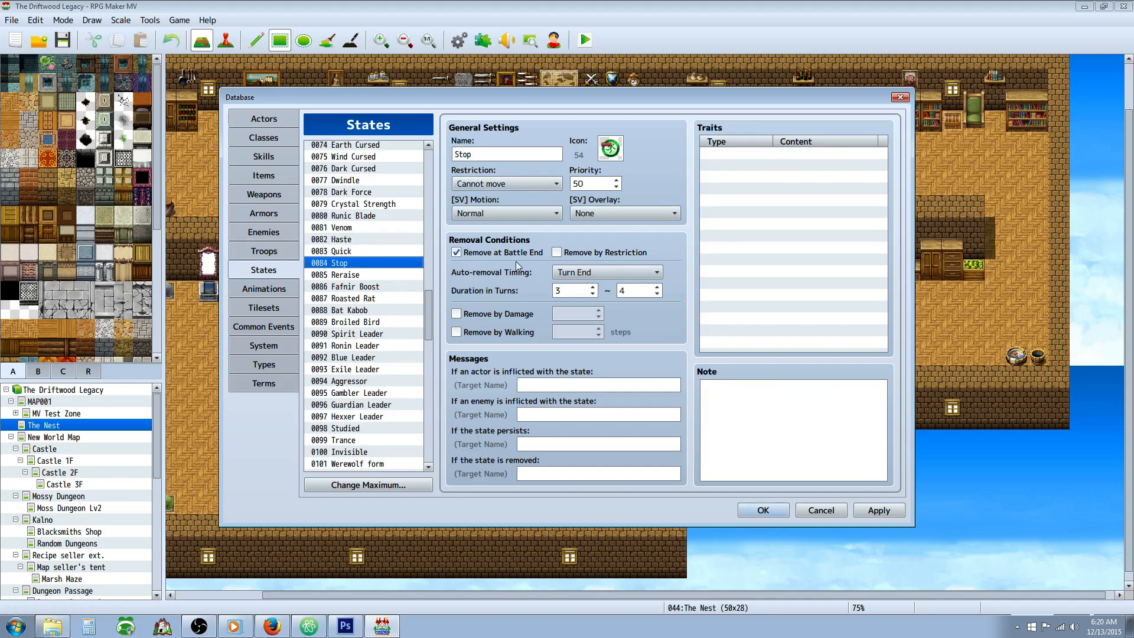
mouse_move(744, 148)
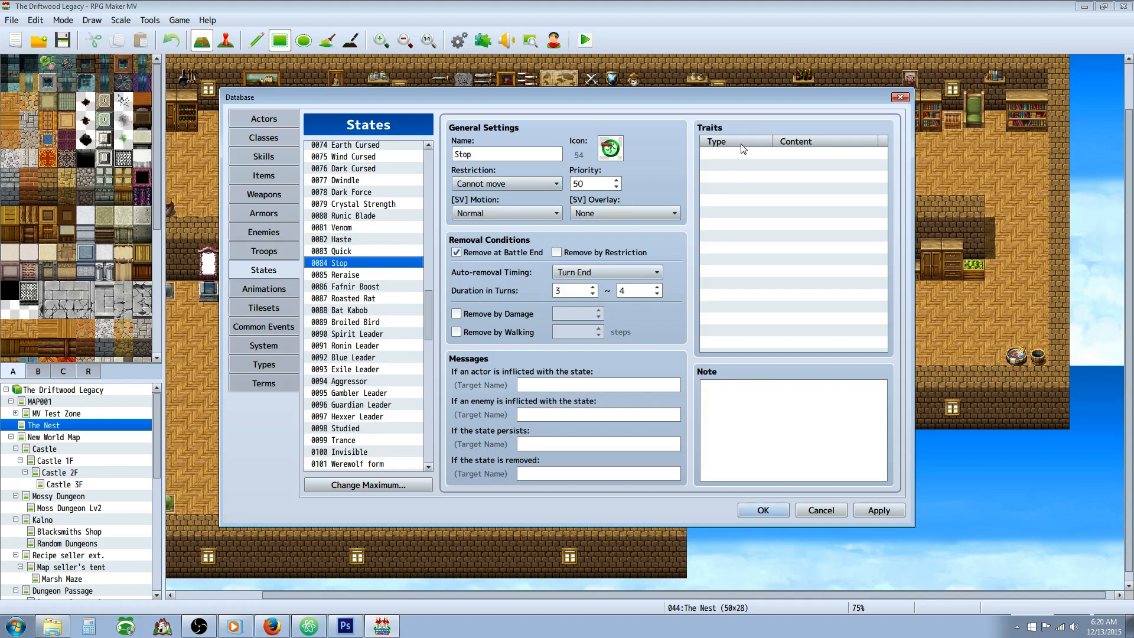
mouse_move(593, 285)
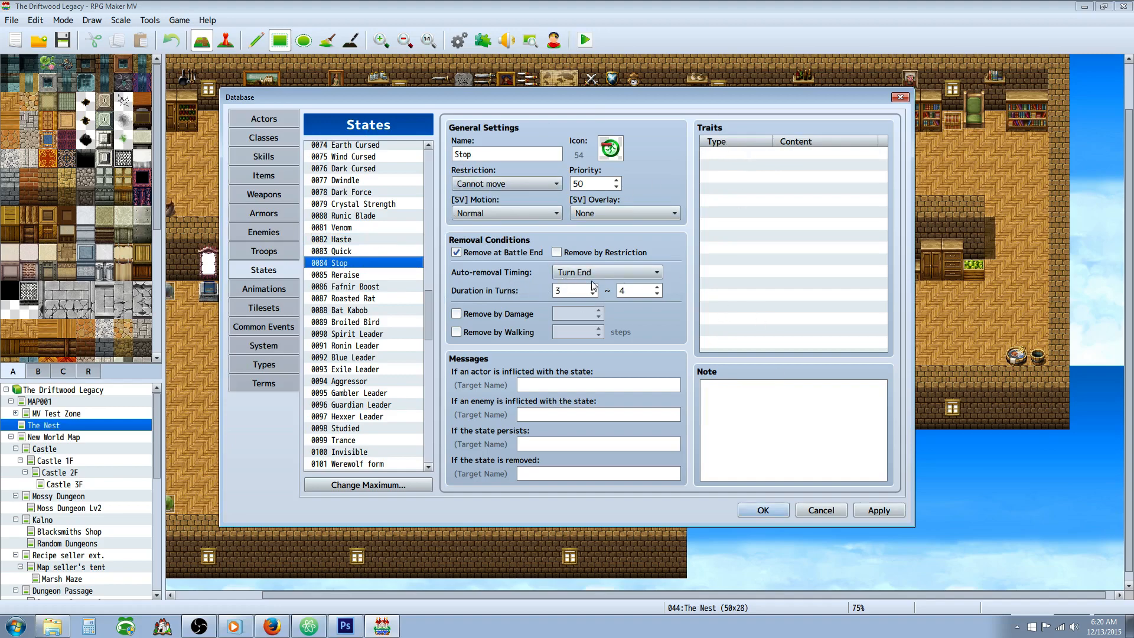
mouse_move(306, 275)
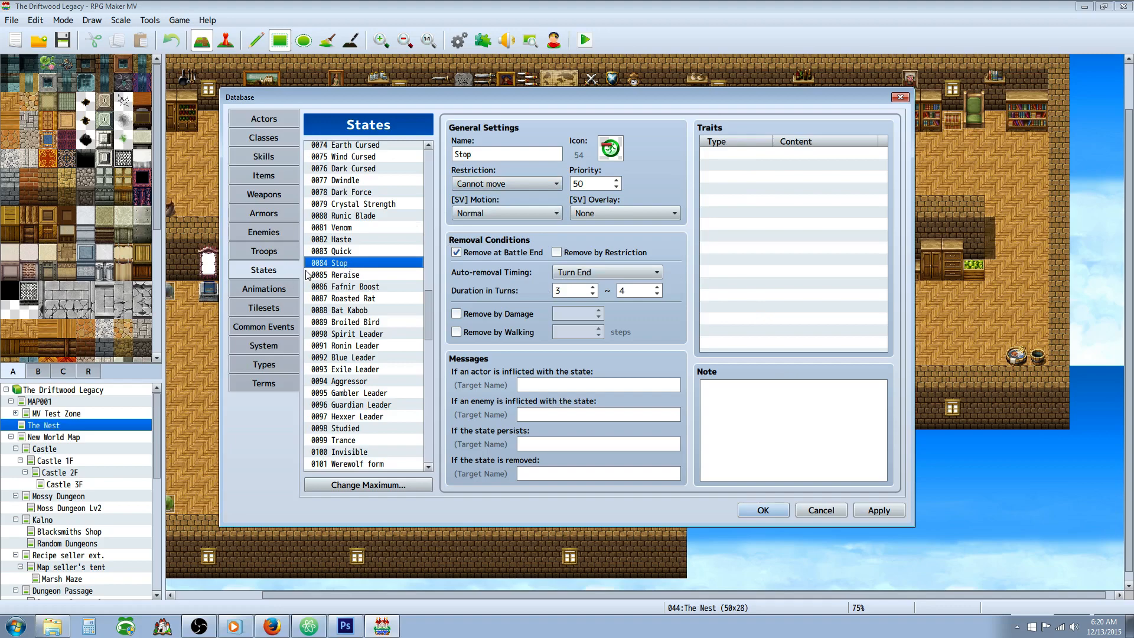
mouse_move(295, 304)
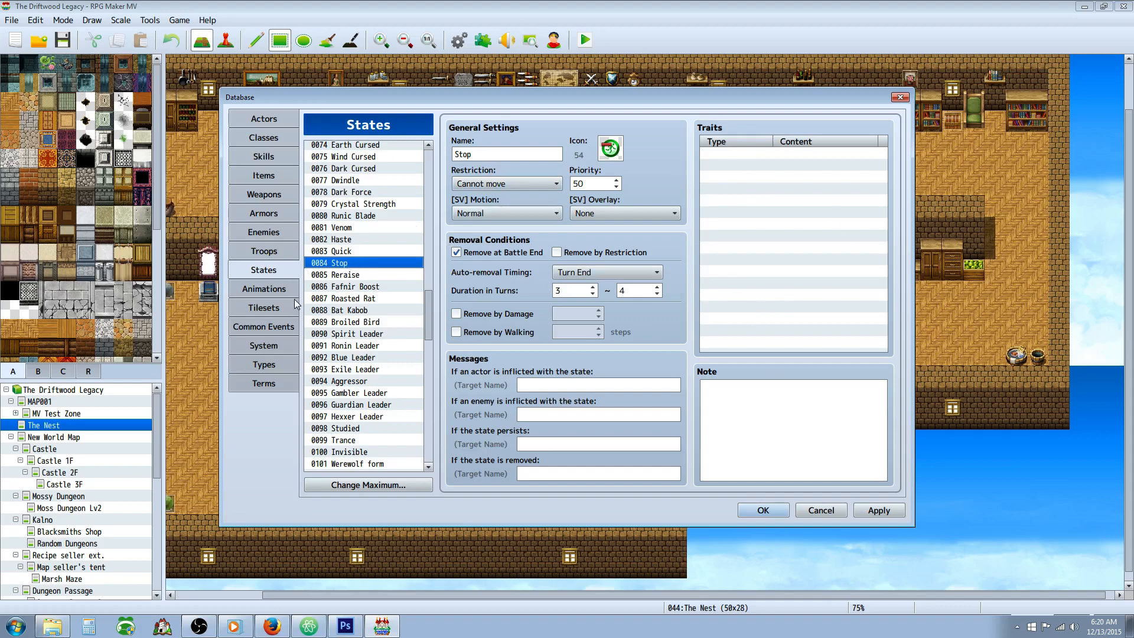
left_click(347, 275)
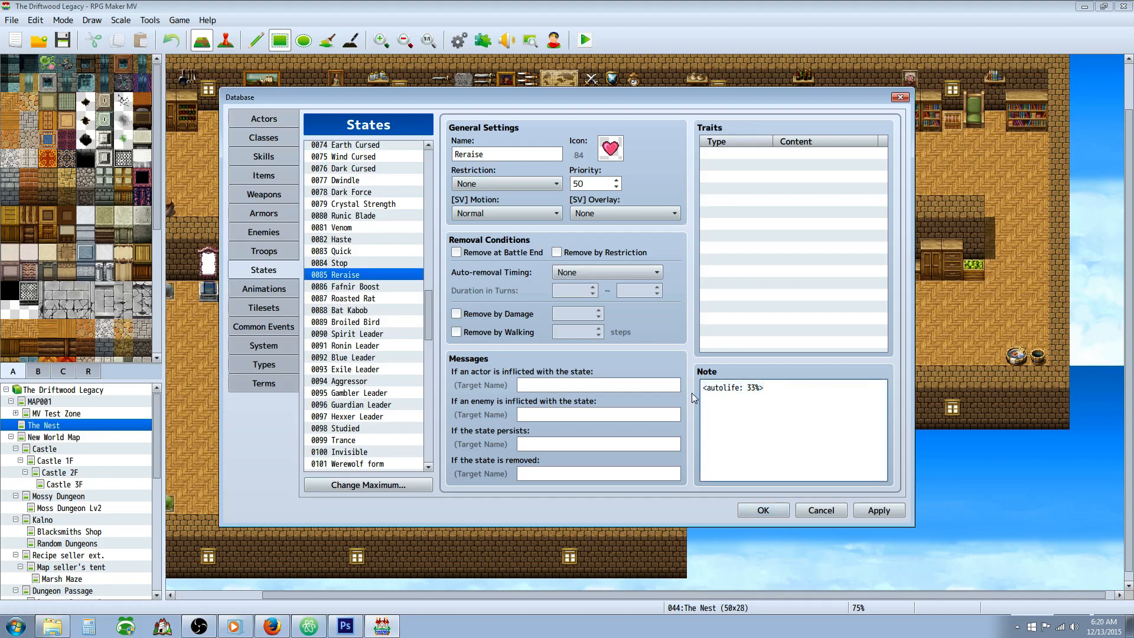
- Select the 33% value in Reraise's autolife note, then show the 0086 Fafnir Boost state
double_click(751, 387)
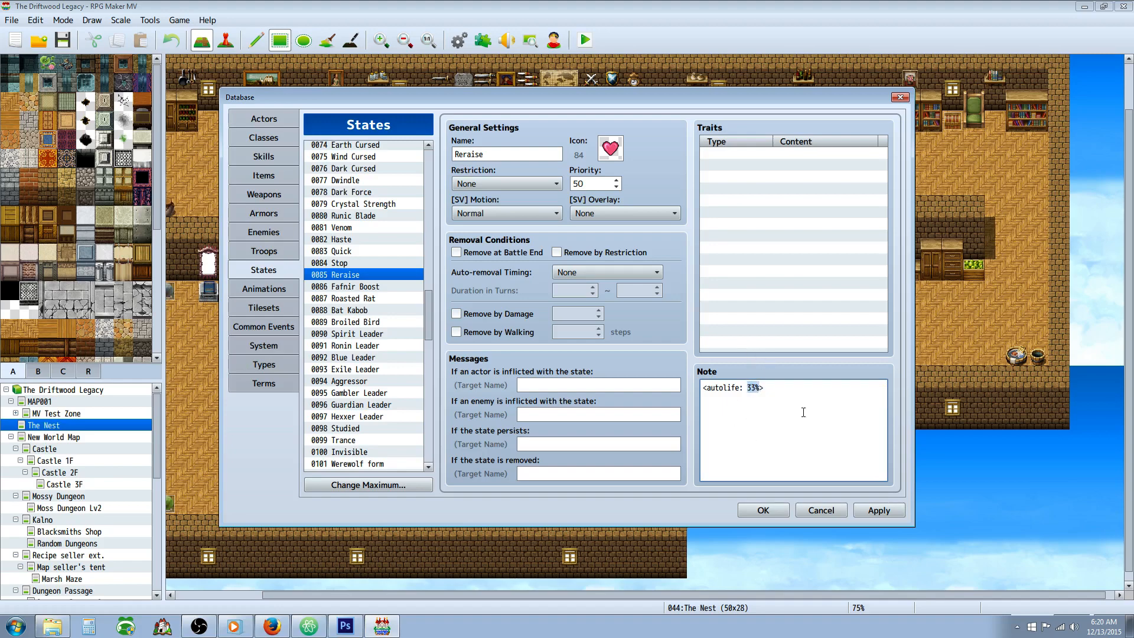
mouse_move(538, 353)
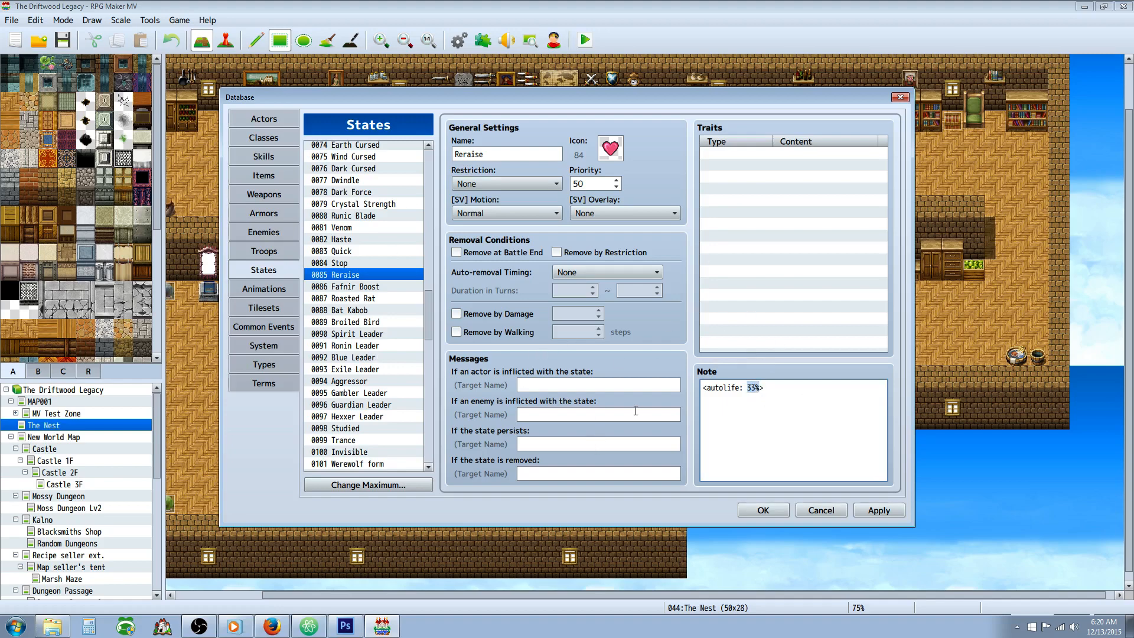
left_click(354, 286)
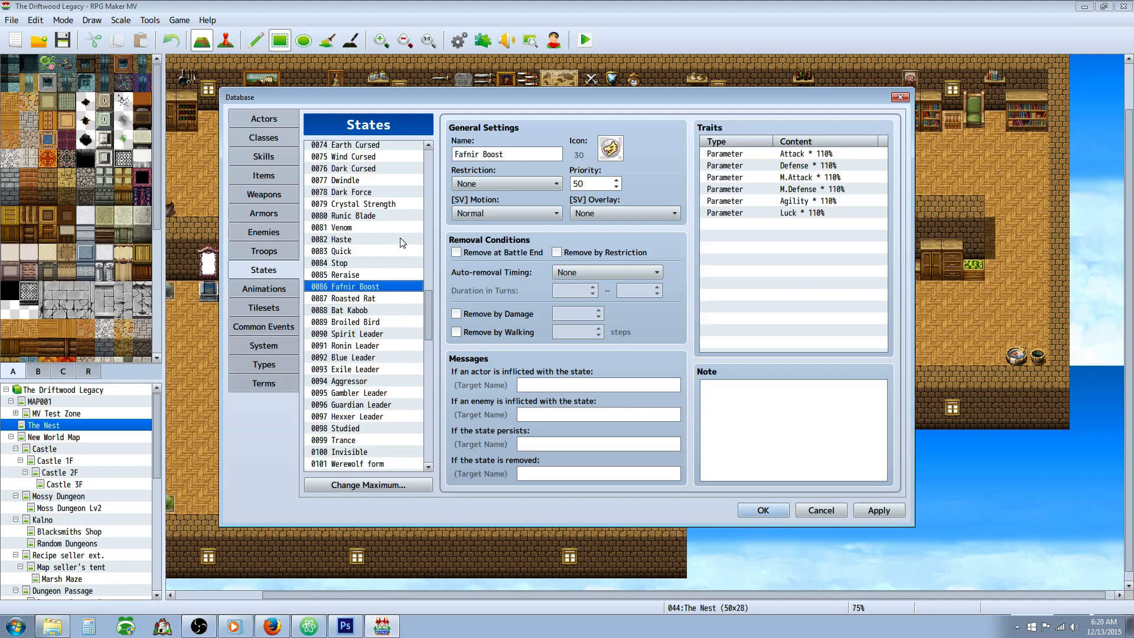
mouse_move(422, 265)
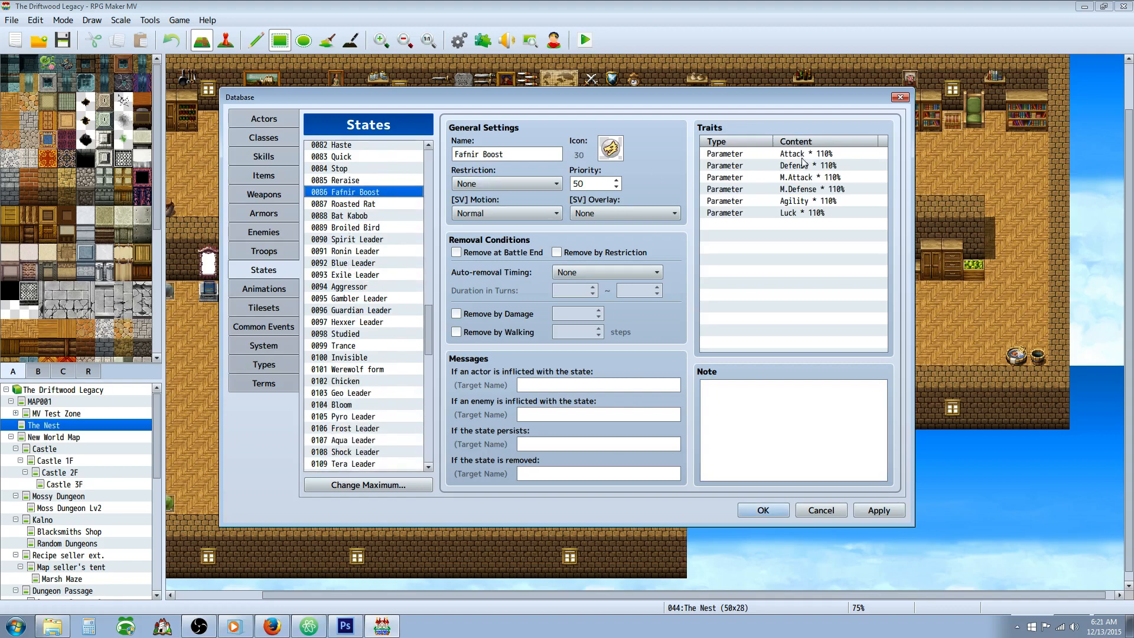
- Inspect Fafnir Boost's Agility, Defense and M.Attack 110% traits
left_click(810, 200)
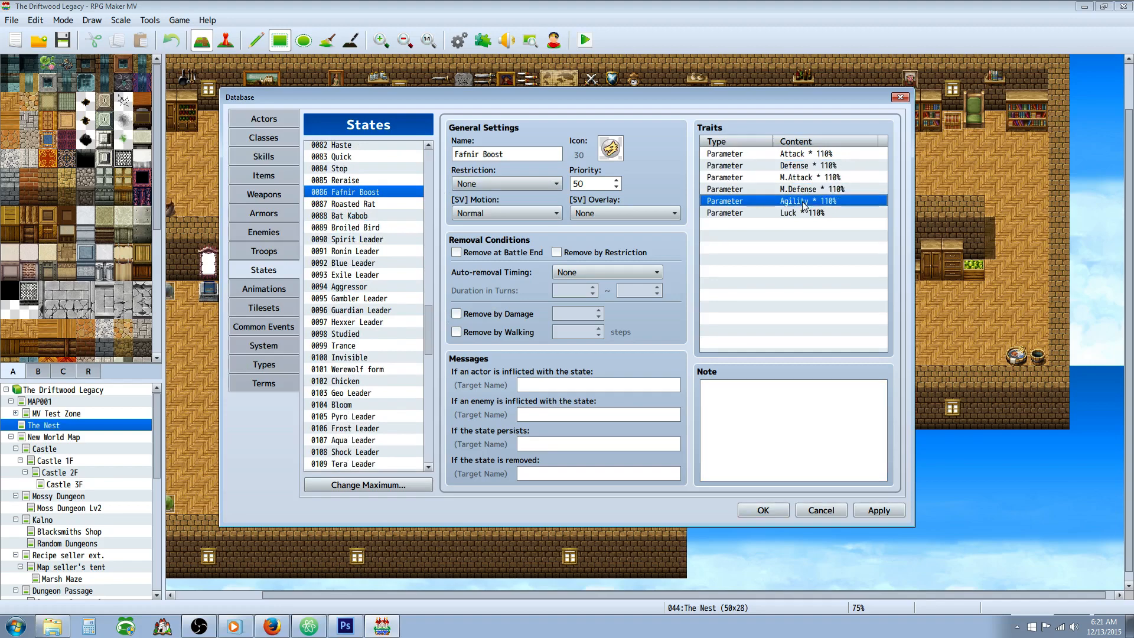
left_click(807, 165)
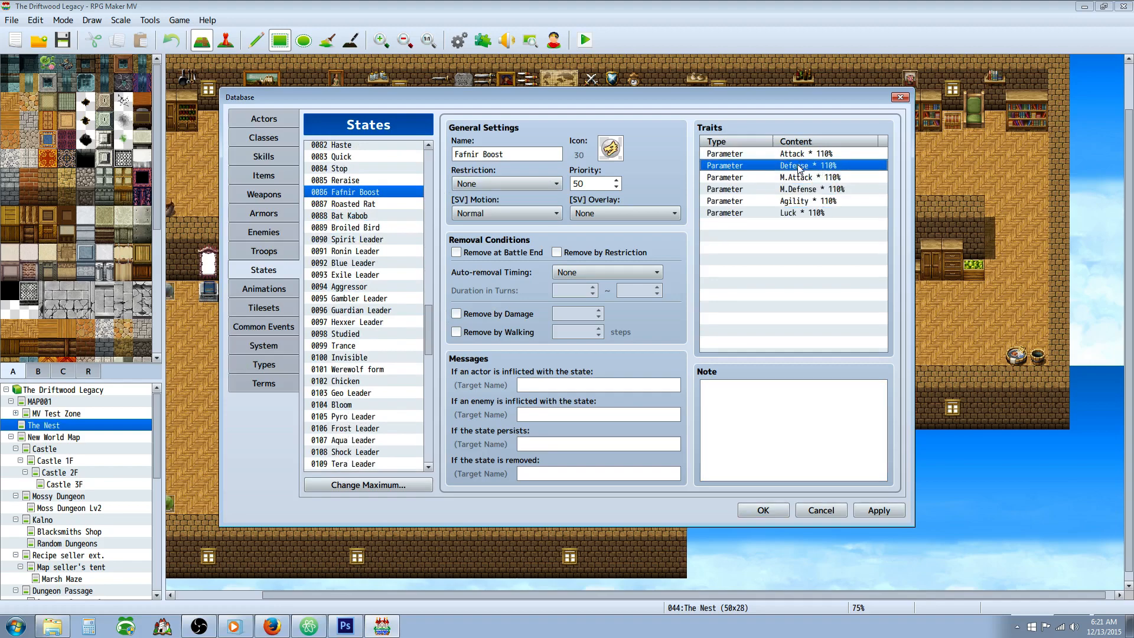
left_click(809, 177)
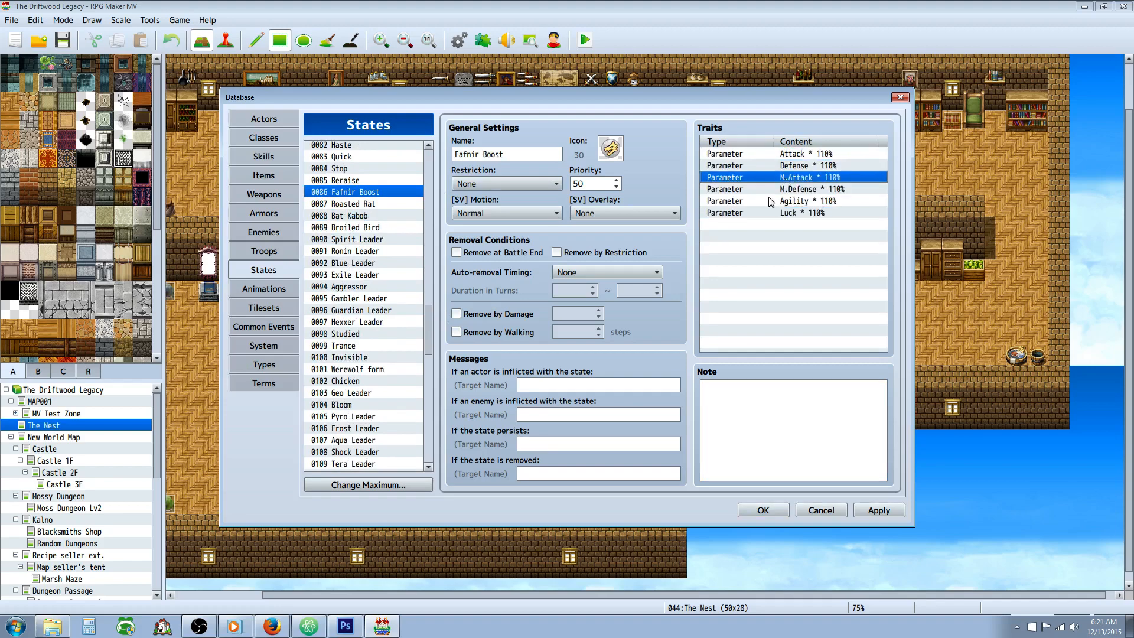
mouse_move(457, 252)
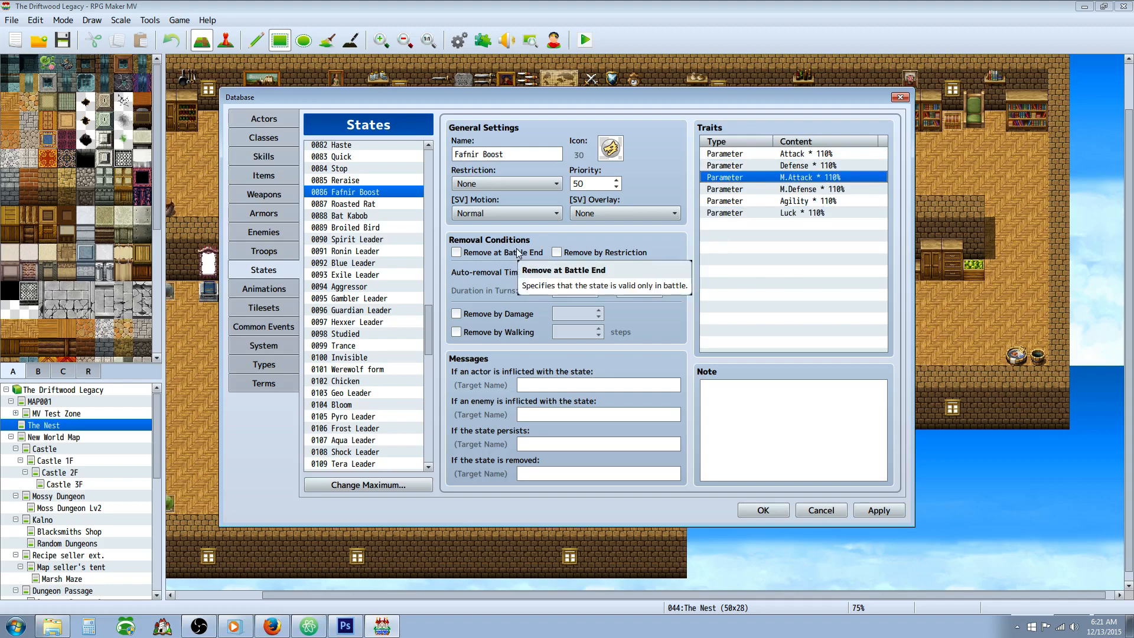
mouse_move(383, 211)
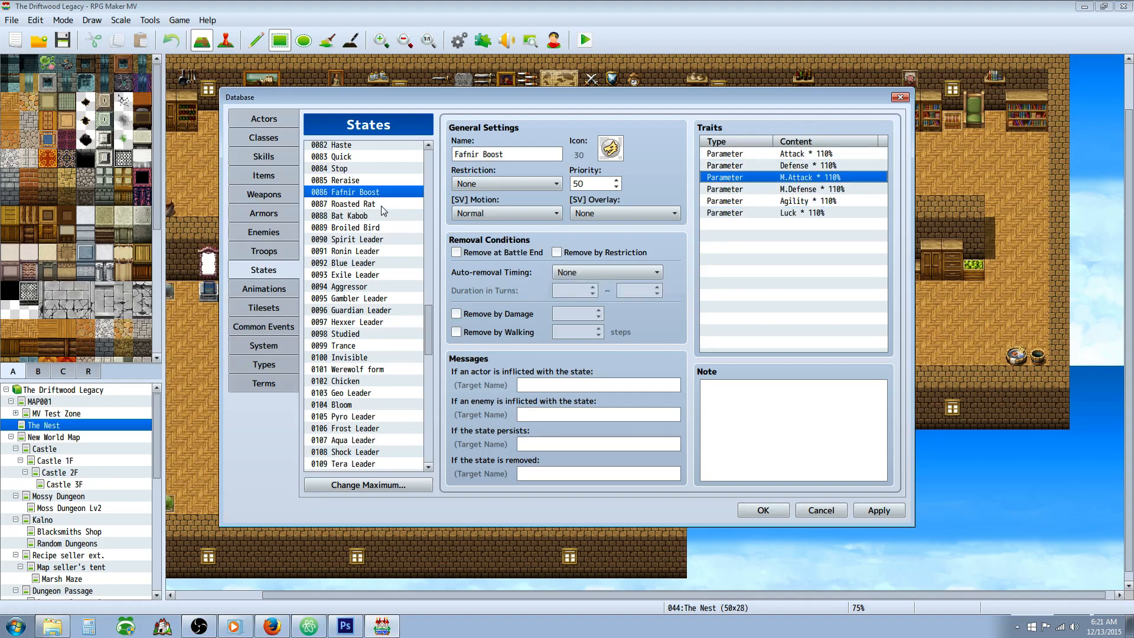
mouse_move(735, 196)
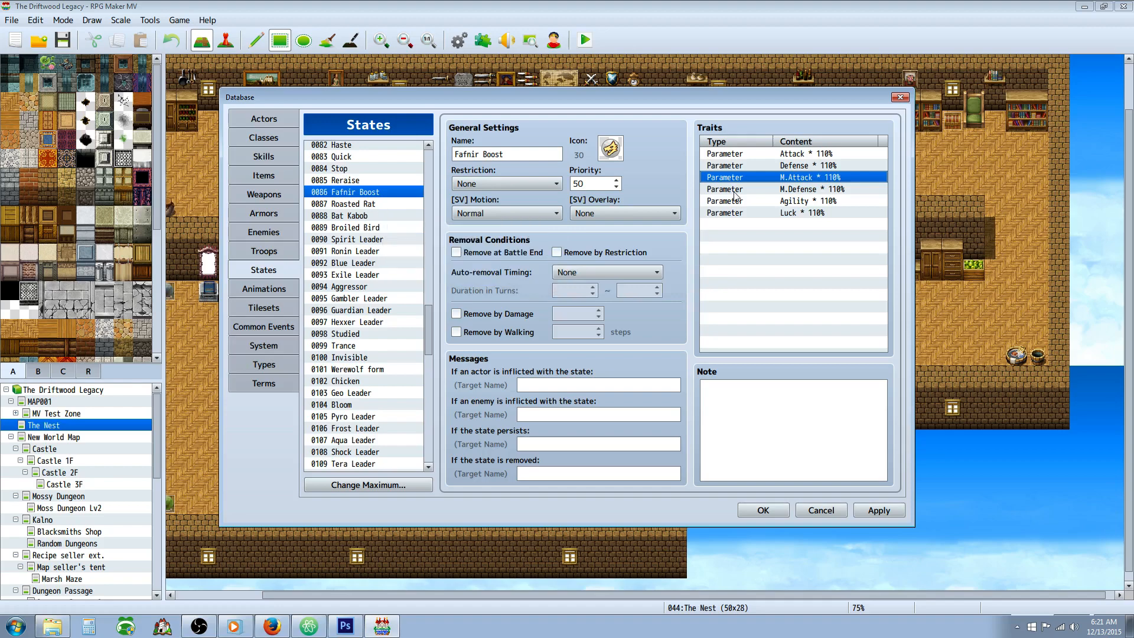
mouse_move(368, 238)
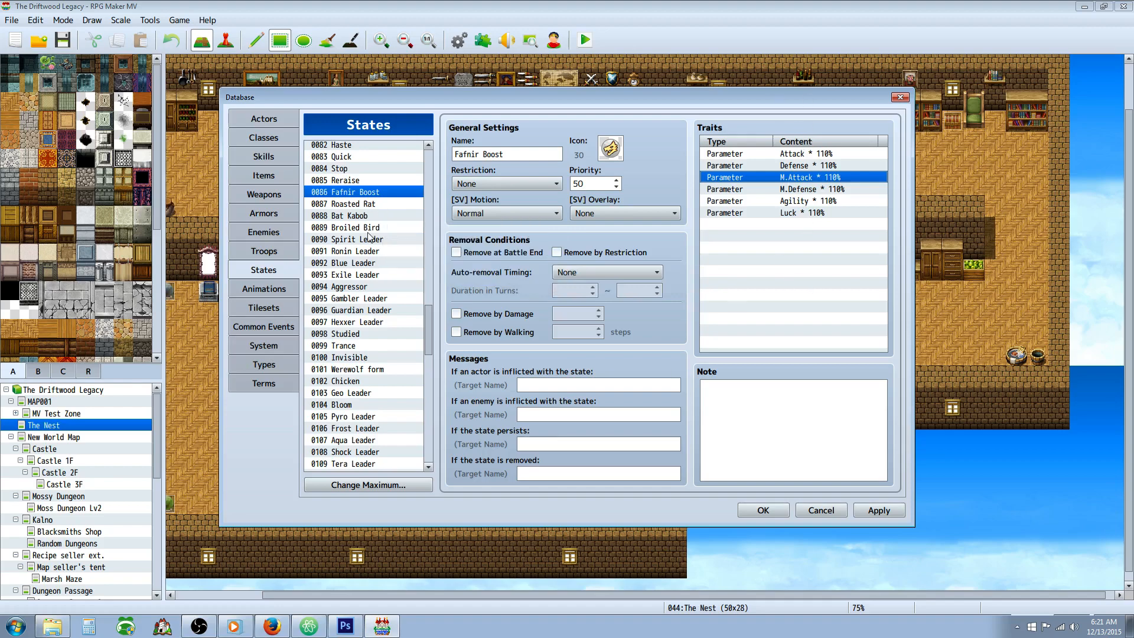
- Inspect the Roasted Rat state's Experience and Max HP traits
left_click(352, 203)
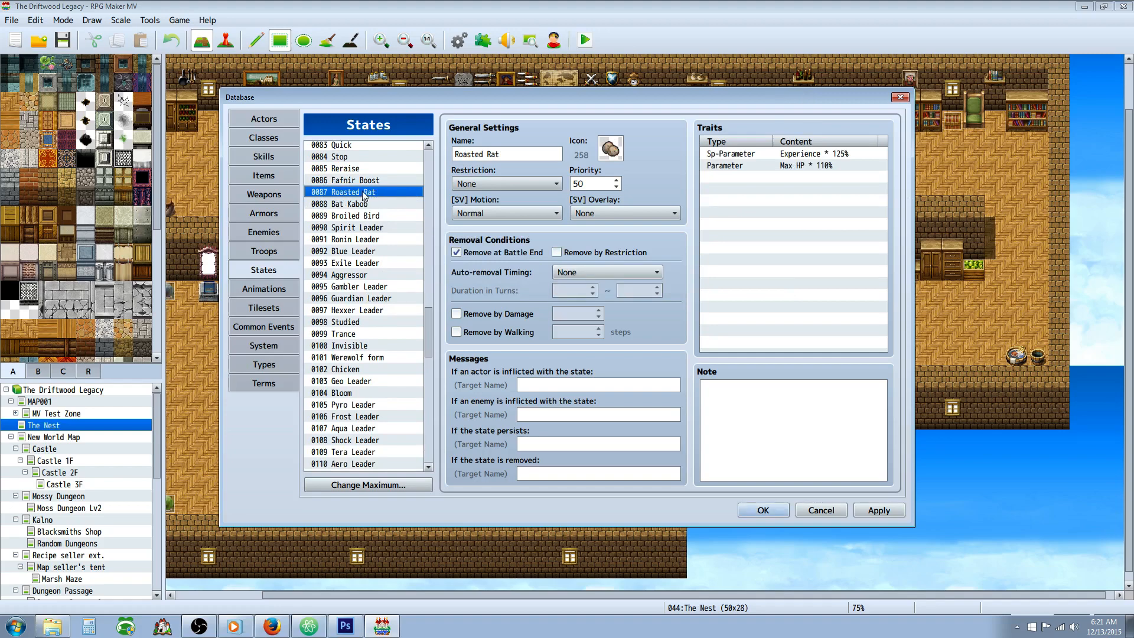
mouse_move(760, 163)
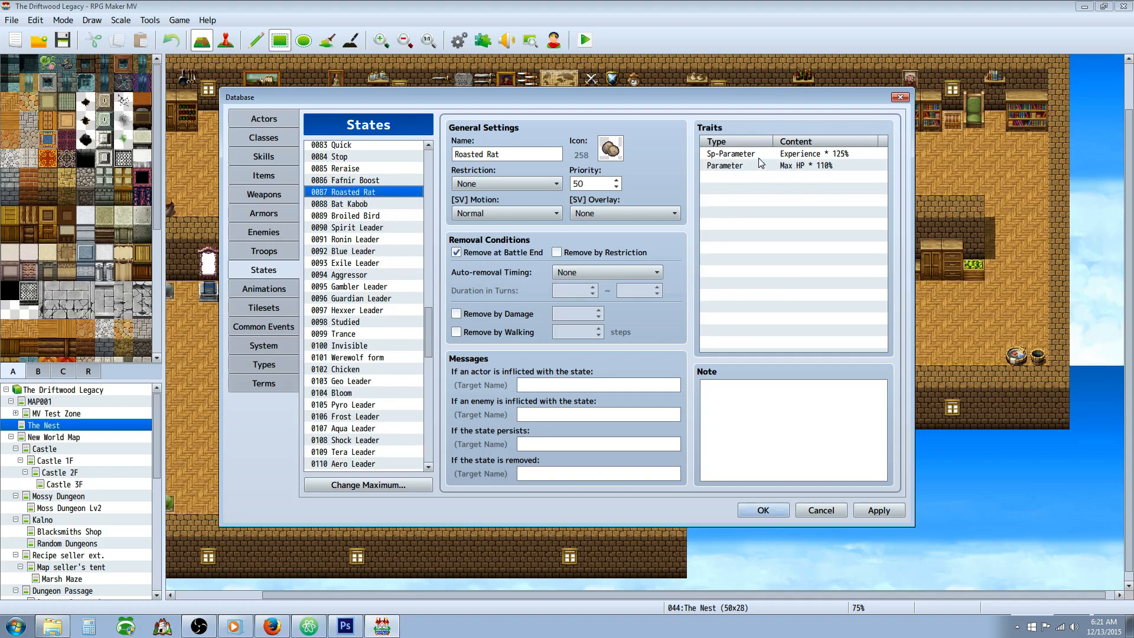
mouse_move(732, 171)
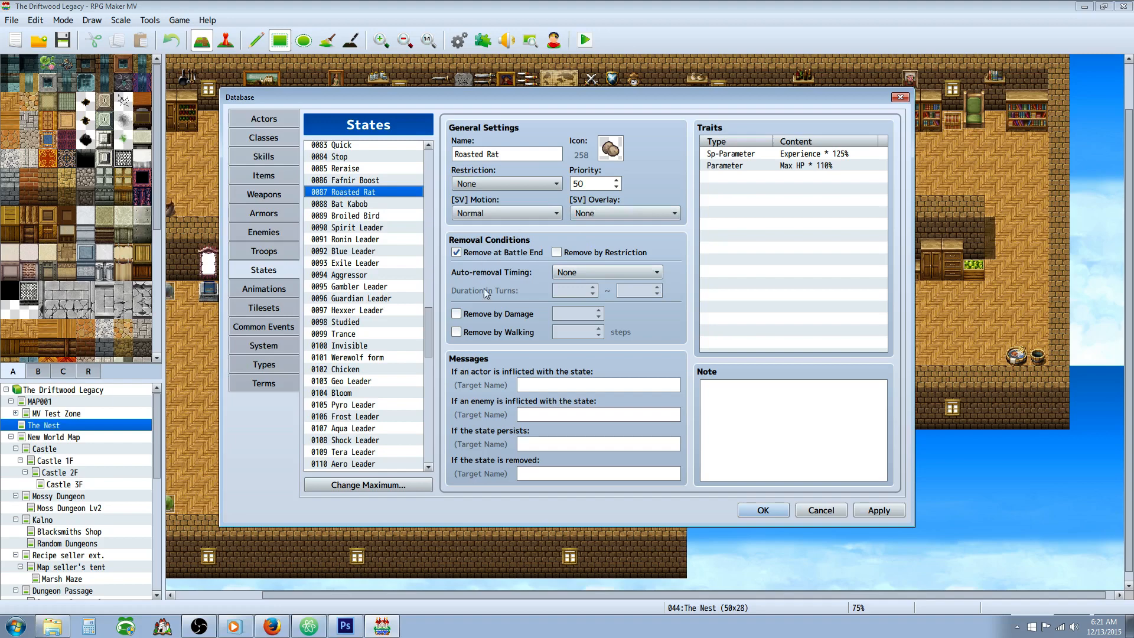
mouse_move(502, 273)
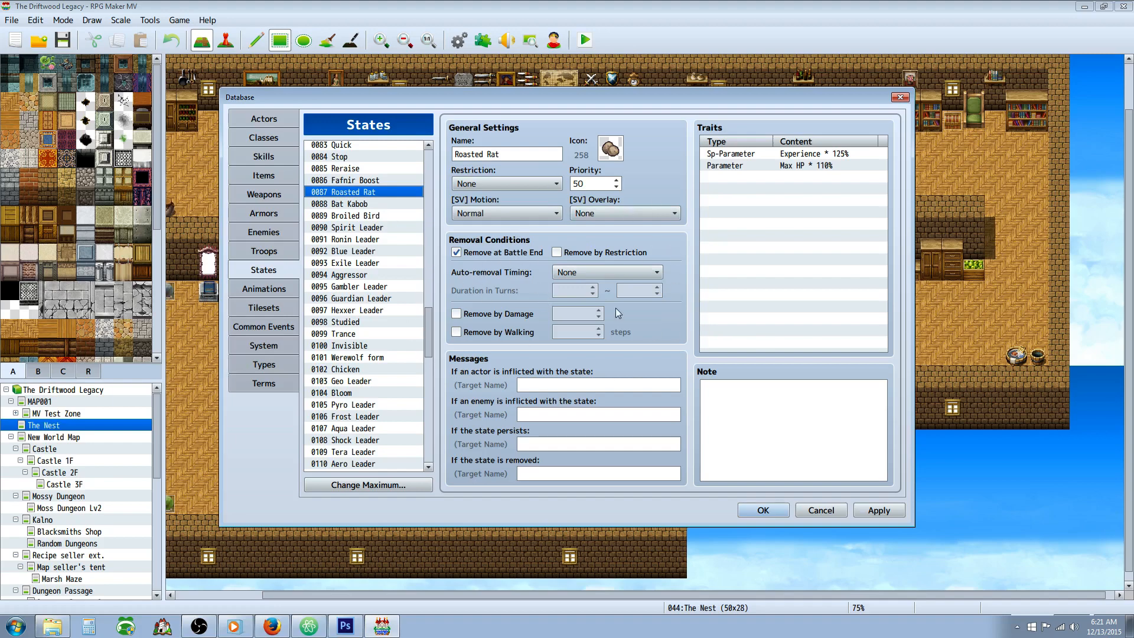
left_click(796, 154)
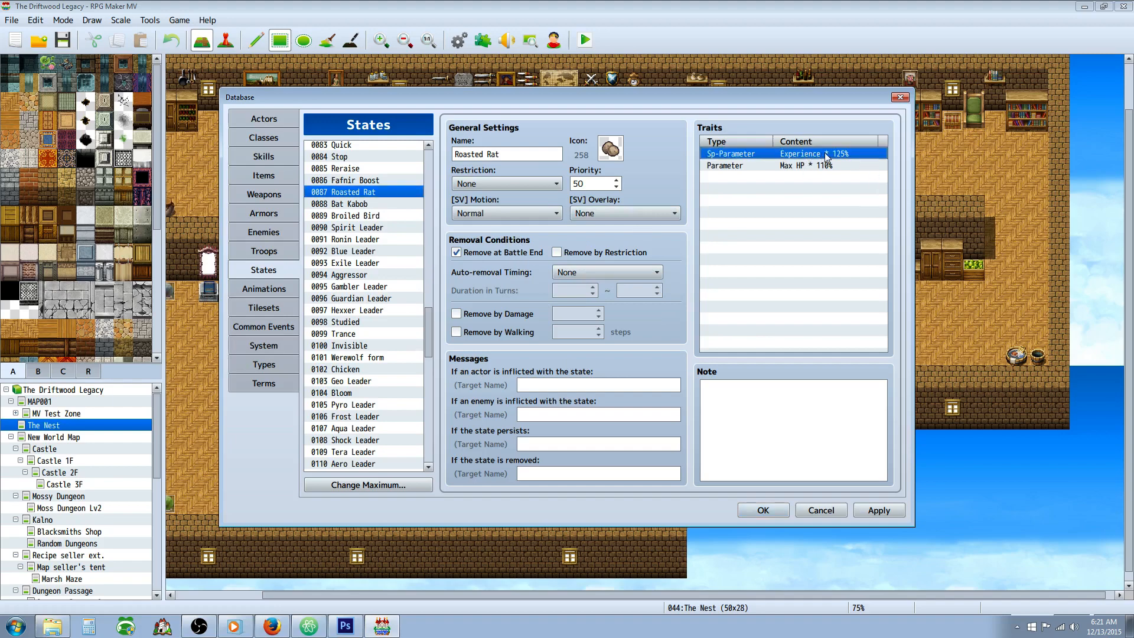
left_click(796, 166)
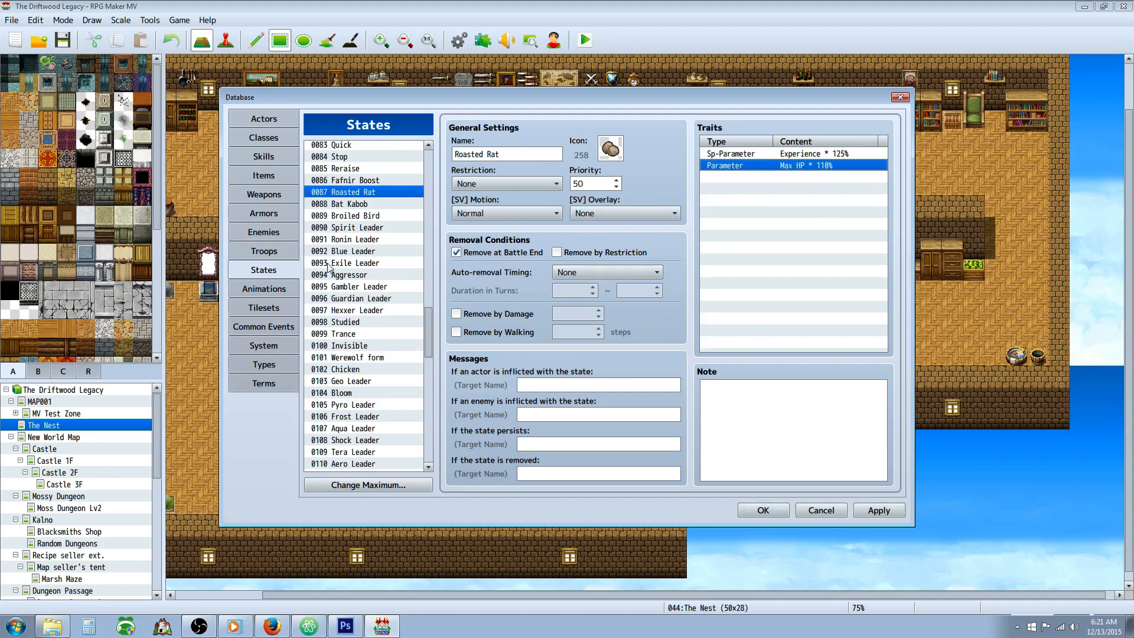
- Compare Bat Kabob's Agility trait with Broiled Bird's Defense trait, ending on Broiled Bird
left_click(348, 203)
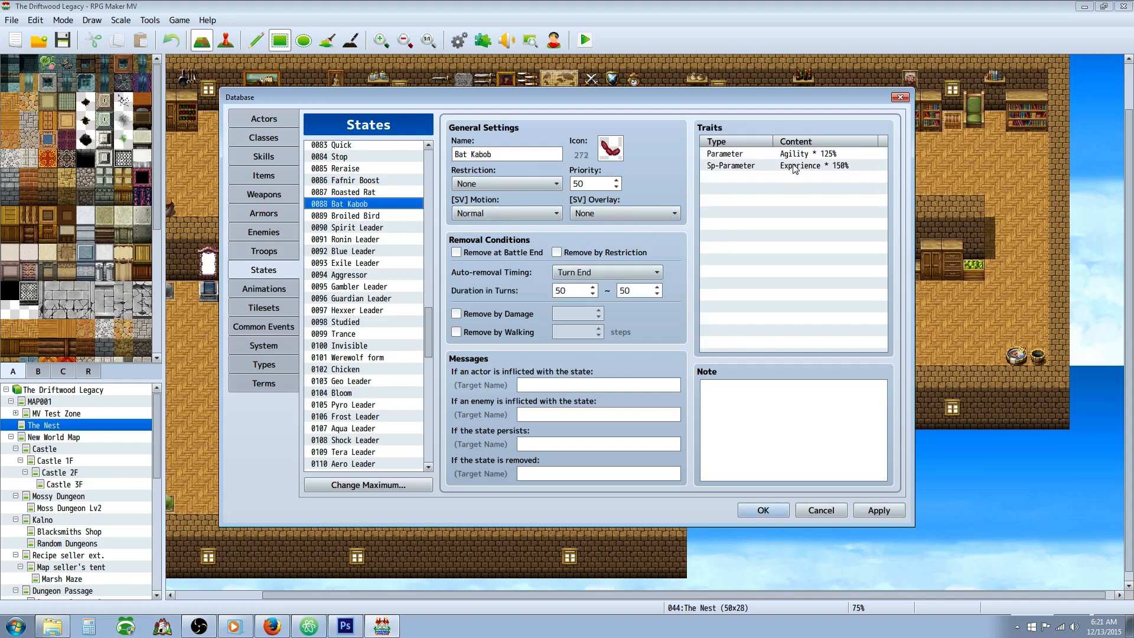
left_click(792, 154)
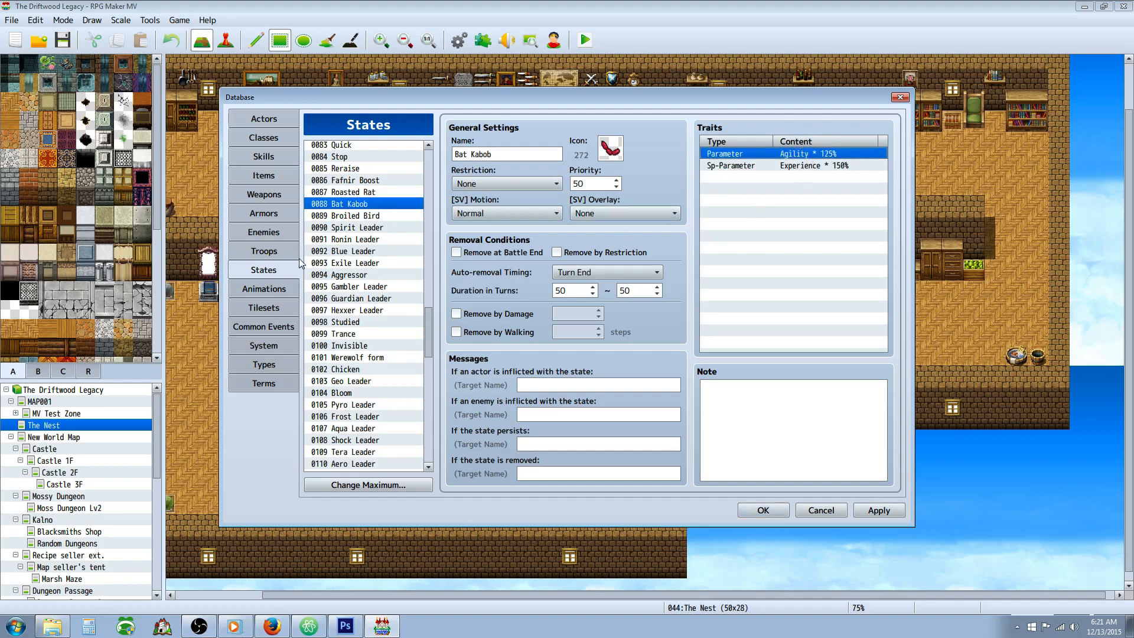
left_click(355, 215)
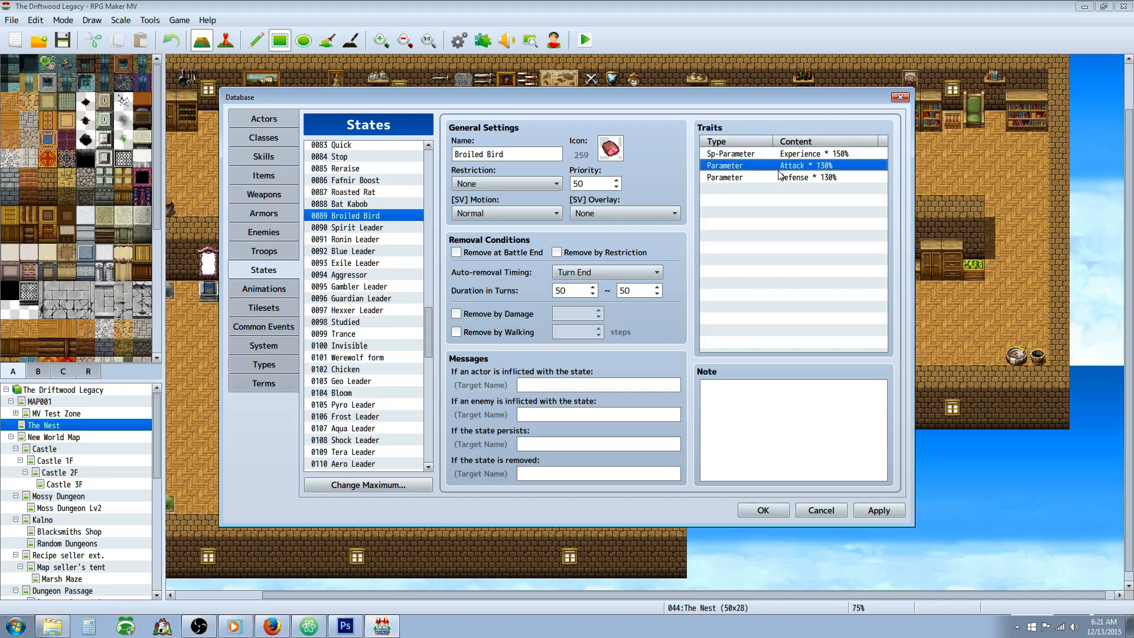
left_click(817, 177)
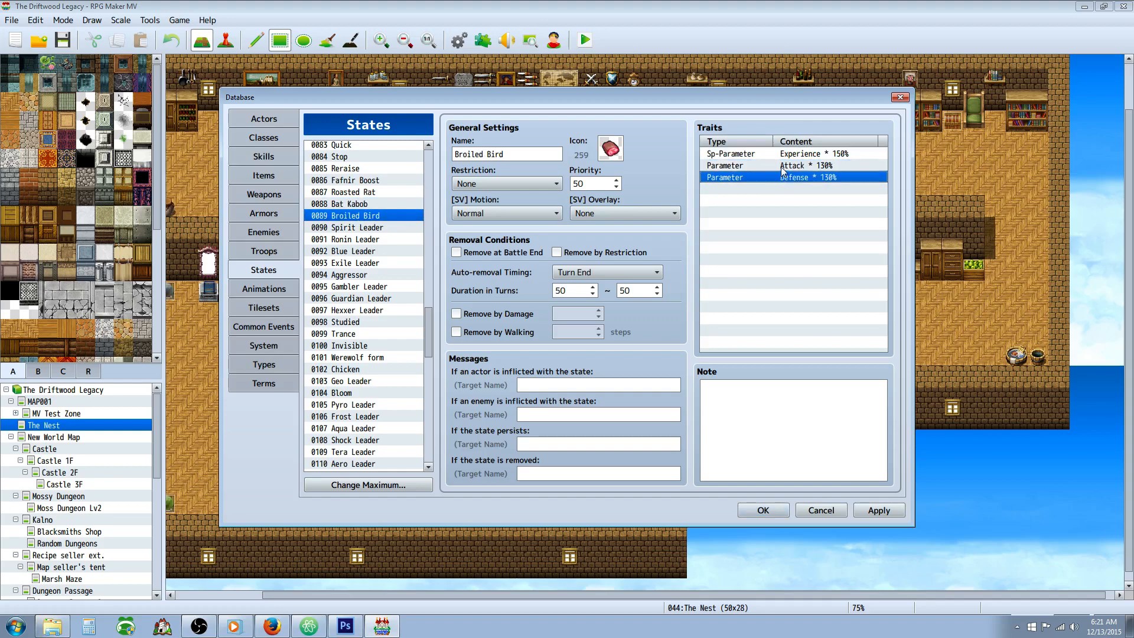
left_click(348, 203)
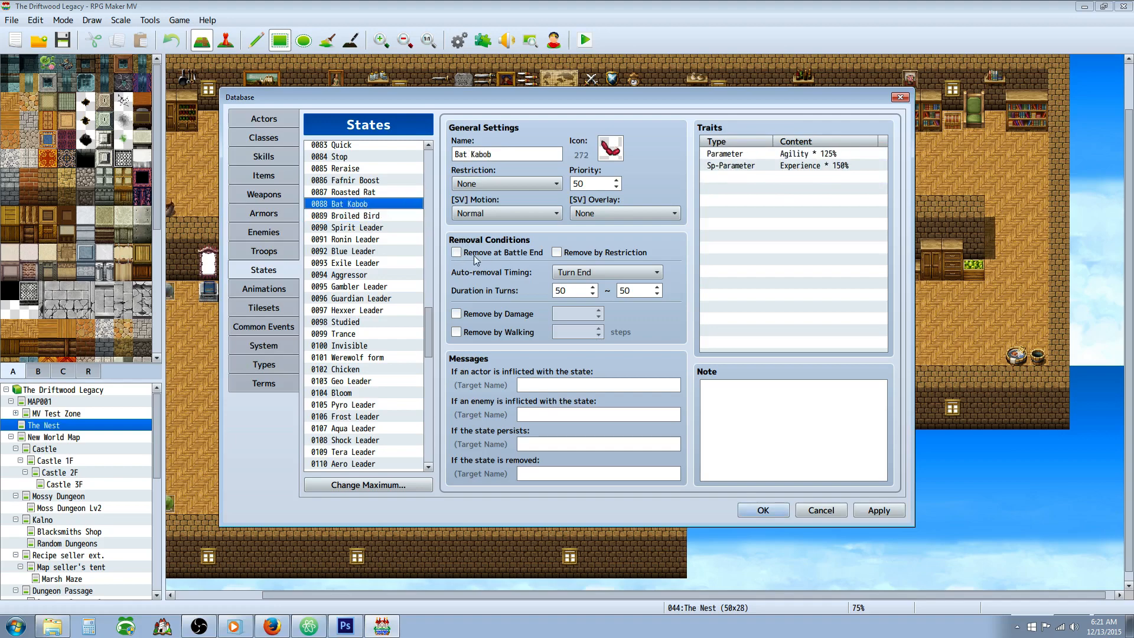
left_click(355, 215)
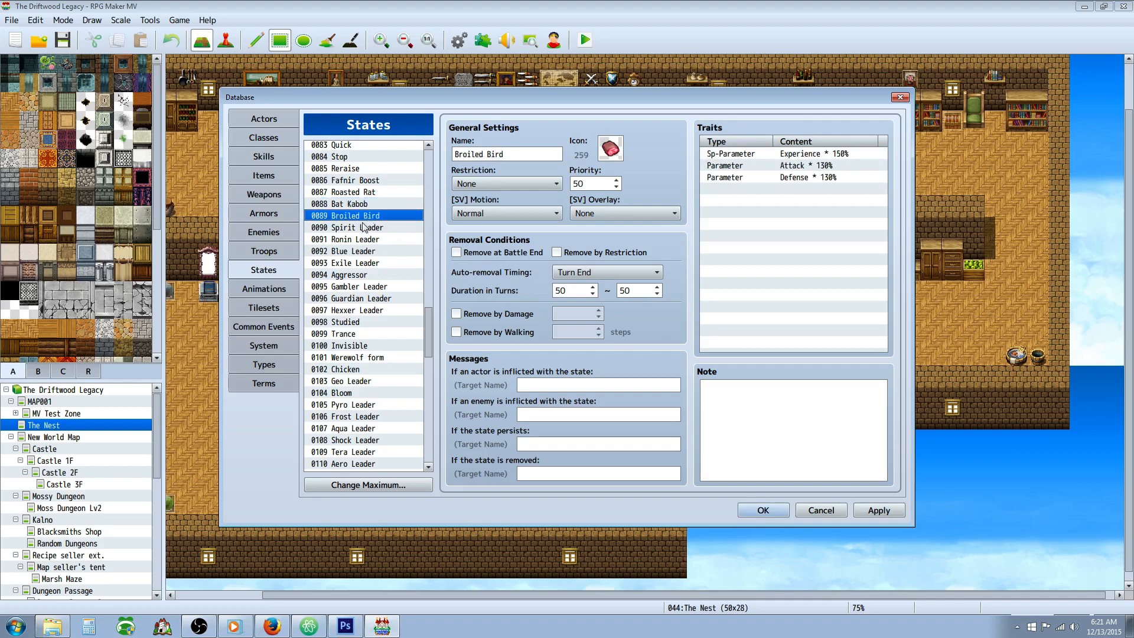
mouse_move(571, 266)
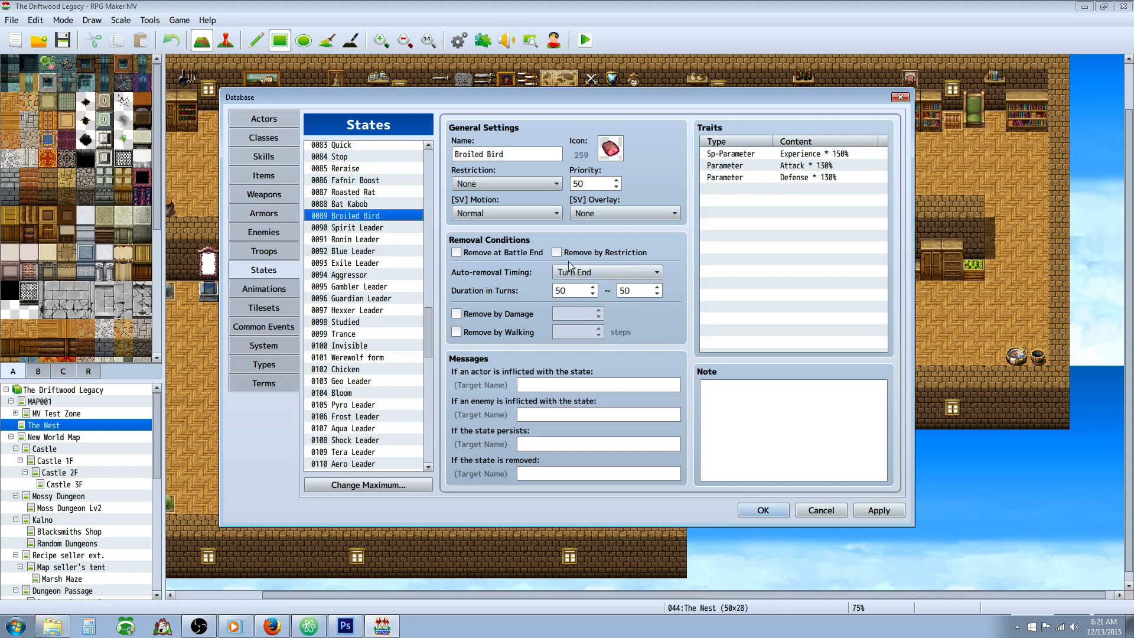
mouse_move(367, 230)
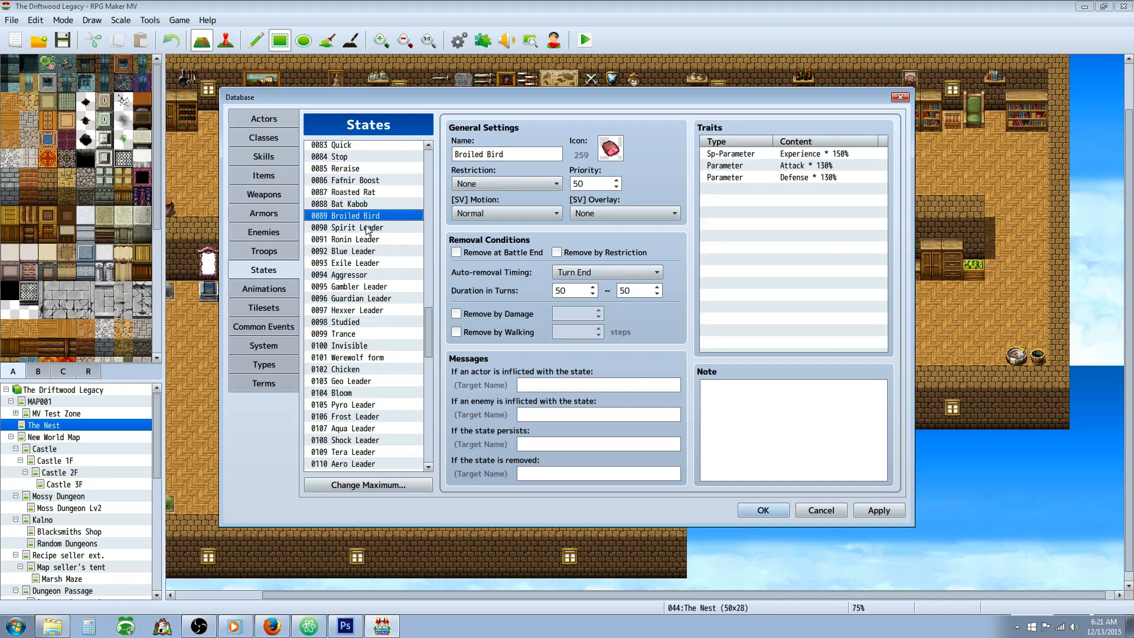
mouse_move(390, 229)
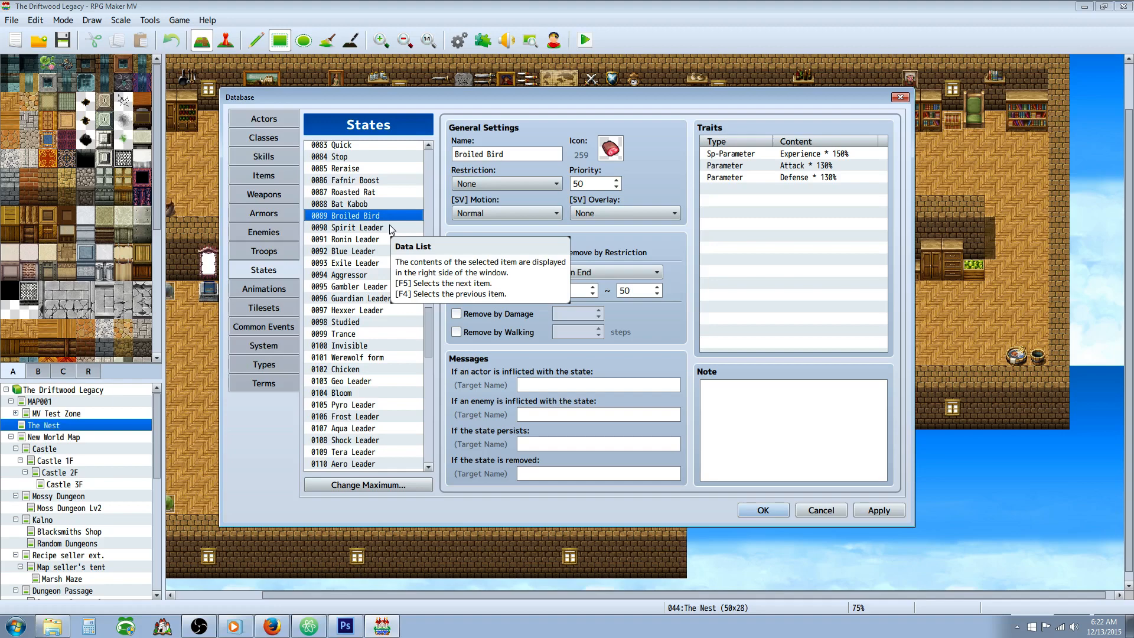
mouse_move(477, 299)
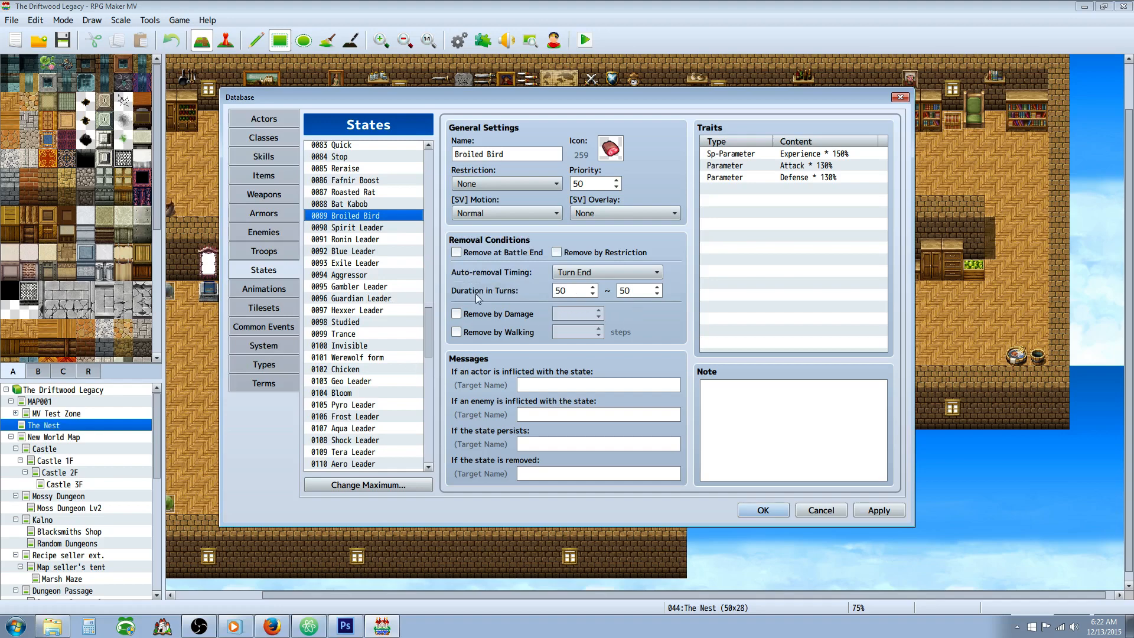
- View the Spirit, Ronin, Blue and Exile Leader states in turn, ending on Exile Leader
left_click(354, 227)
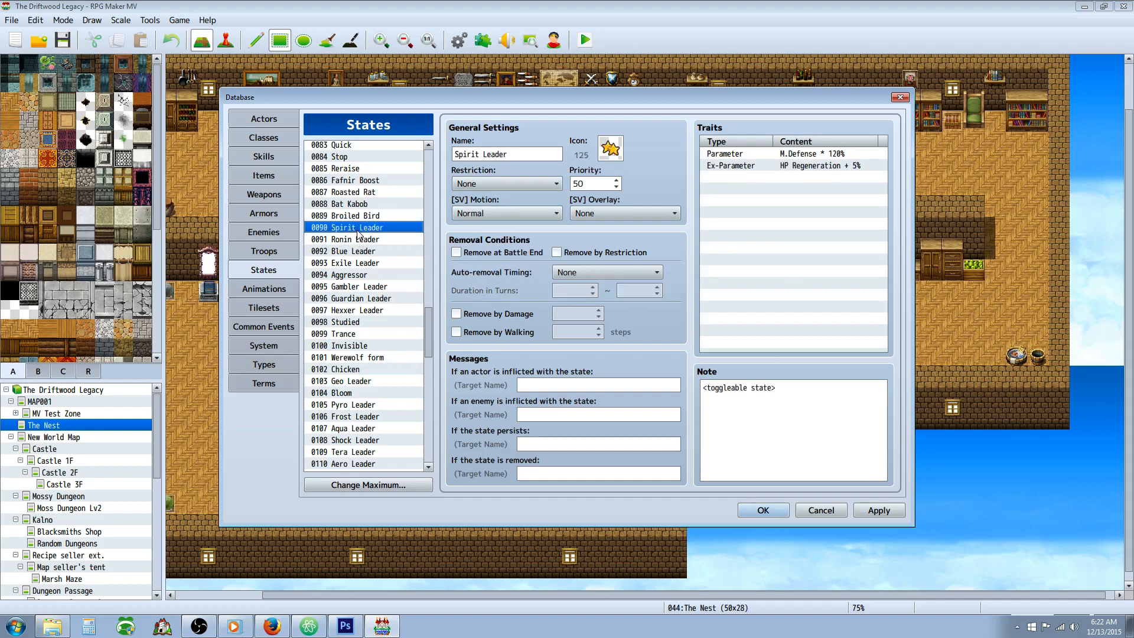
mouse_move(375, 248)
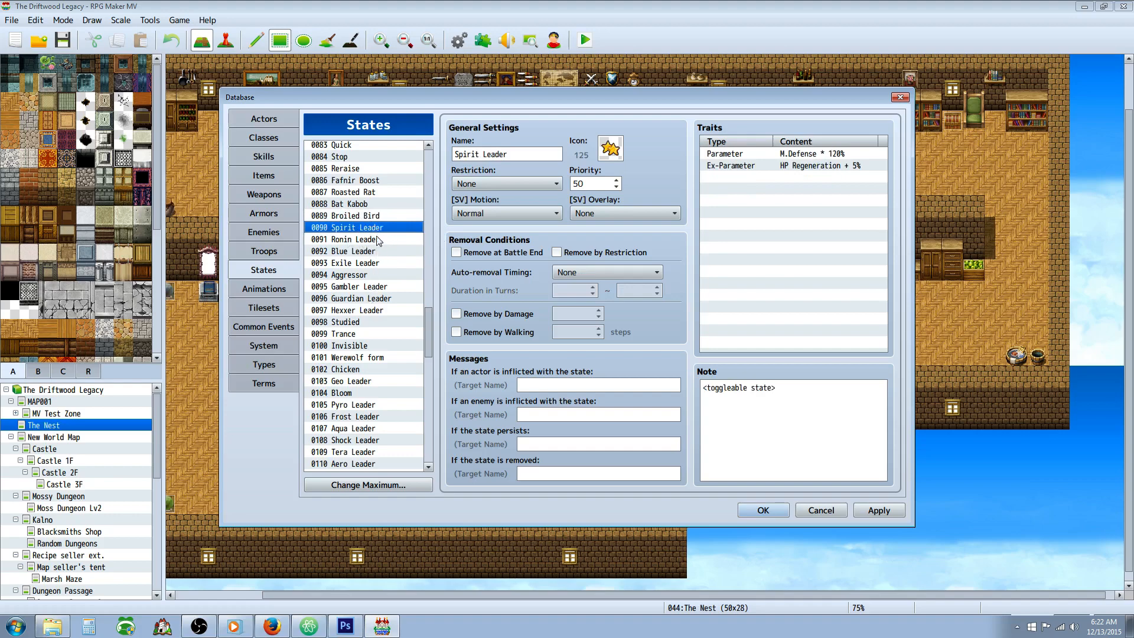
mouse_move(534, 263)
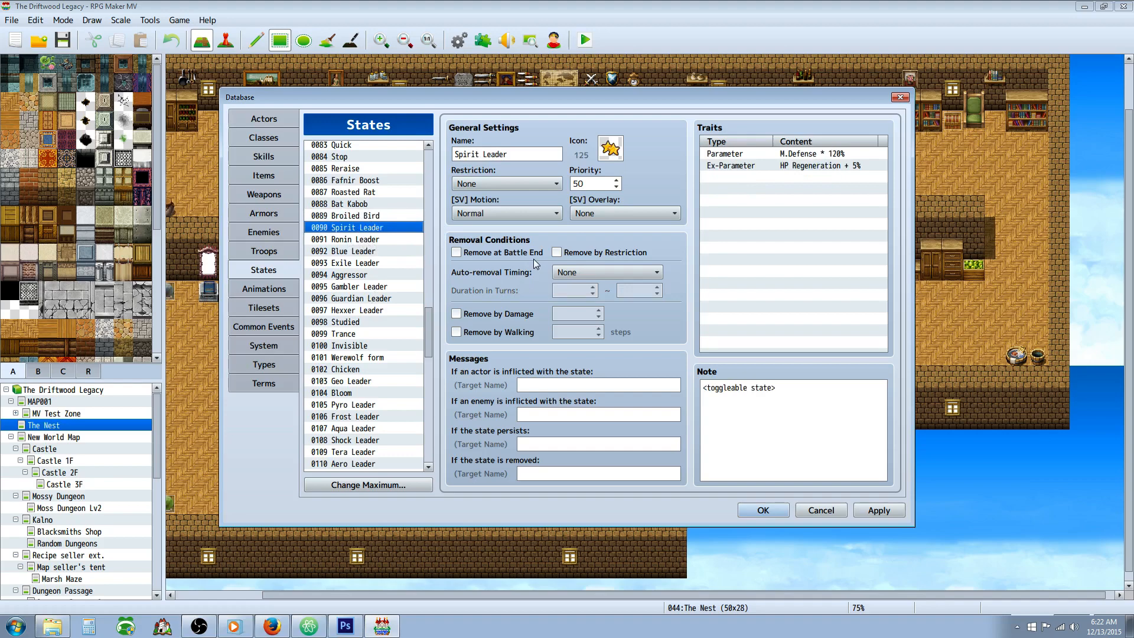
mouse_move(324, 251)
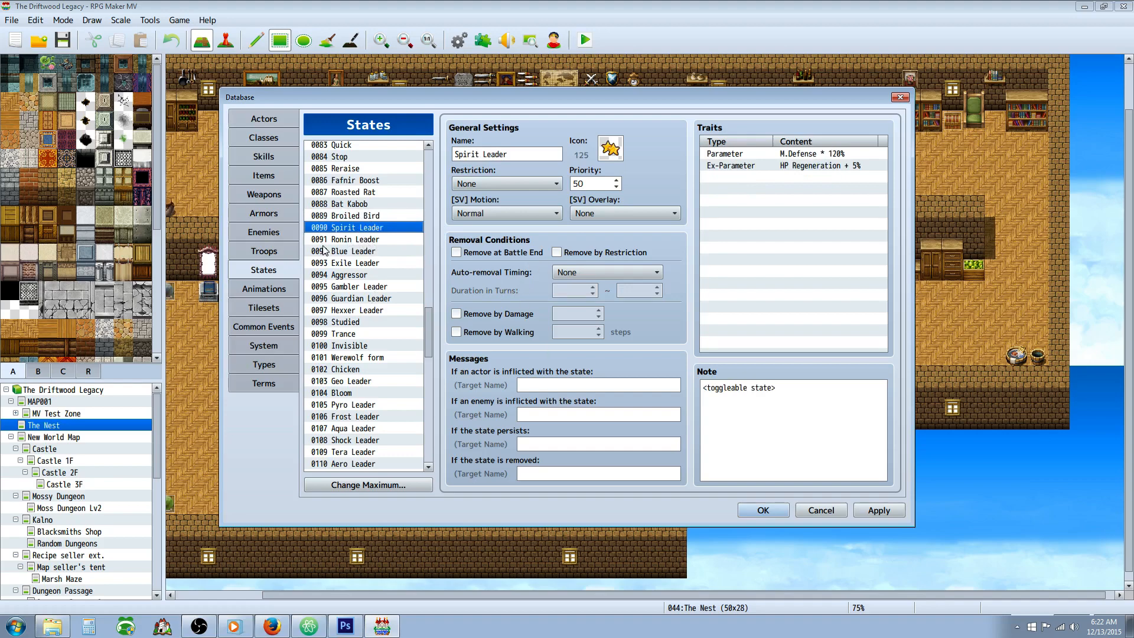
mouse_move(818, 167)
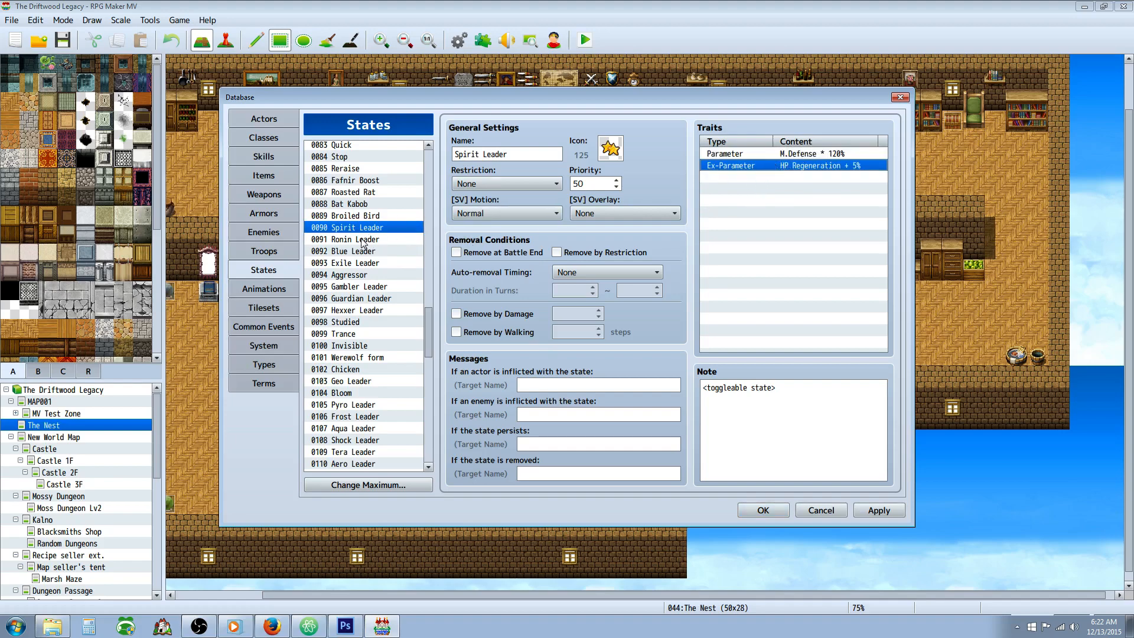
left_click(354, 238)
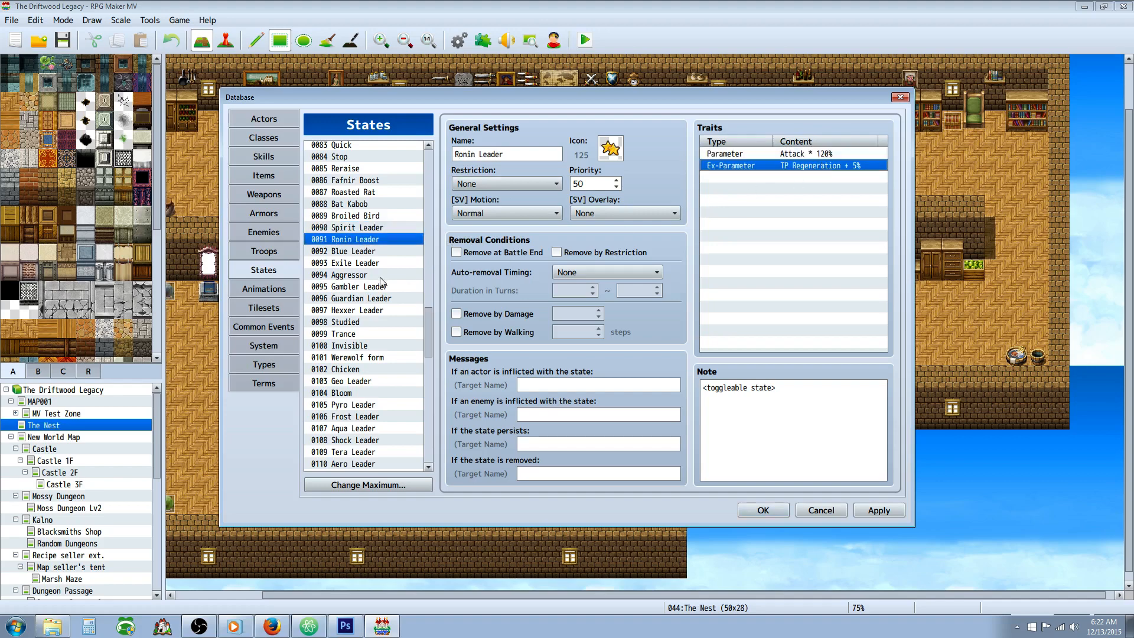
left_click(354, 252)
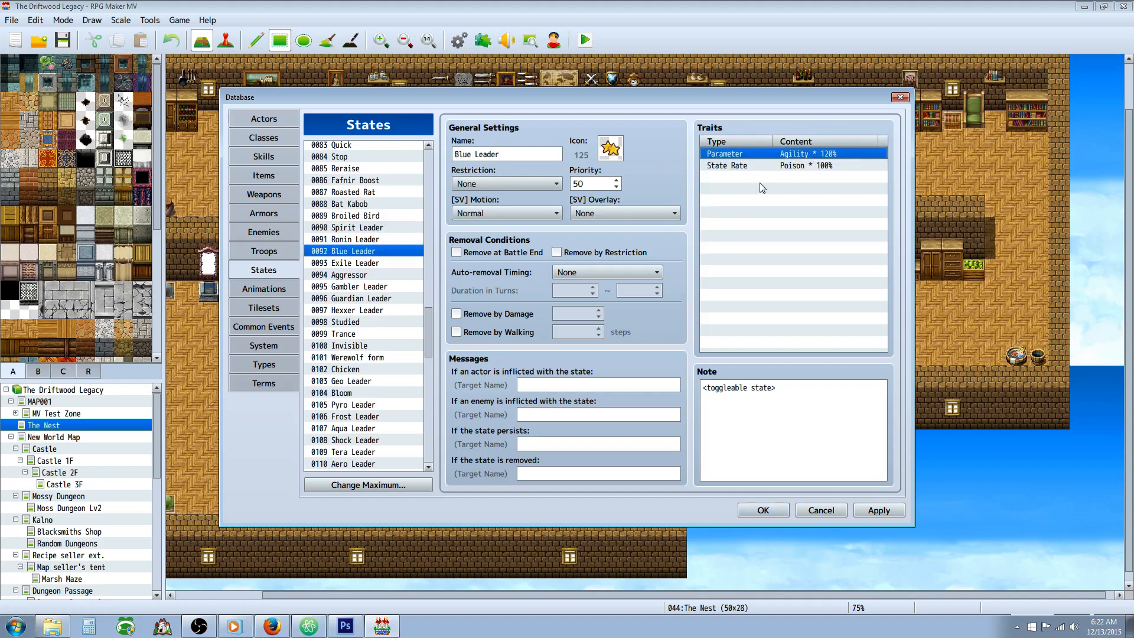
left_click(345, 262)
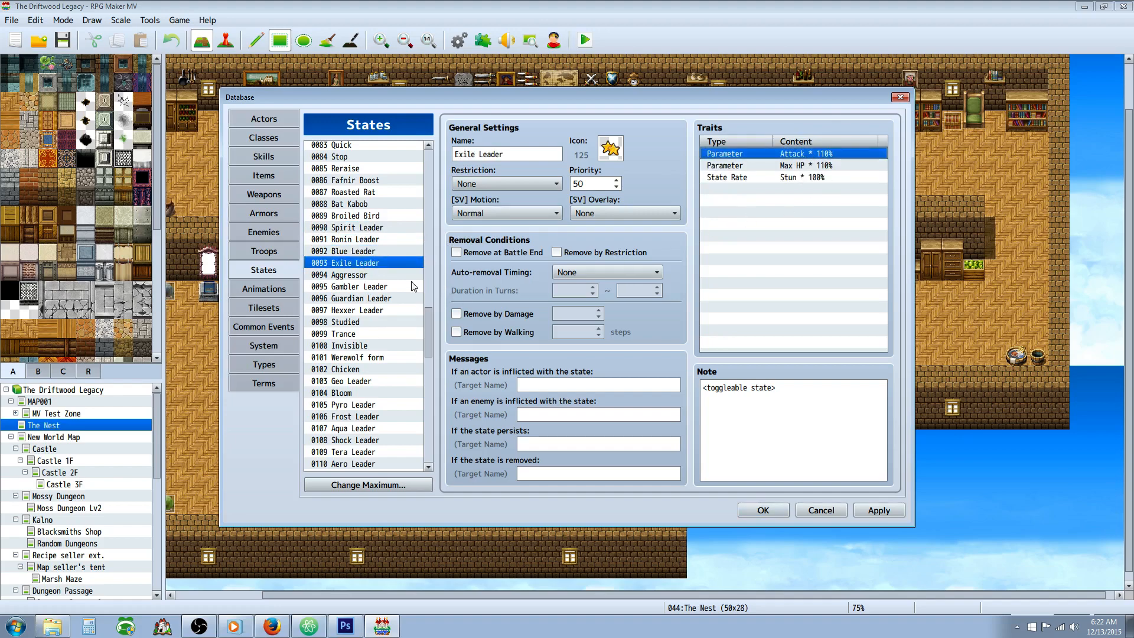
mouse_move(355, 289)
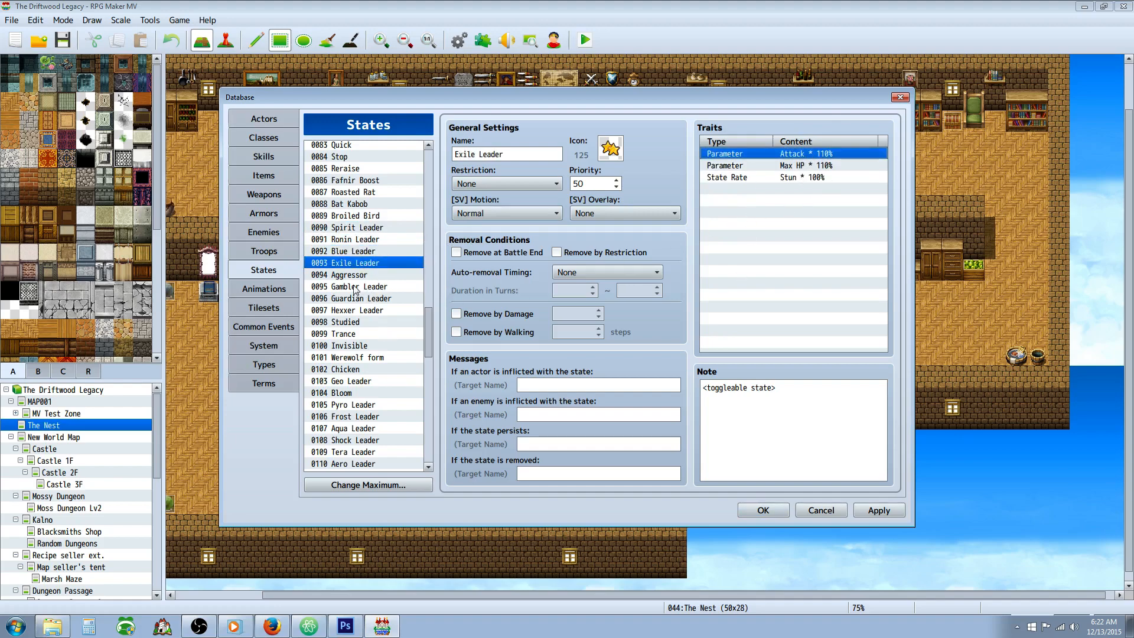
- Inspect Aggressor's Defense, Attack 150% and M.Defense 80% traits and its toggleable-state note
left_click(351, 239)
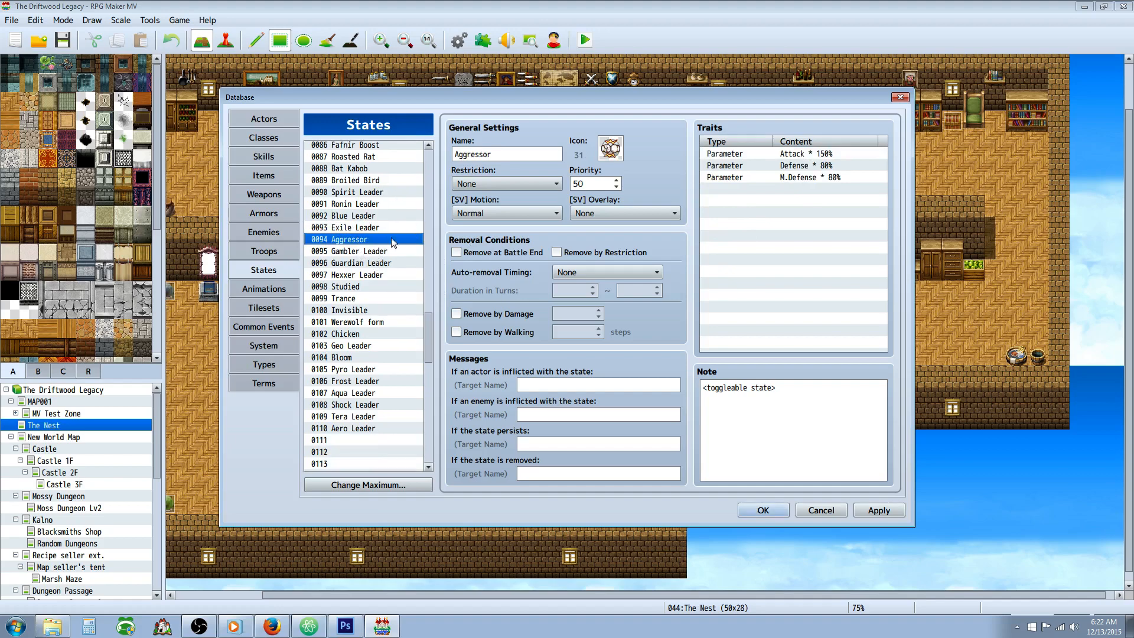
mouse_move(288, 223)
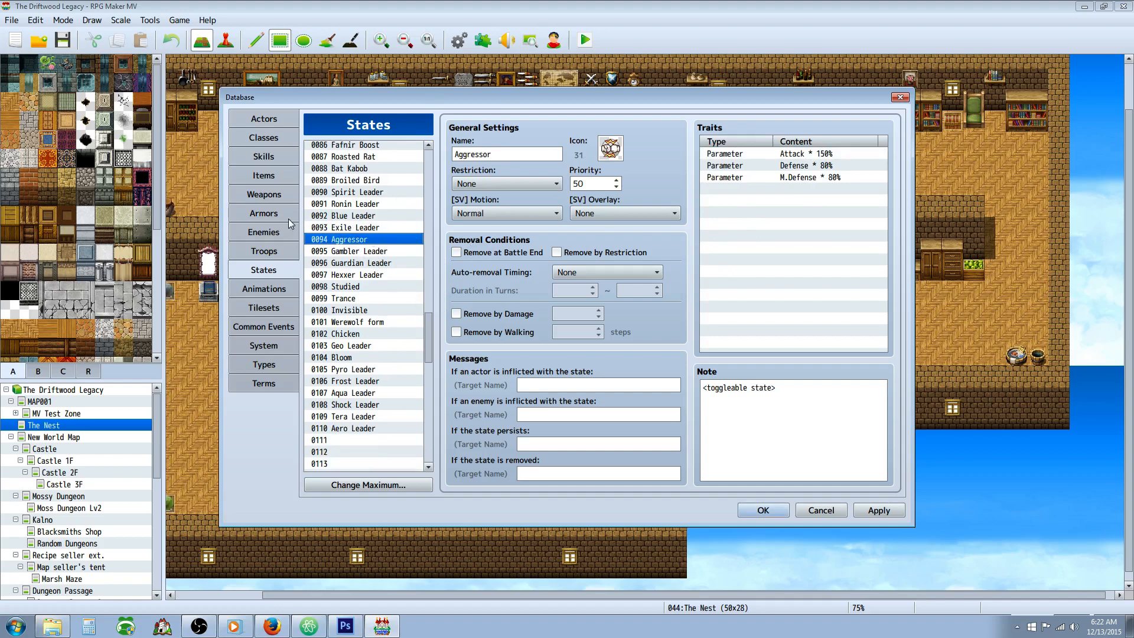
mouse_move(545, 200)
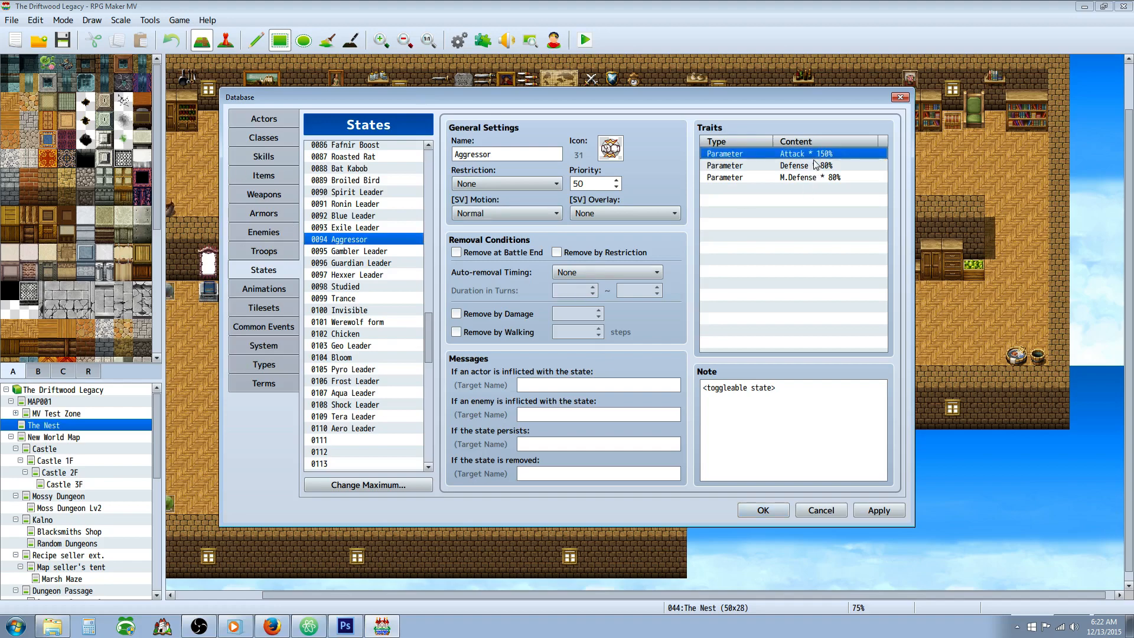
left_click(794, 165)
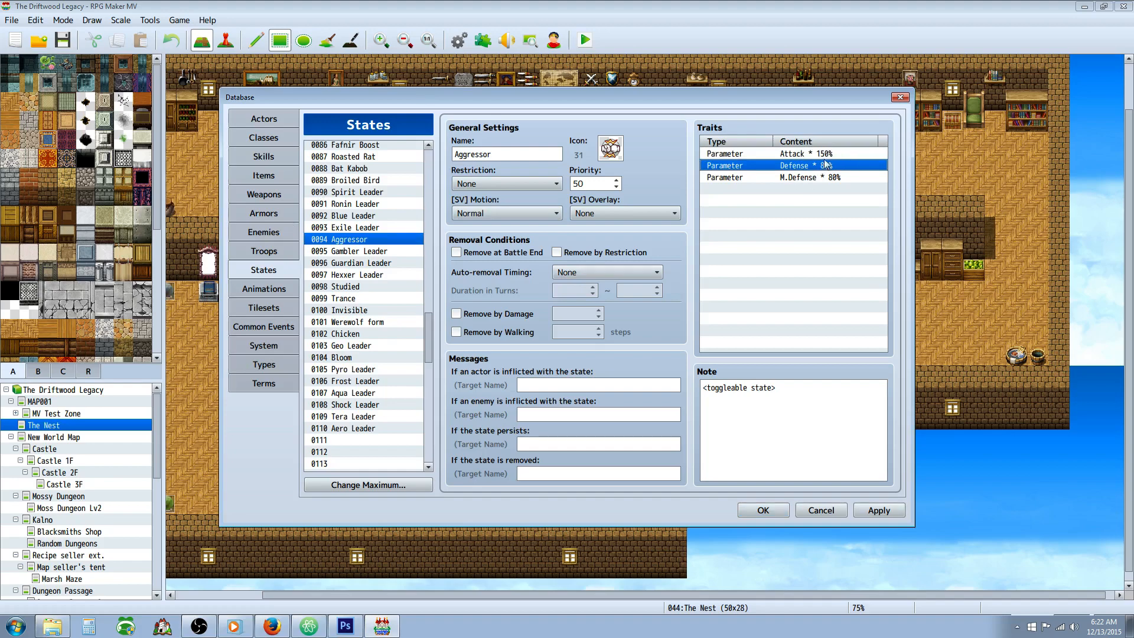
left_click(805, 154)
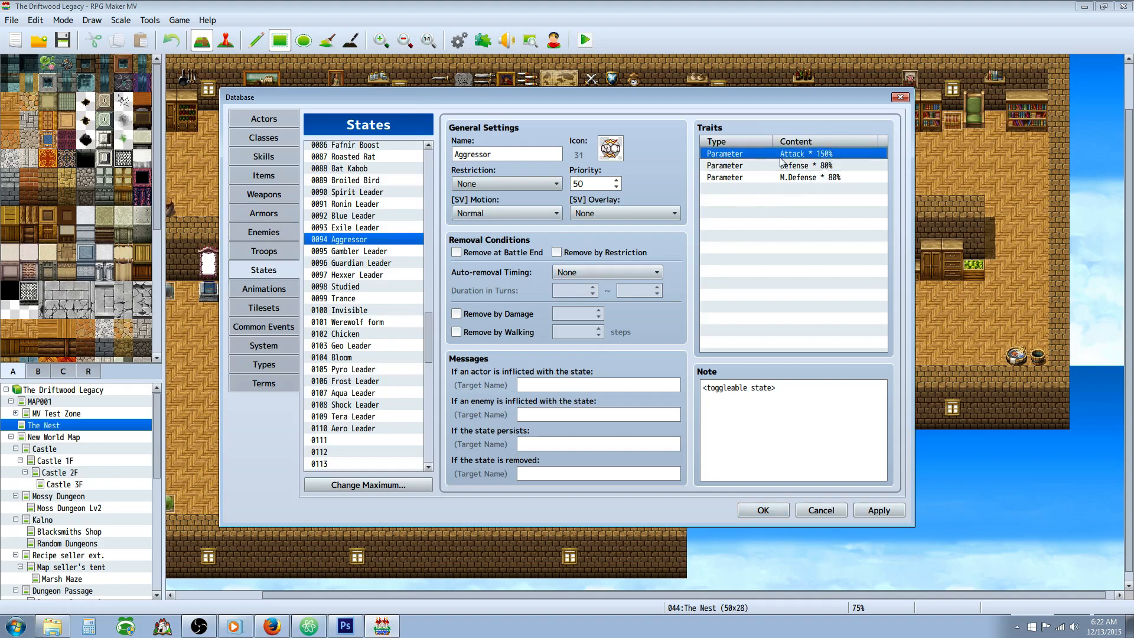
left_click(803, 177)
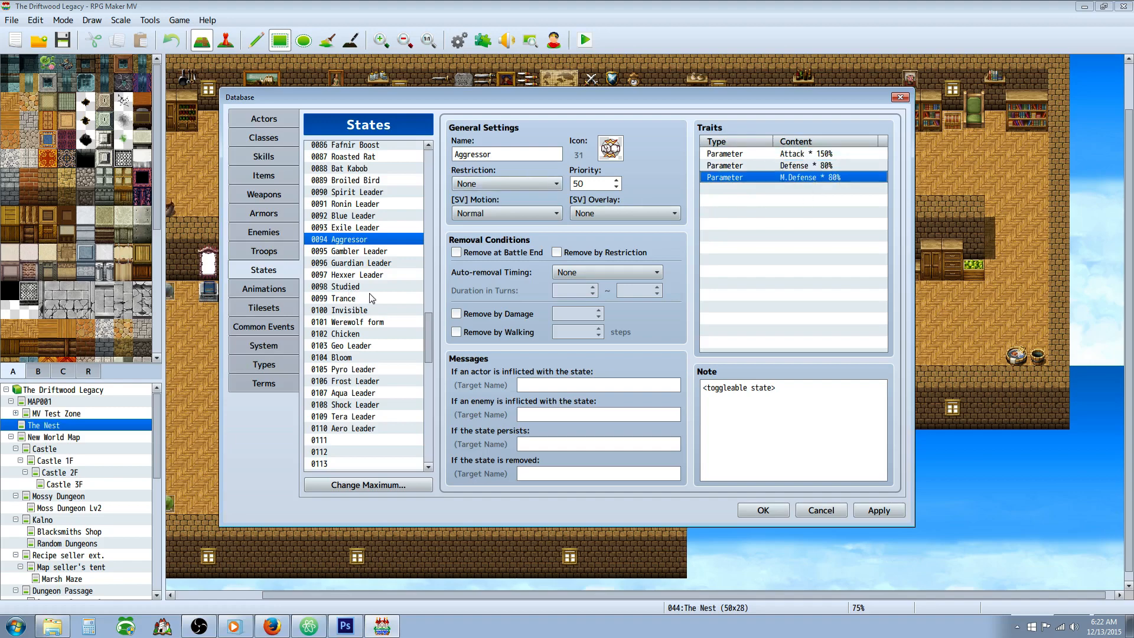
left_click(738, 388)
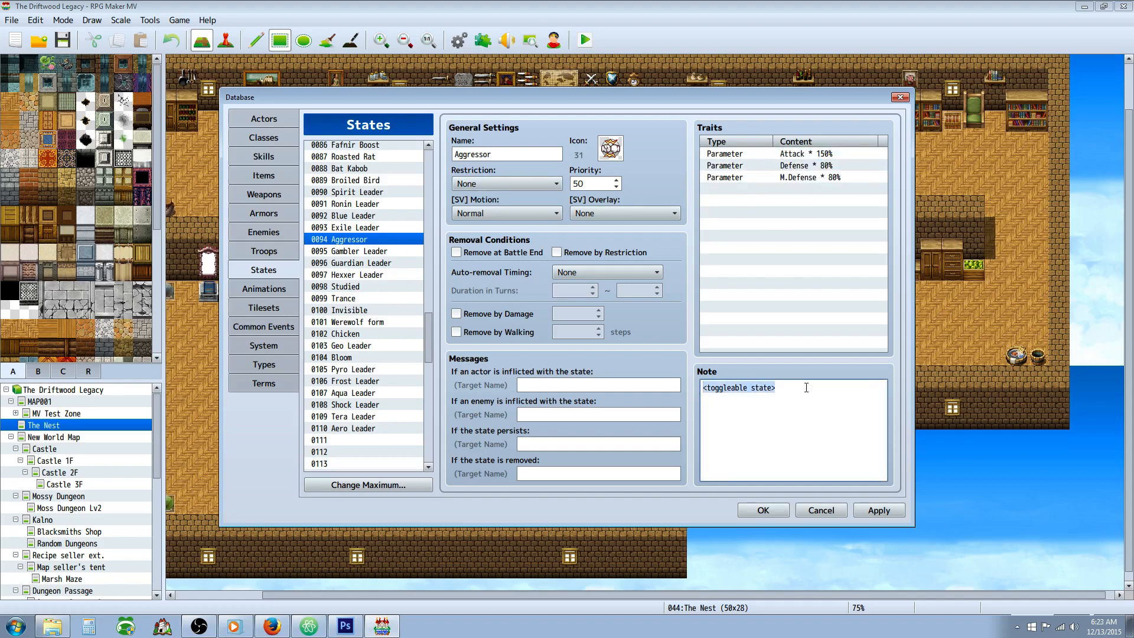
- Step through Gambler, Guardian and Hexxer Leader and Studied, then switch between Studied and Trance, ending on Trance
left_click(352, 251)
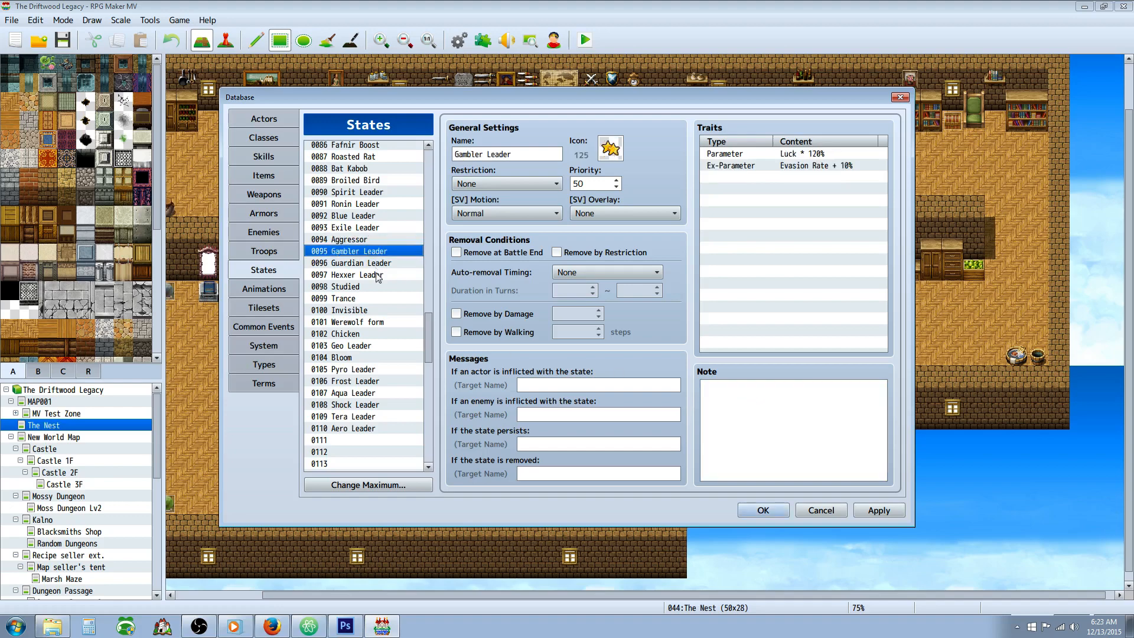
left_click(352, 262)
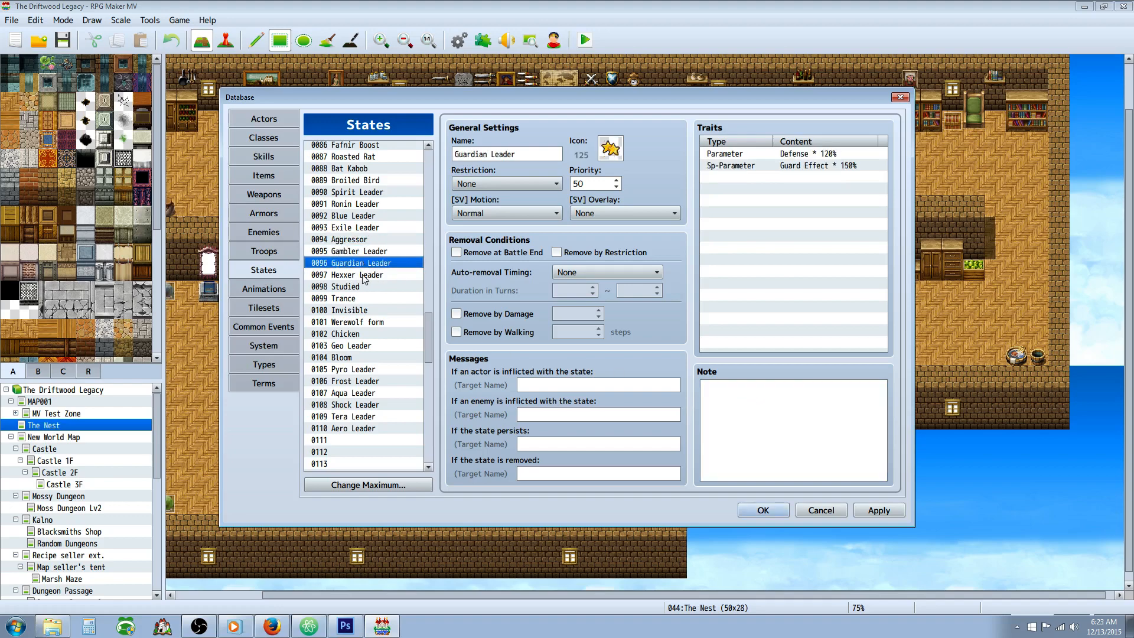
left_click(354, 274)
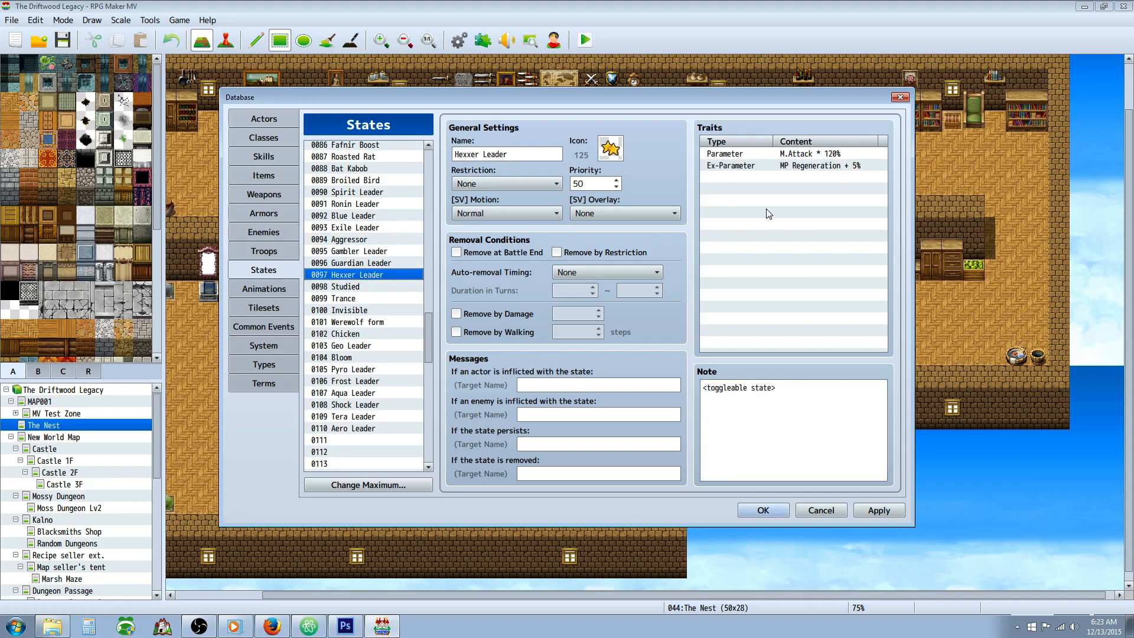
left_click(344, 286)
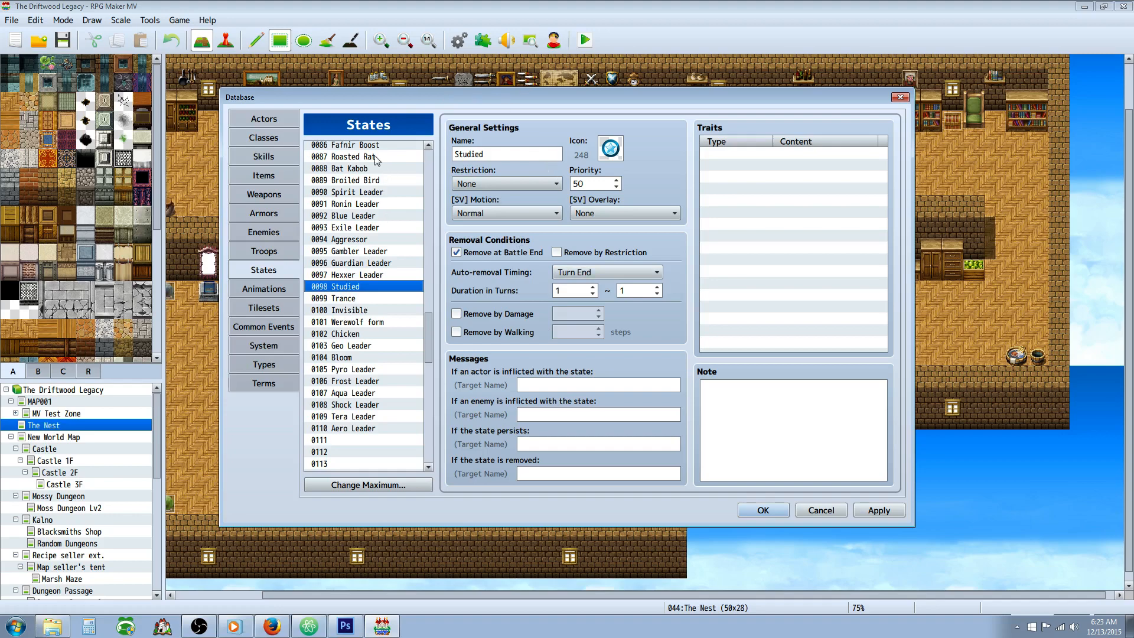
mouse_move(496, 130)
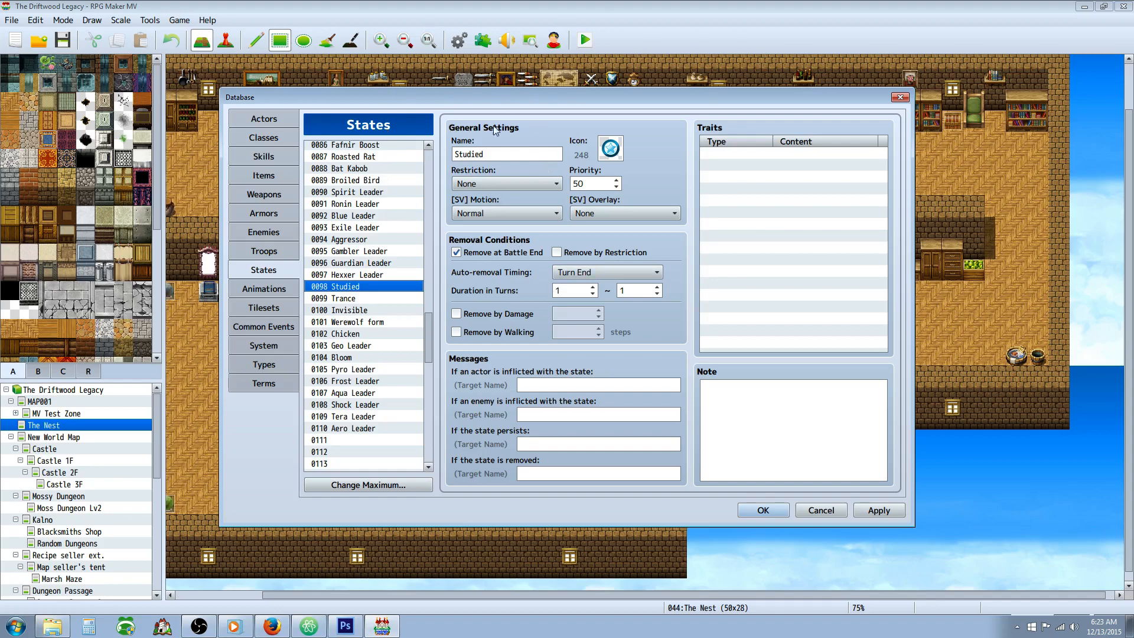
mouse_move(595, 59)
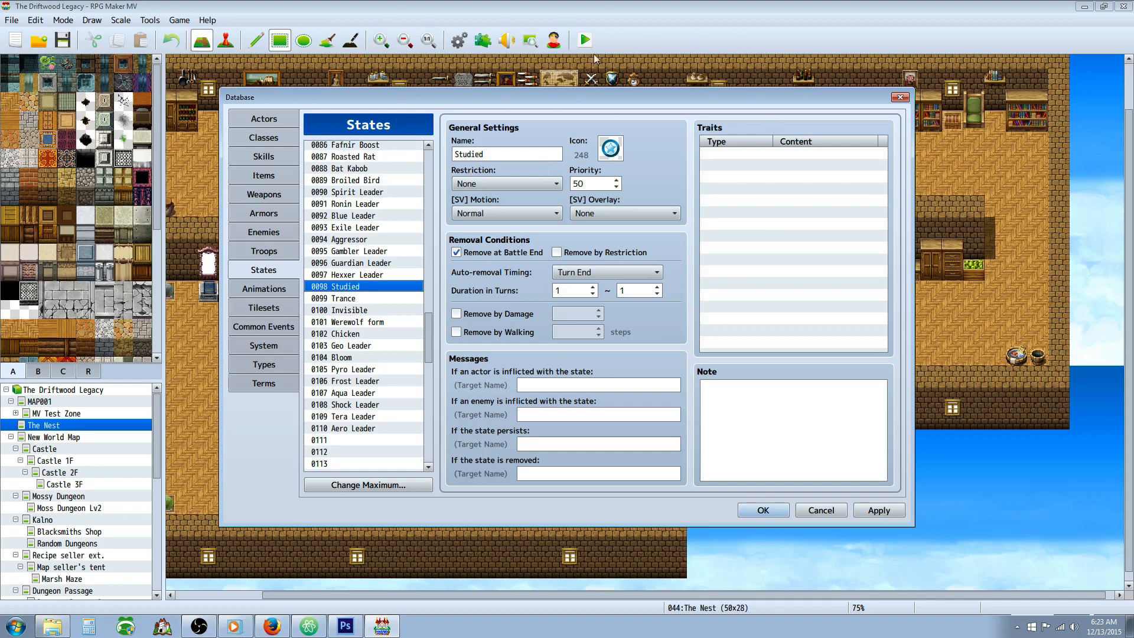
left_click(340, 298)
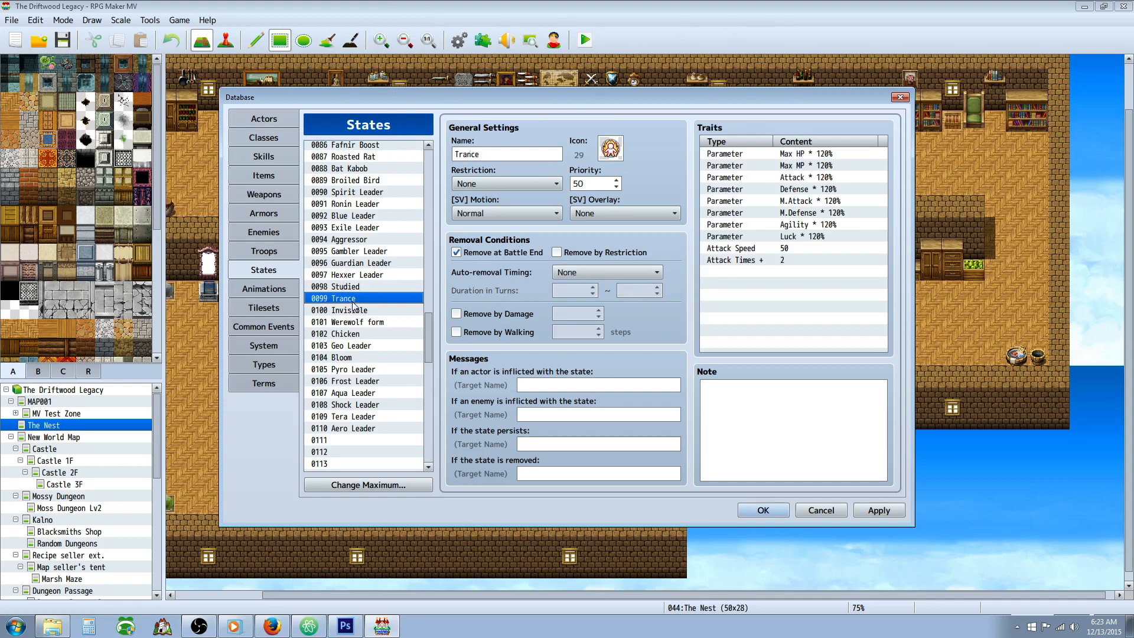
left_click(348, 275)
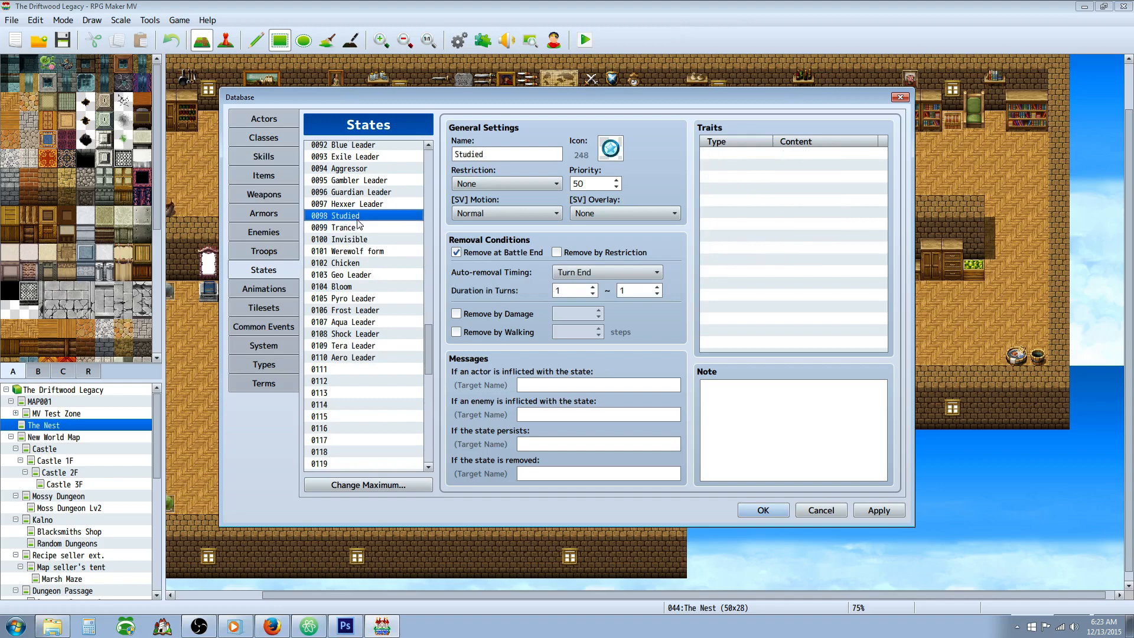
left_click(344, 227)
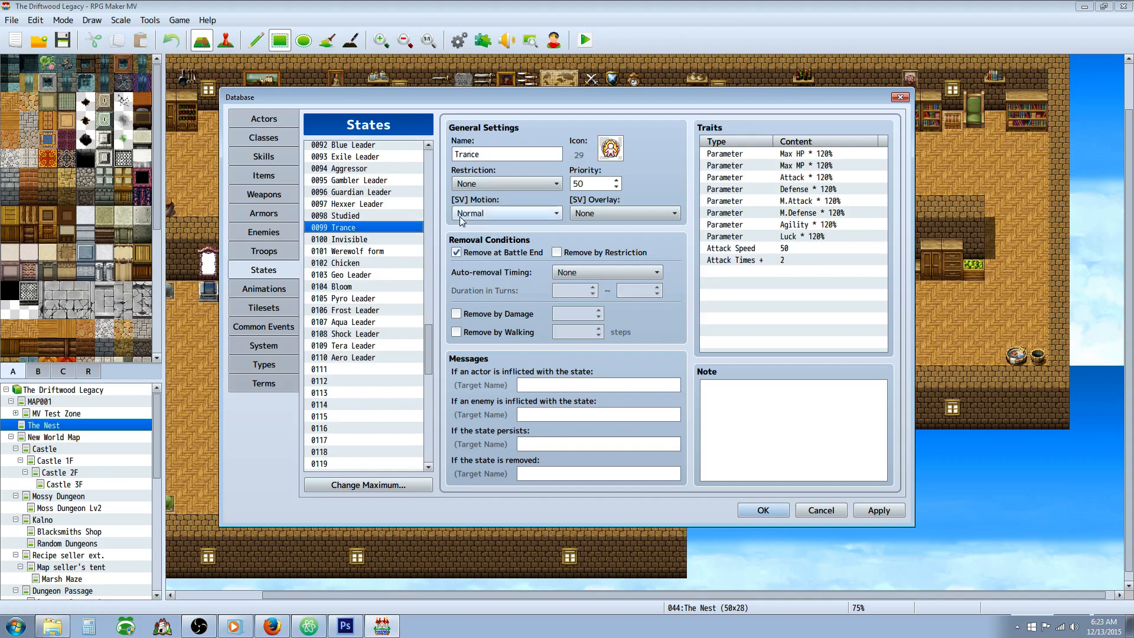
mouse_move(506, 213)
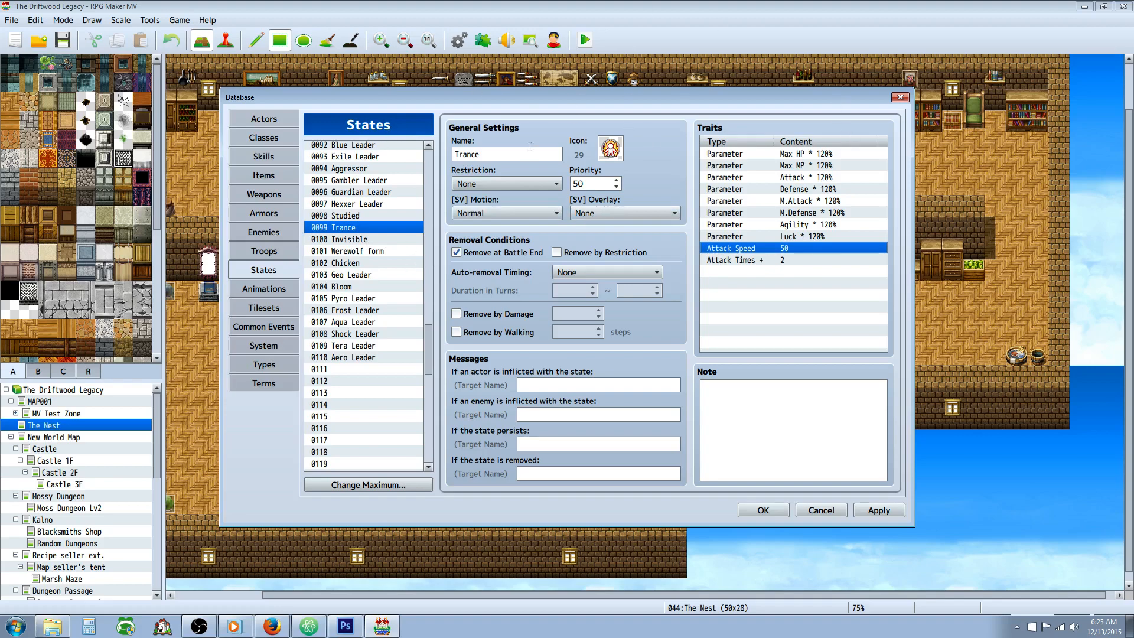
mouse_move(586, 98)
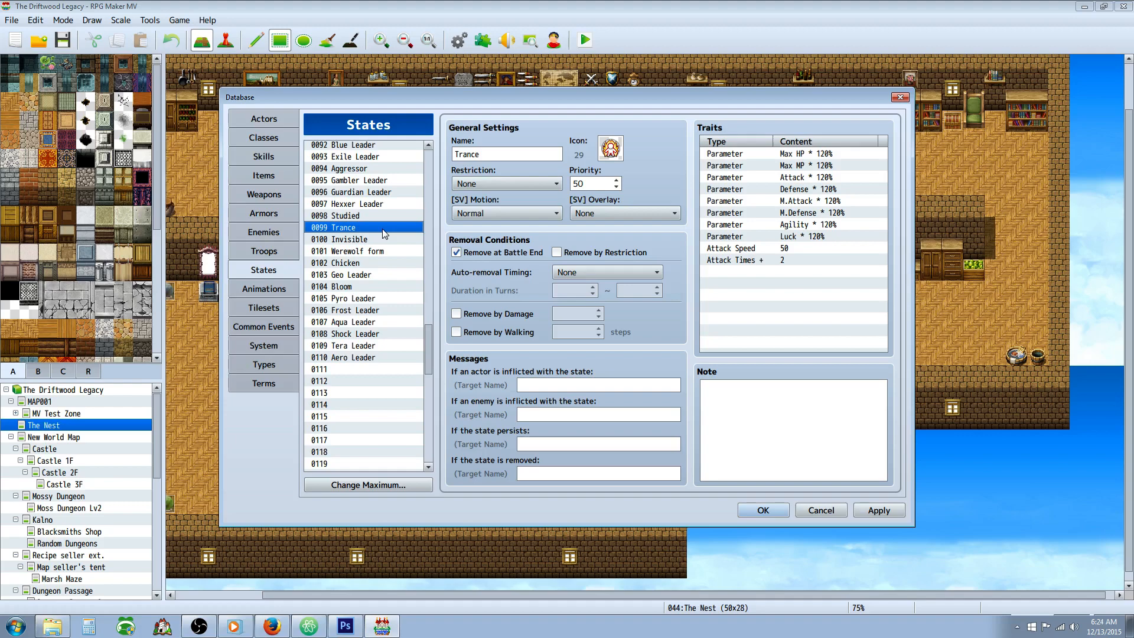
mouse_move(599, 57)
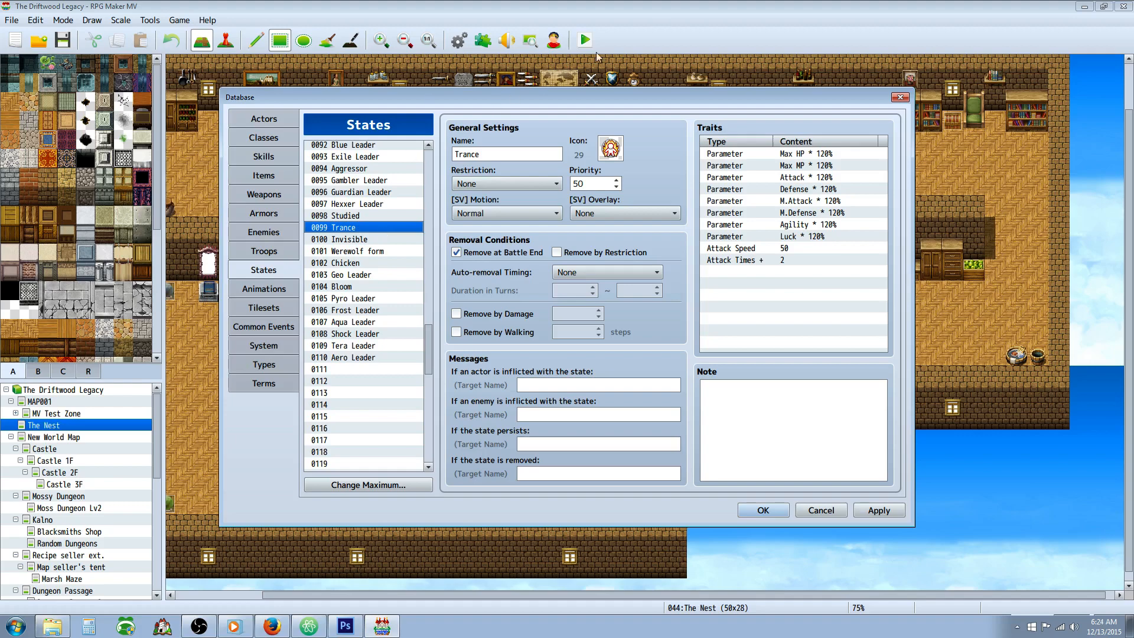
- Inspect Invisible's Magic Evasion trait, then view Werewolf form and Chicken
left_click(340, 239)
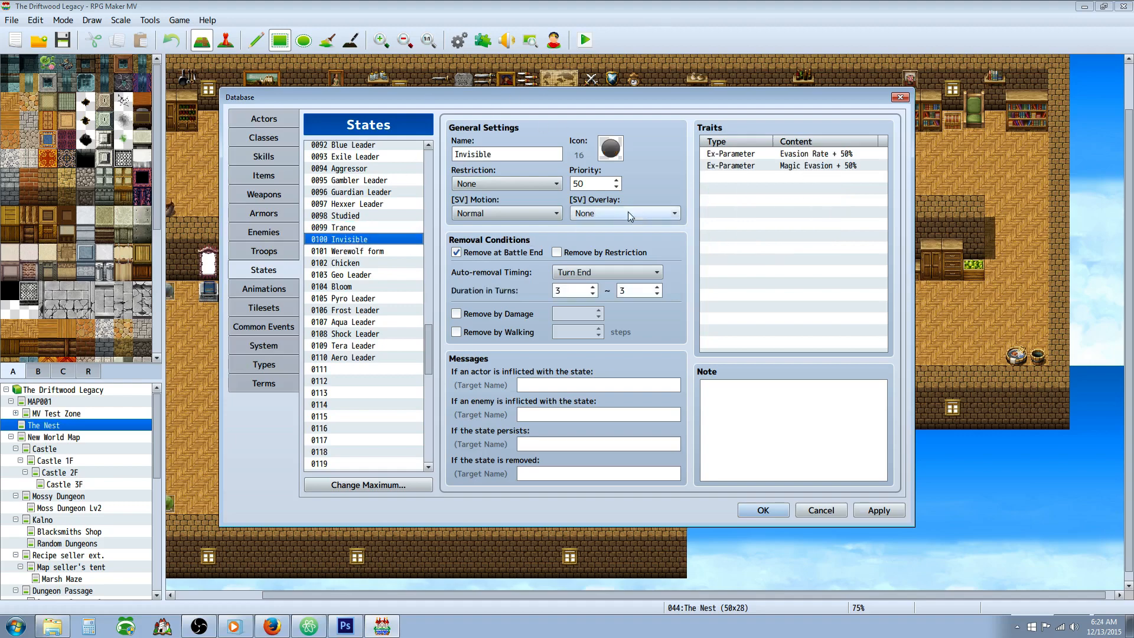
left_click(818, 165)
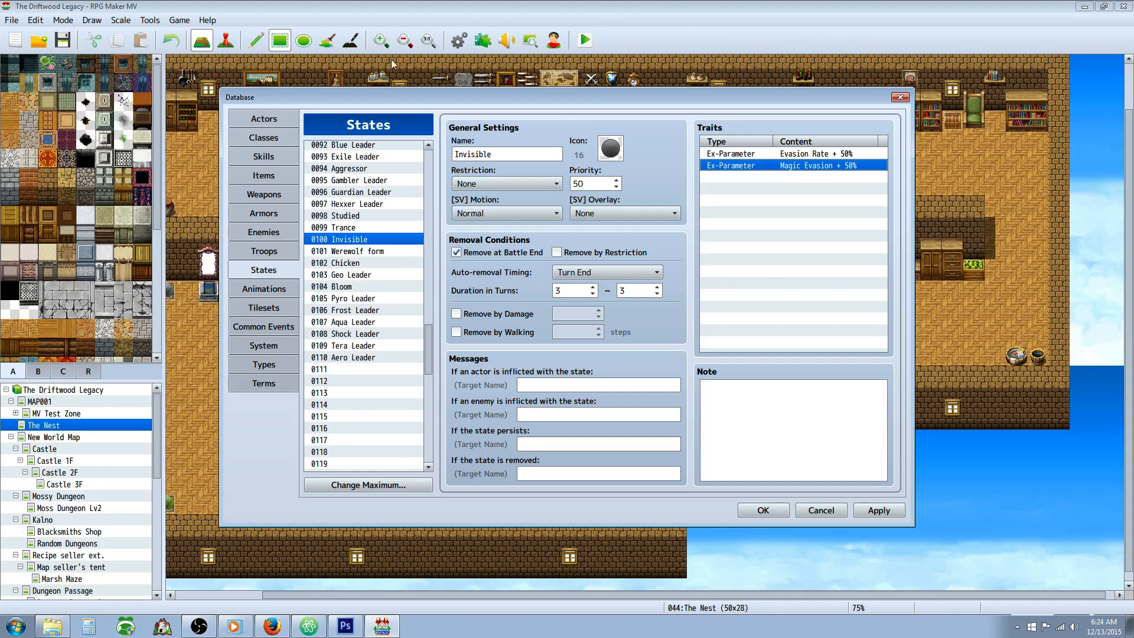
mouse_move(650, 52)
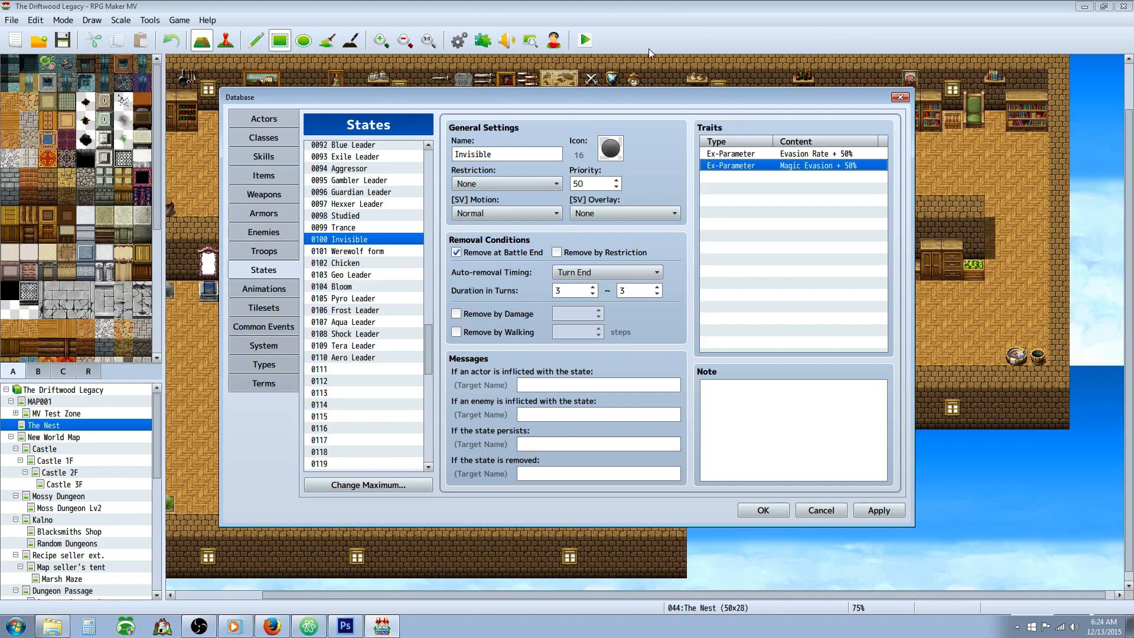
mouse_move(455, 106)
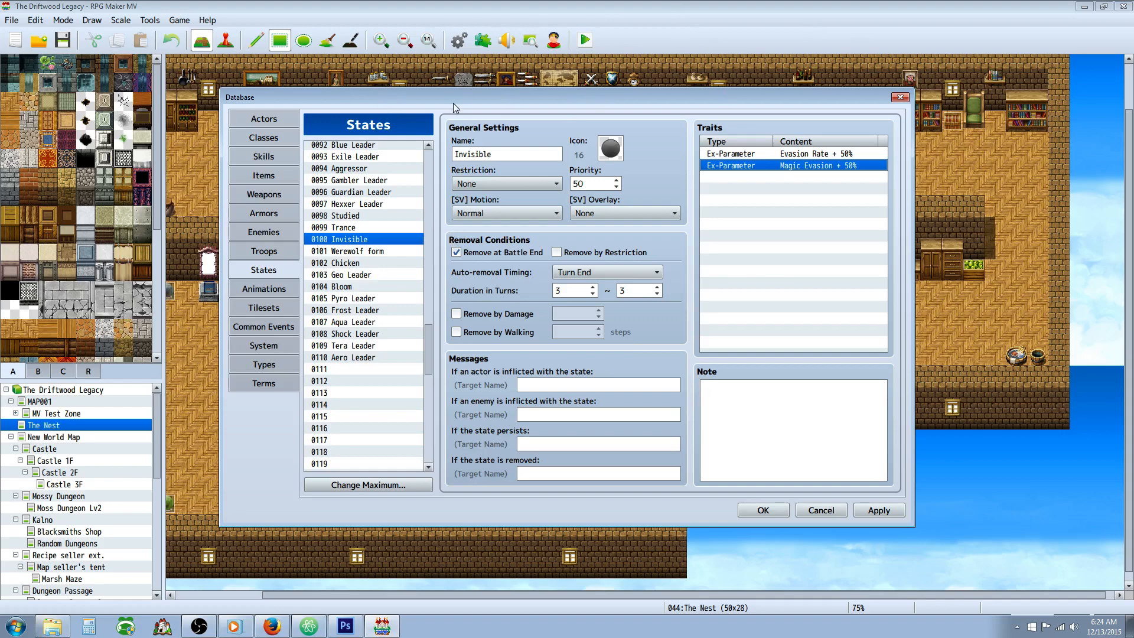
mouse_move(411, 253)
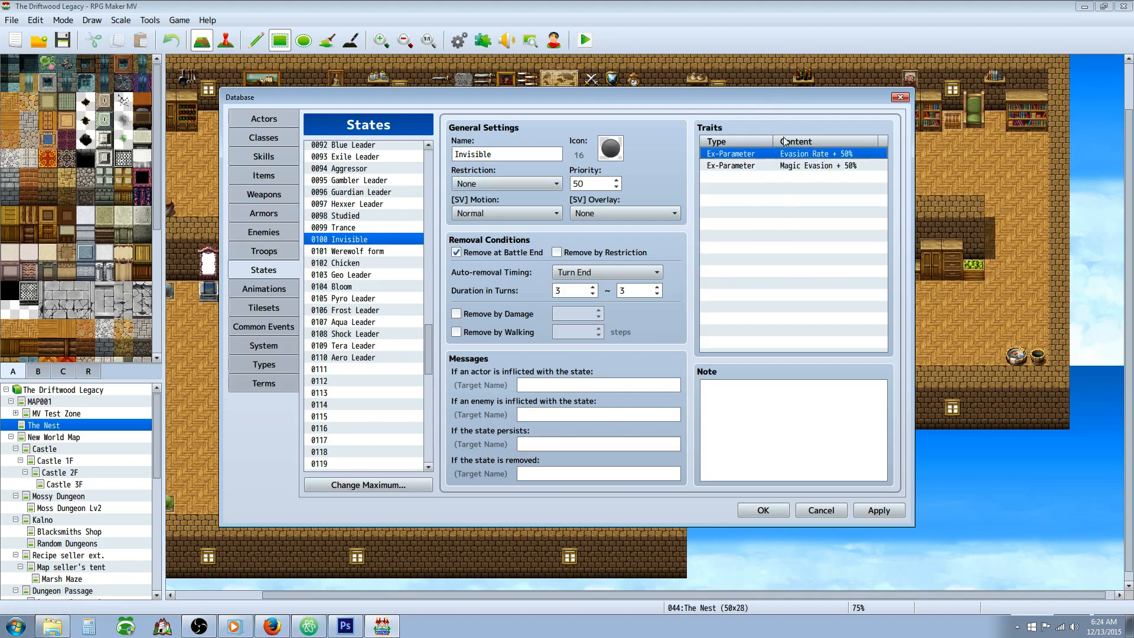
left_click(818, 165)
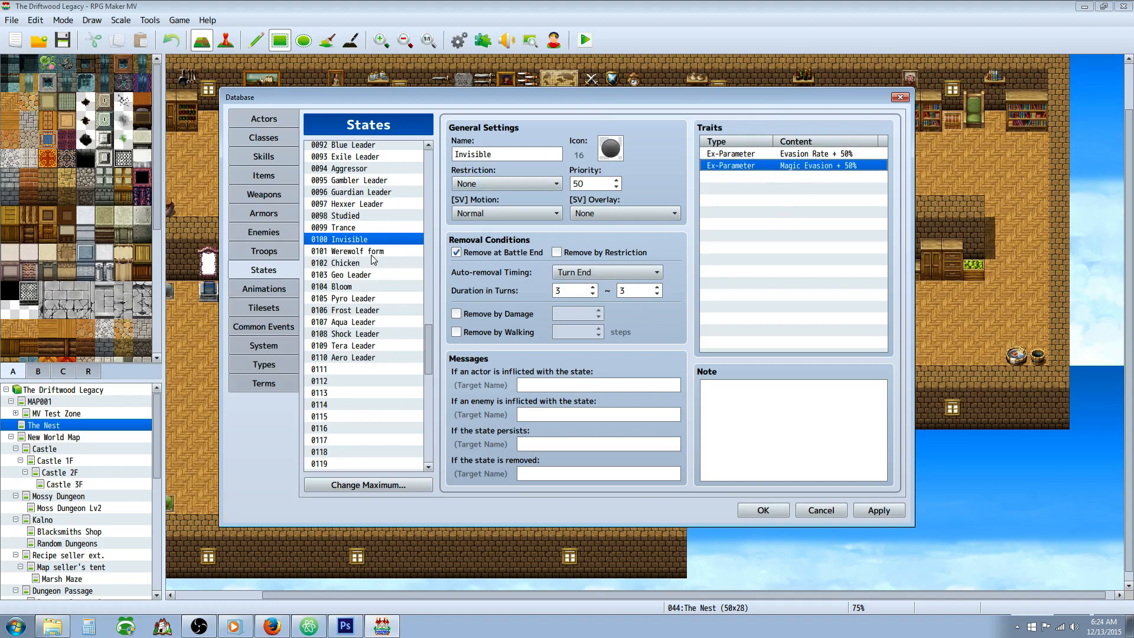
left_click(348, 251)
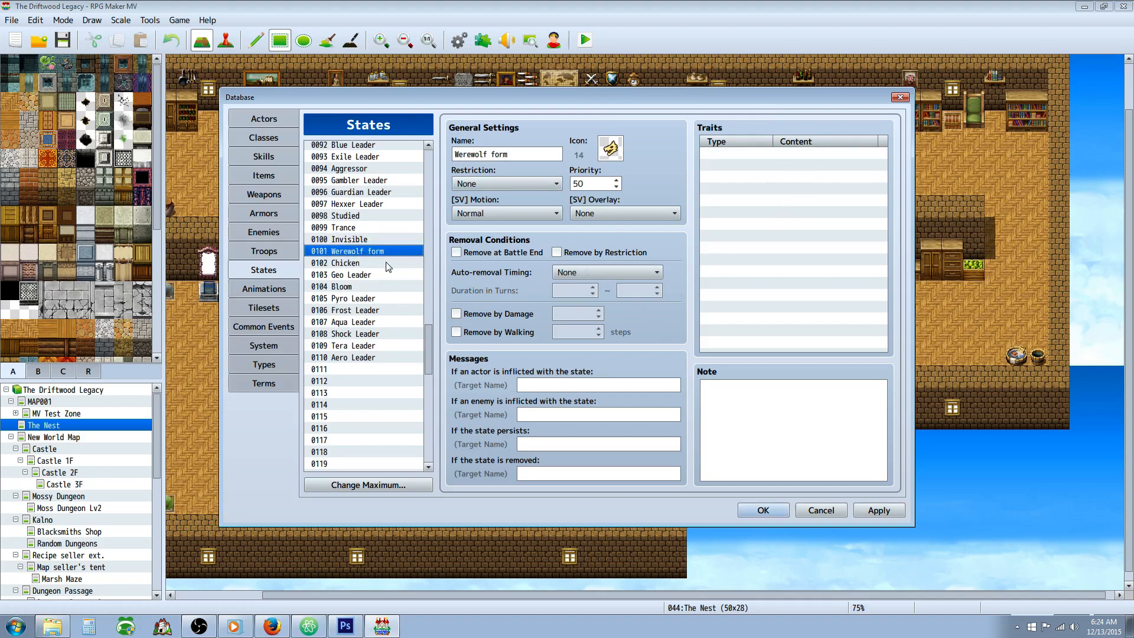
left_click(344, 263)
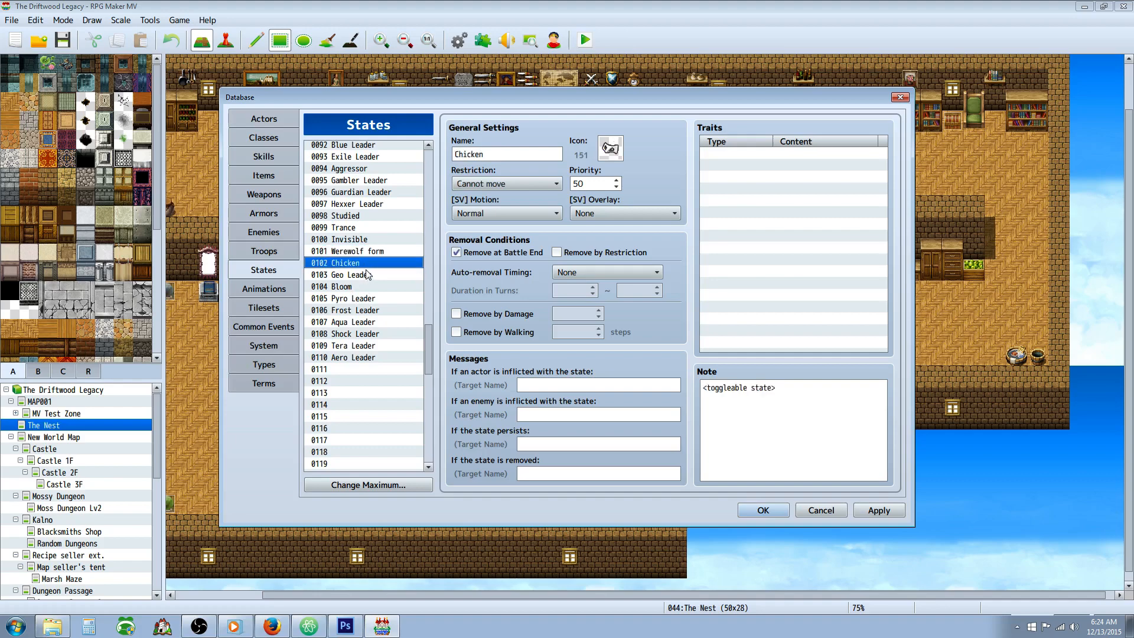
mouse_move(370, 276)
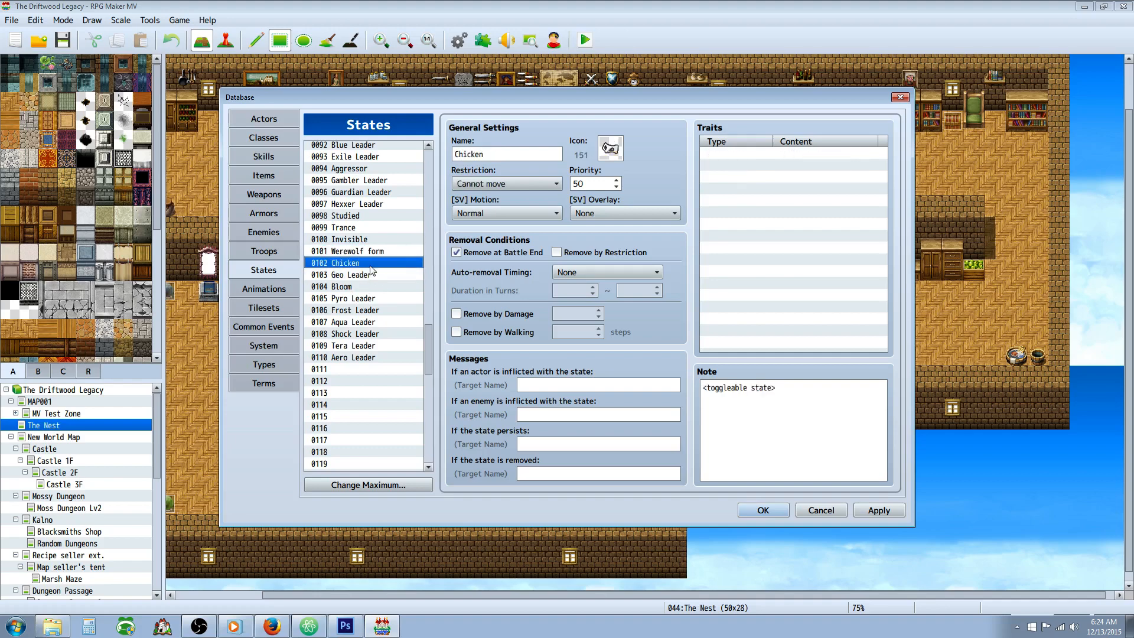
mouse_move(679, 14)
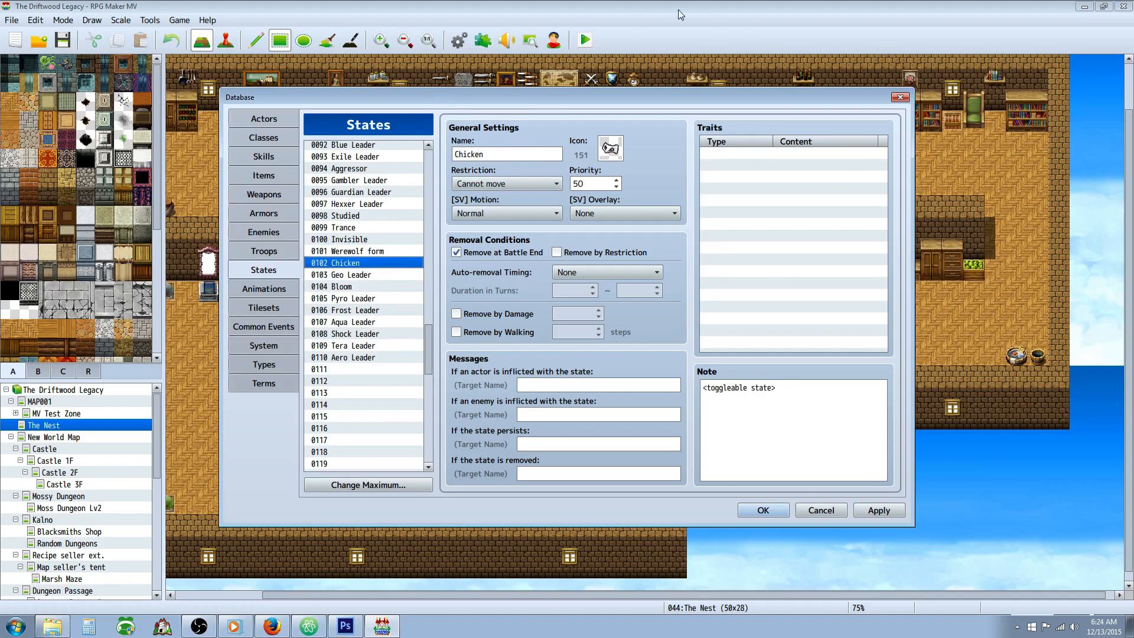
mouse_move(356, 283)
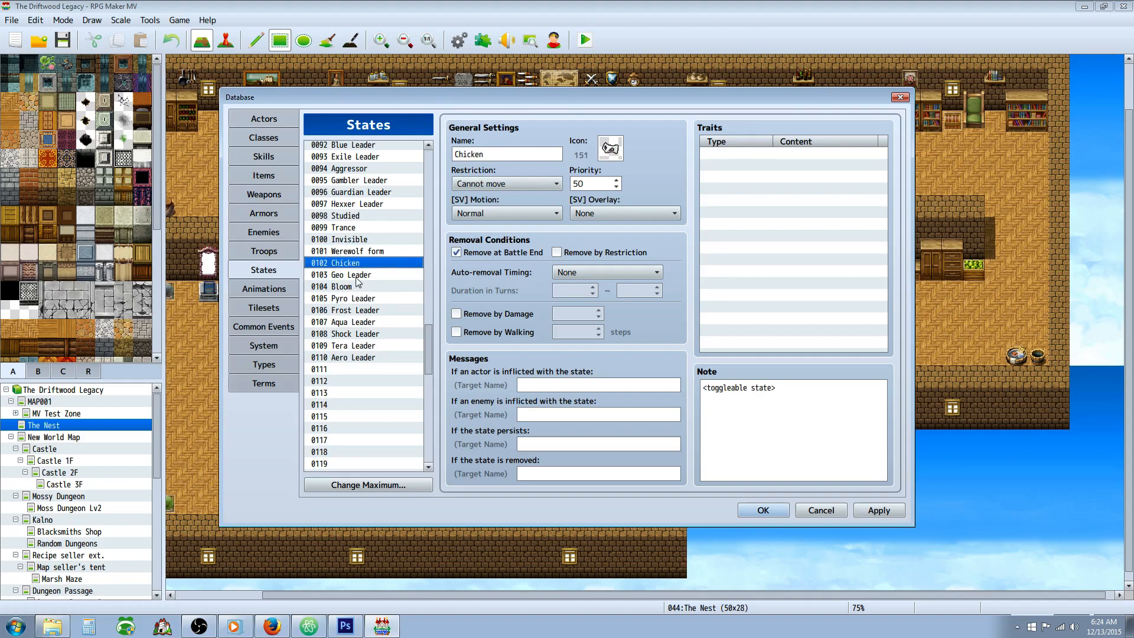
- Inspect Geo Leader's MP Regeneration, M.Attack and M.Defense traits, then show Bloom
left_click(353, 275)
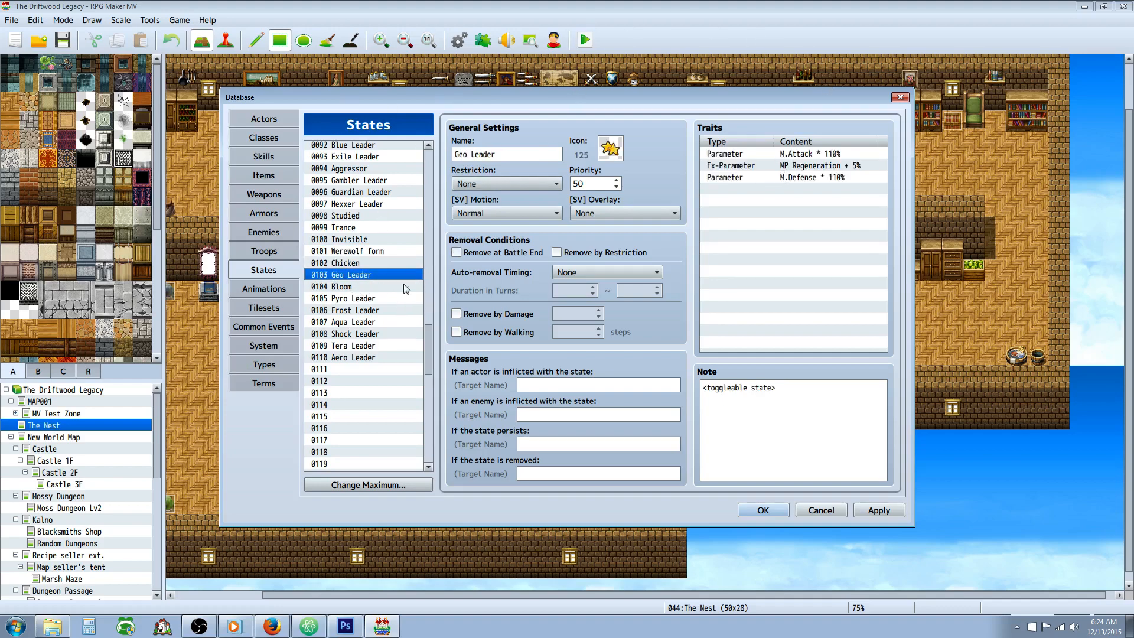
left_click(819, 165)
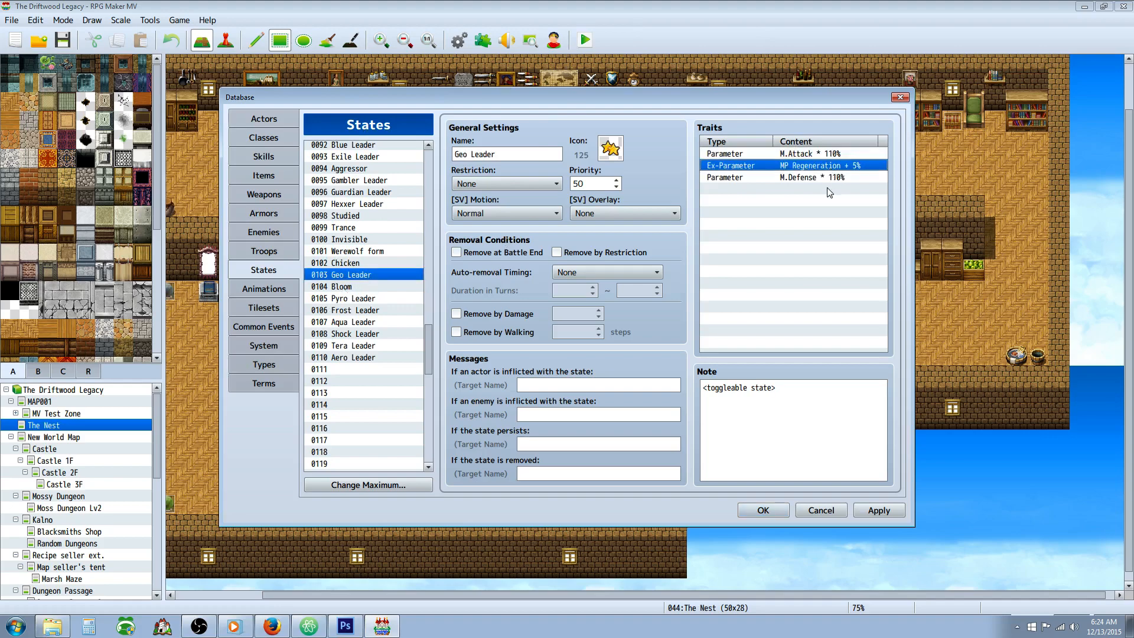
left_click(792, 153)
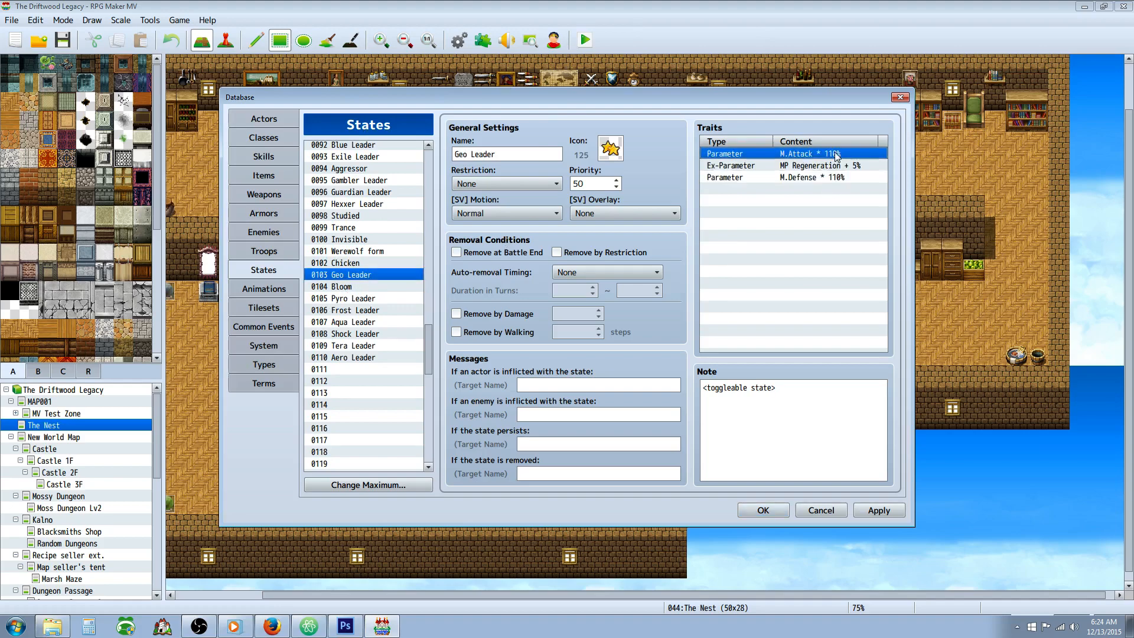
left_click(806, 177)
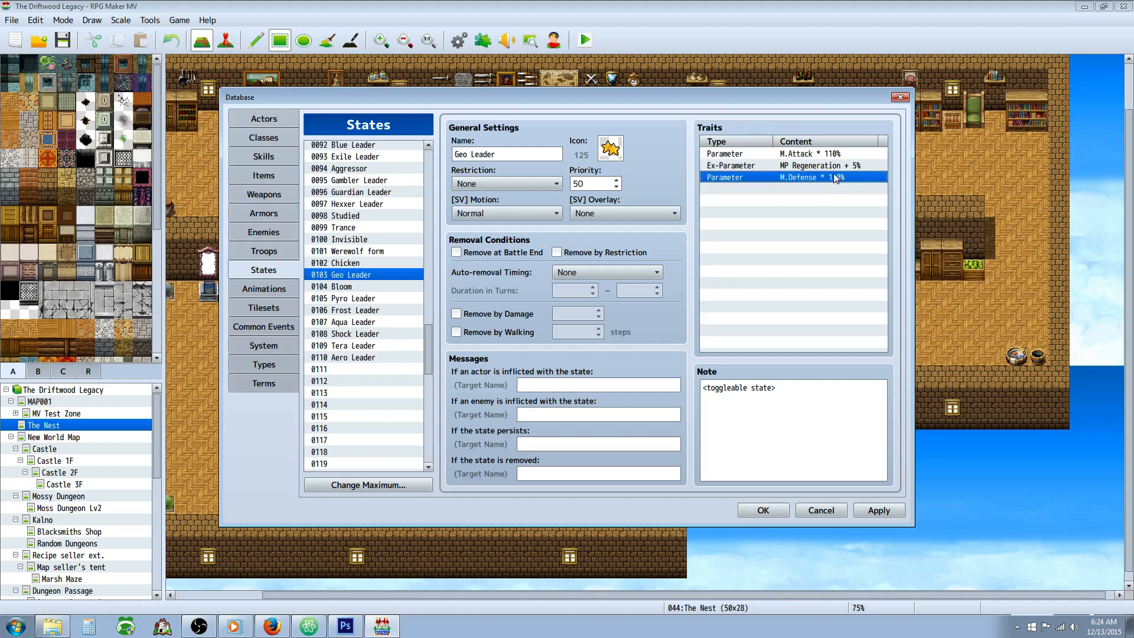
left_click(342, 287)
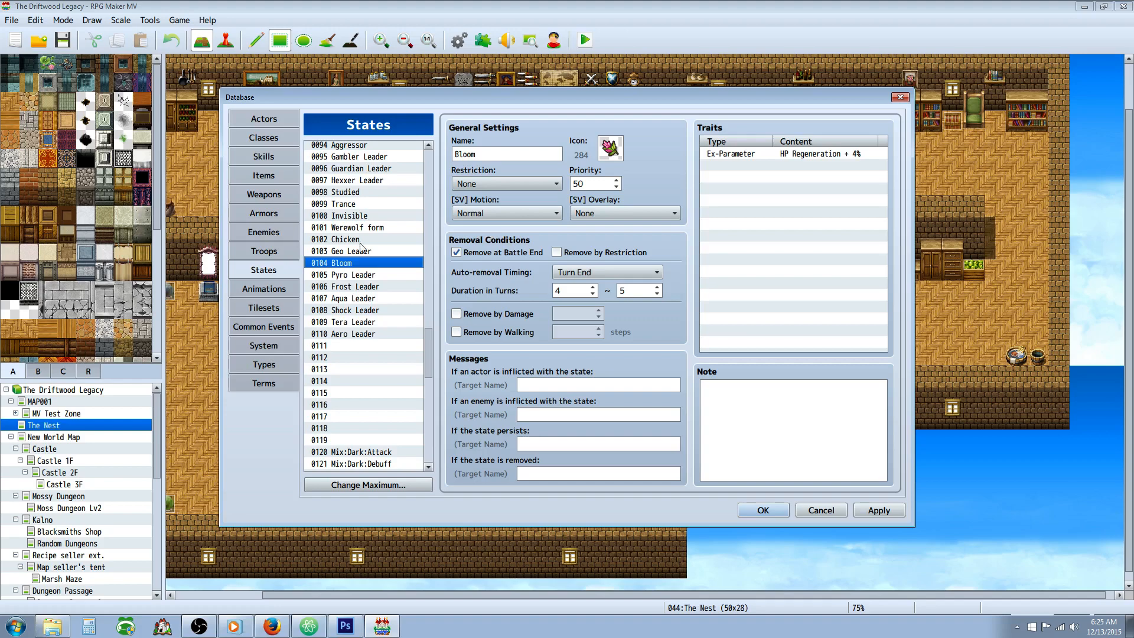
- Switch between the Pyro, Aqua and Frost Leader states
left_click(792, 153)
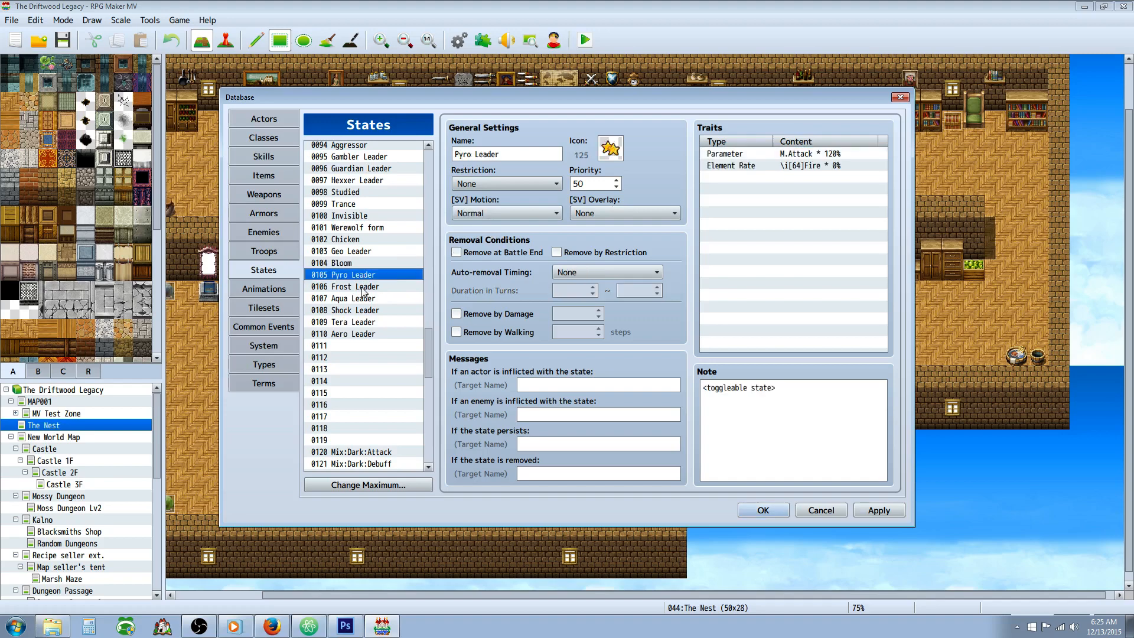
left_click(350, 297)
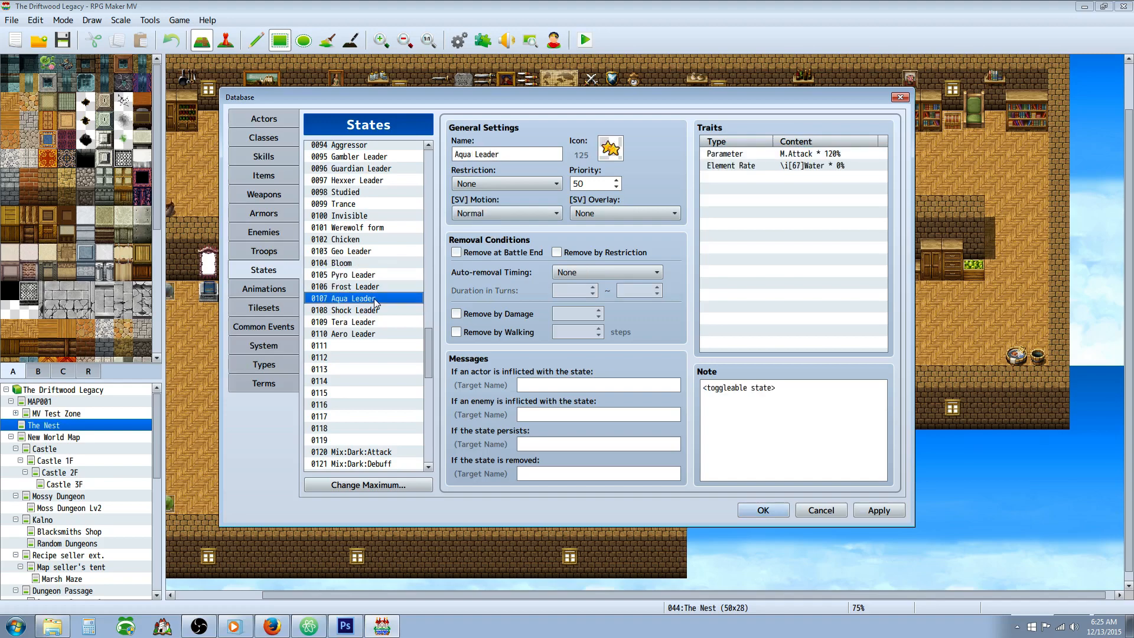
left_click(354, 275)
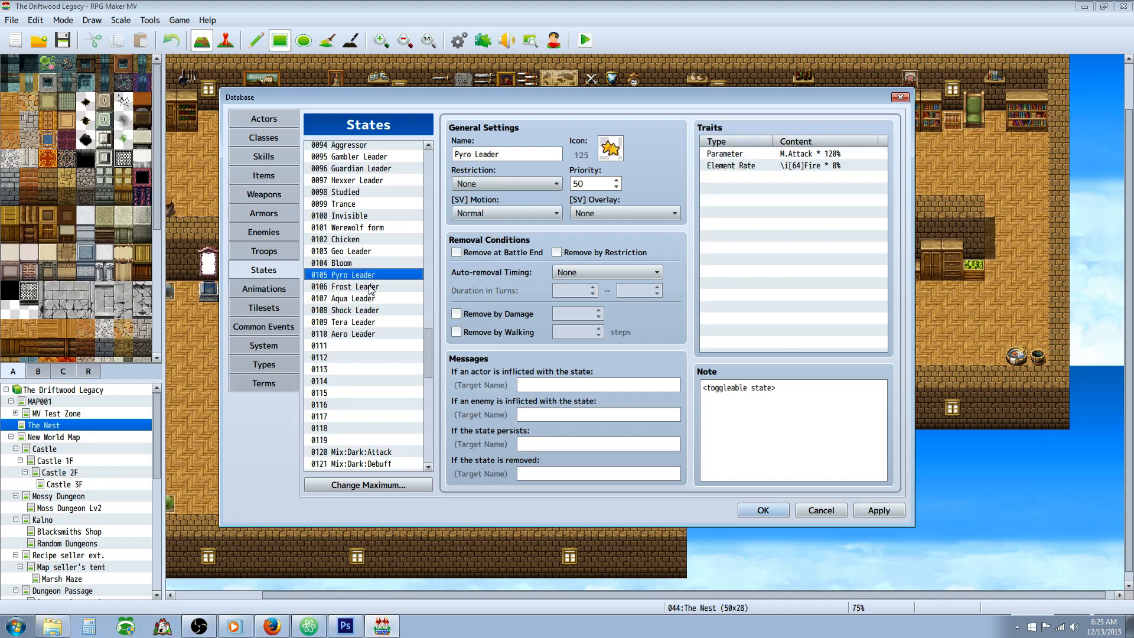
left_click(354, 287)
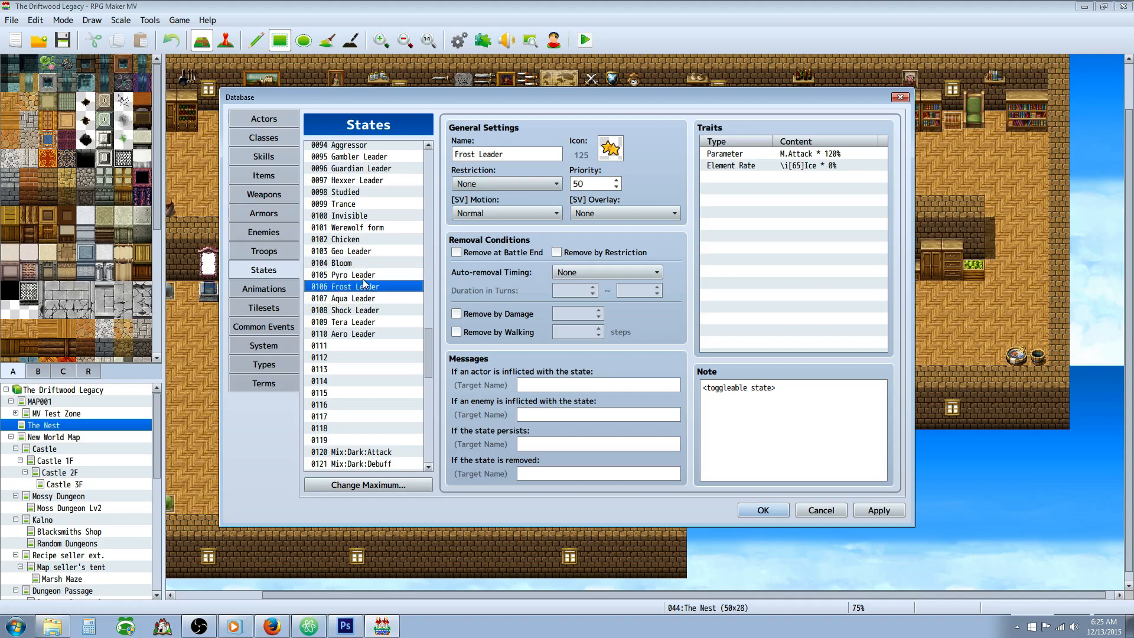
mouse_move(362, 340)
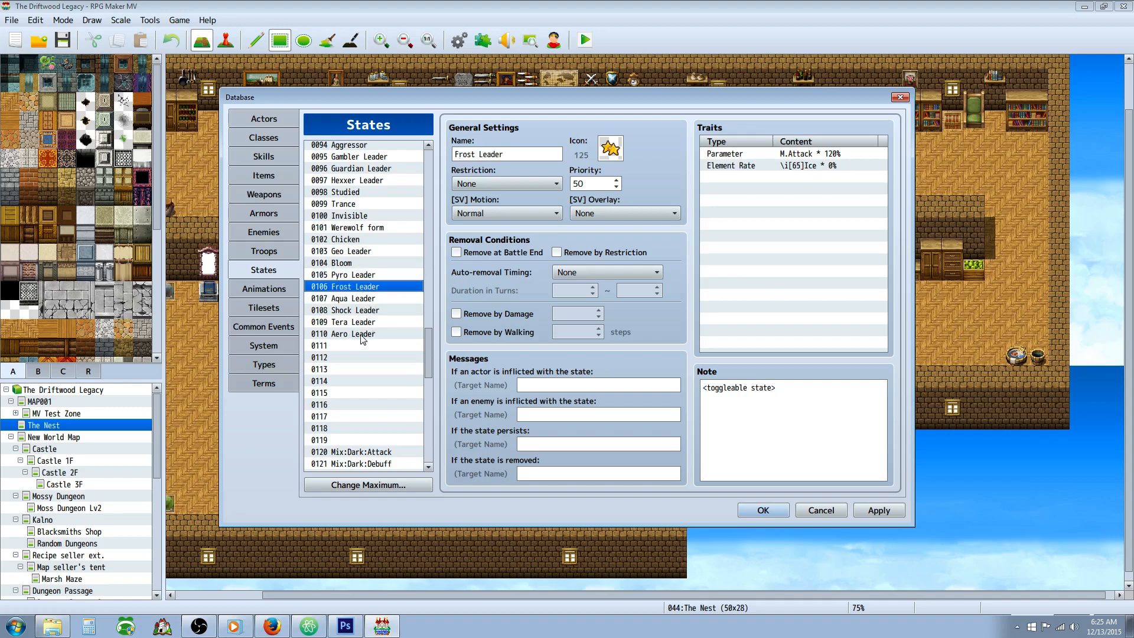
- Compare Frost Leader's Ice and Aqua Leader's Water element rates, then show Aero Leader
left_click(793, 165)
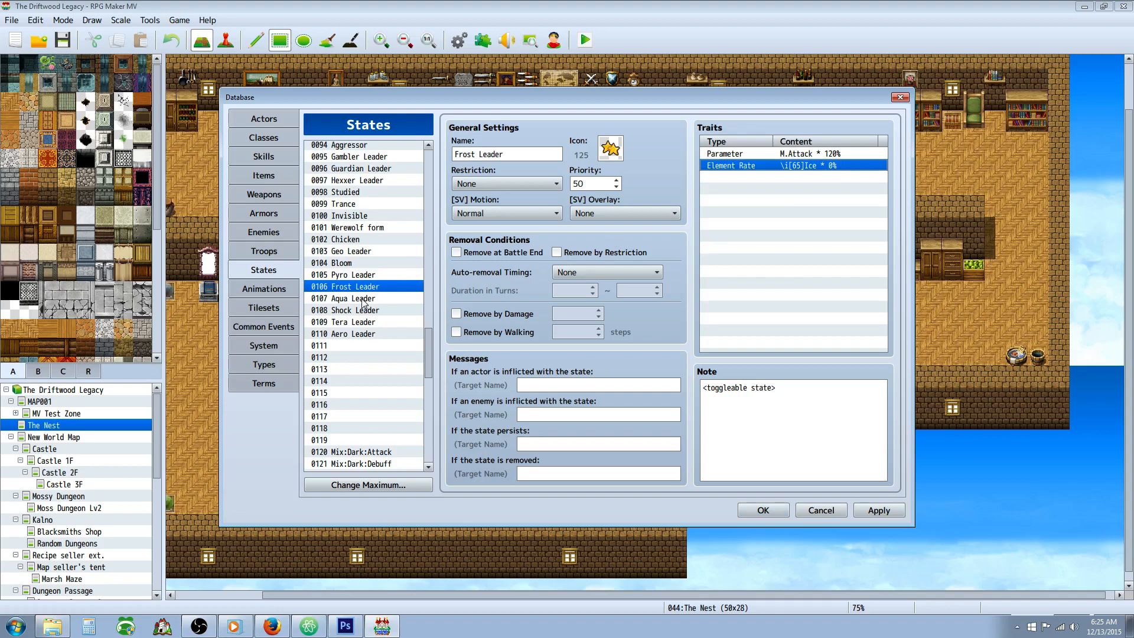
left_click(363, 298)
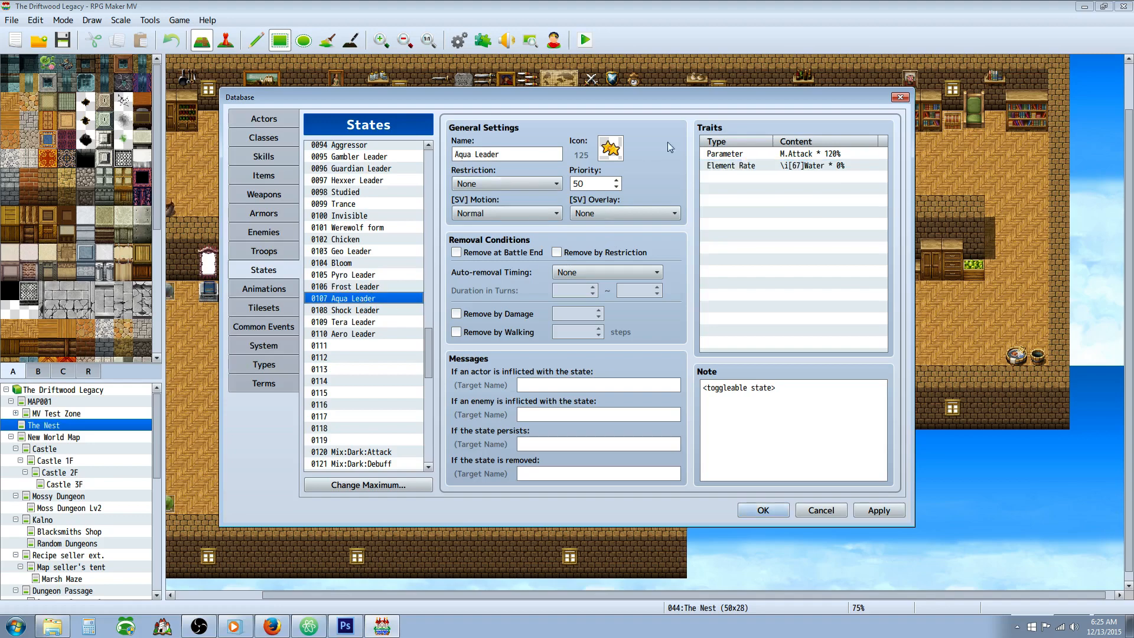
mouse_move(434, 316)
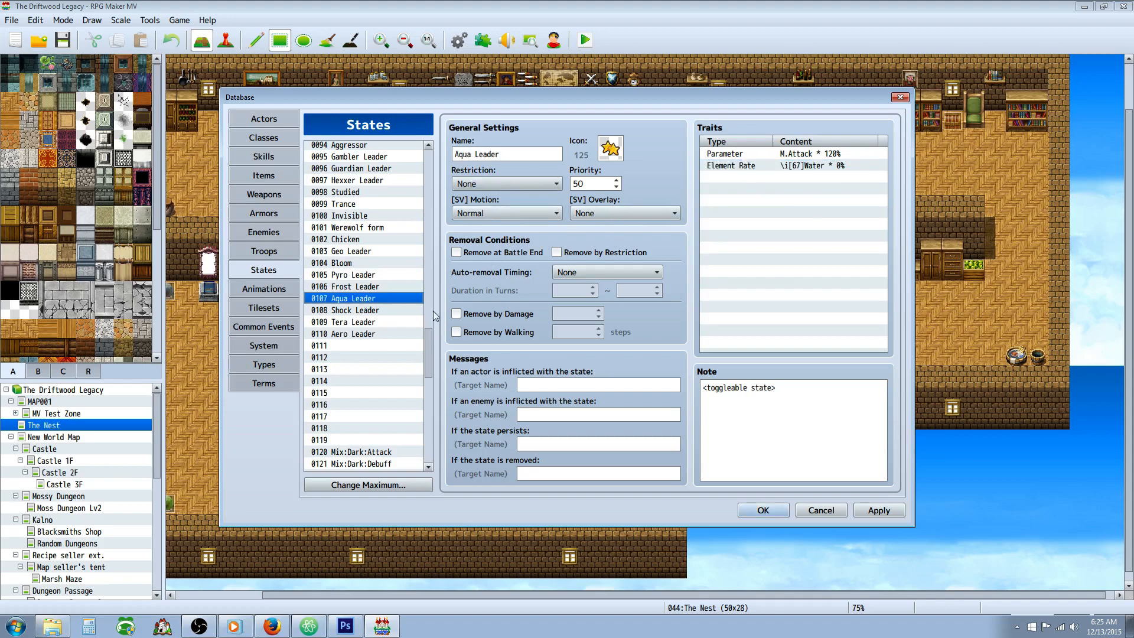
left_click(792, 166)
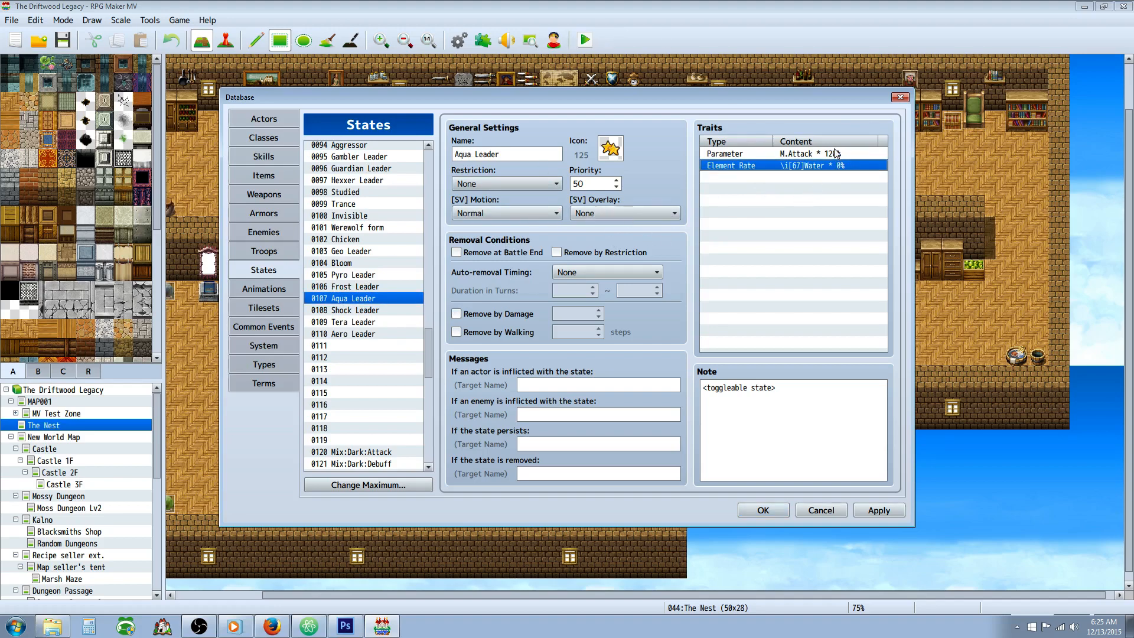
left_click(354, 286)
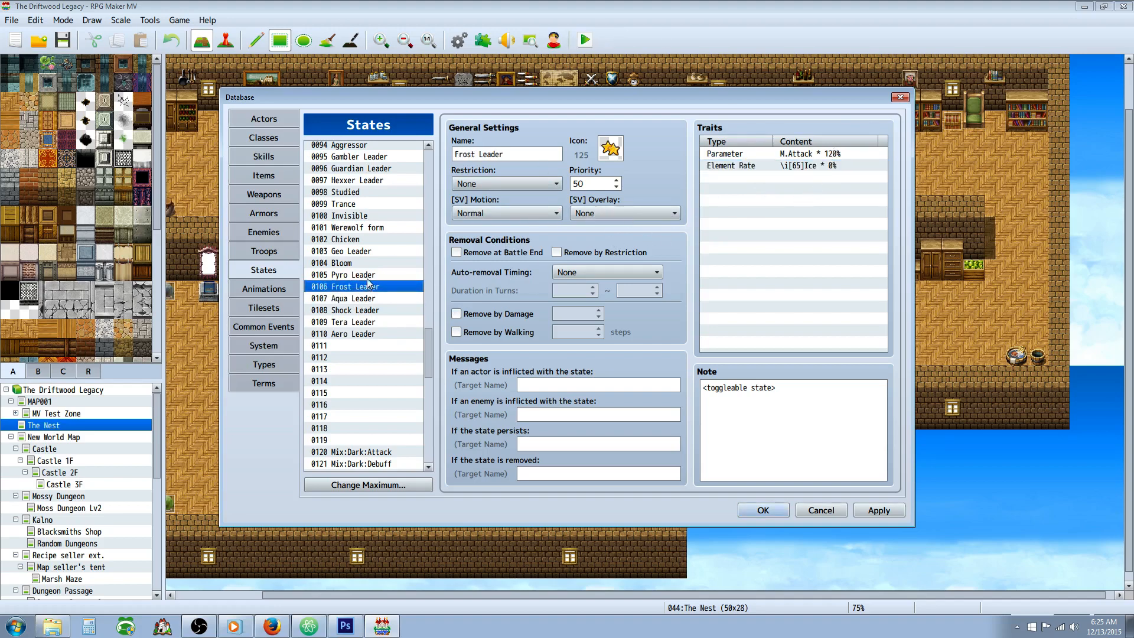
left_click(354, 322)
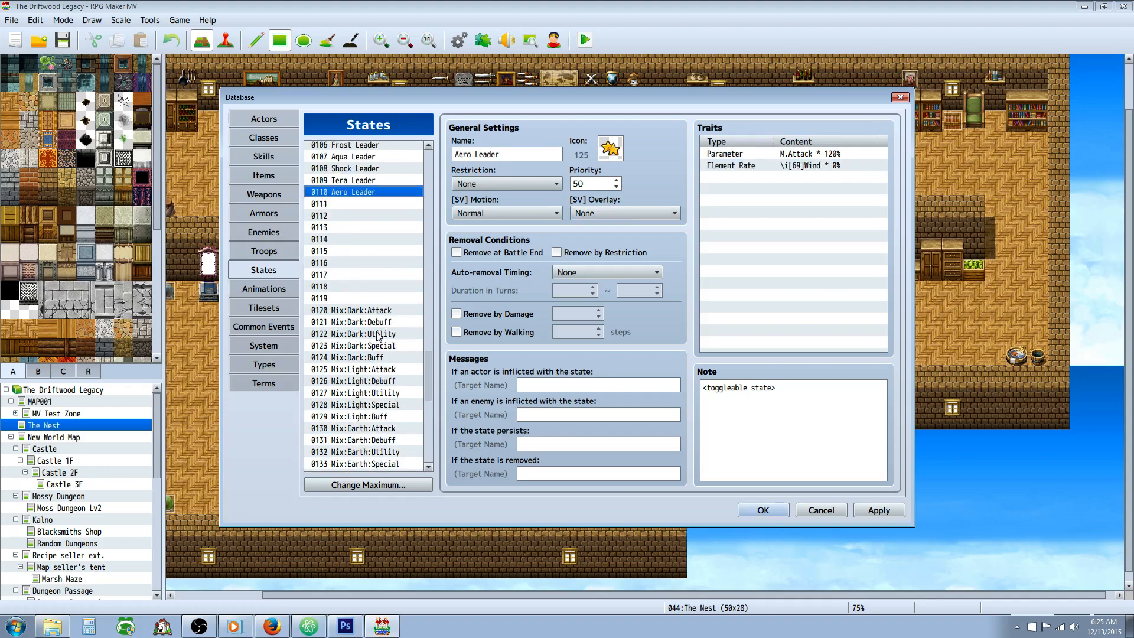
- Browse Mix:Thunder:Buff, Mix:Fire:Attack, Mix:Fire:Special and Mix:Ice:Attack, ending on Emergency Staff
left_click(355, 262)
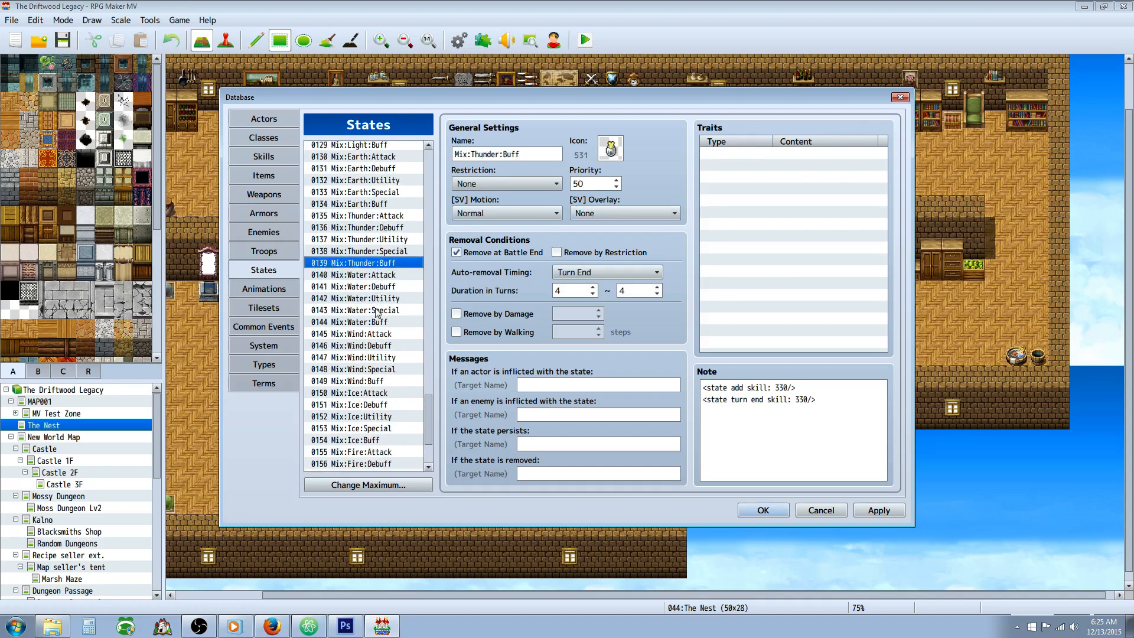
left_click(354, 348)
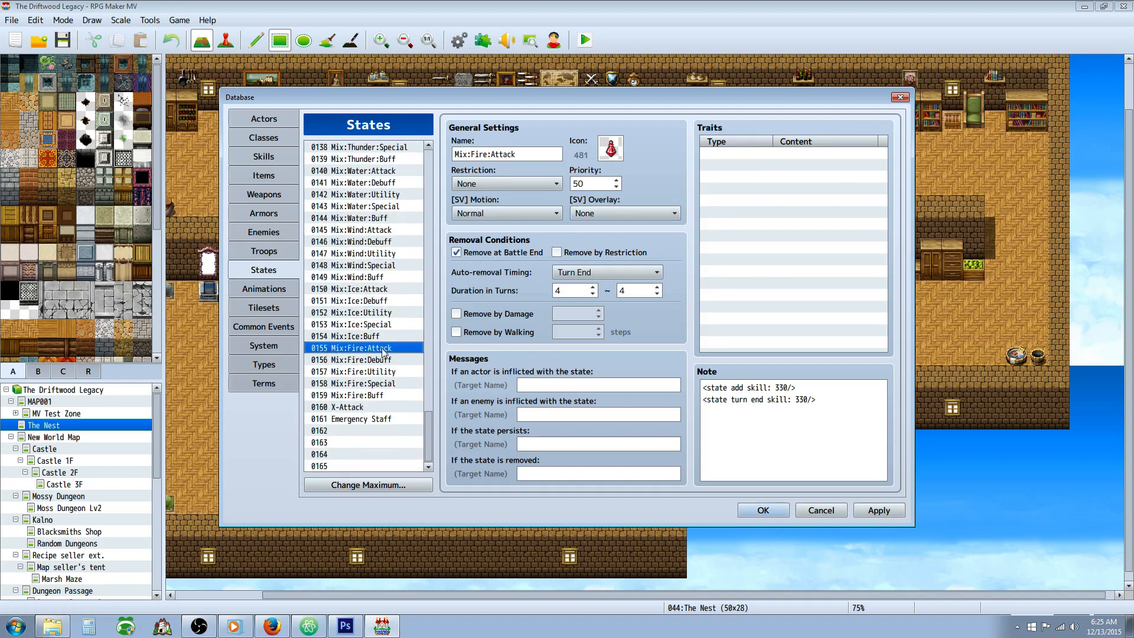
left_click(352, 382)
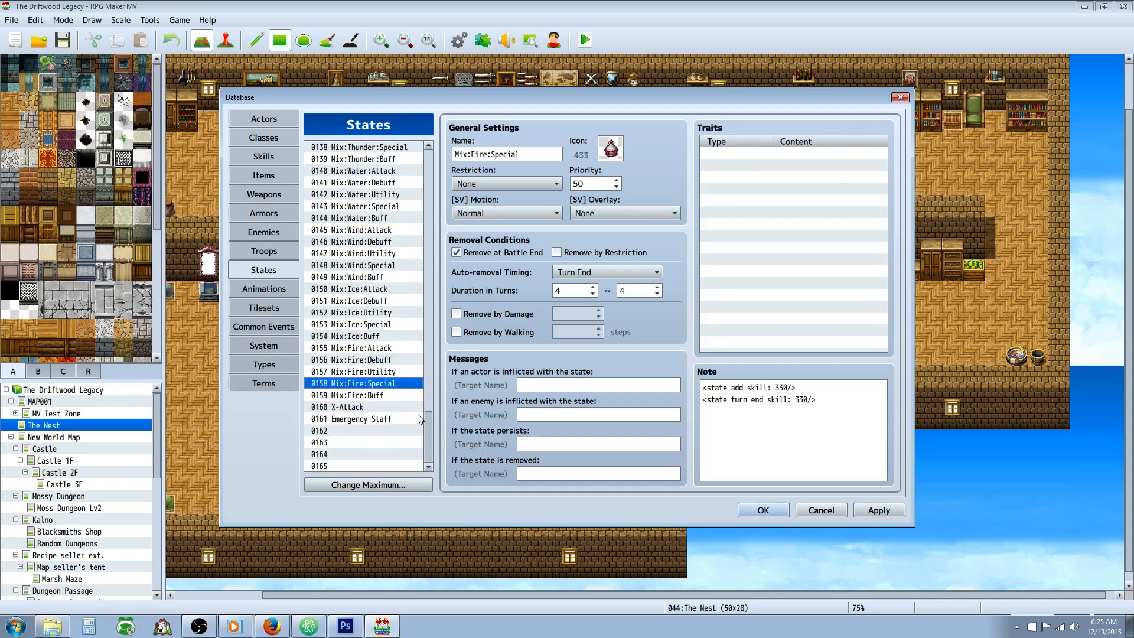
mouse_move(425, 399)
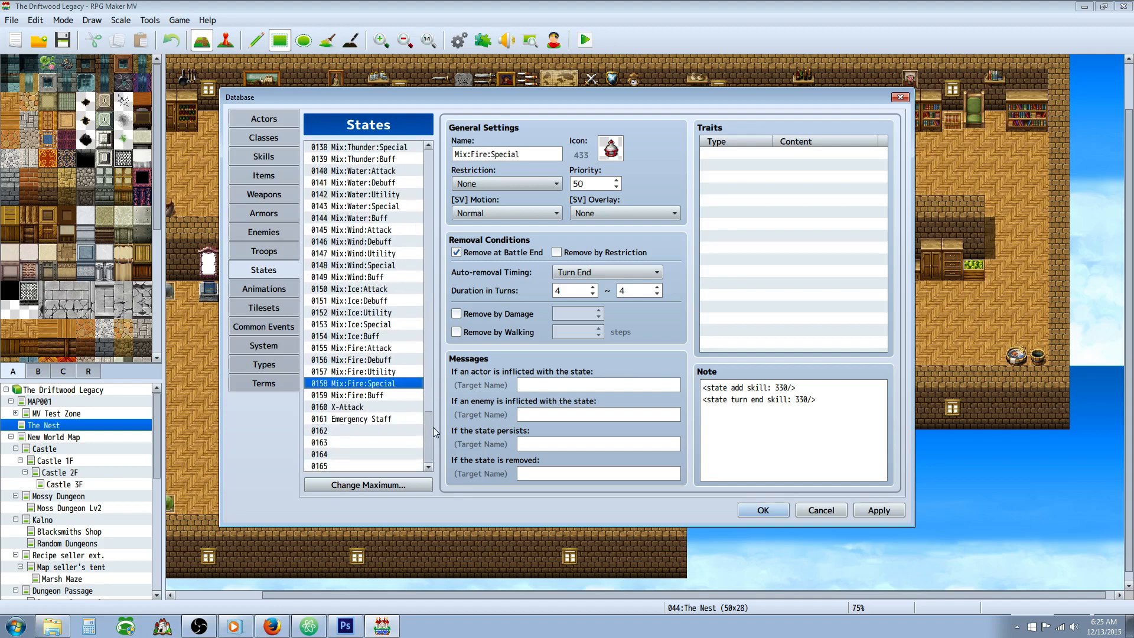
left_click(364, 289)
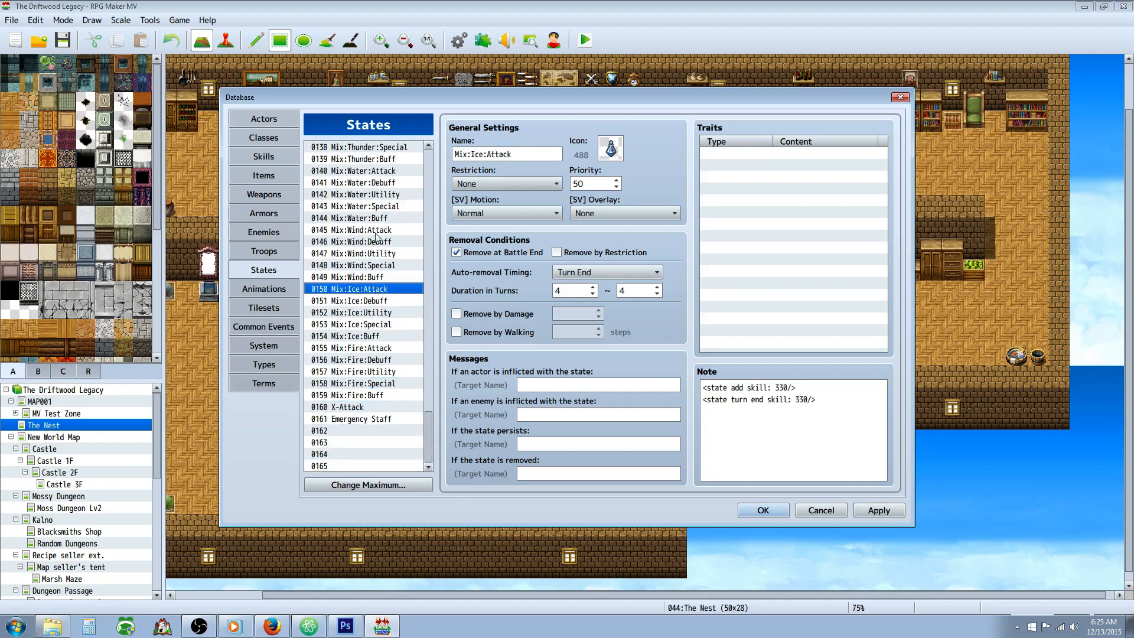
left_click(353, 419)
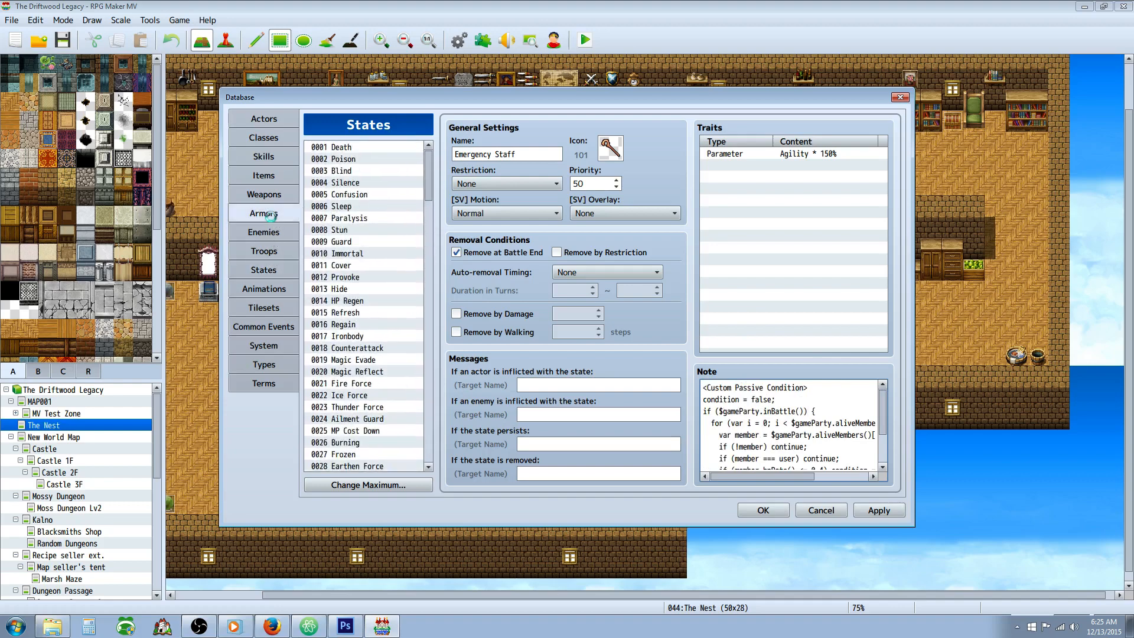
- Glance at the Armors and Weapons lists, then confirm the Database with OK to return to The Nest
left_click(263, 212)
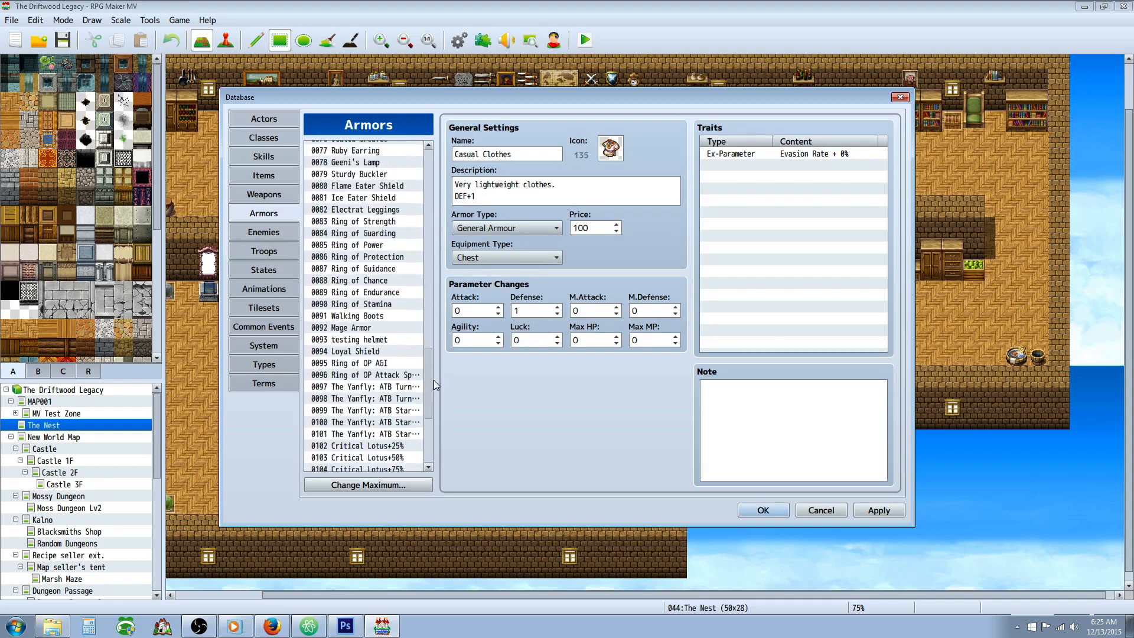
left_click(264, 194)
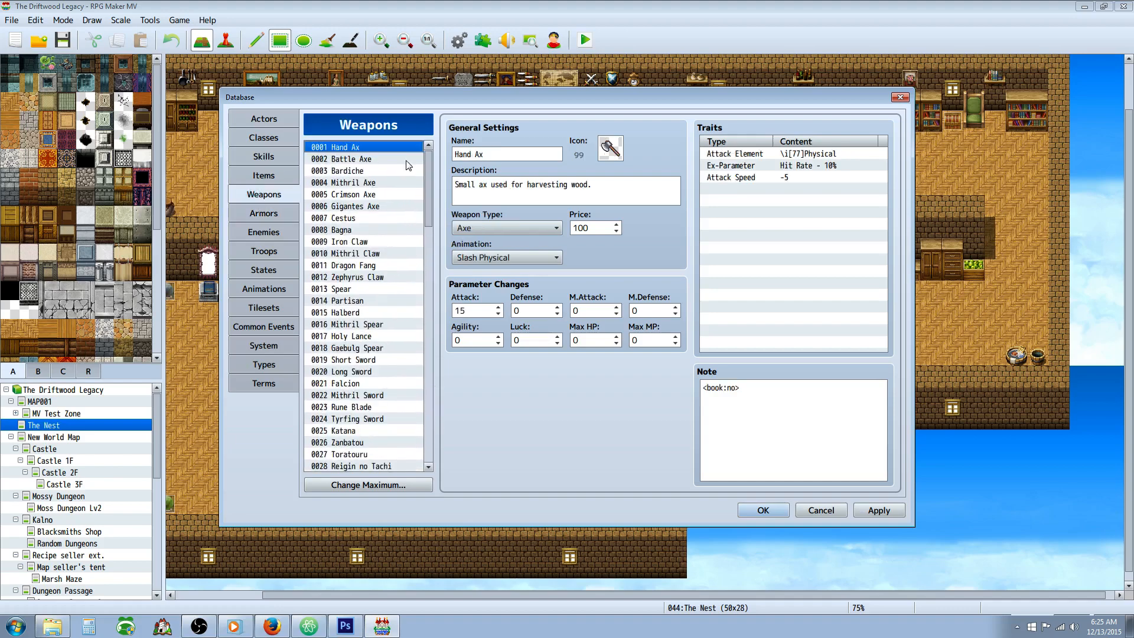
scroll("down", 3)
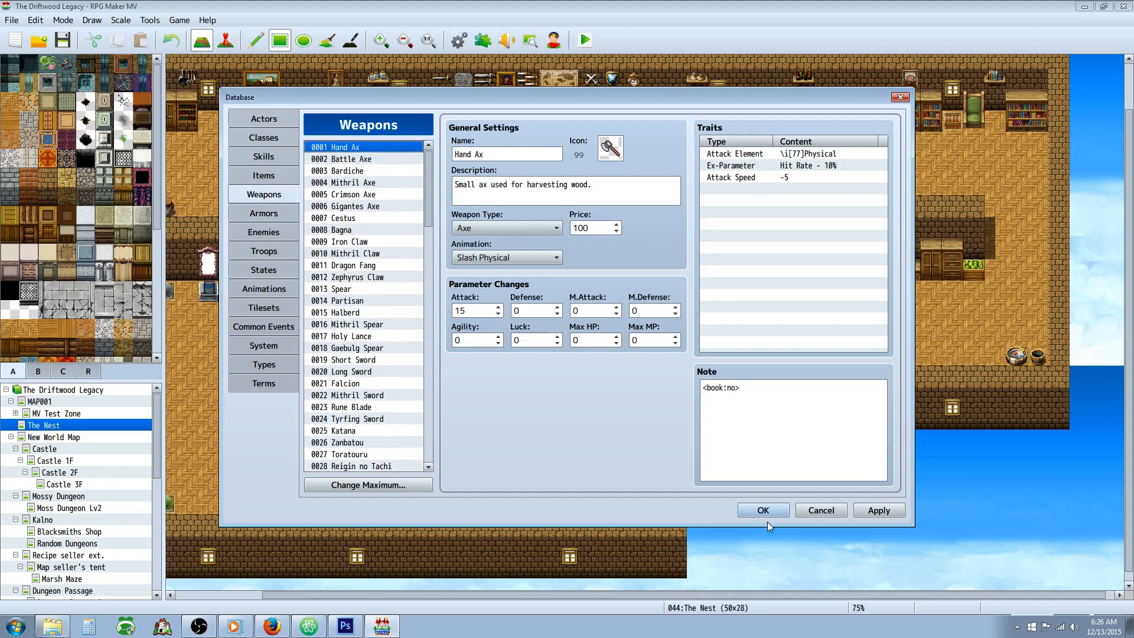
left_click(762, 510)
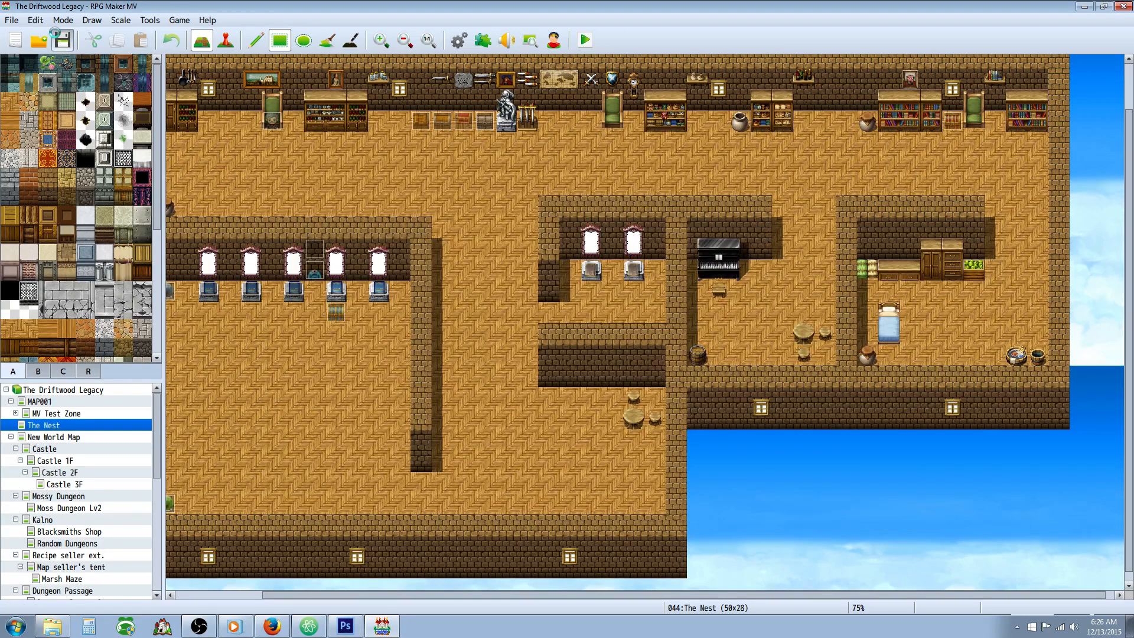